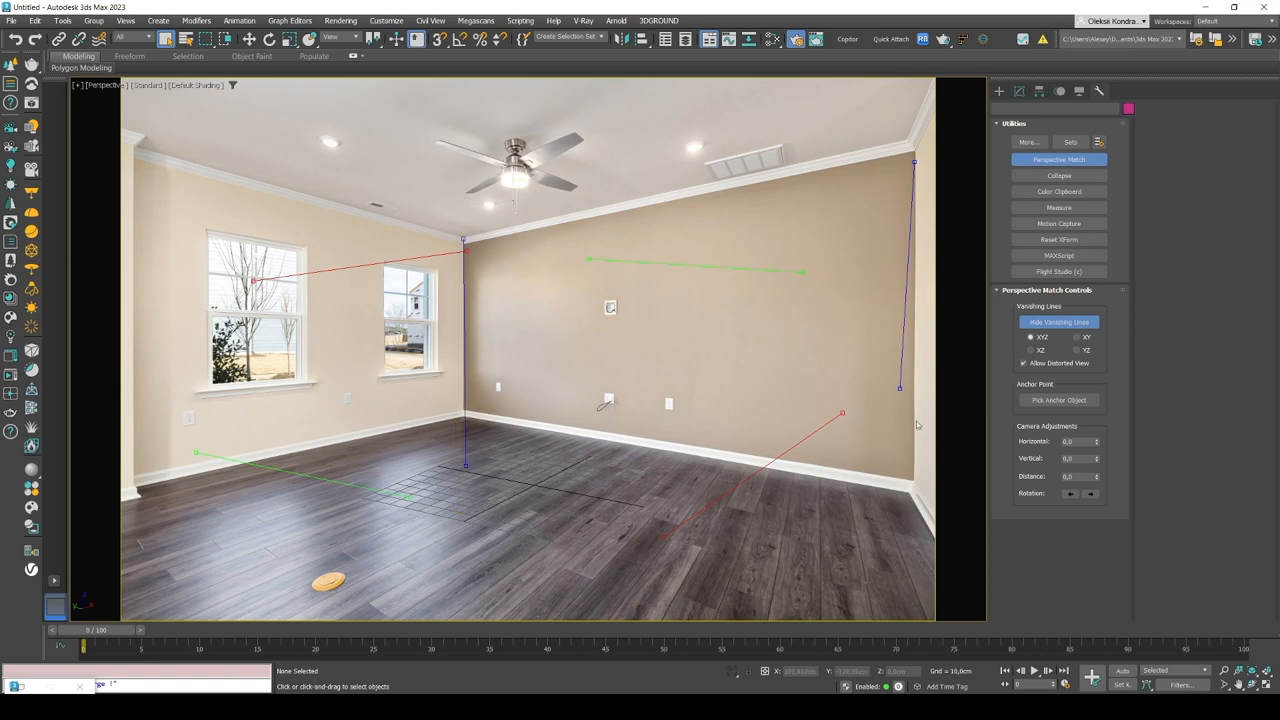
mouse_move(772, 353)
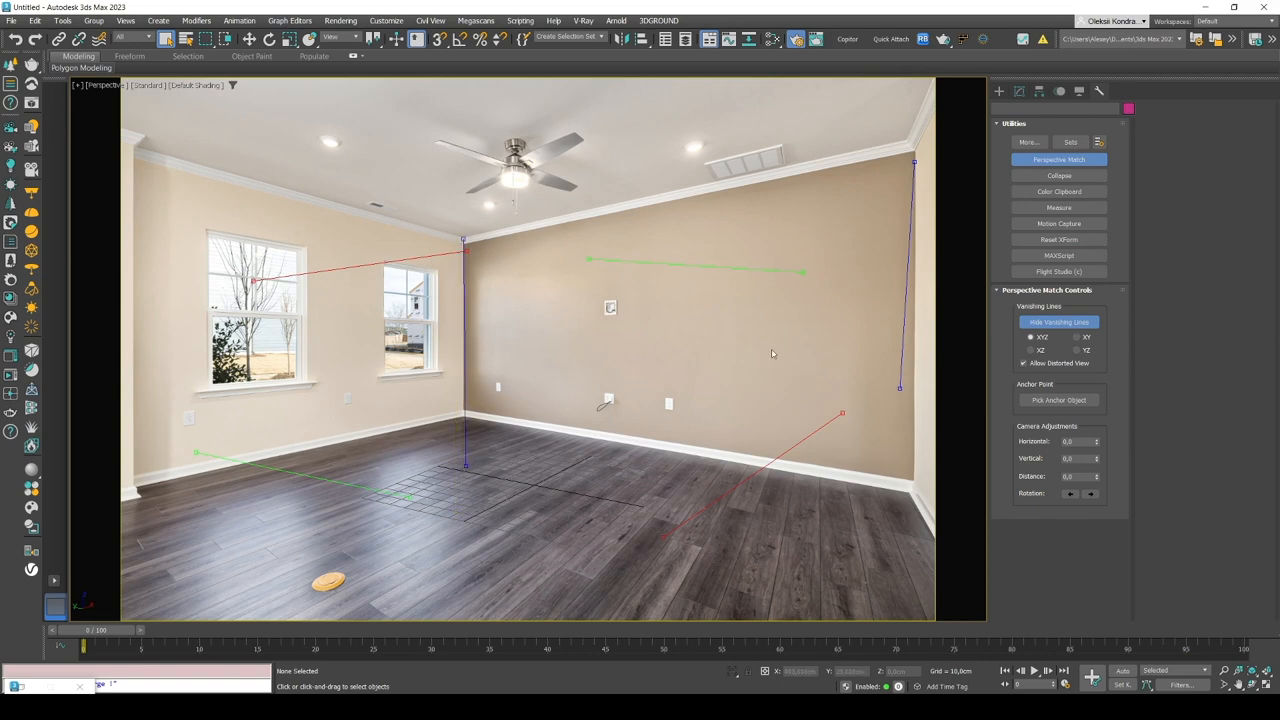
mouse_move(791, 350)
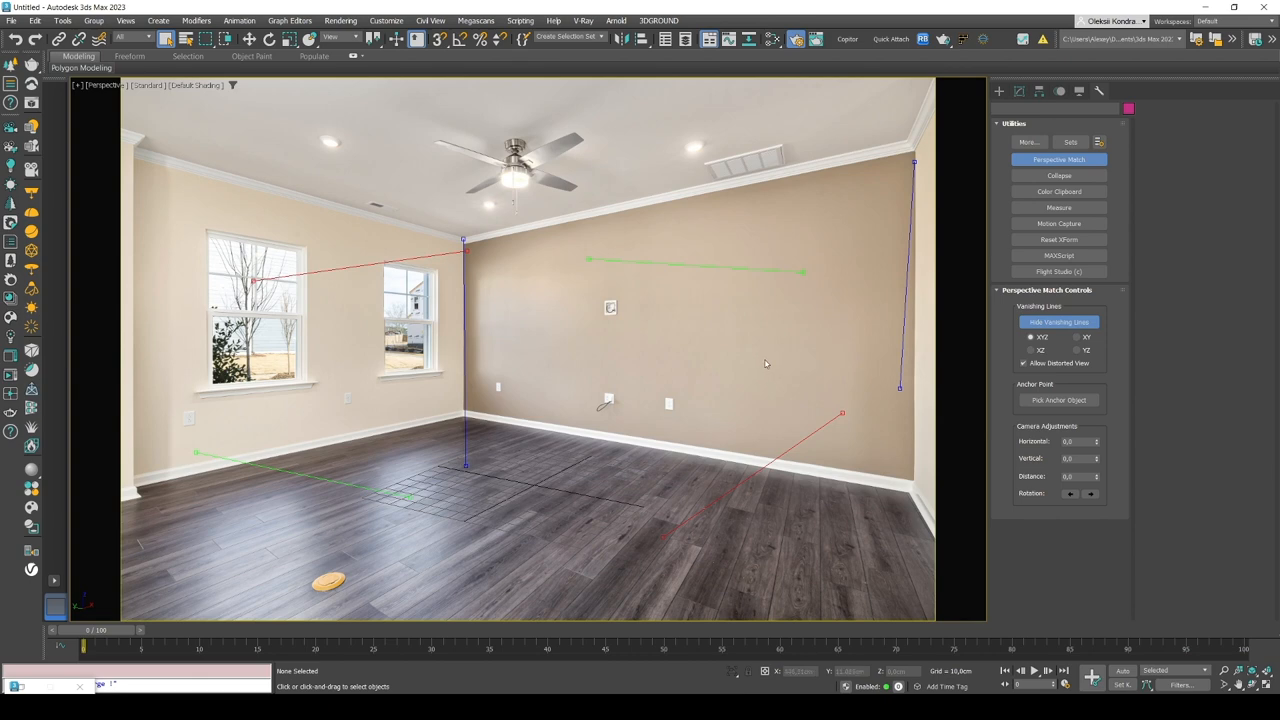
mouse_move(137, 147)
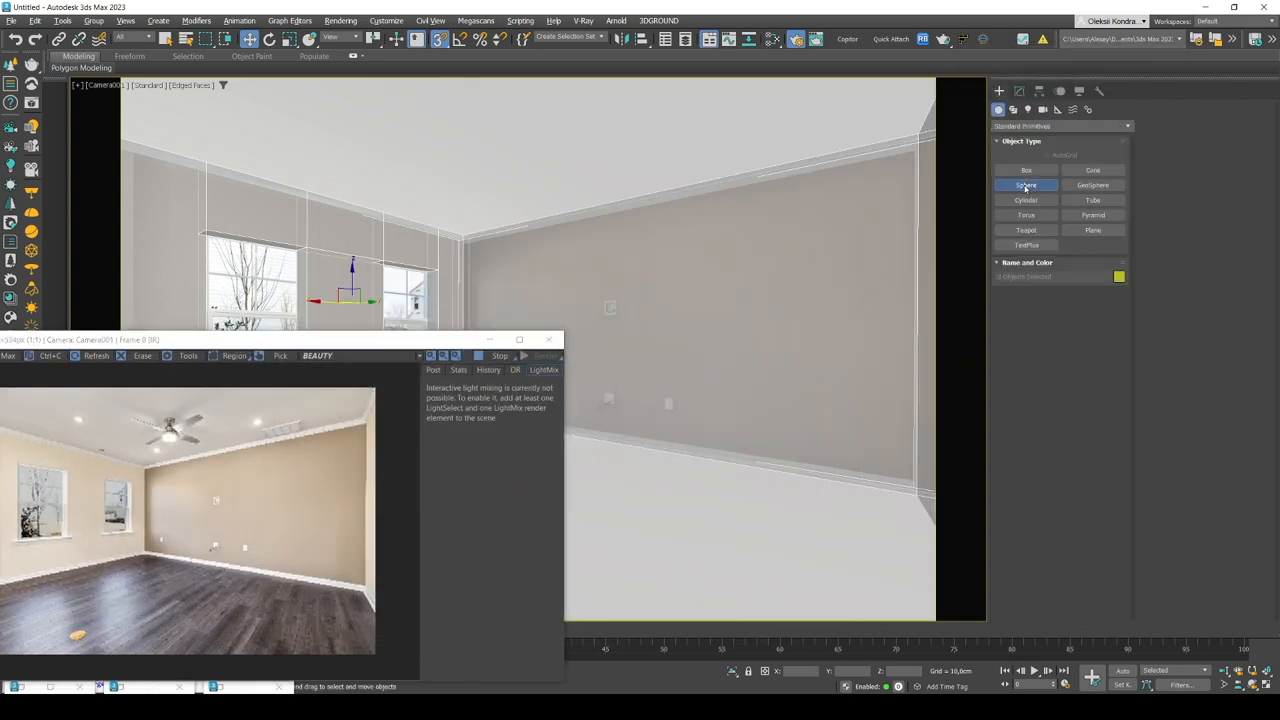
Step: Adjust the Camera001 view of the matched room before the Corona render
drag(630, 460, 680, 490)
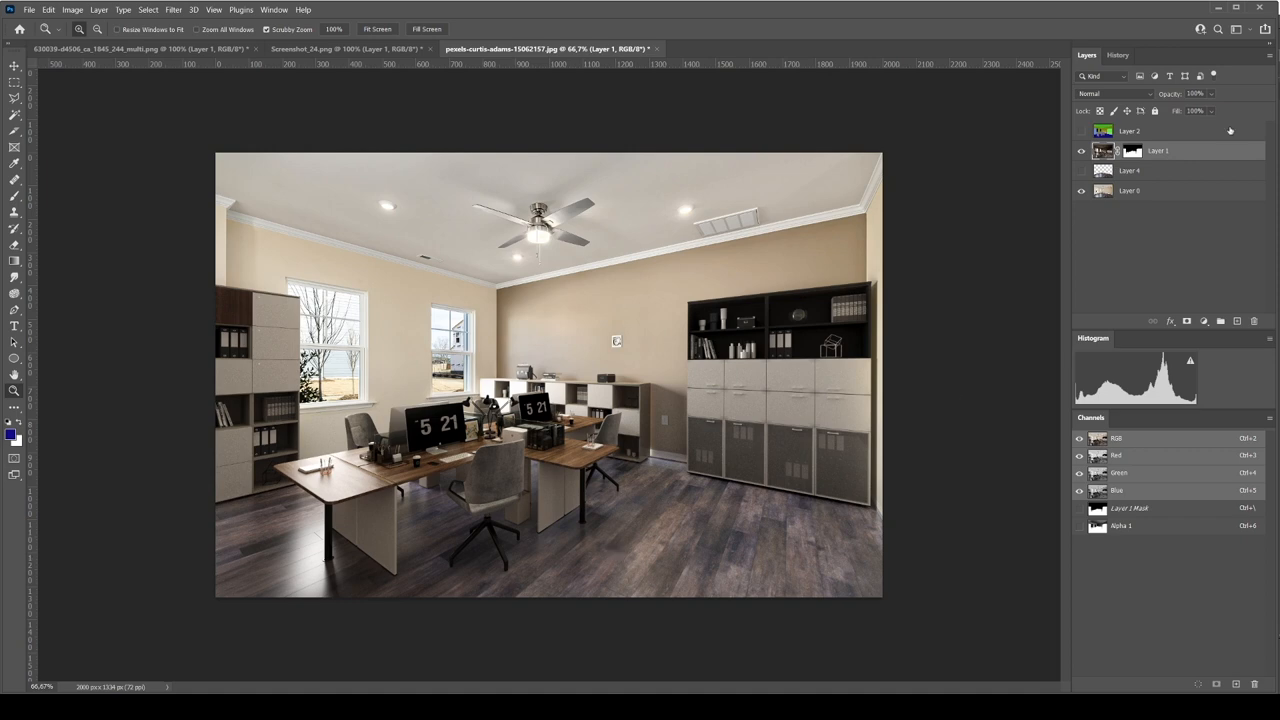
click(1079, 150)
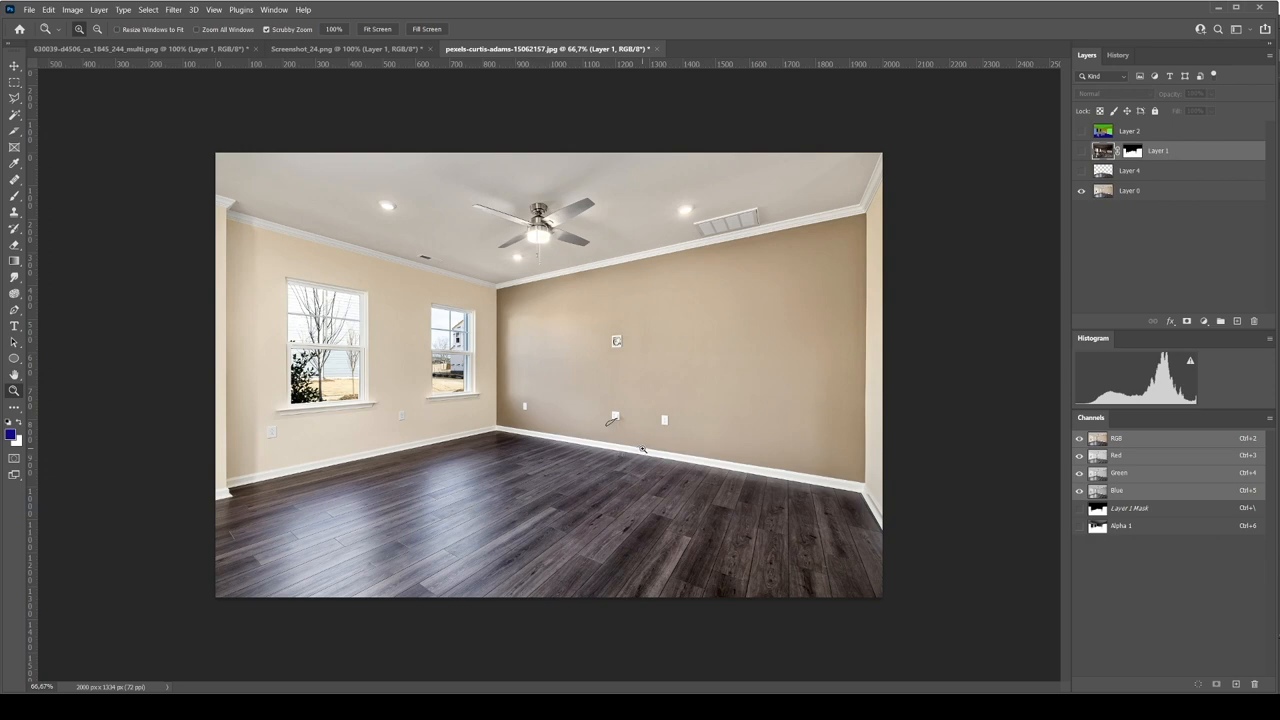
mouse_move(726, 398)
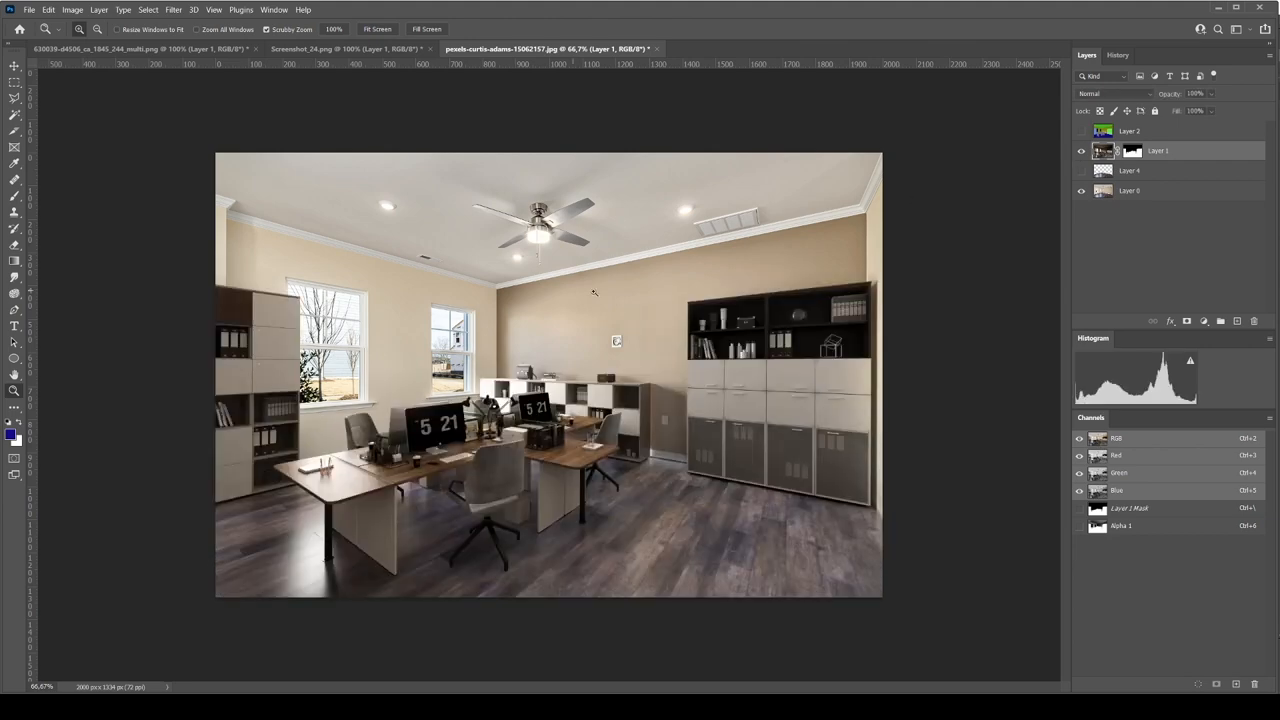
mouse_move(843, 287)
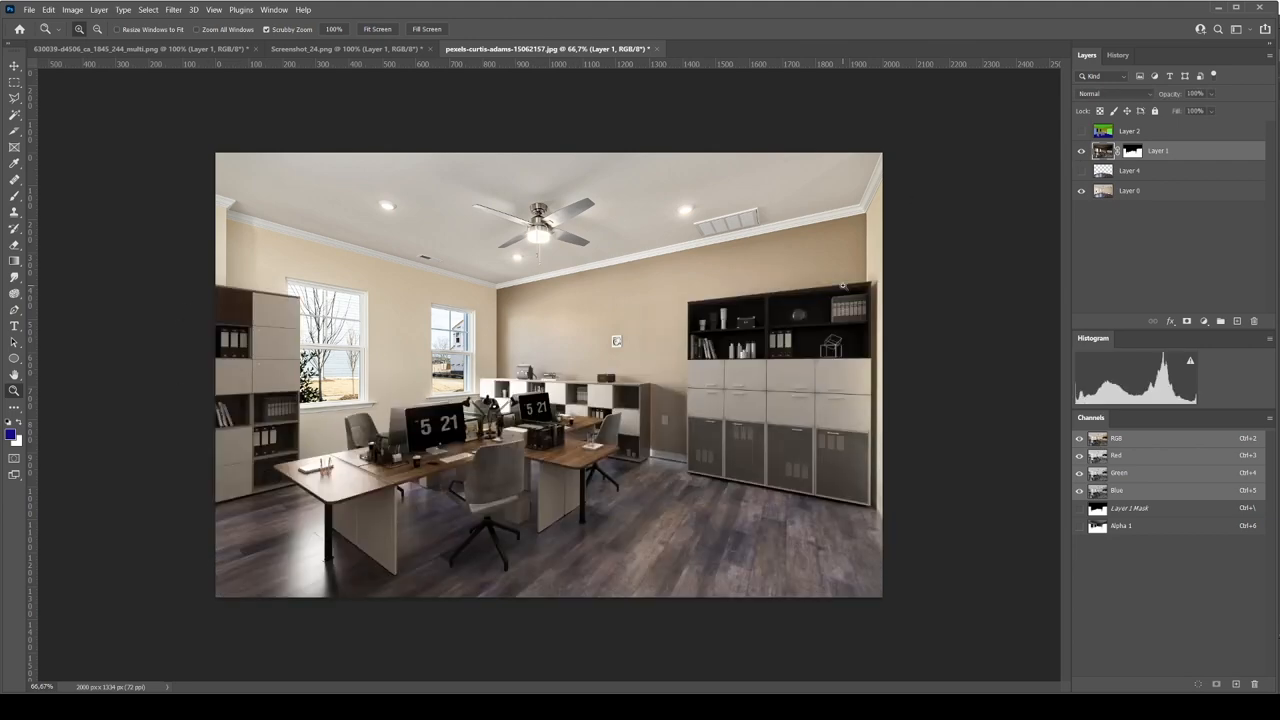
mouse_move(638, 222)
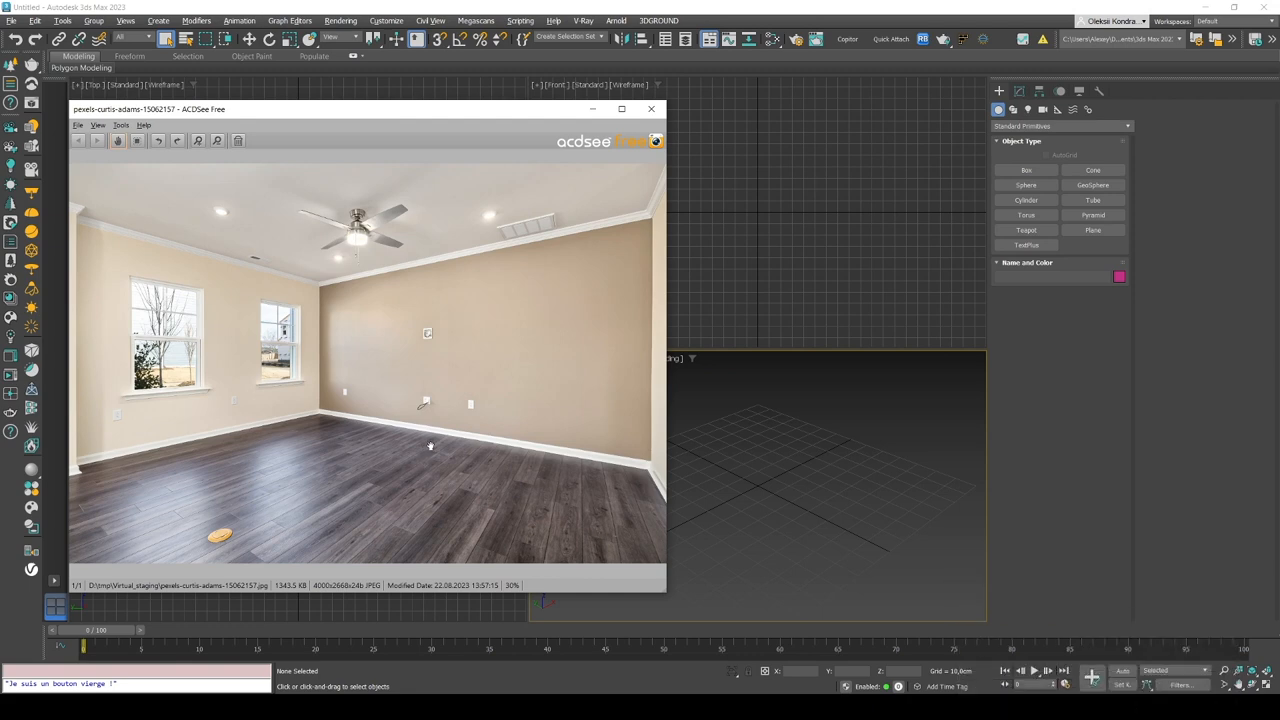
mouse_move(431, 456)
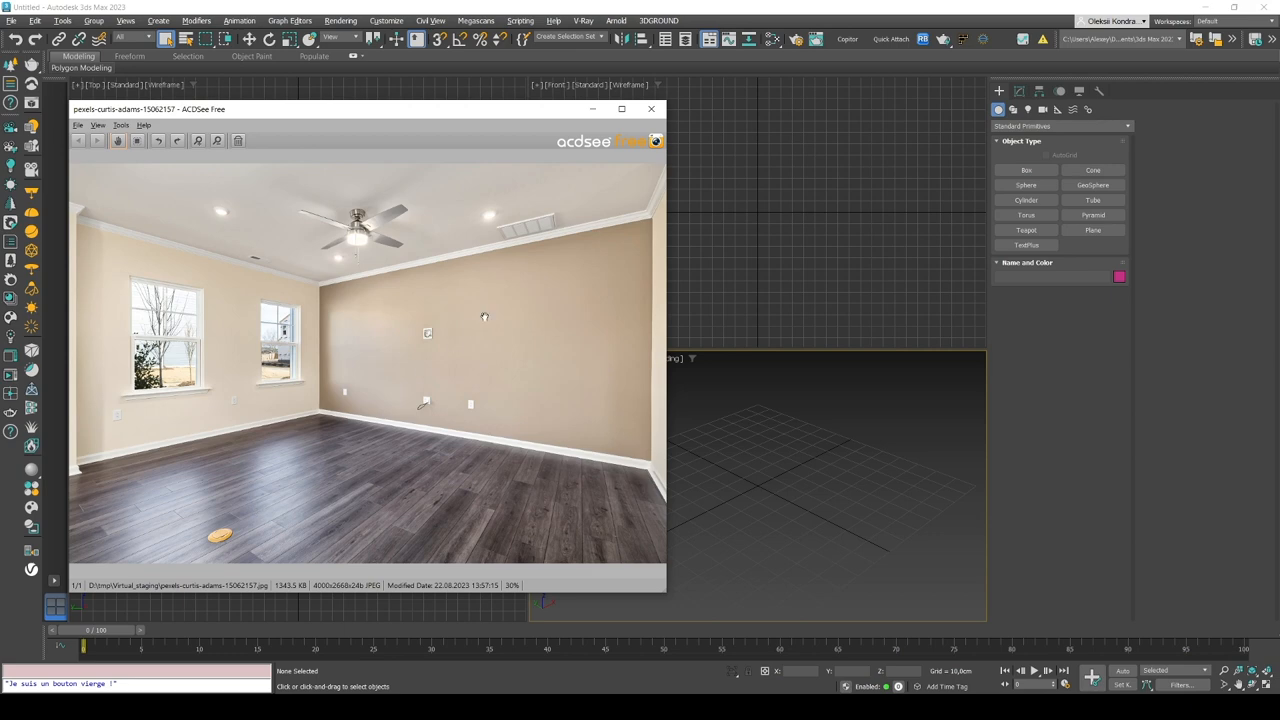
mouse_move(570, 445)
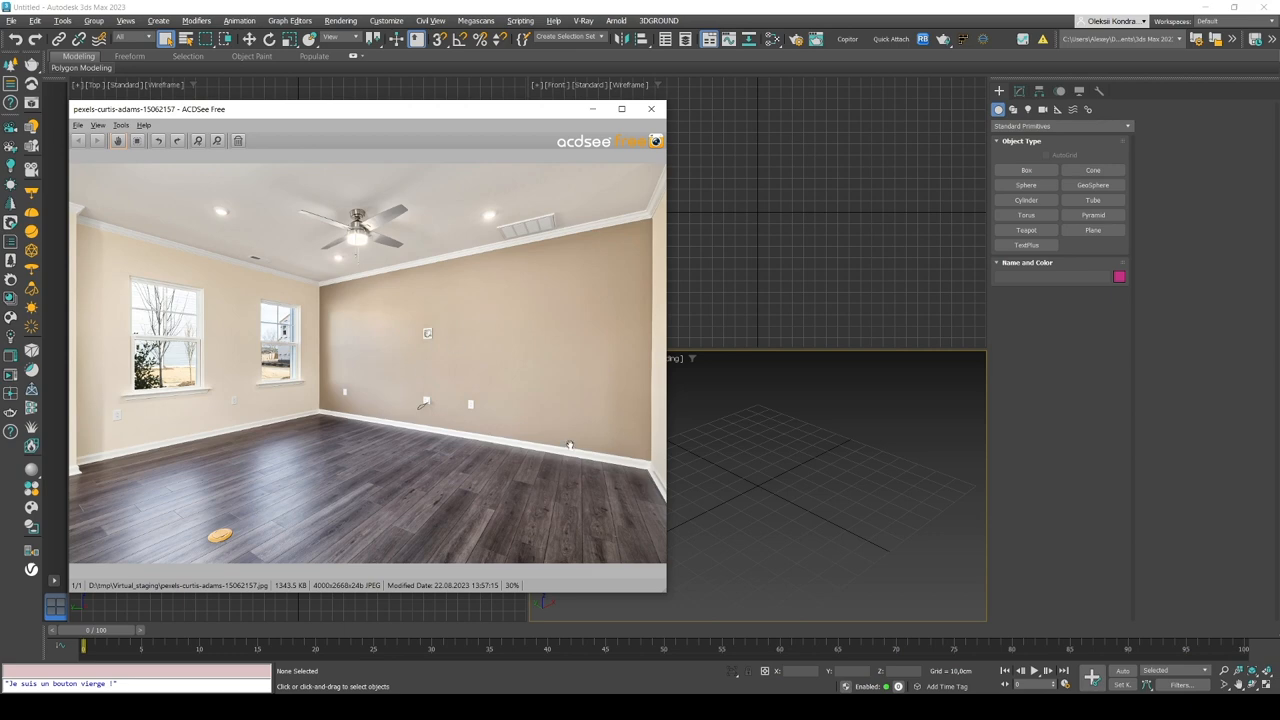
mouse_move(89, 204)
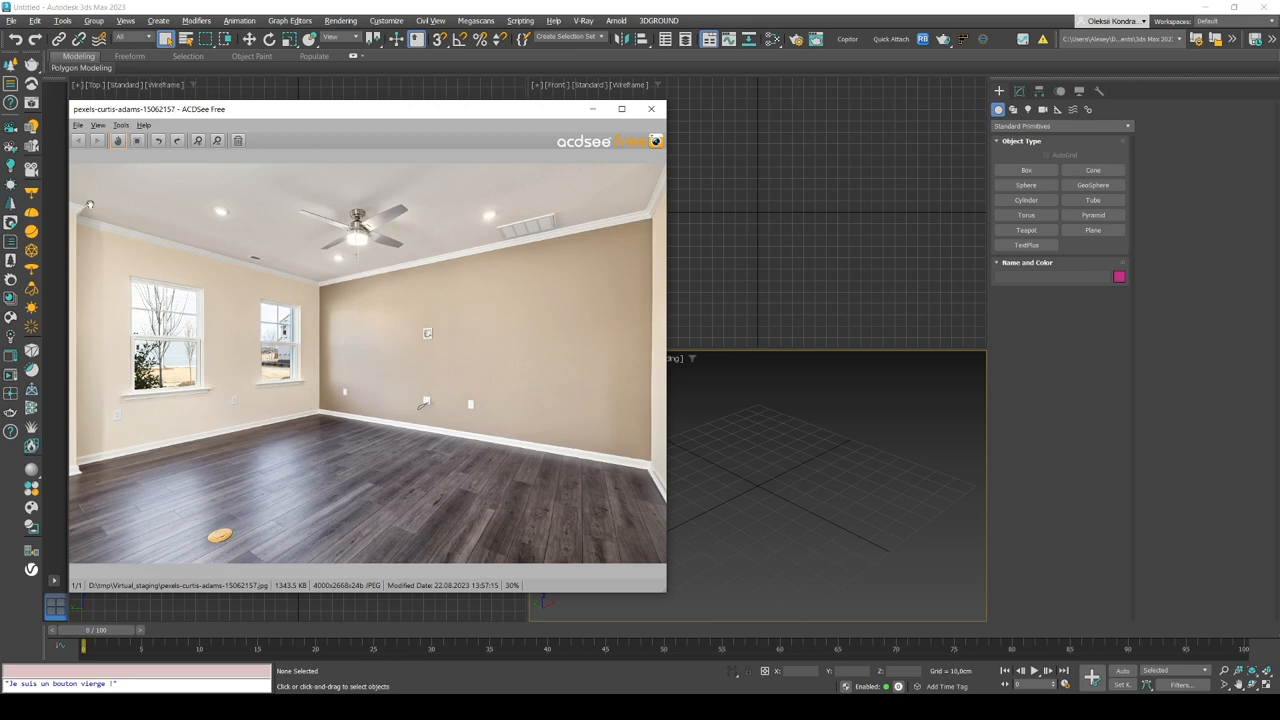
mouse_move(355, 264)
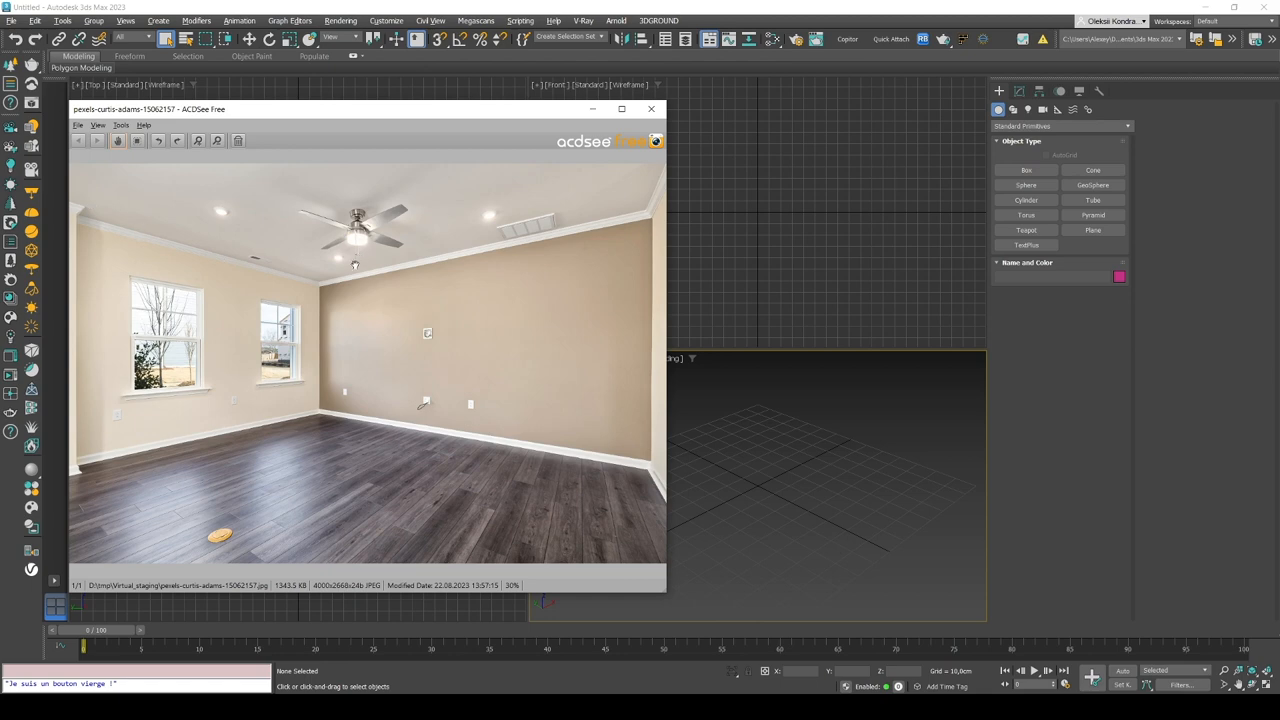
mouse_move(415, 195)
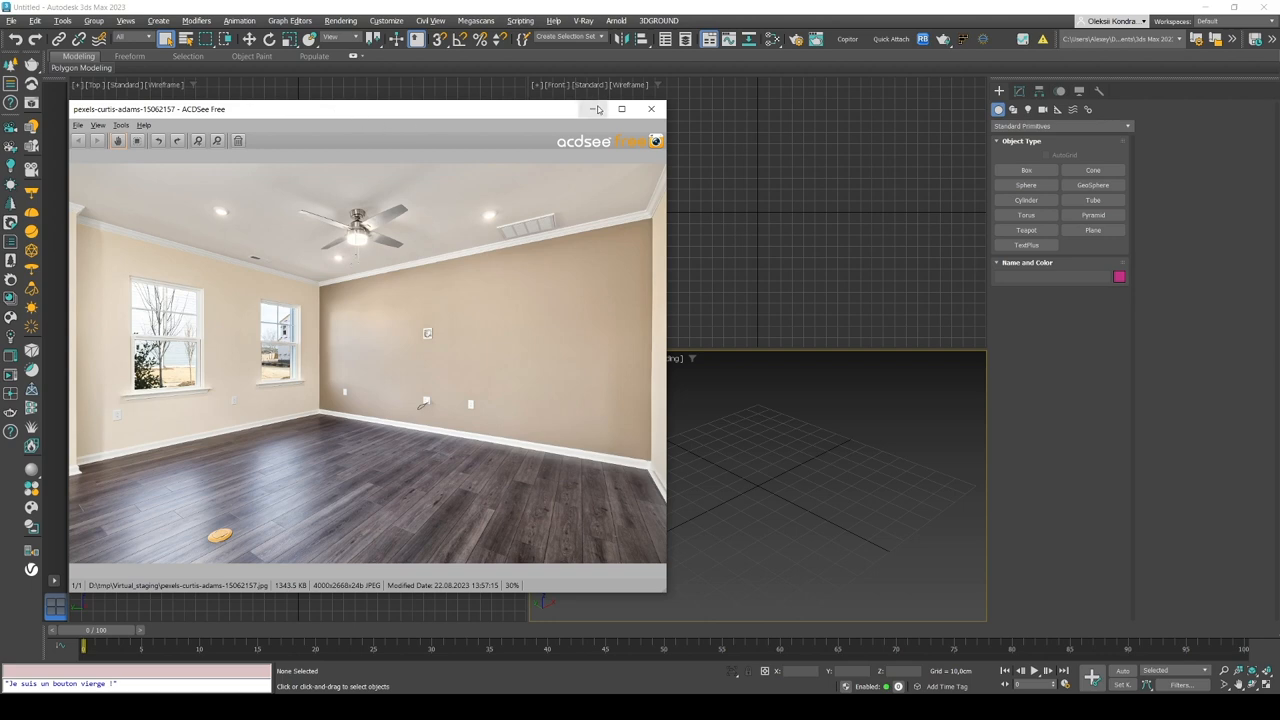
Step: Minimize ACDSee and drop the room photo onto the Perspective viewport, confirming the drop
click(651, 108)
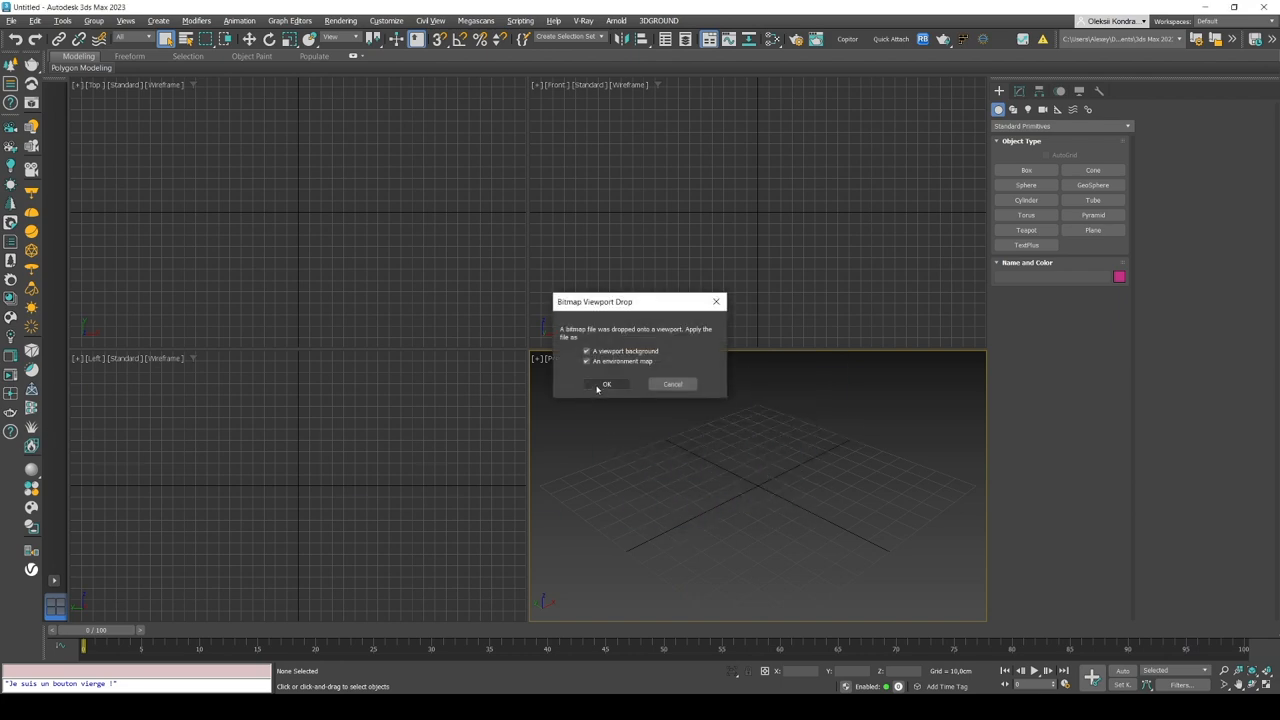
click(607, 384)
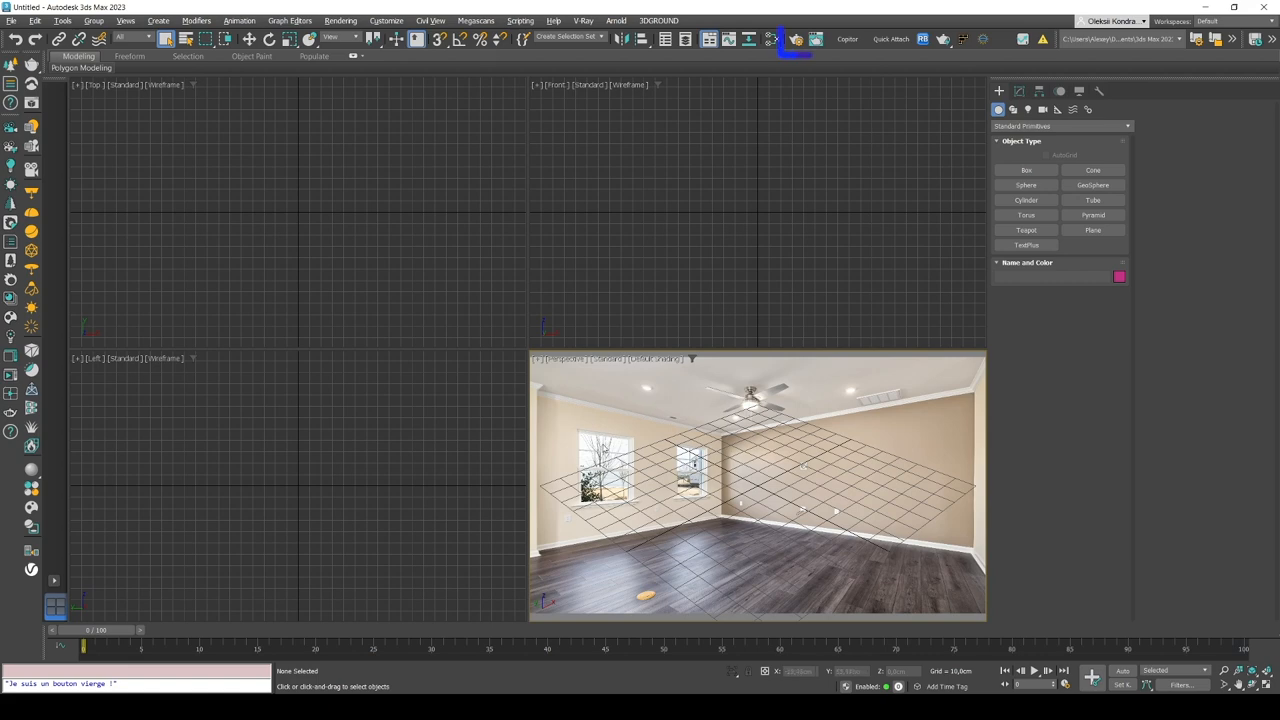
mouse_move(795, 39)
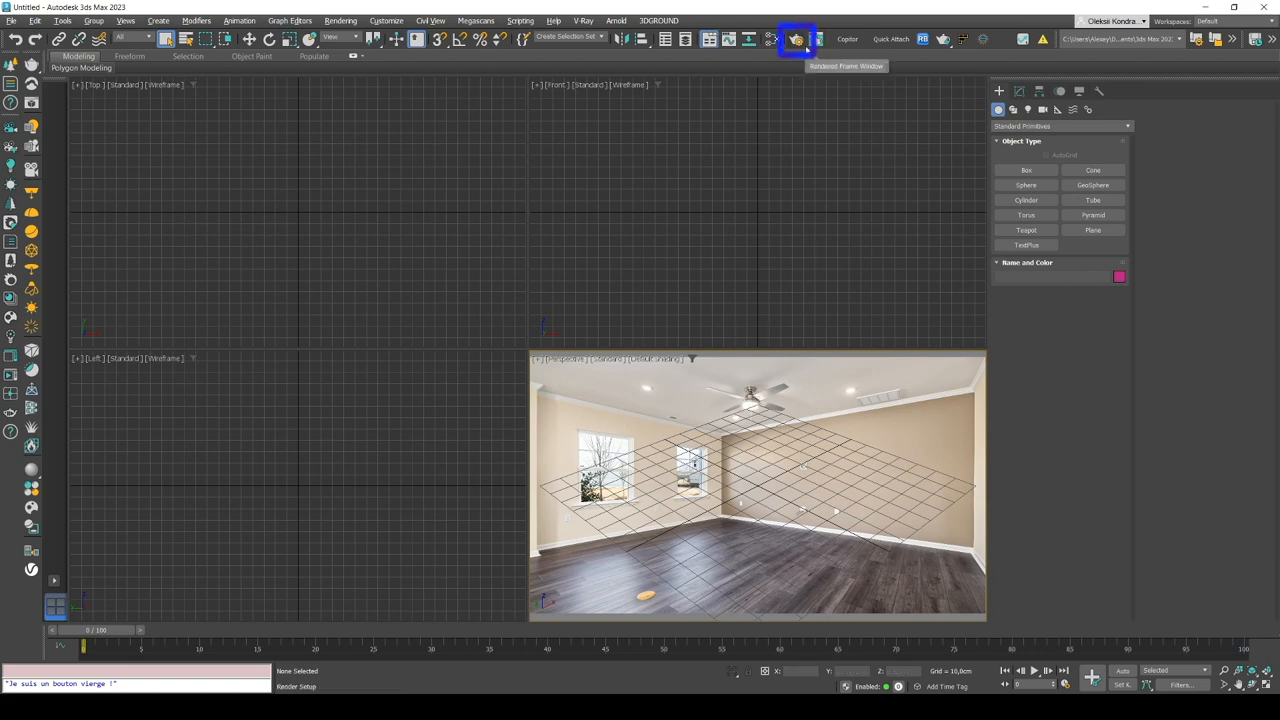
Step: Lock the image aspect for 2000×1334 output and choose Corona as the renderer
click(816, 39)
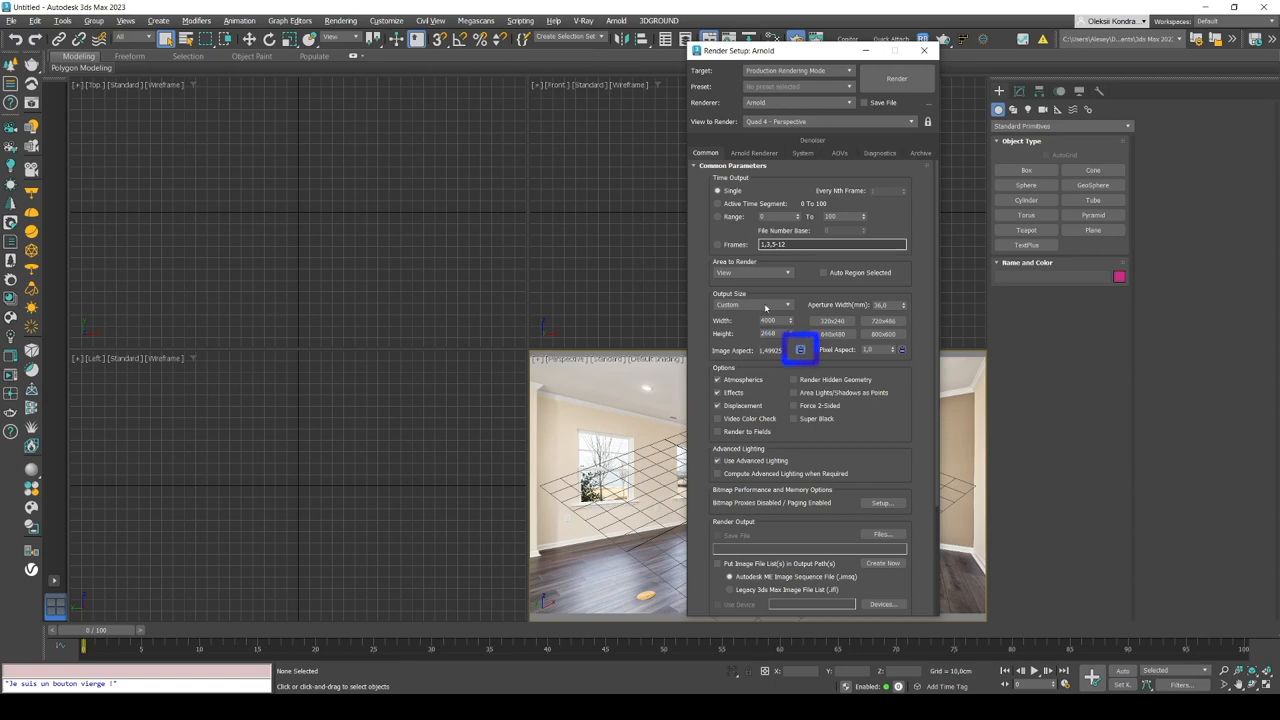
click(800, 349)
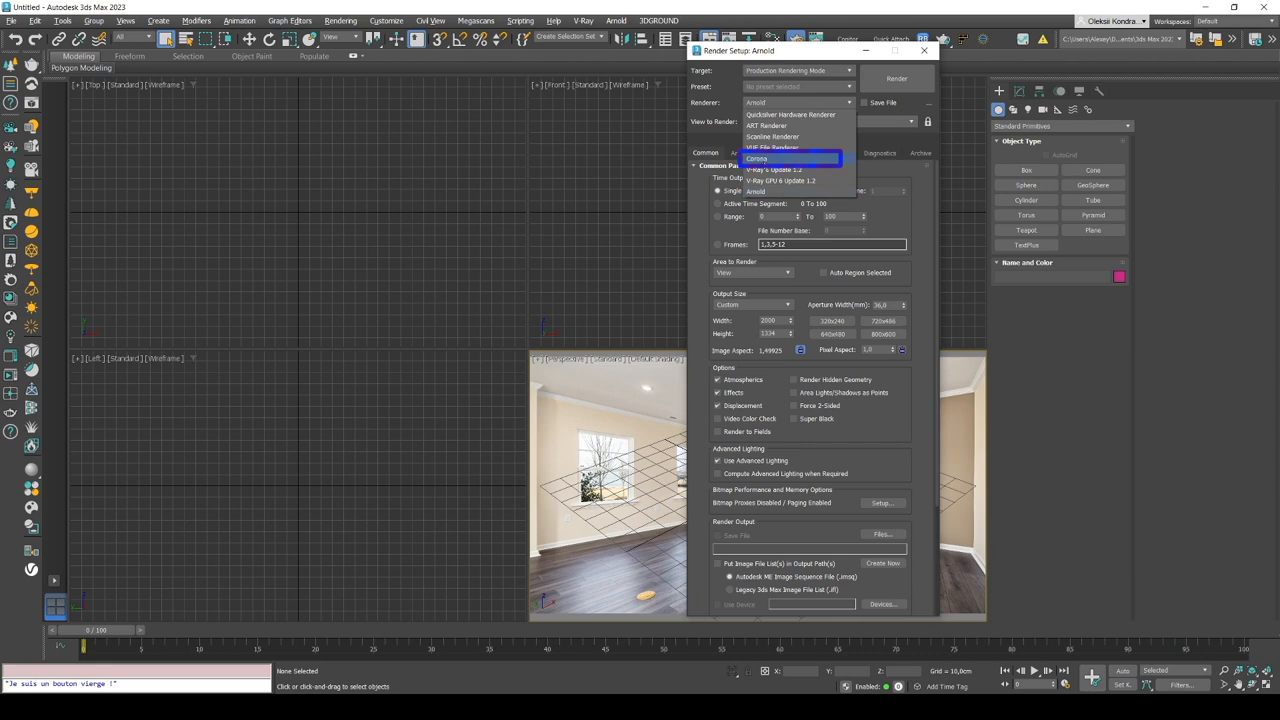
click(757, 158)
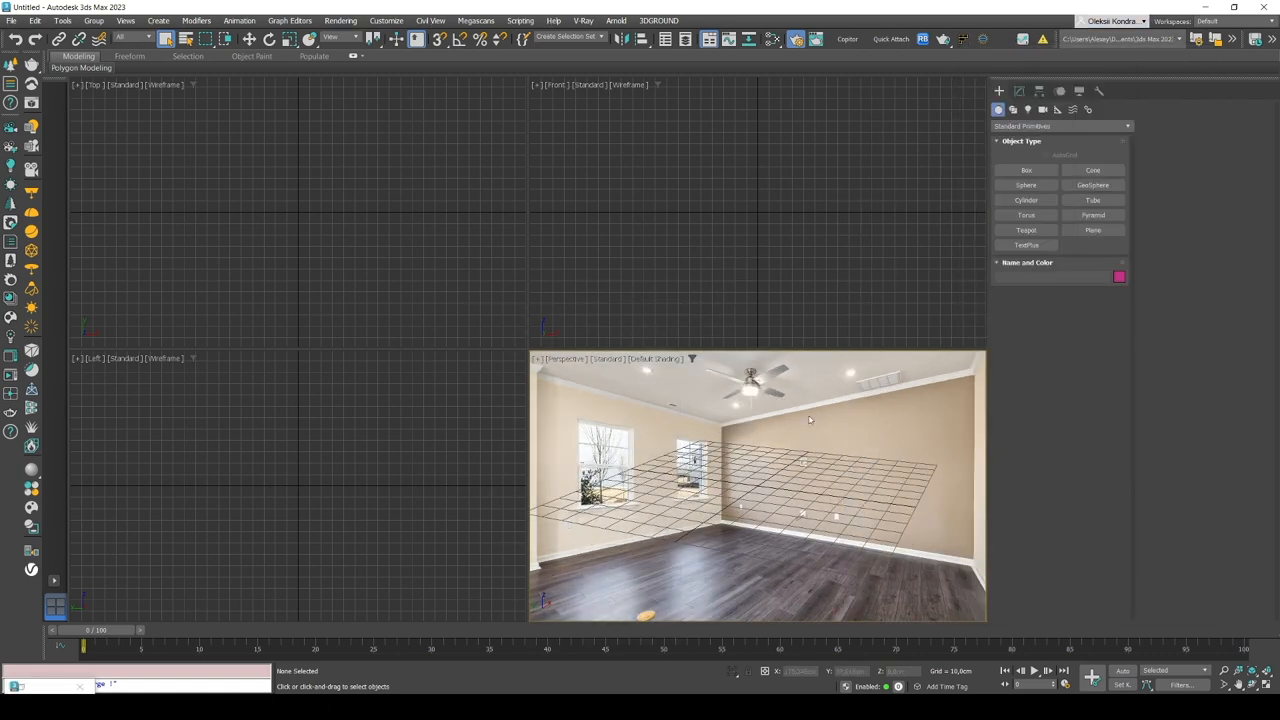
mouse_move(675, 343)
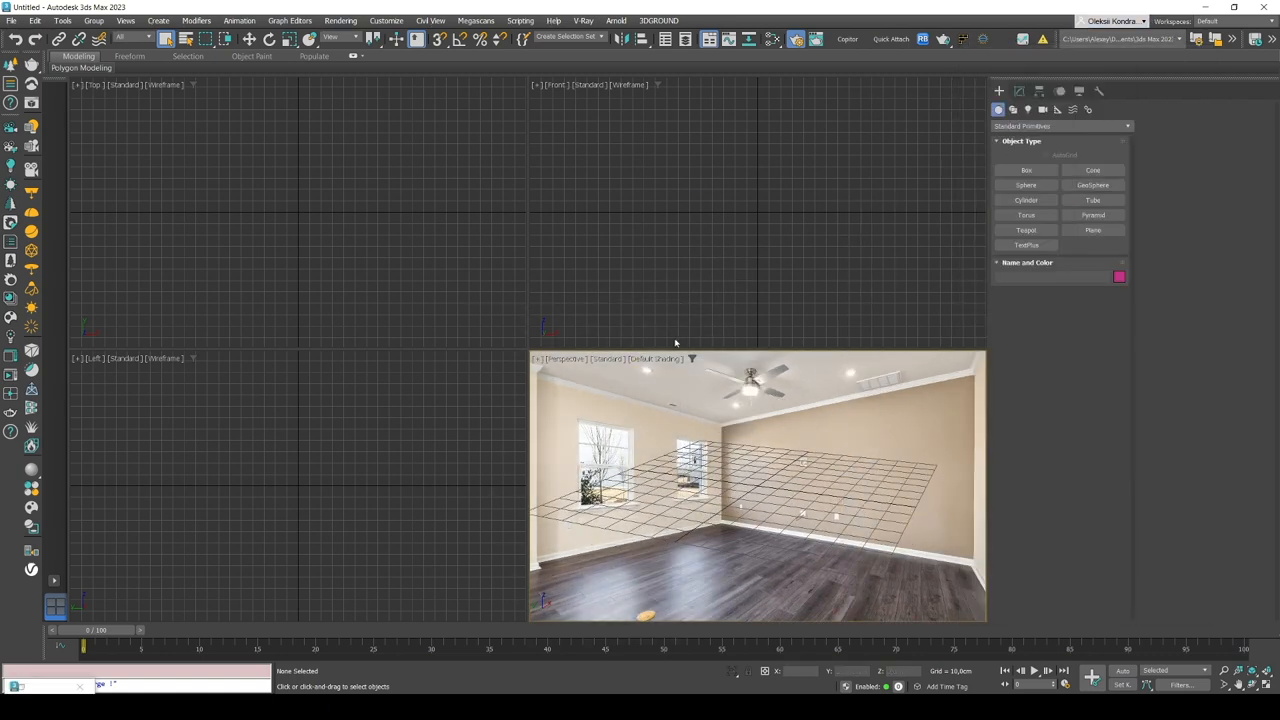
mouse_move(790, 475)
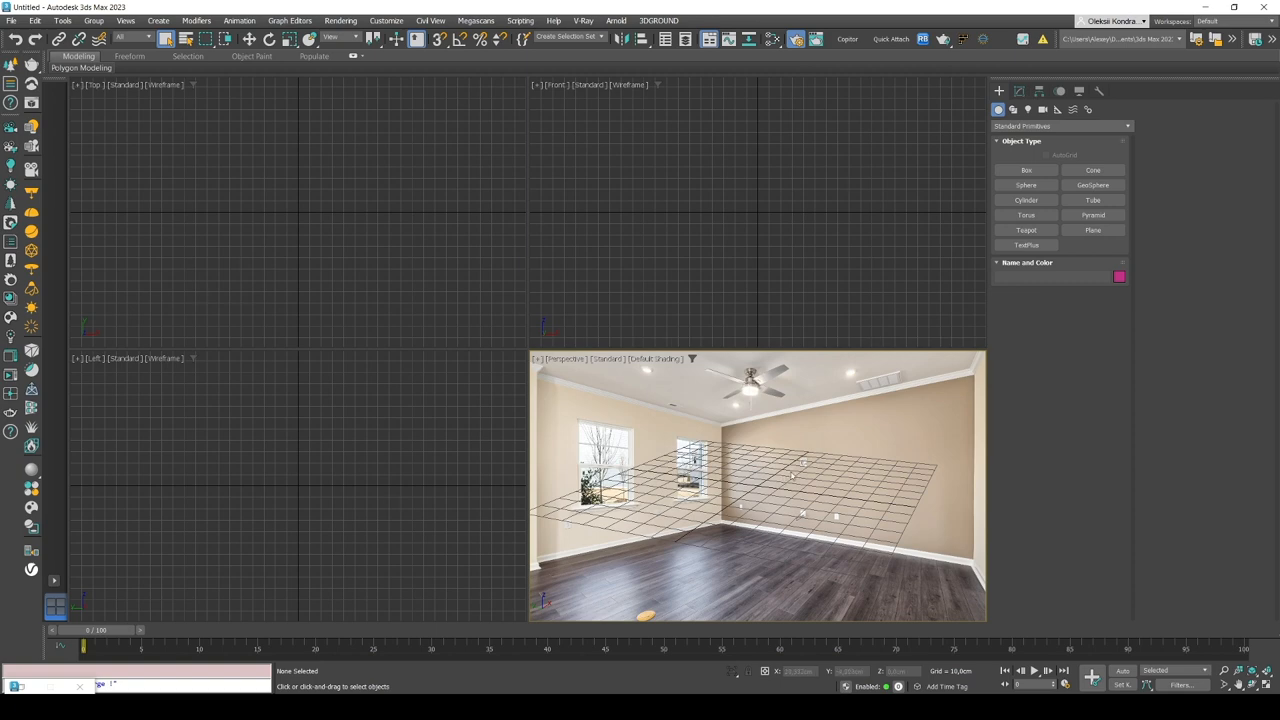
Step: Maximize the Perspective viewport with Alt+W so the room photo fills the screen
key(alt+w)
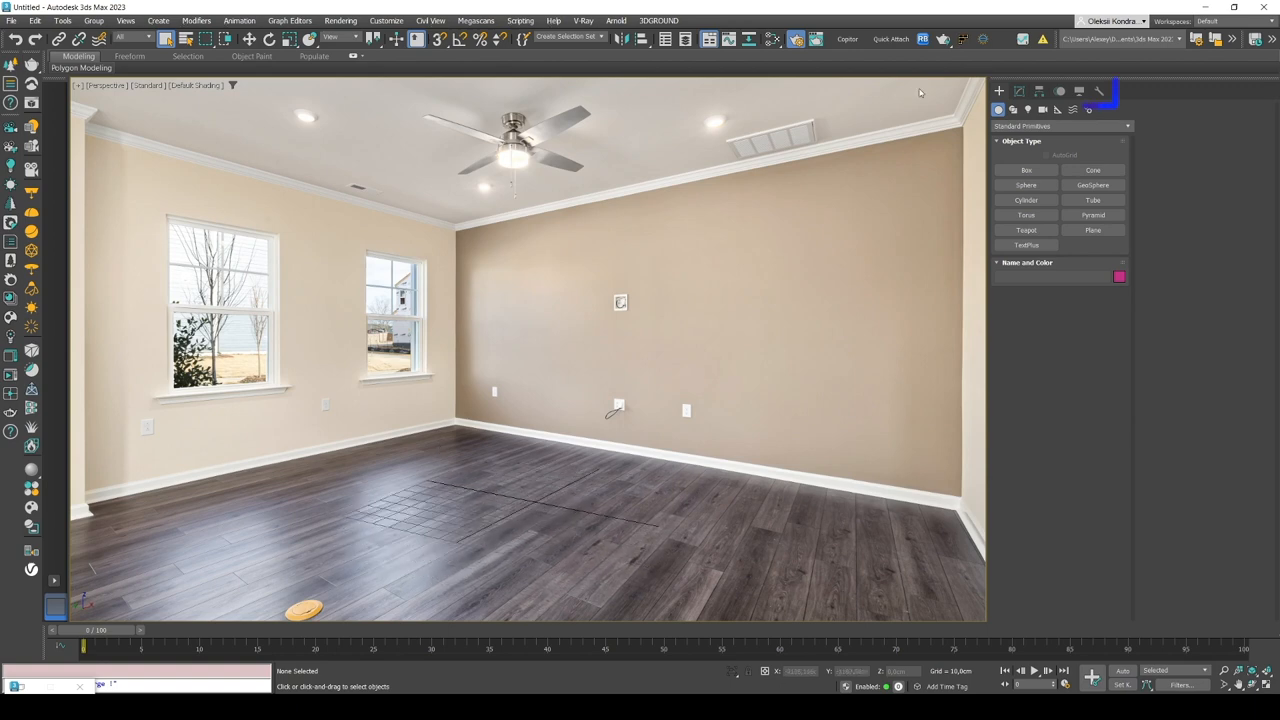
Step: Start Perspective Match from the Utilities list to show vanishing lines
click(1098, 91)
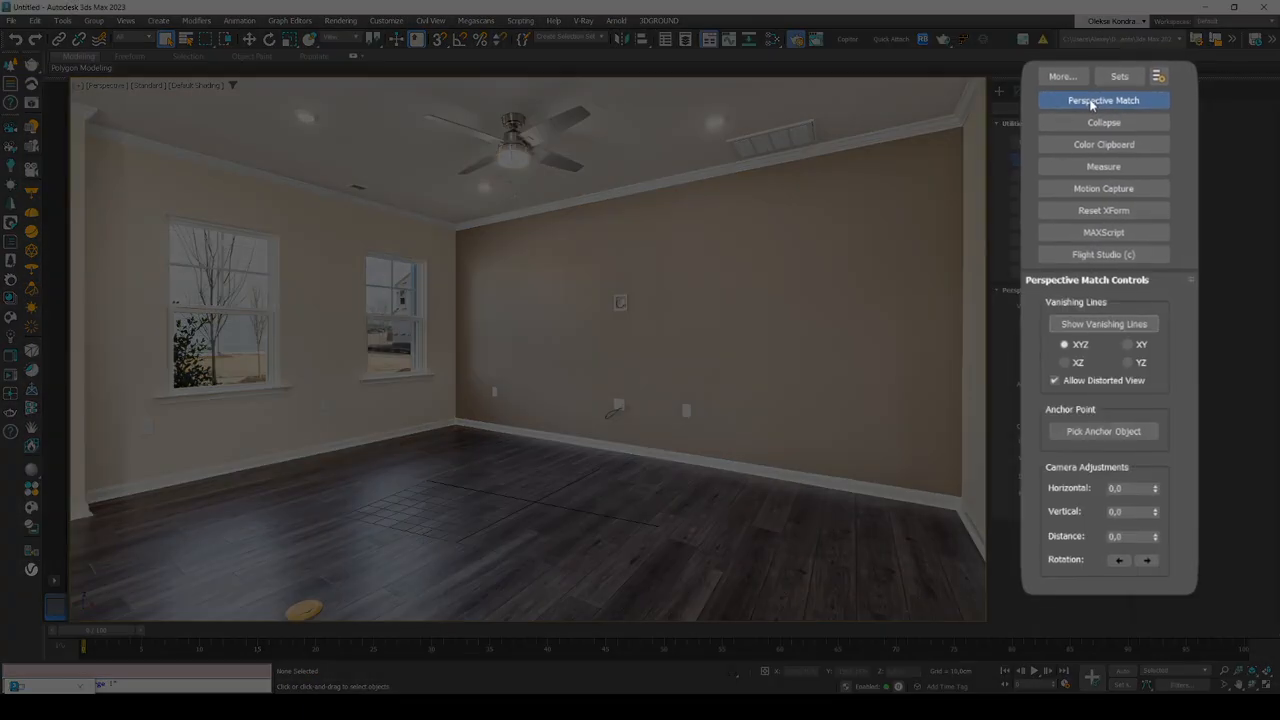
click(1103, 323)
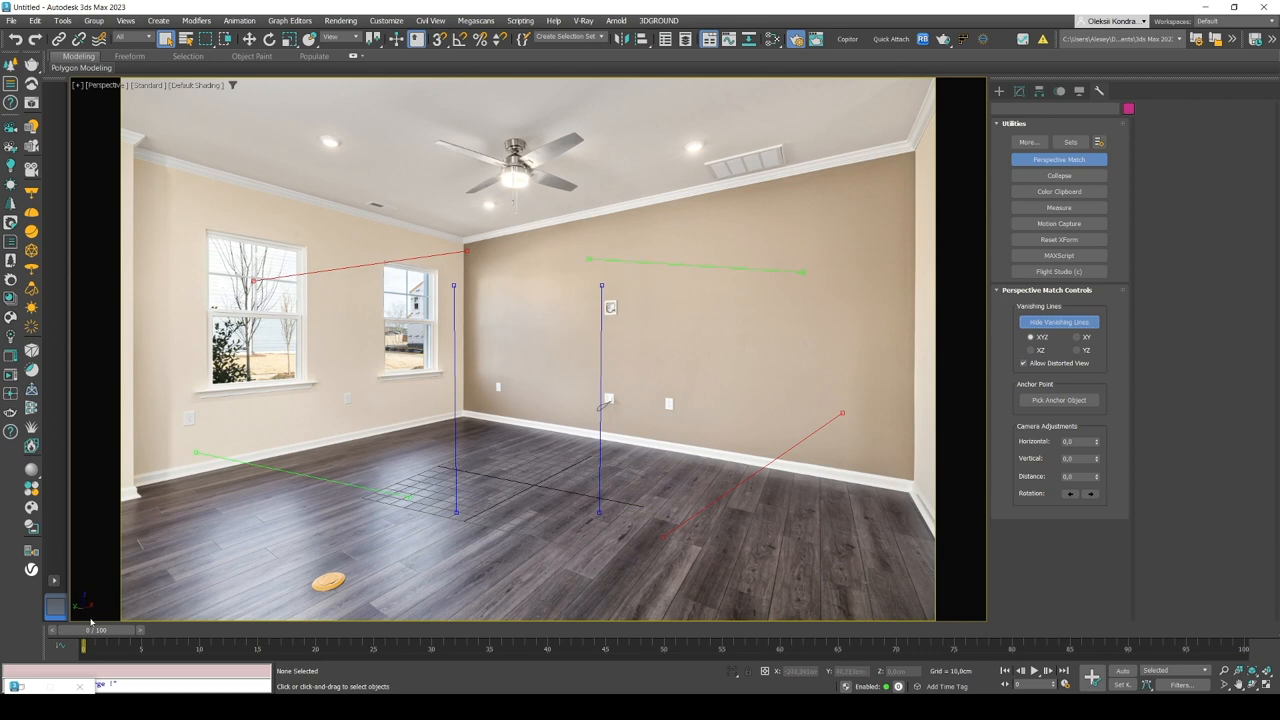
mouse_move(86, 605)
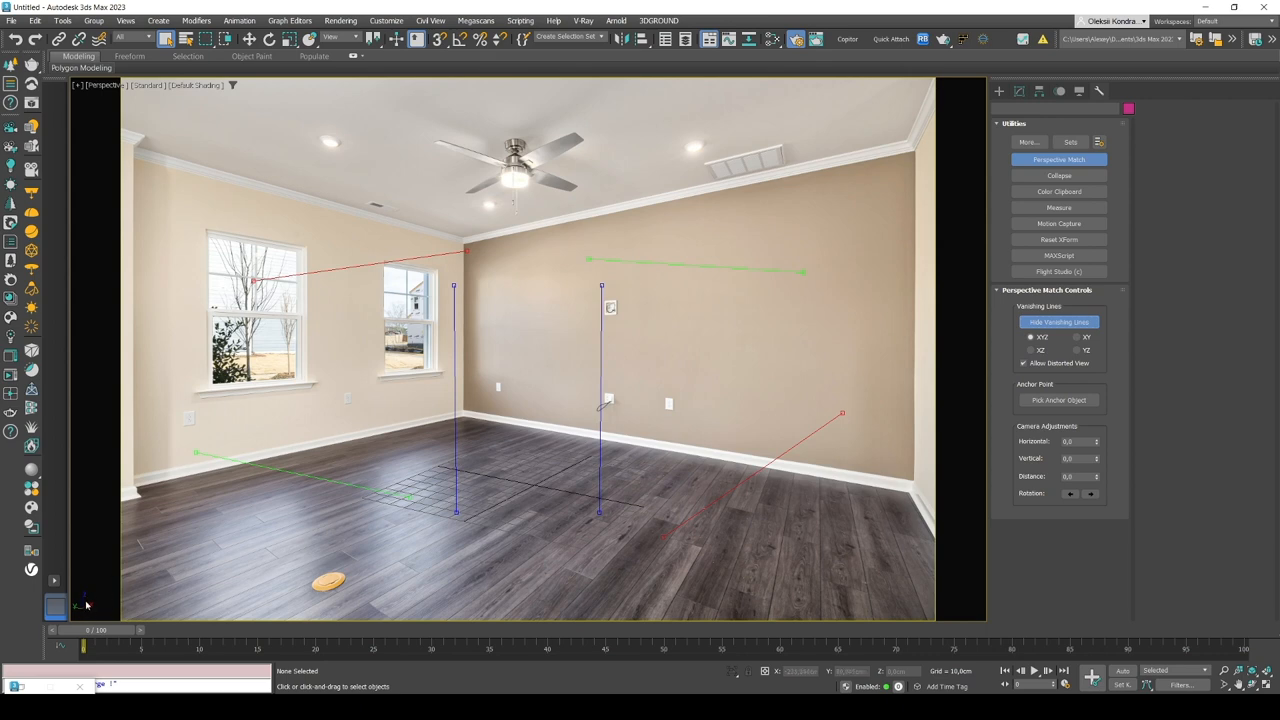
mouse_move(157, 598)
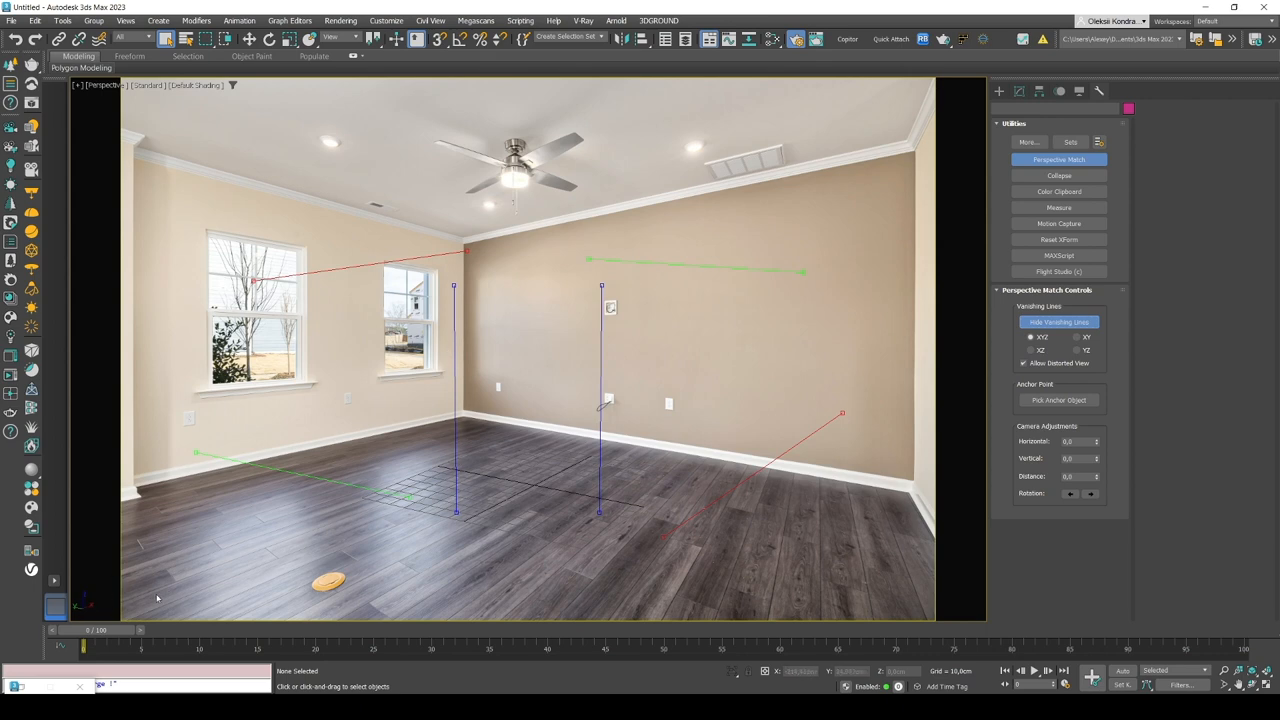
mouse_move(95, 602)
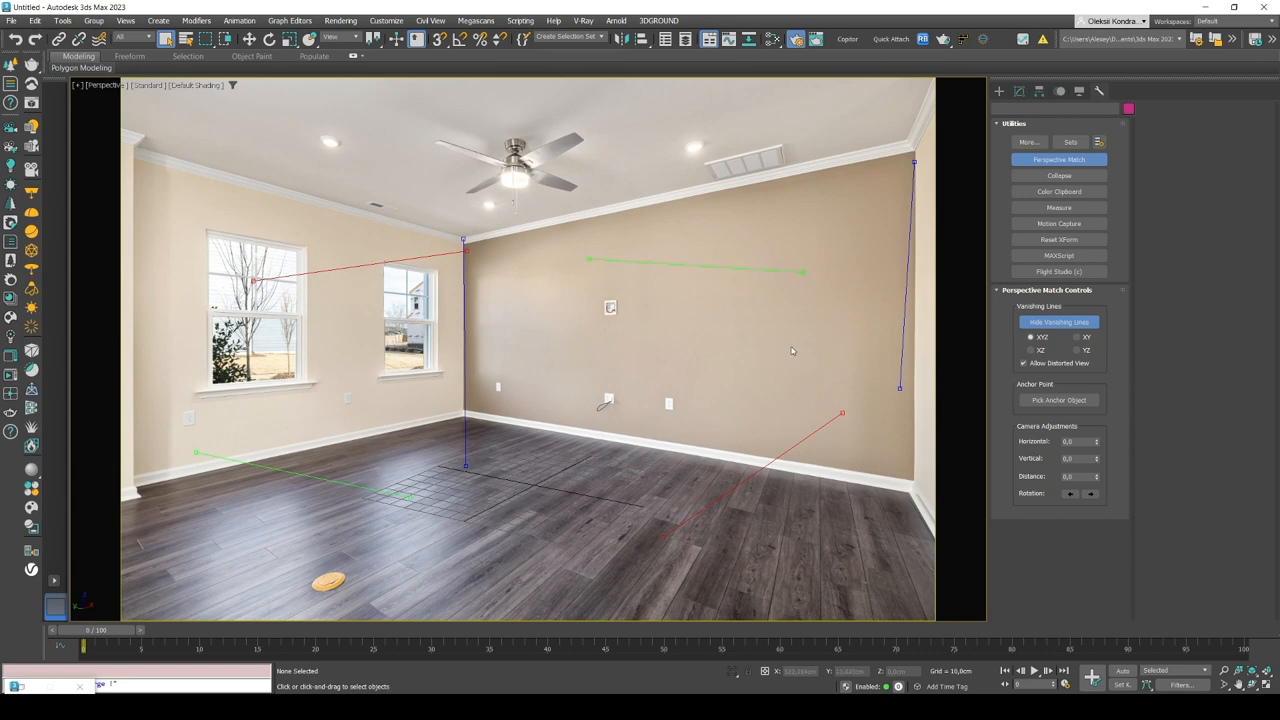
mouse_move(766, 364)
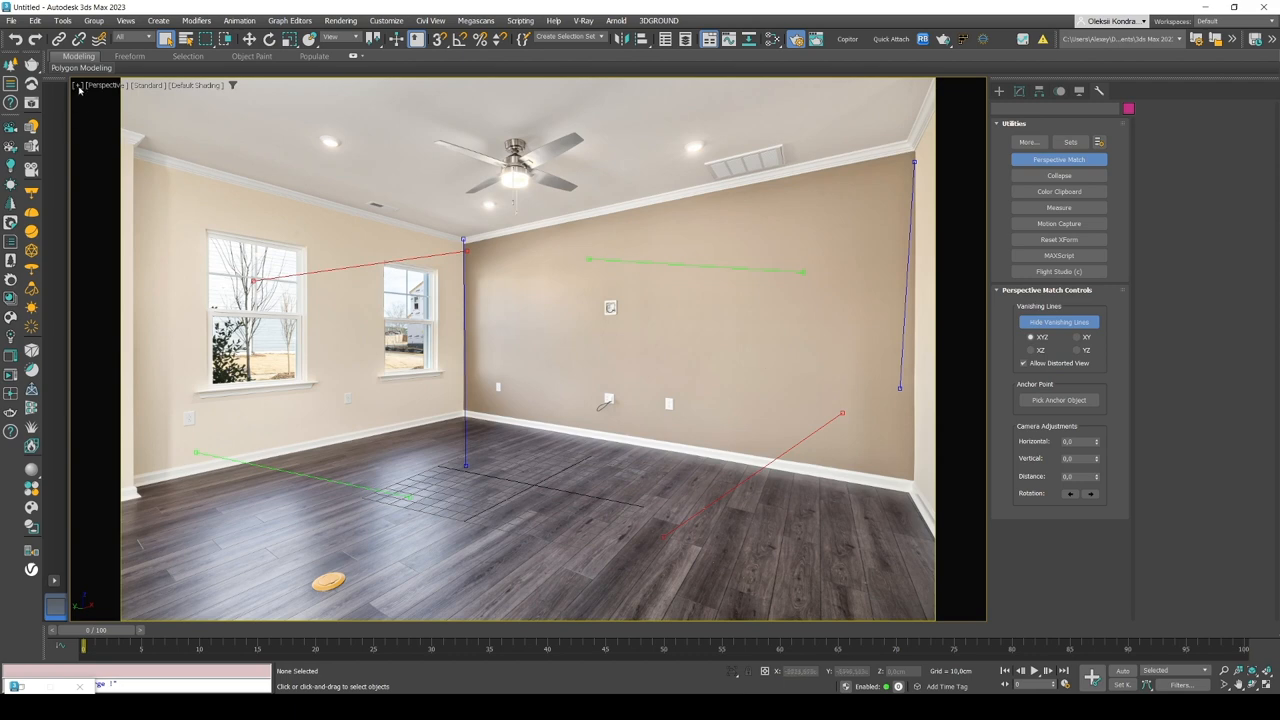
Step: Enable 2D Pan Zoom Mode and zoom in to place vanishing lines on room edges
click(80, 85)
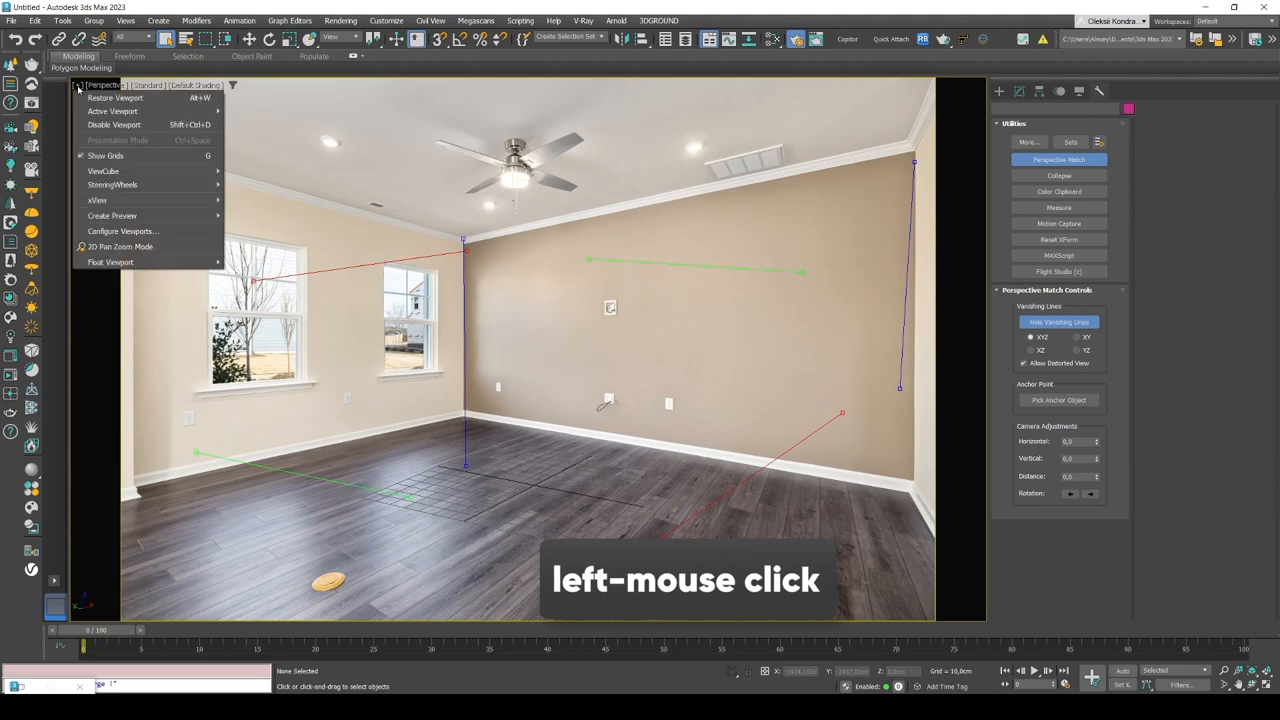
mouse_move(123, 231)
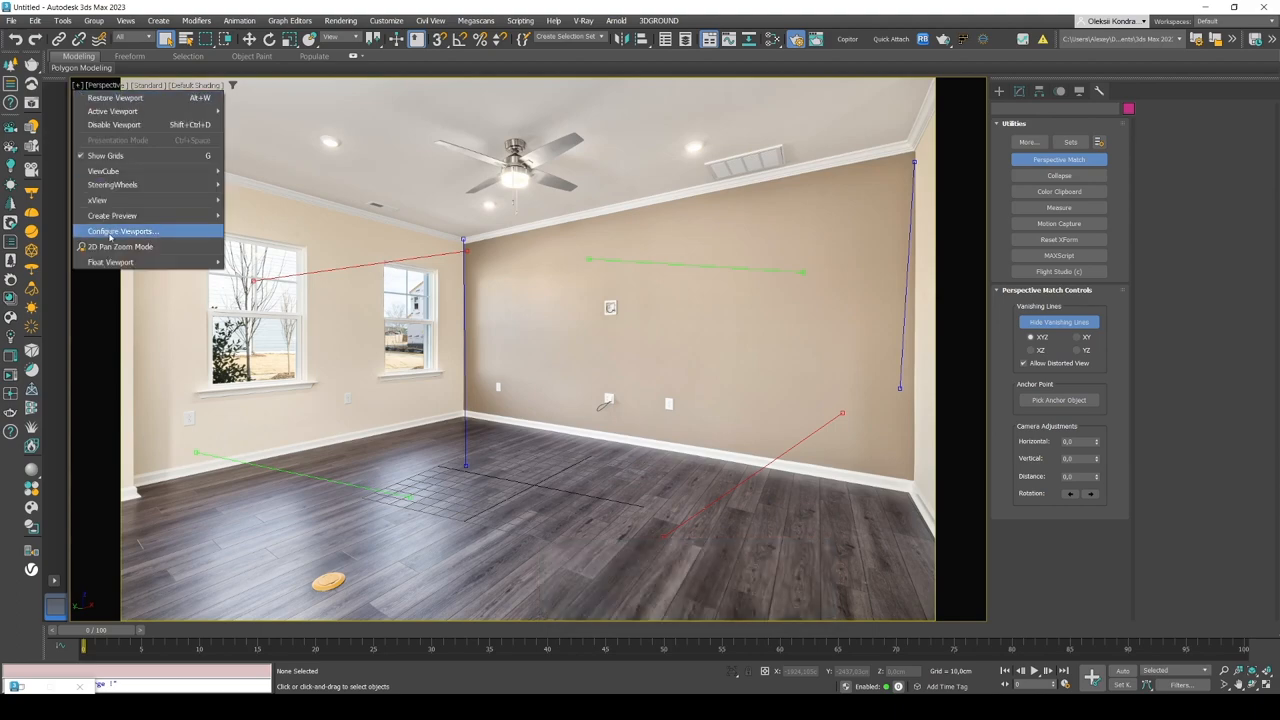
click(123, 231)
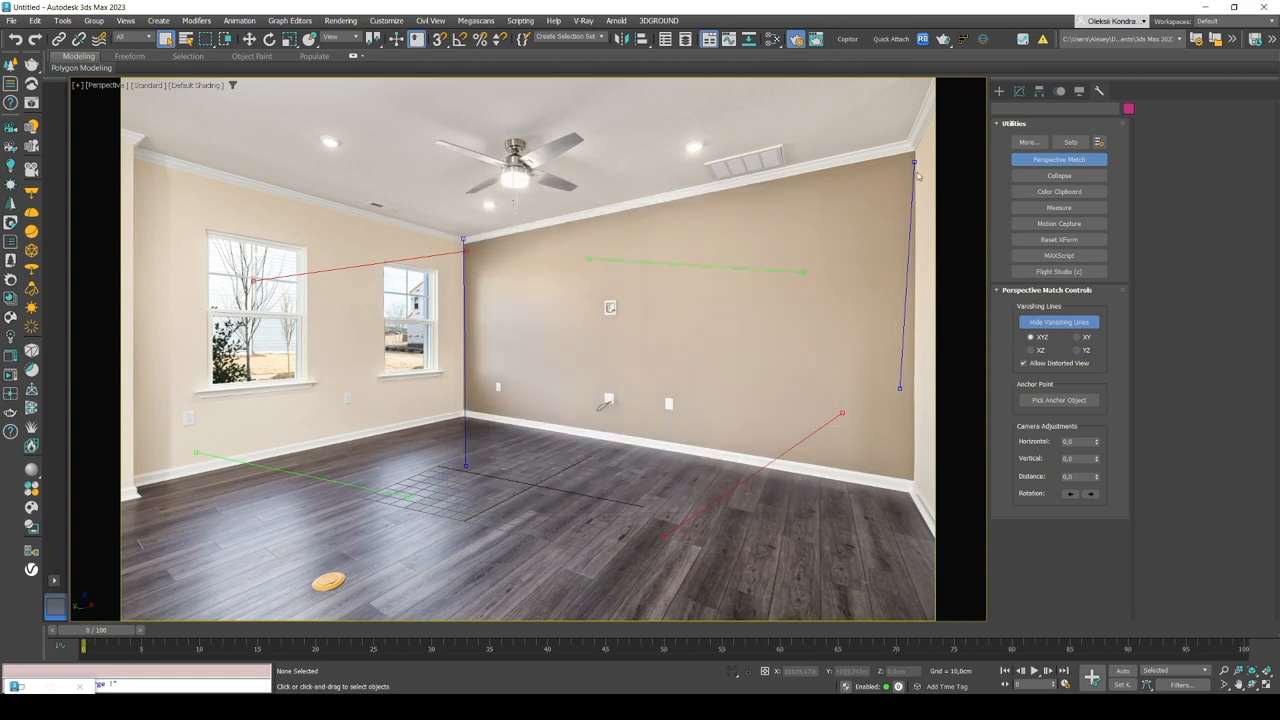
mouse_move(222, 131)
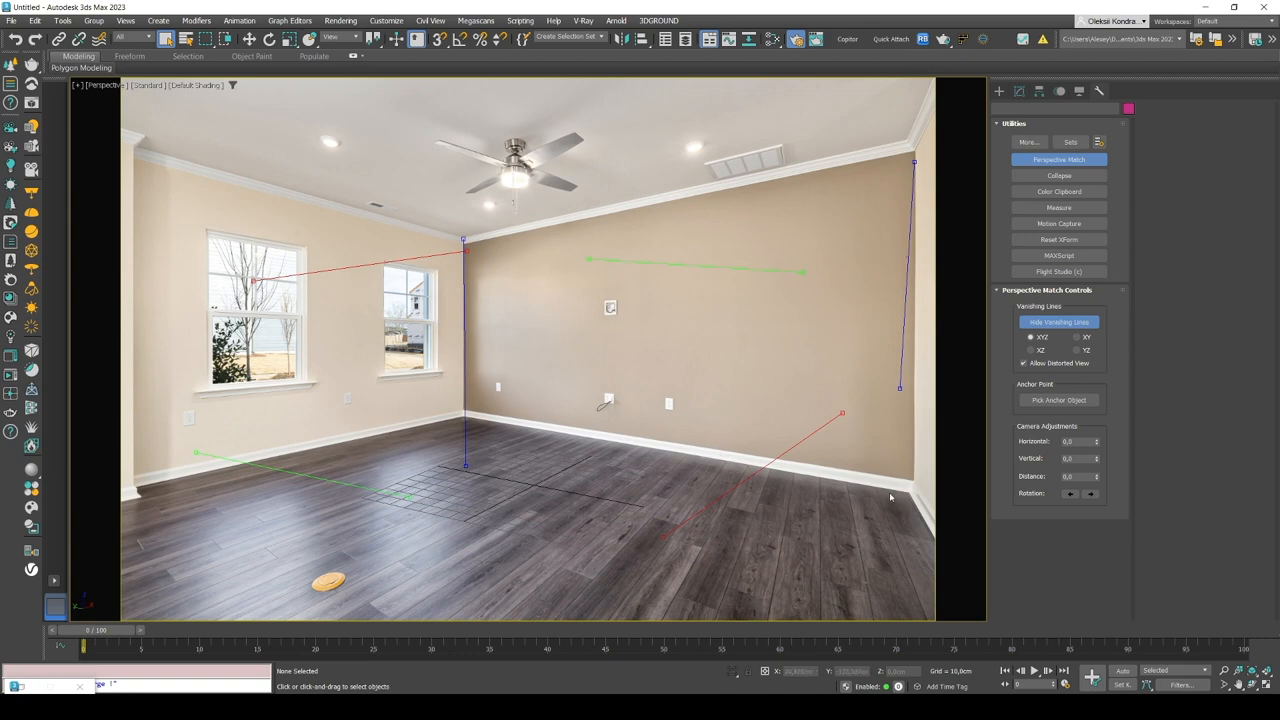
mouse_move(288, 212)
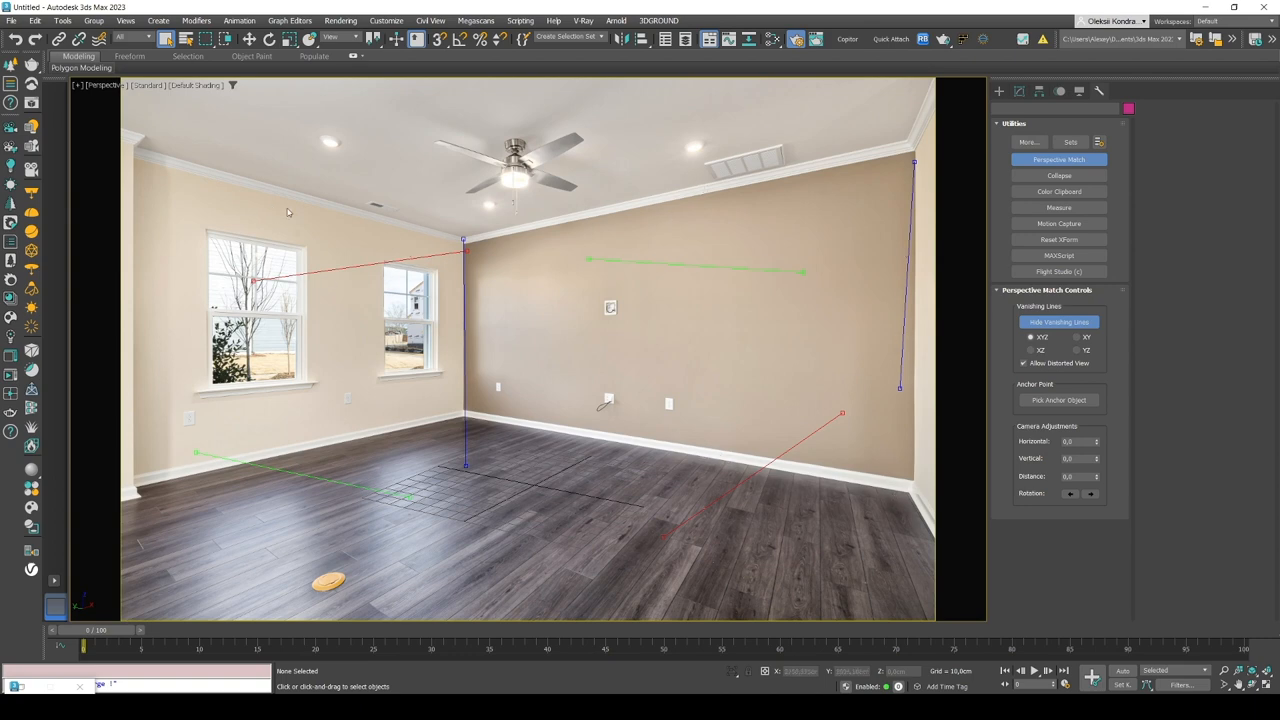
click(78, 85)
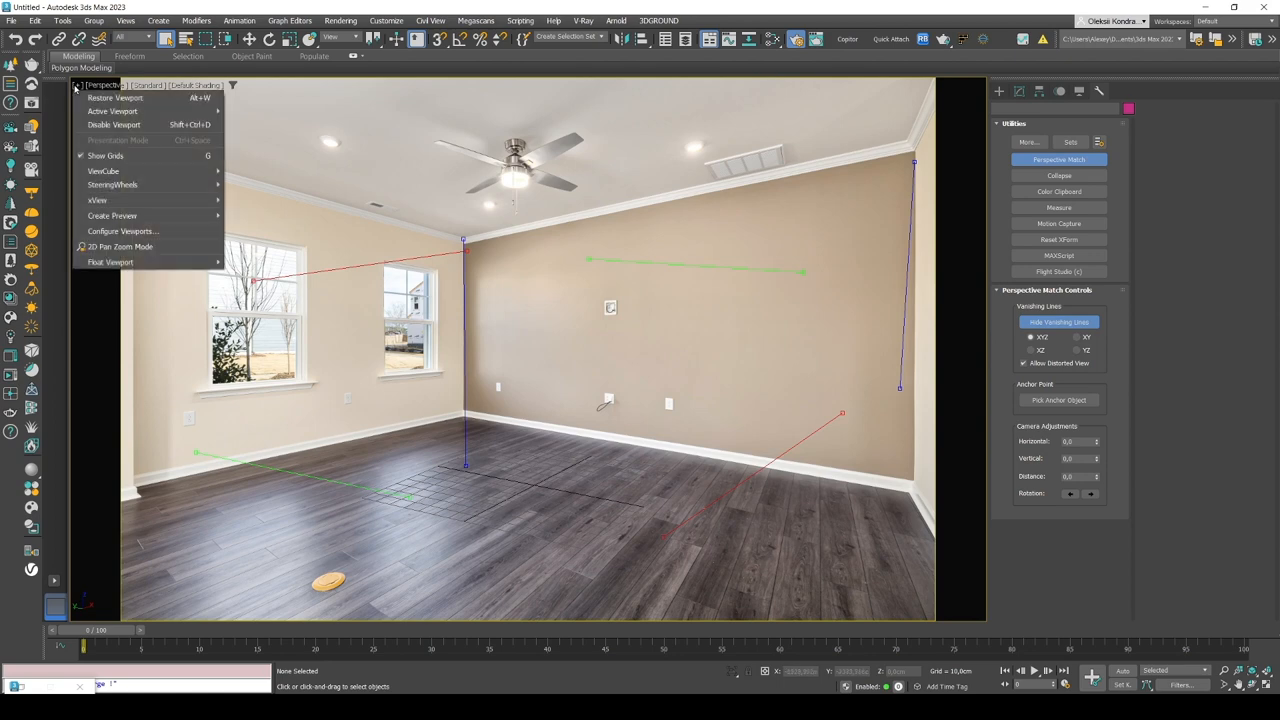
click(120, 246)
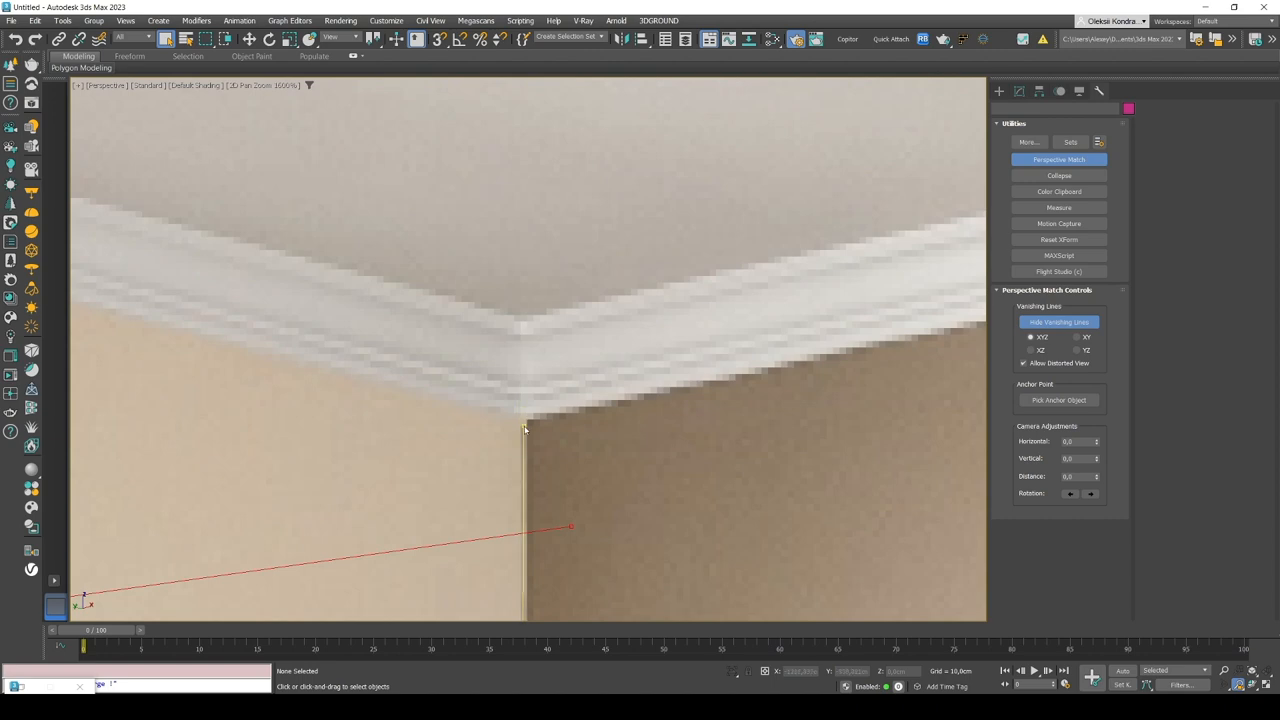
scroll(down, 3)
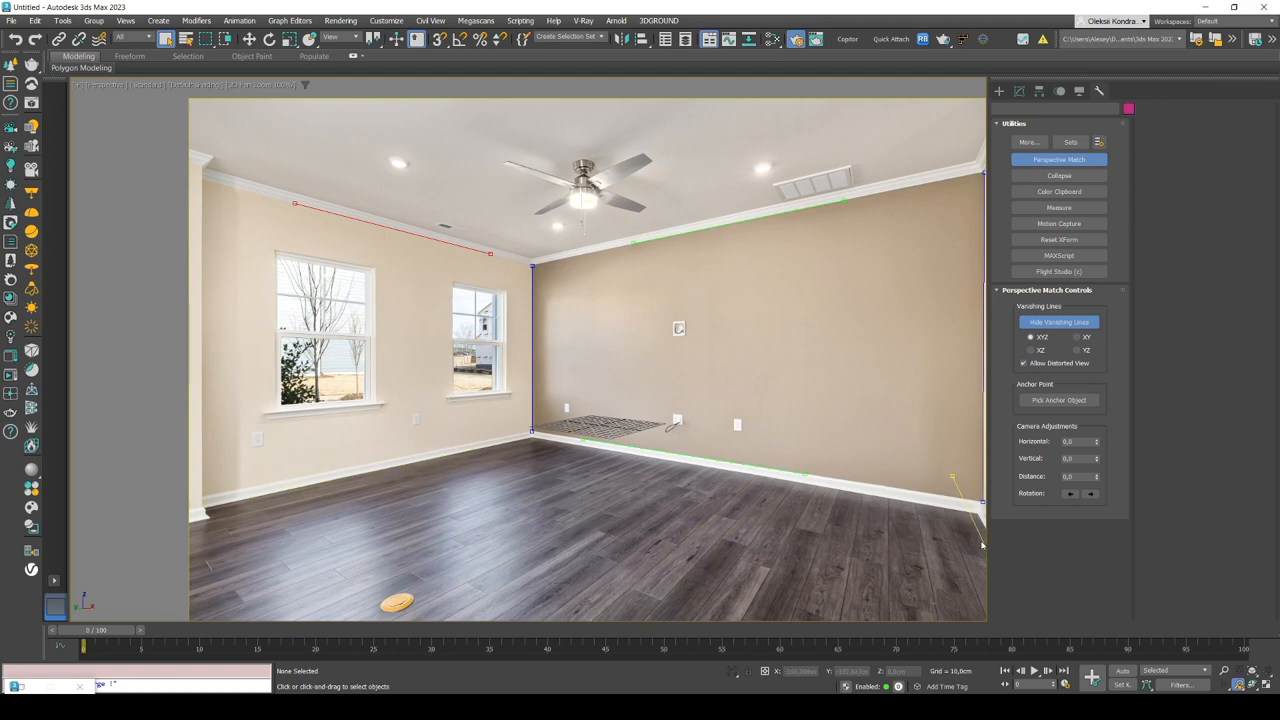
scroll(down, 3)
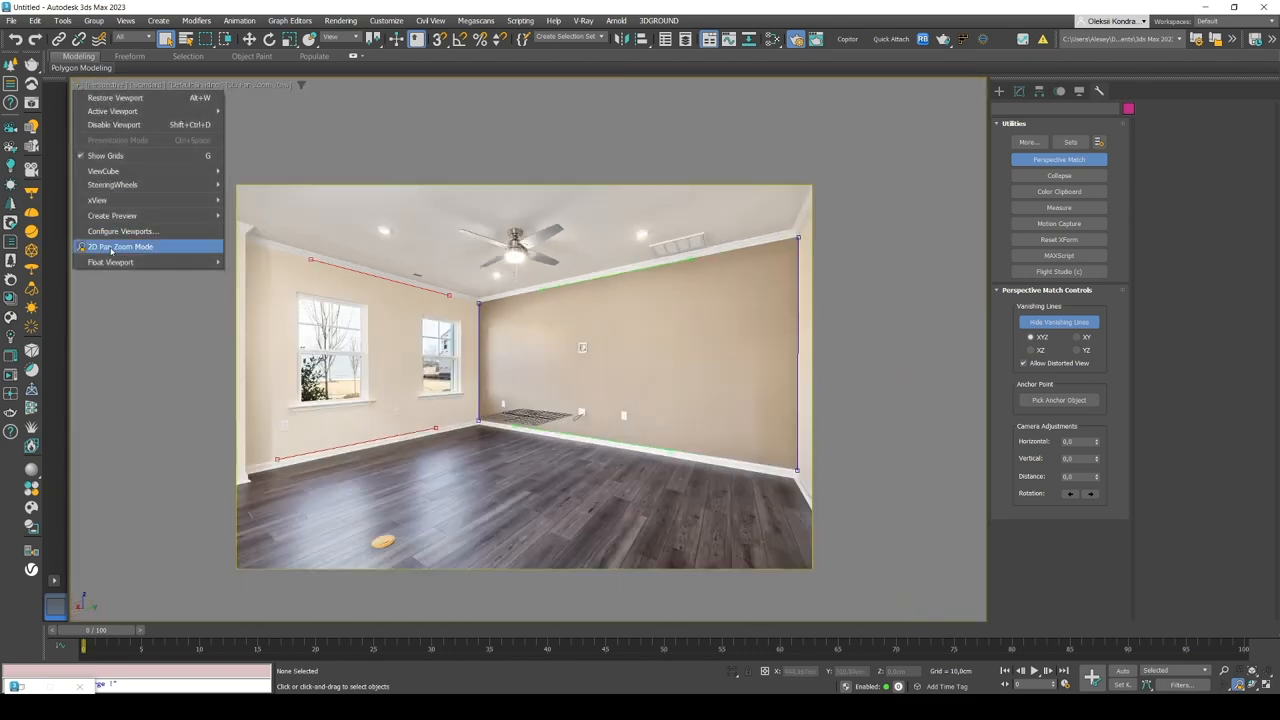
Step: Uncheck 2D Pan Zoom Mode to restore the full room photo framing
click(120, 246)
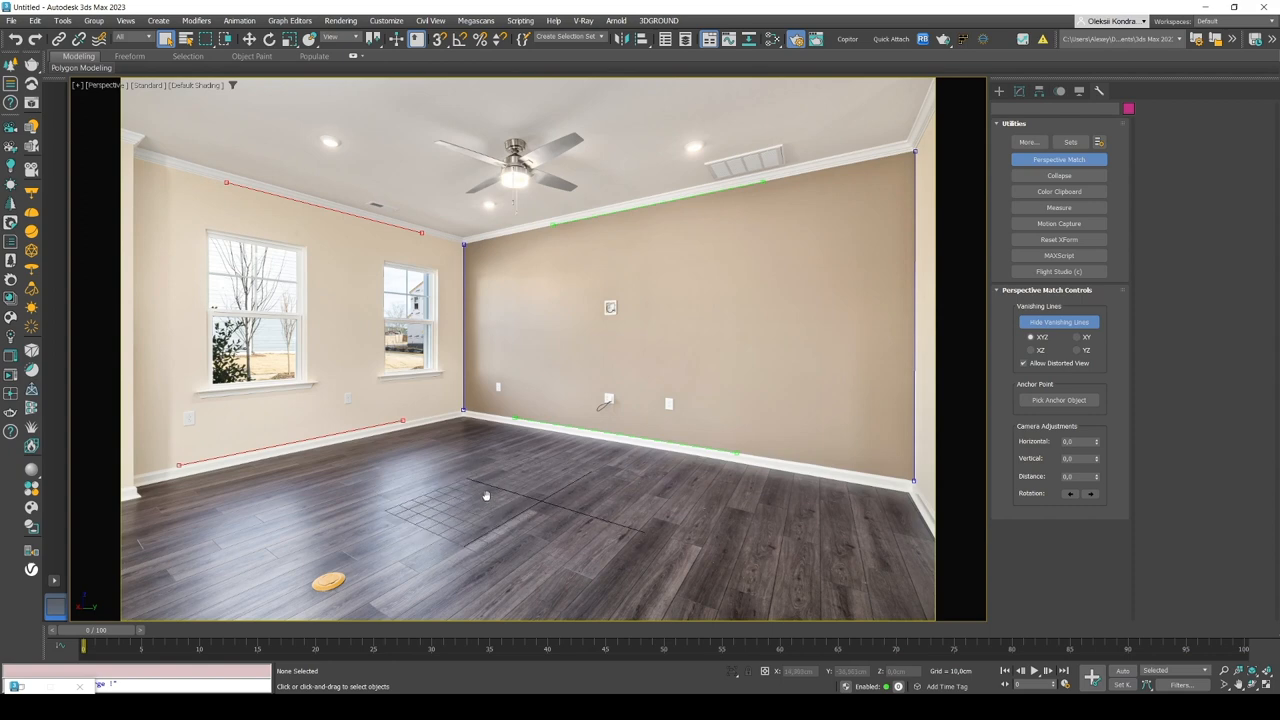
mouse_move(623, 374)
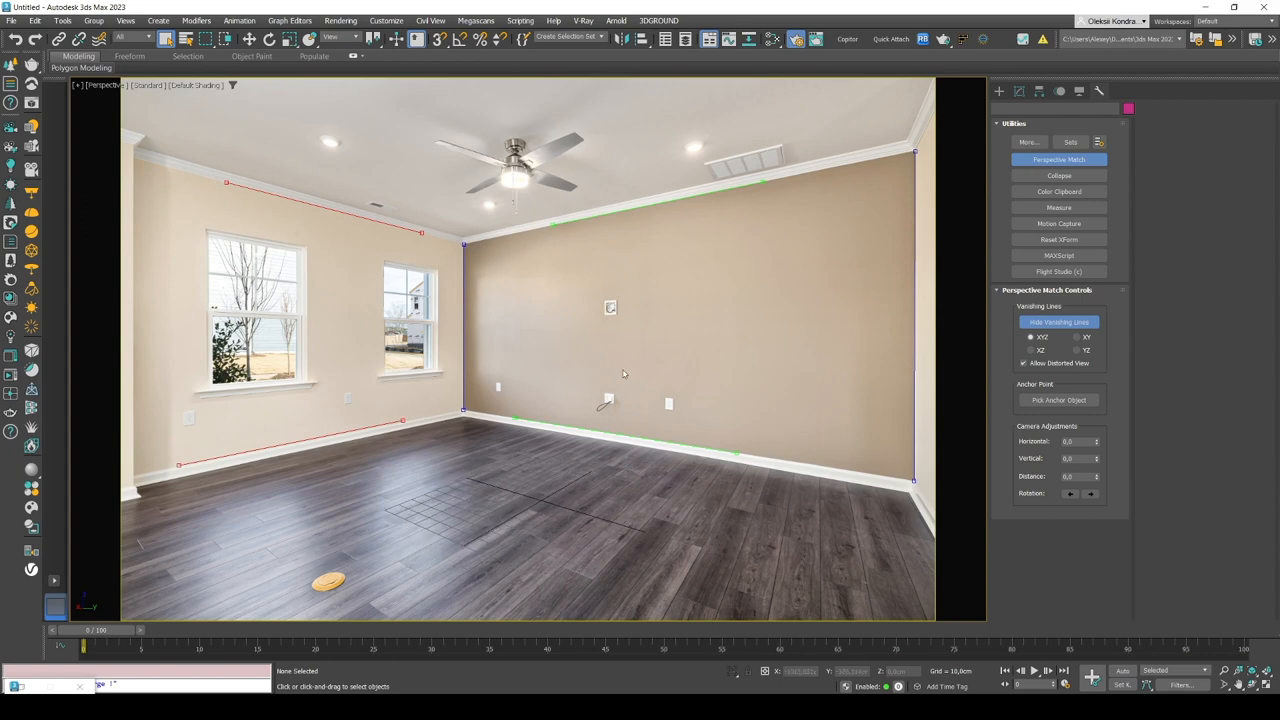
mouse_move(521, 361)
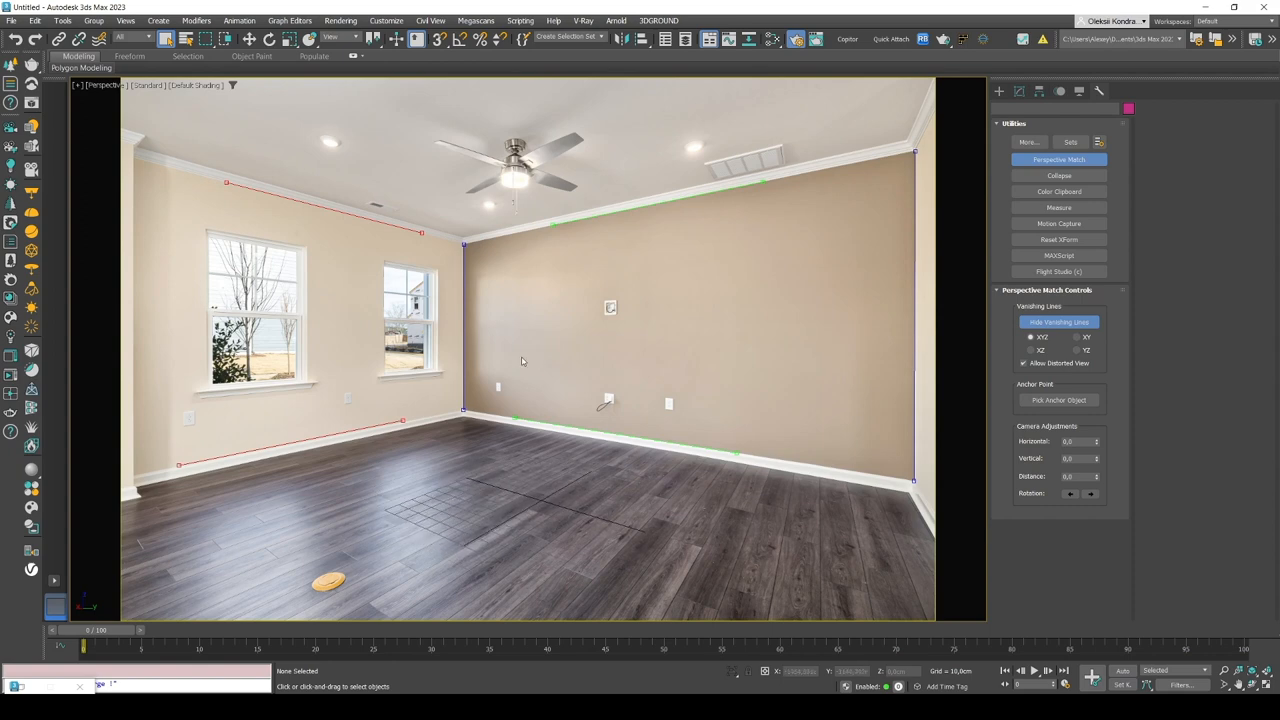
mouse_move(587, 327)
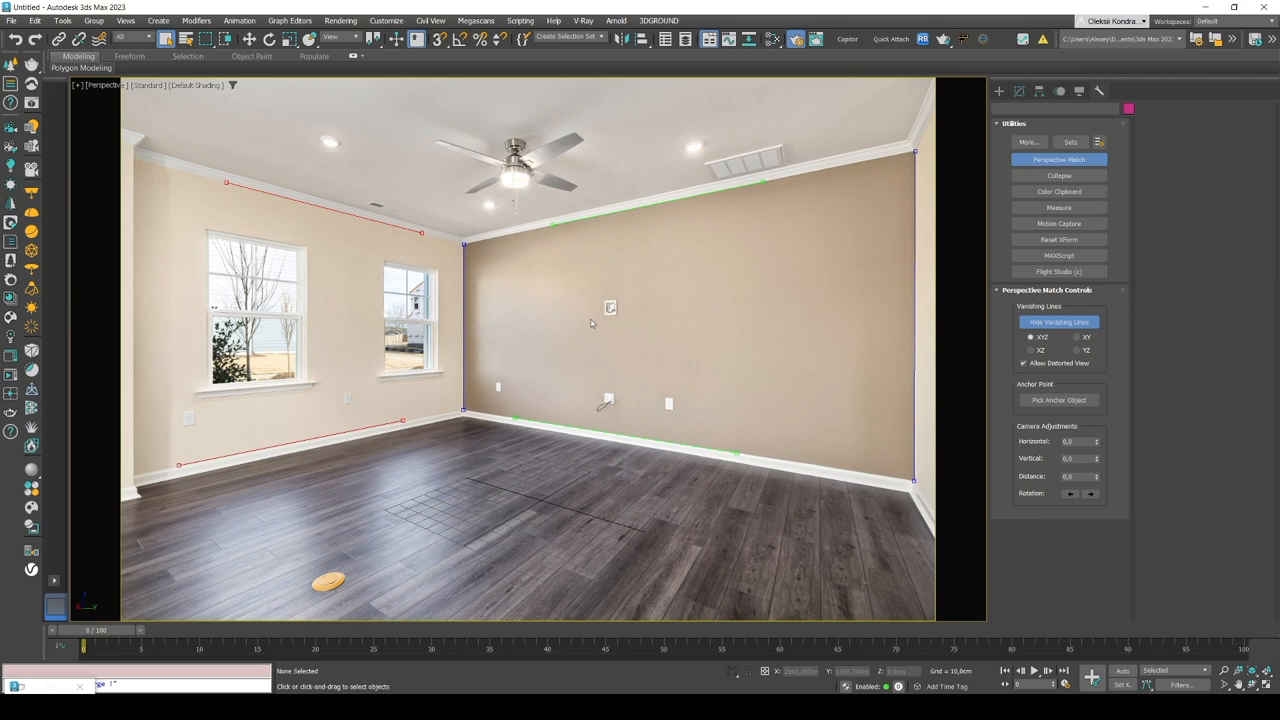
mouse_move(674, 267)
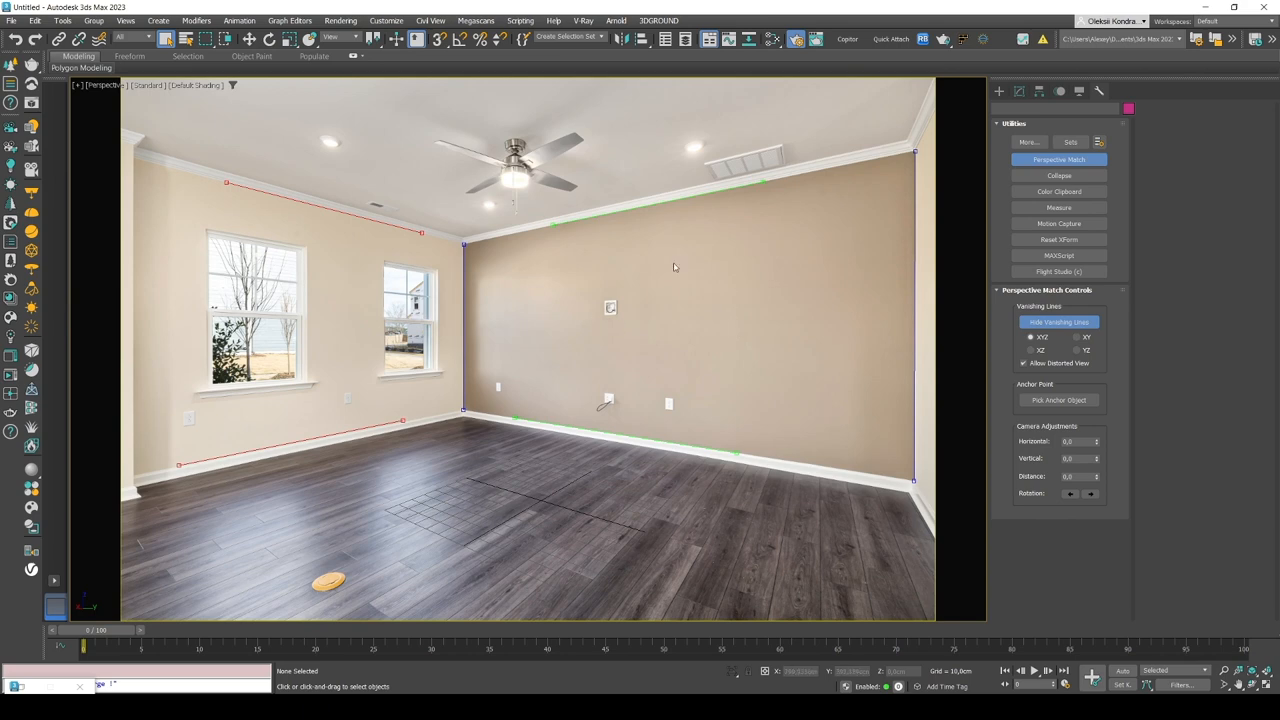
mouse_move(420, 425)
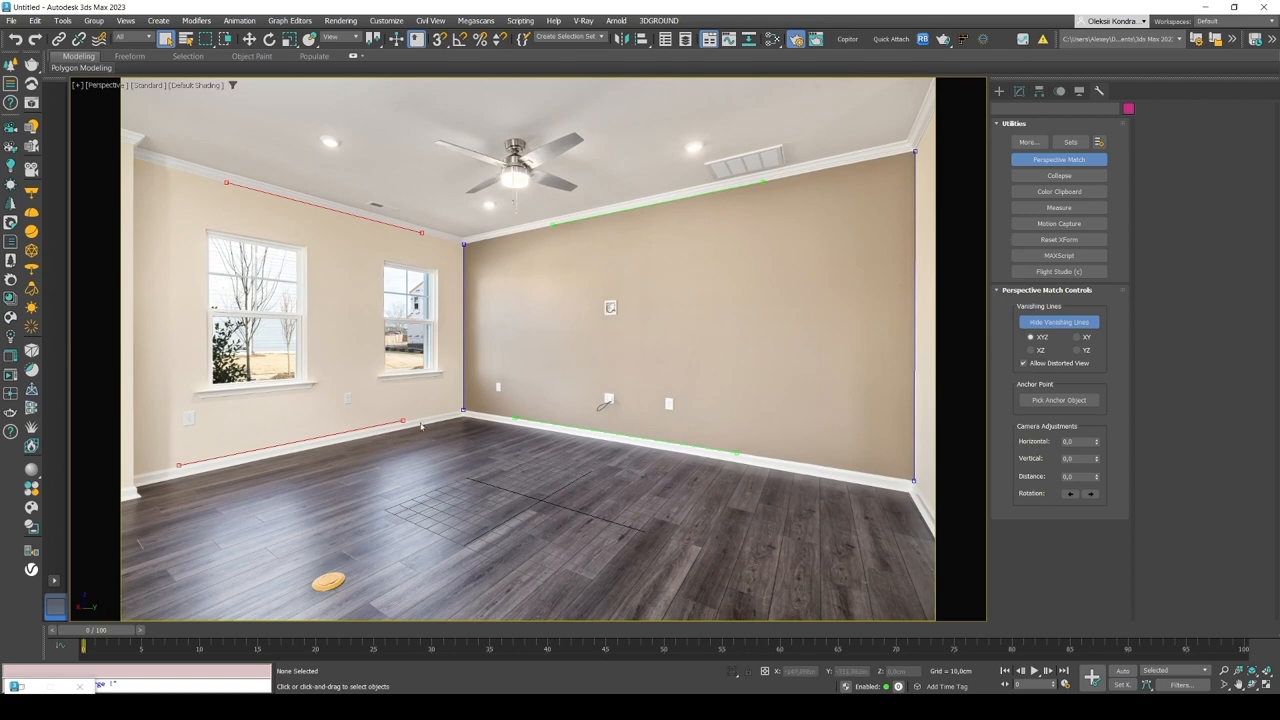
mouse_move(377, 445)
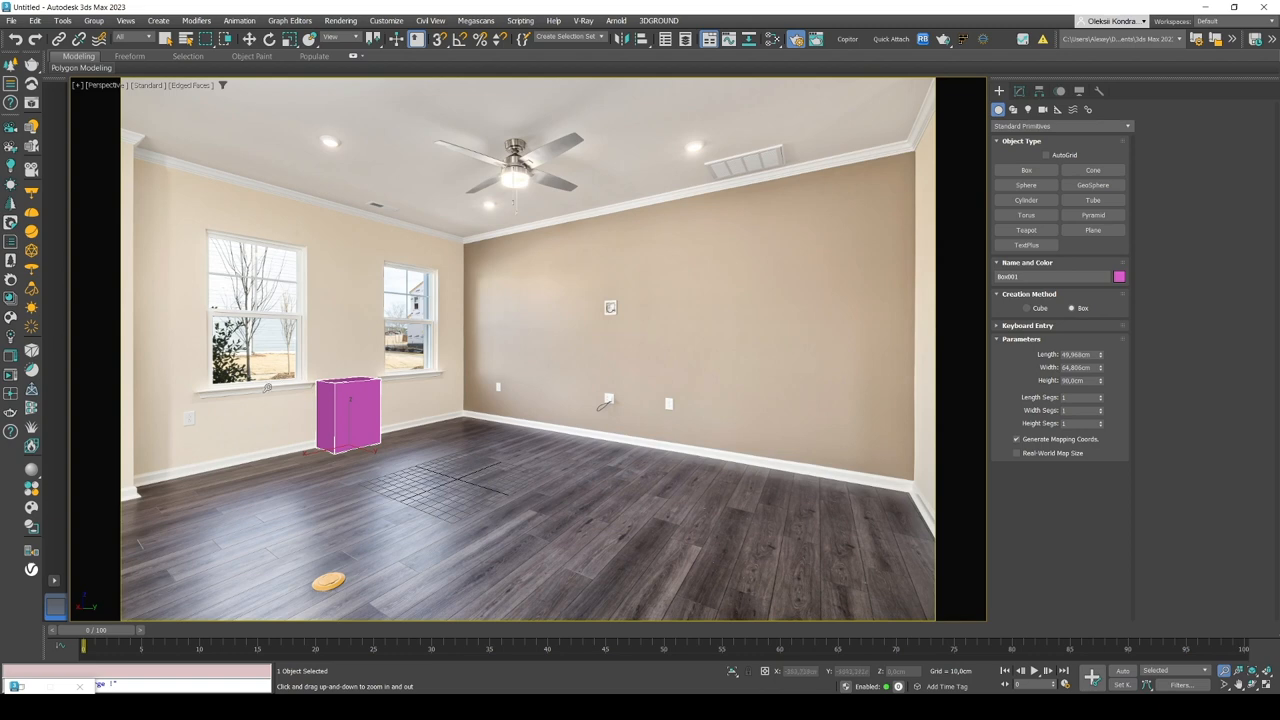
Step: Slide the magenta test box along the floor next to the left wall
drag(350, 415, 315, 420)
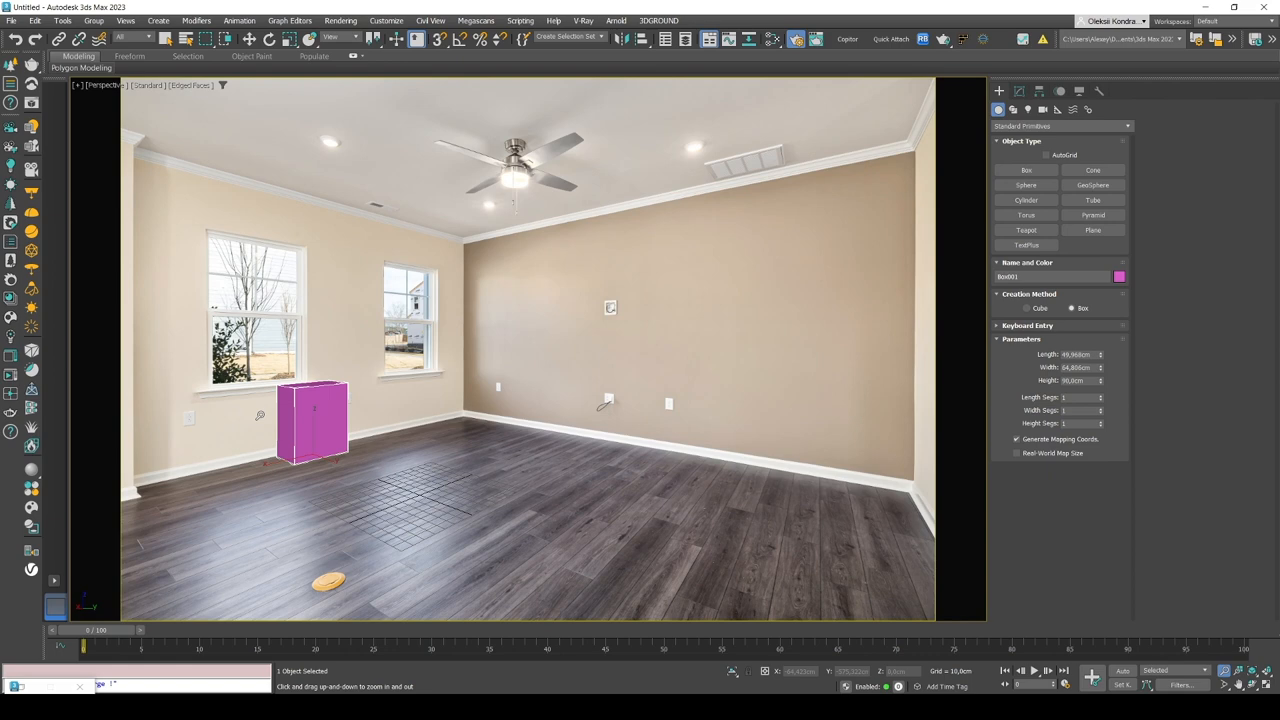
mouse_move(613, 305)
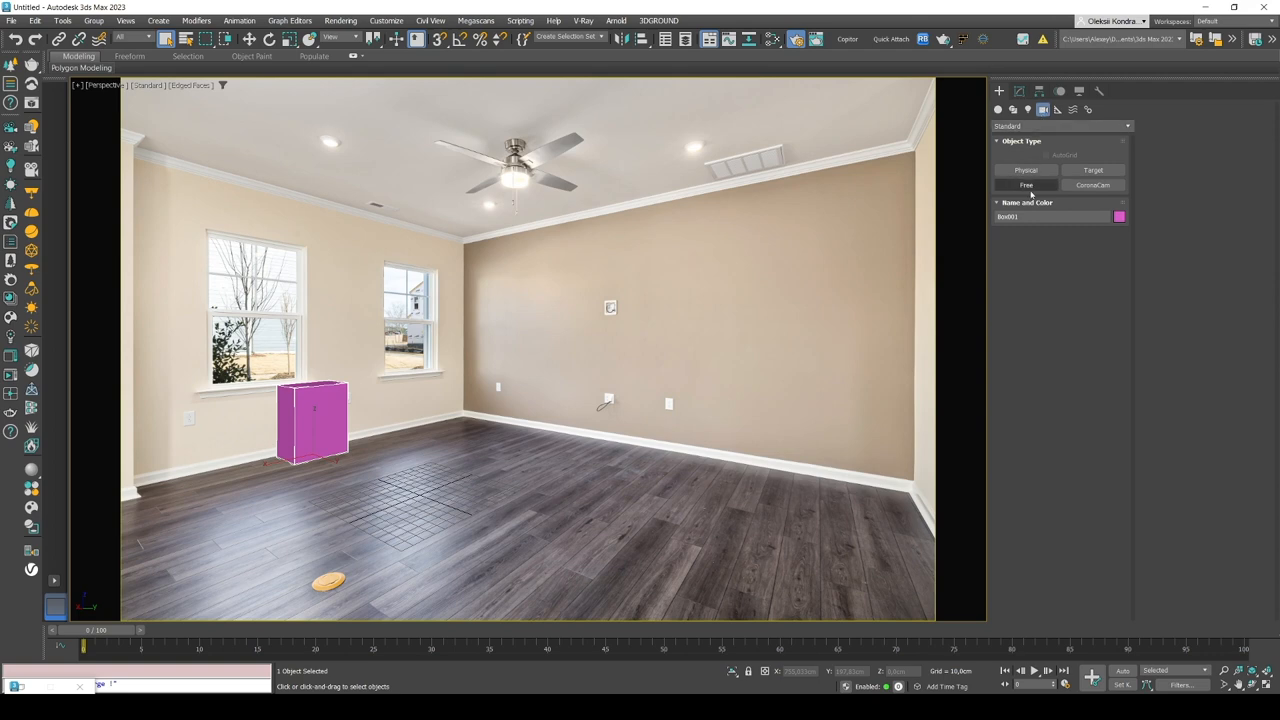
Step: Create free camera Camera001 from the matched perspective view
click(1026, 185)
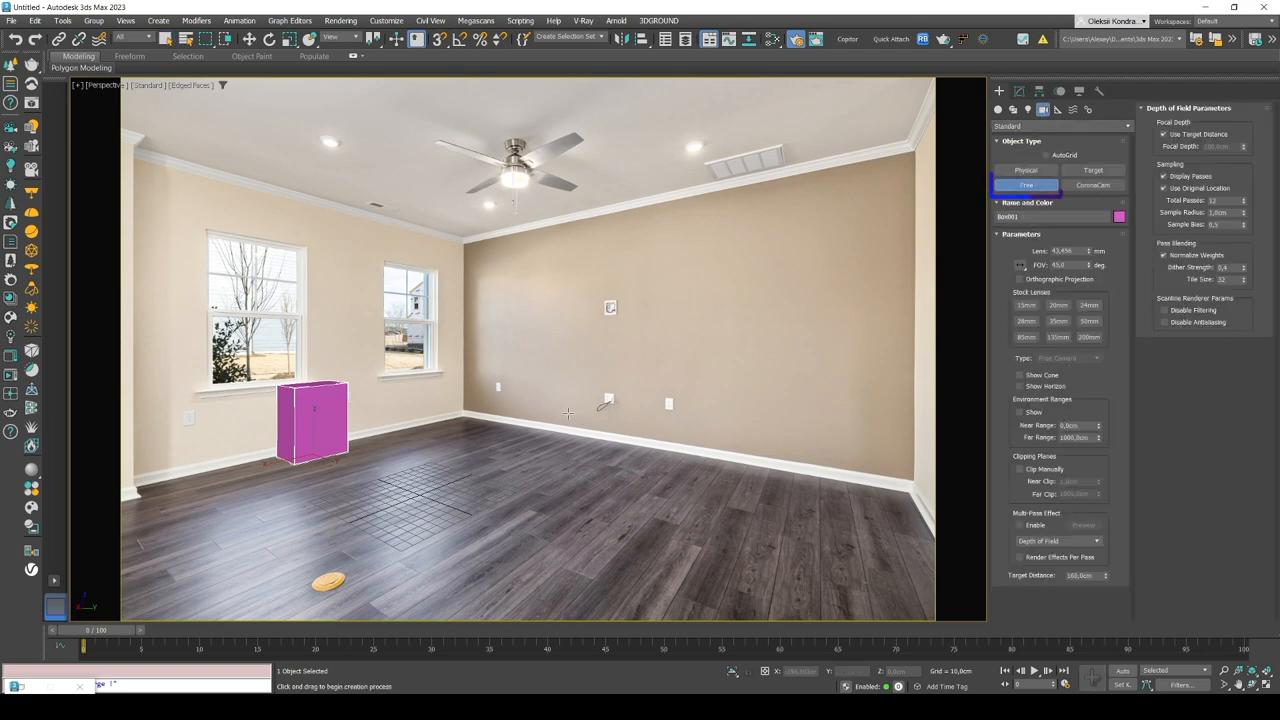
click(1026, 184)
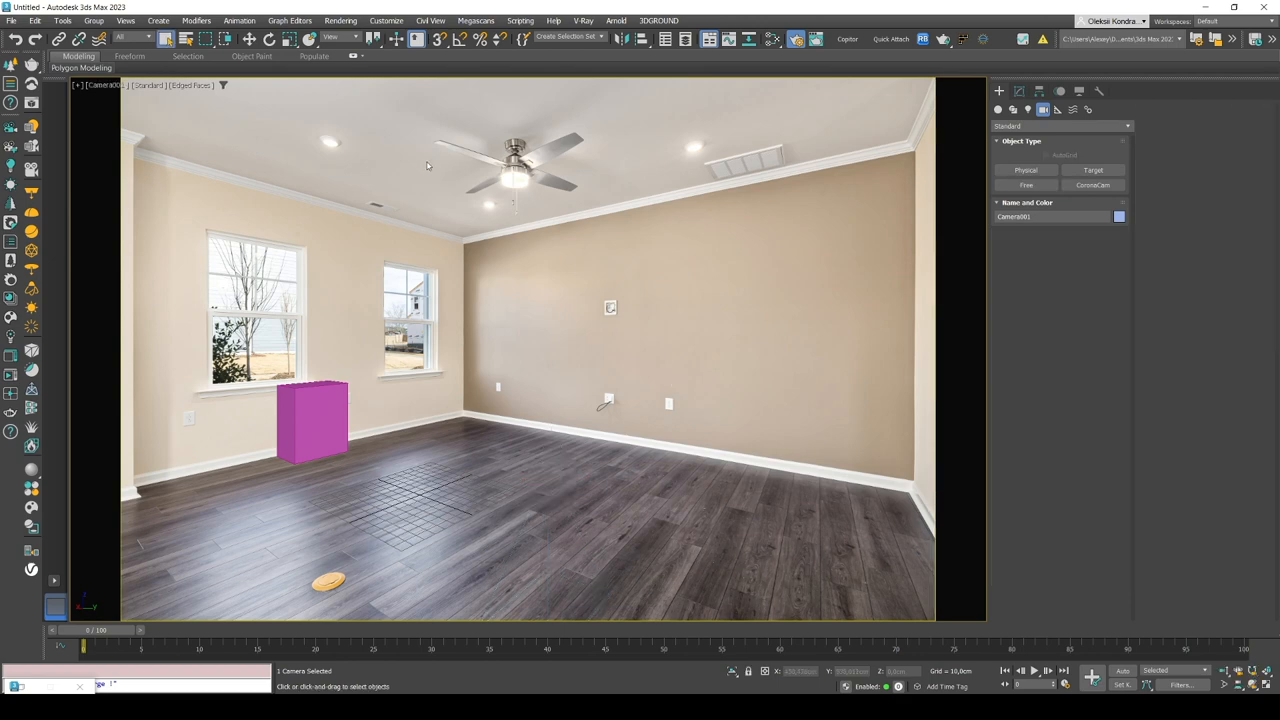
key(ctrl+c)
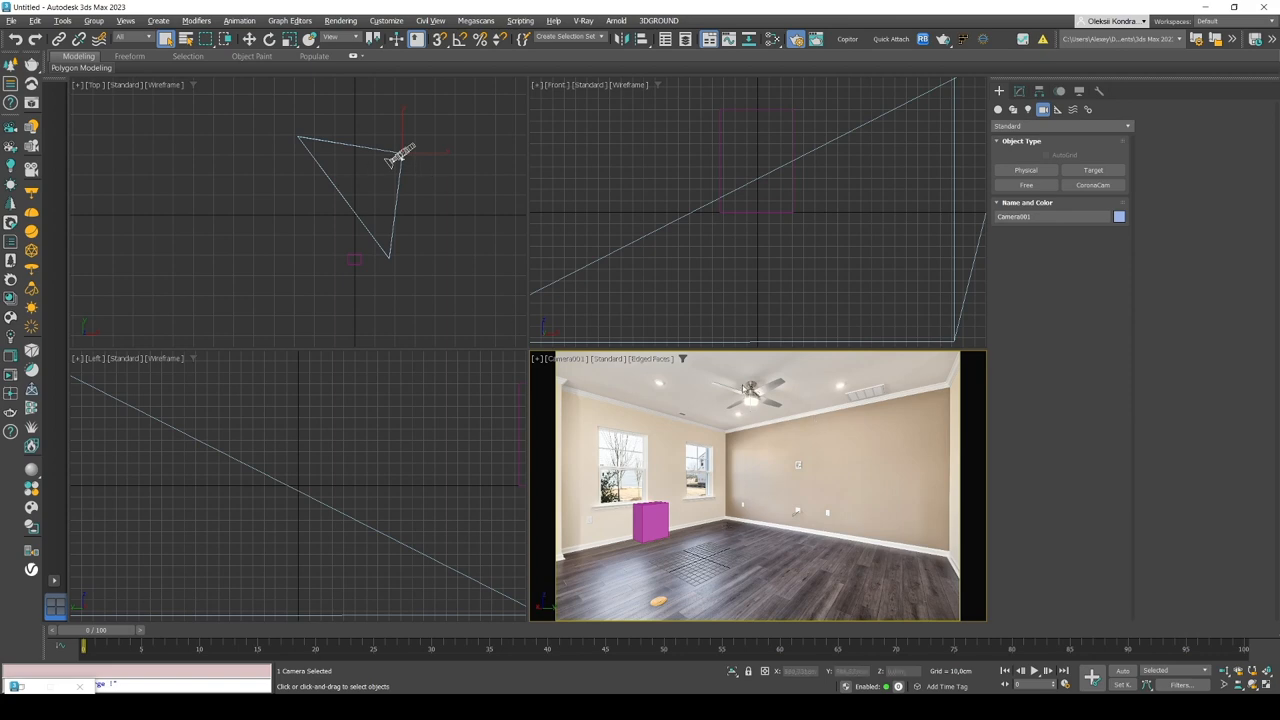
mouse_move(658, 106)
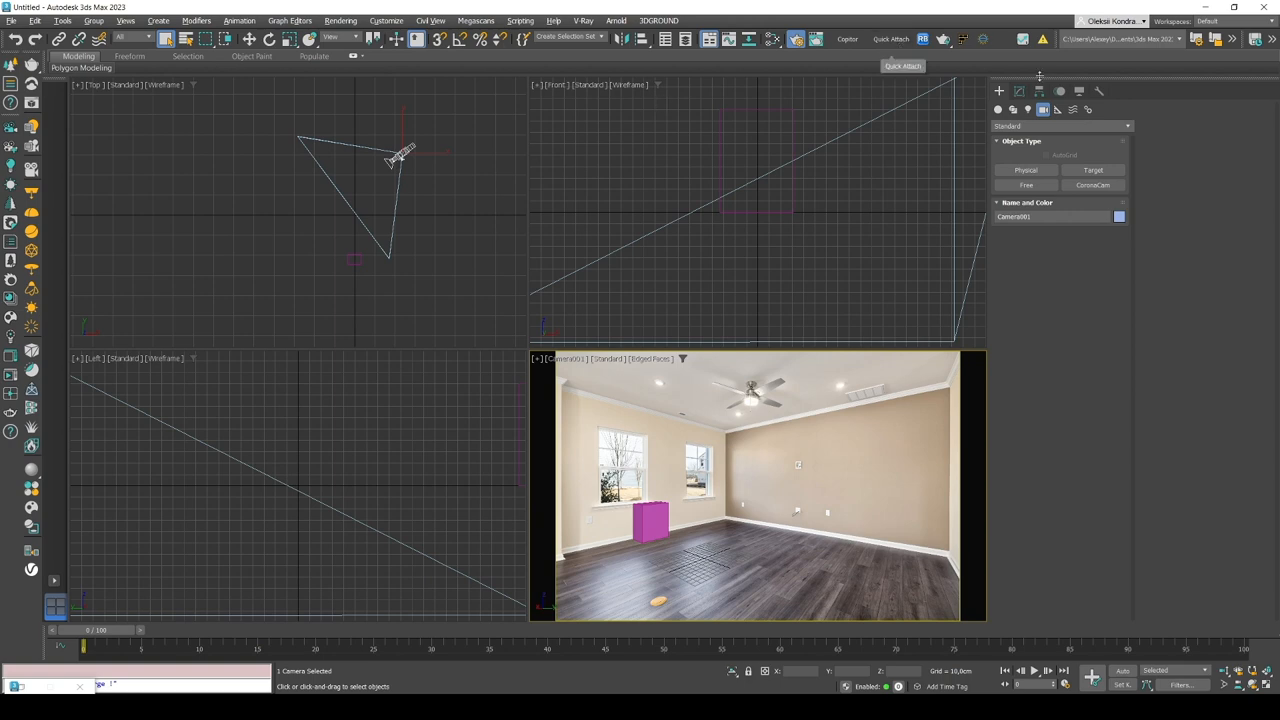
Step: Open the Hierarchy panel and restore the maximized Camera001 view
click(1040, 91)
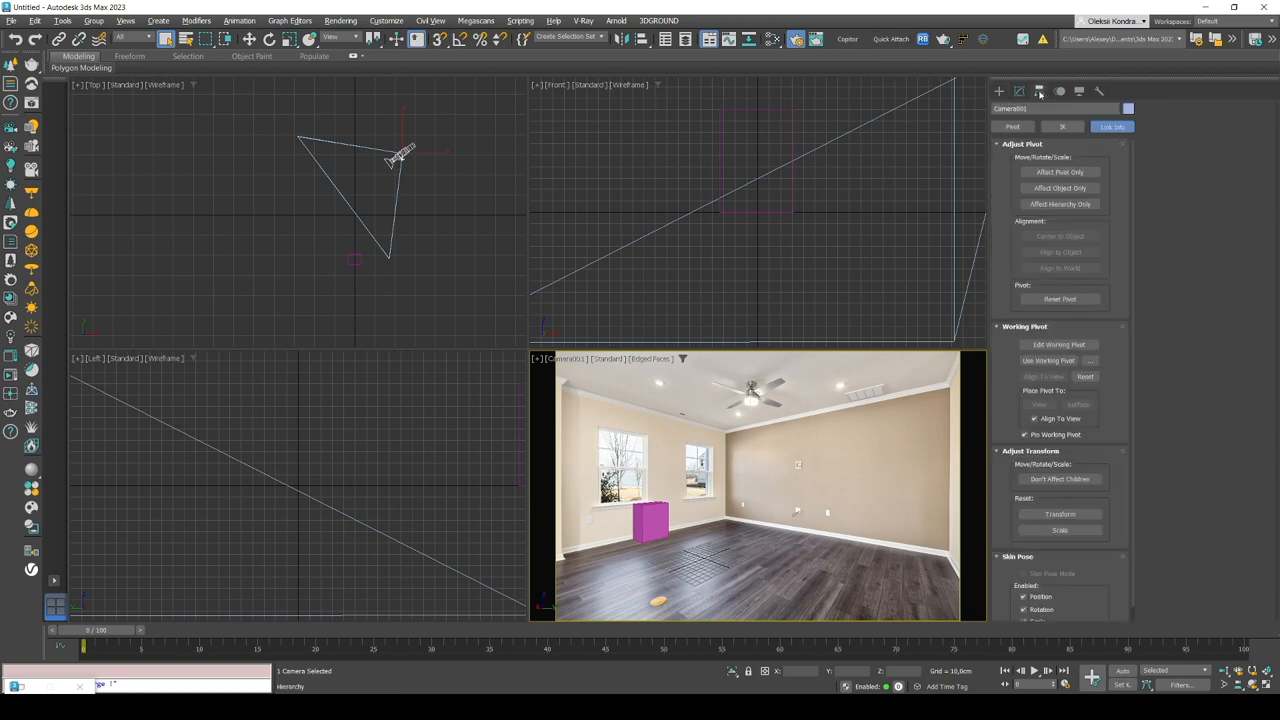
click(1111, 126)
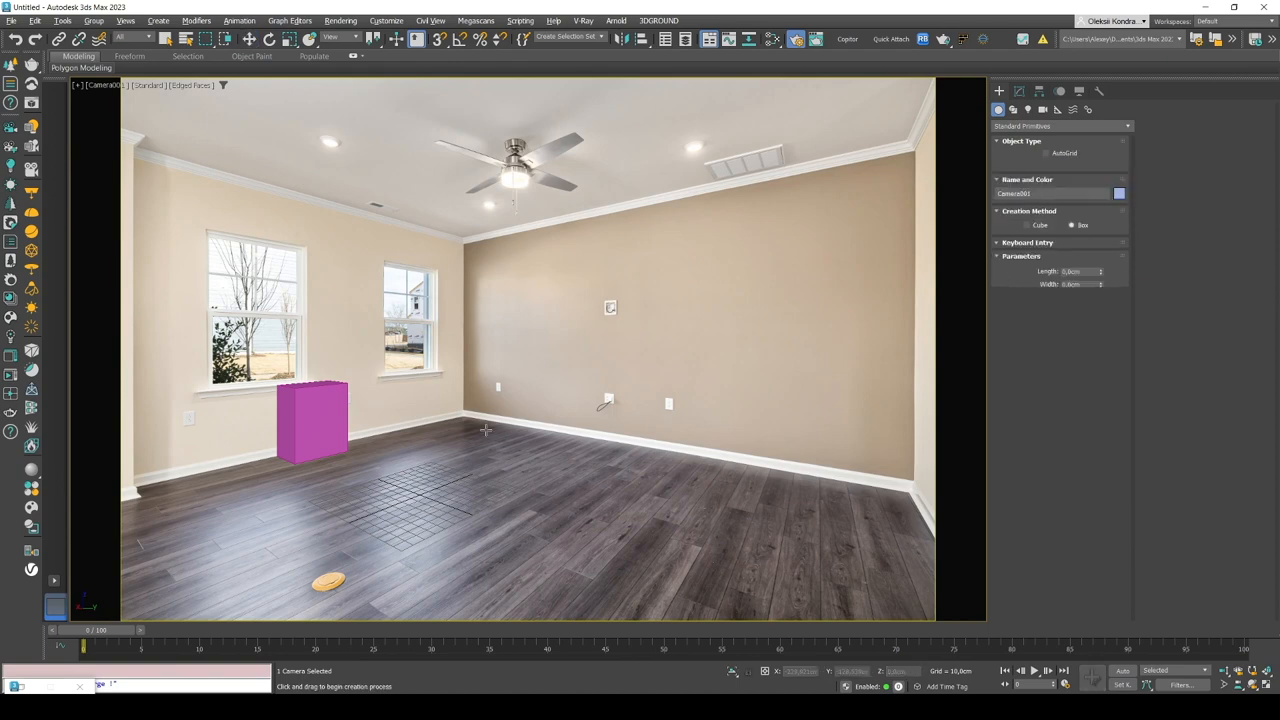
Step: Draw Box002 over the back right wall and make it see-through in Object Properties
drag(485, 428, 830, 470)
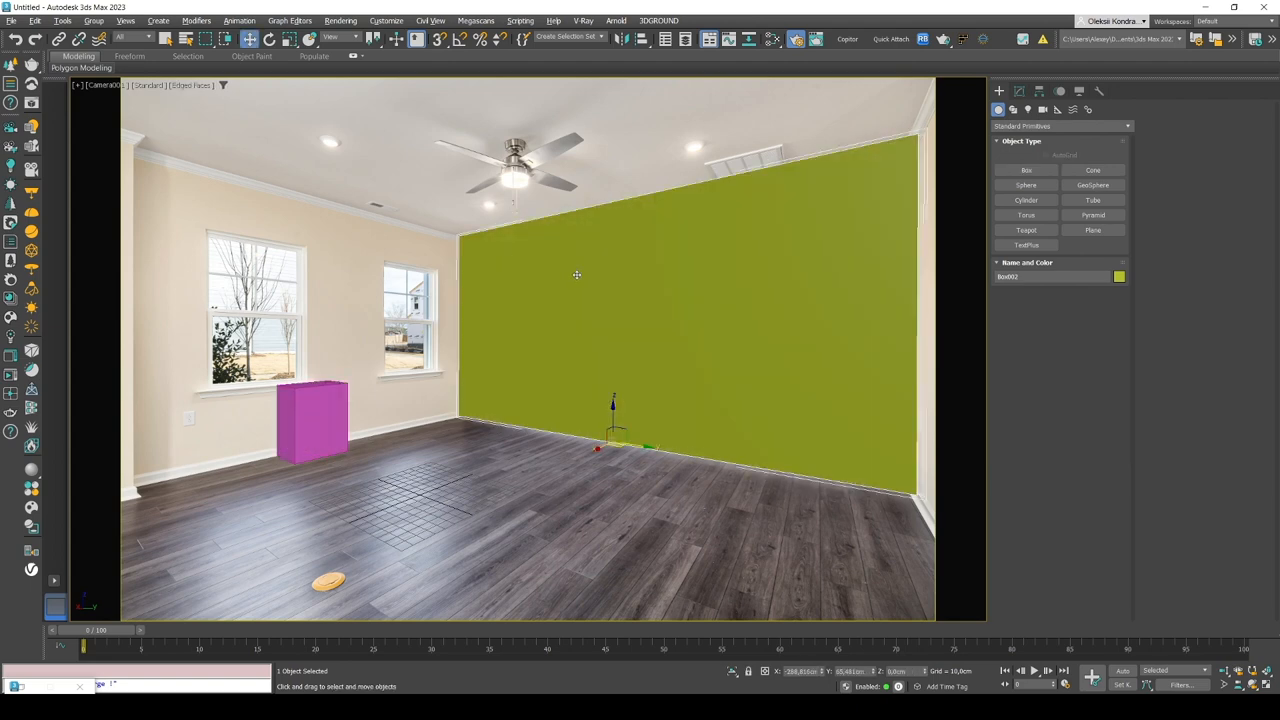
right_click(577, 275)
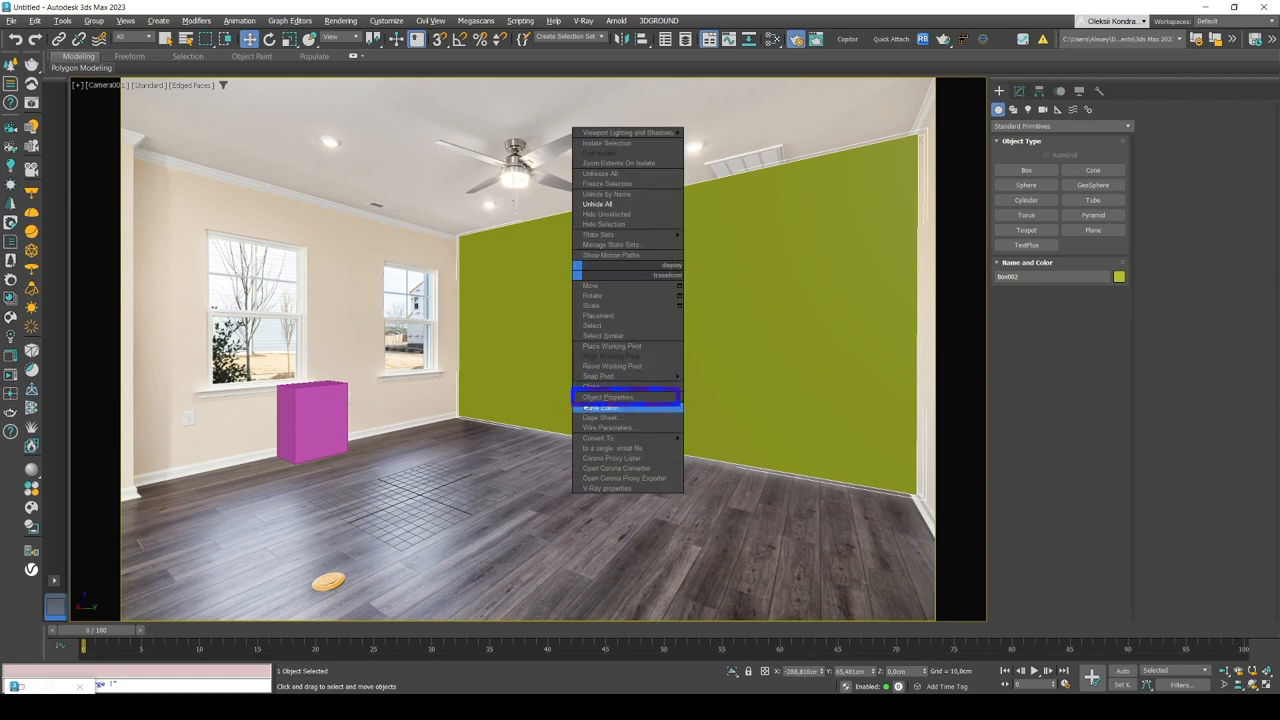
click(607, 397)
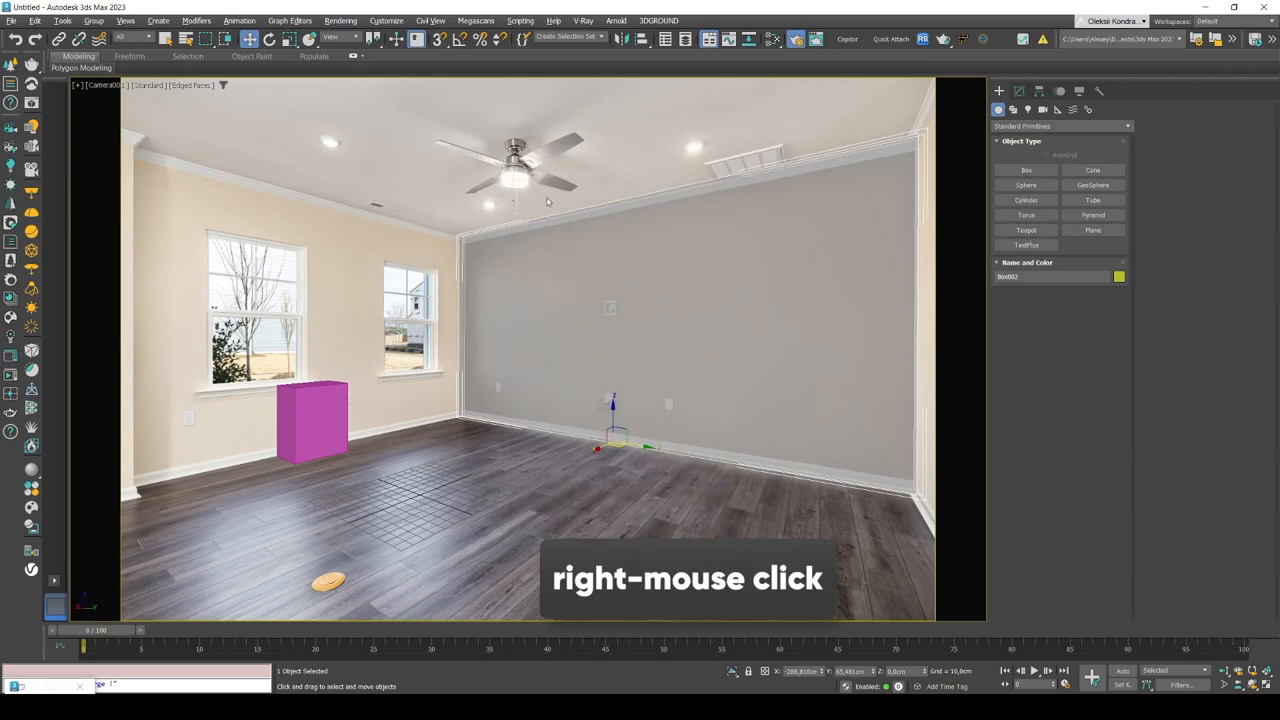
Step: Convert Box002 to an editable poly
right_click(624, 293)
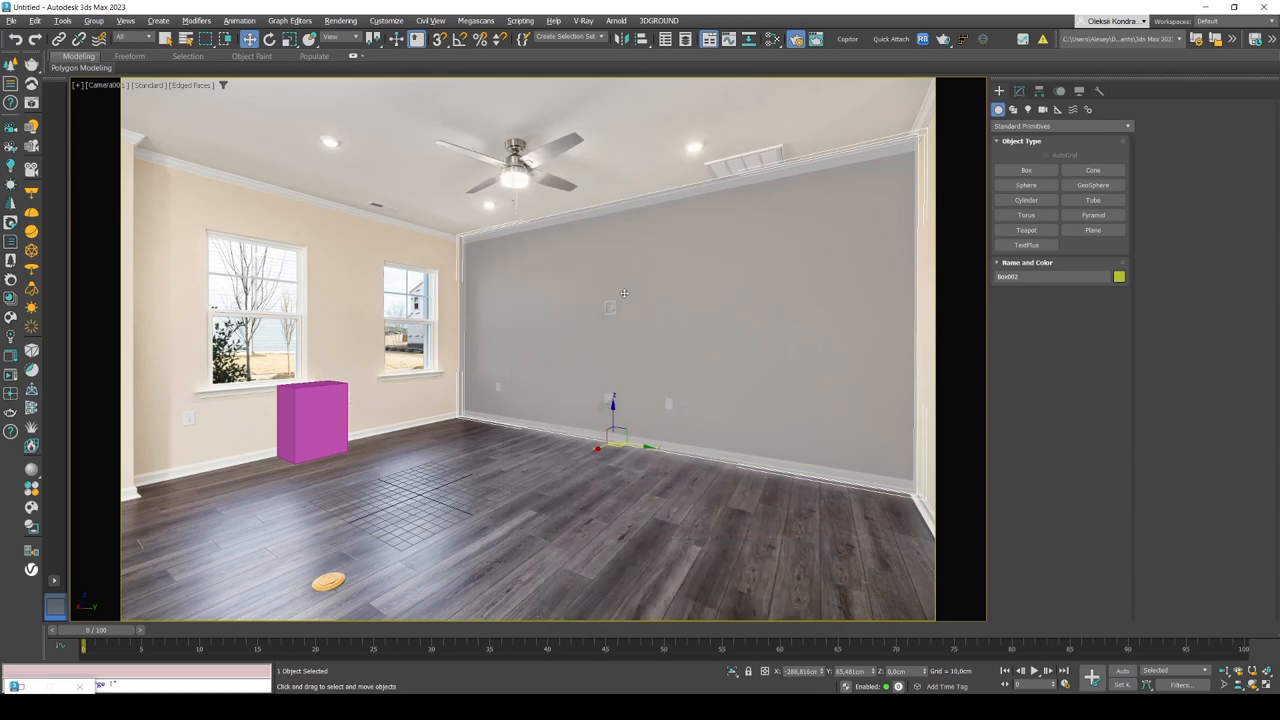
right_click(624, 293)
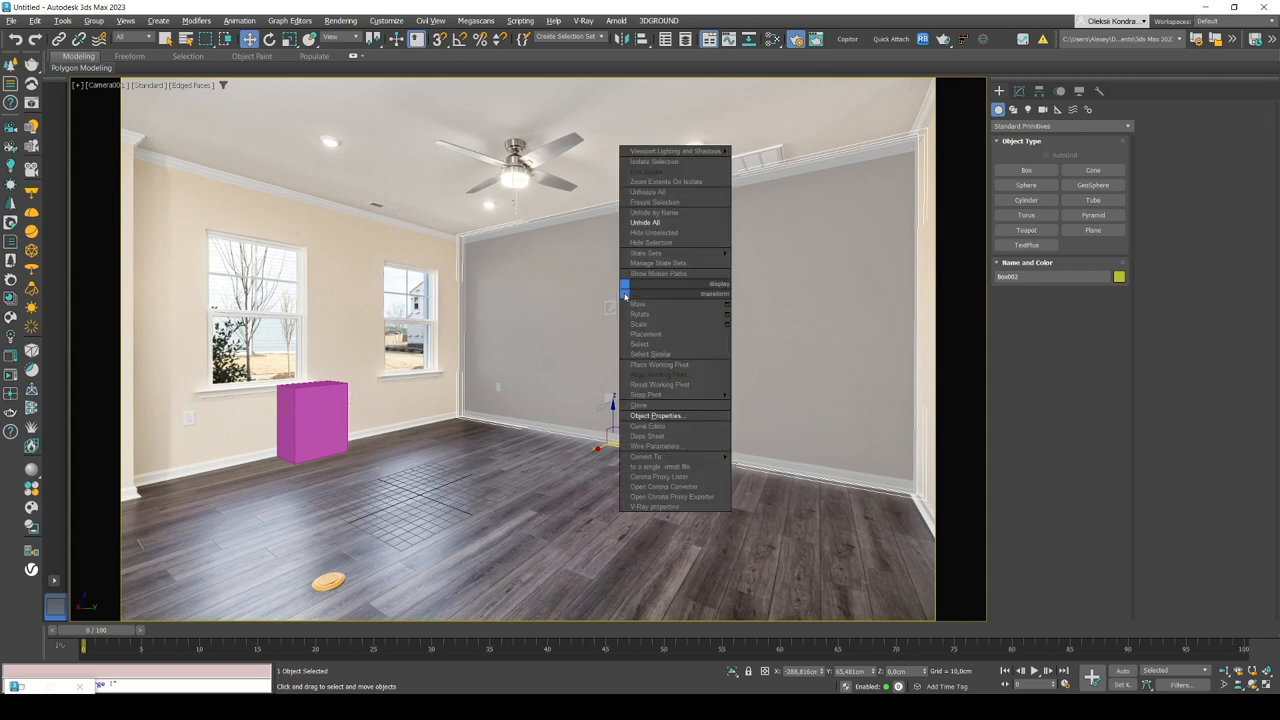
mouse_move(646, 457)
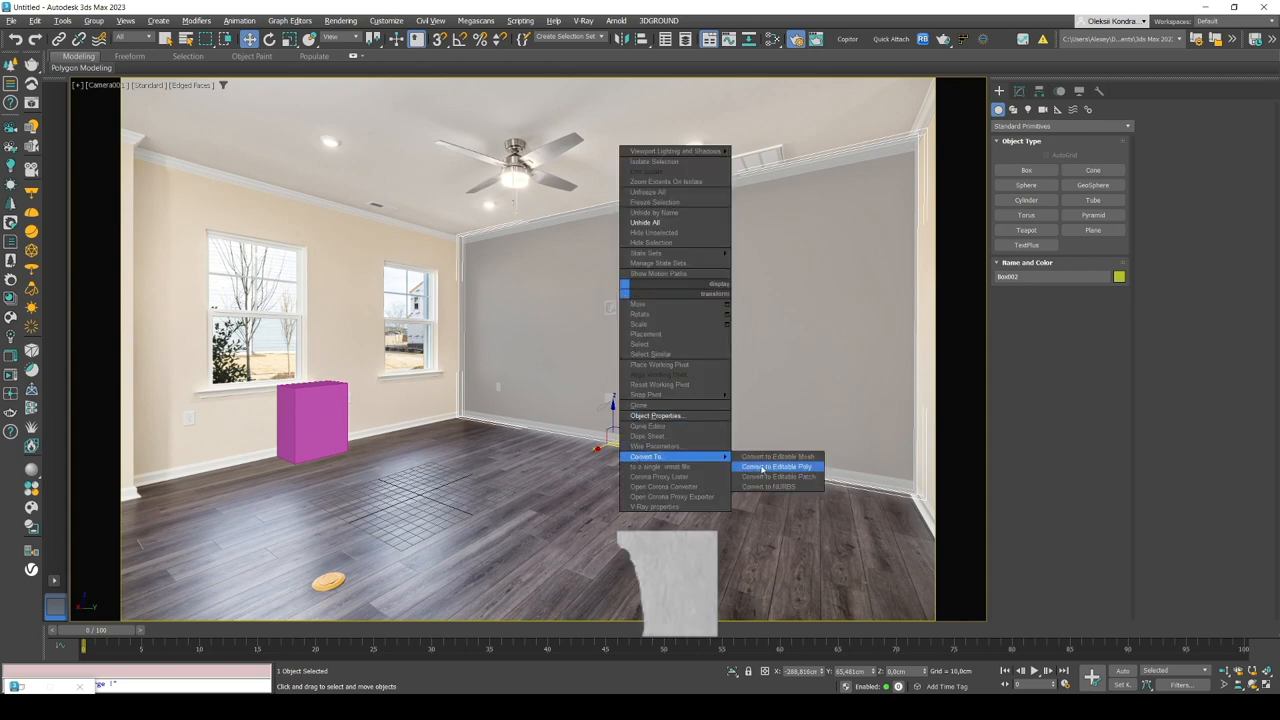
click(777, 467)
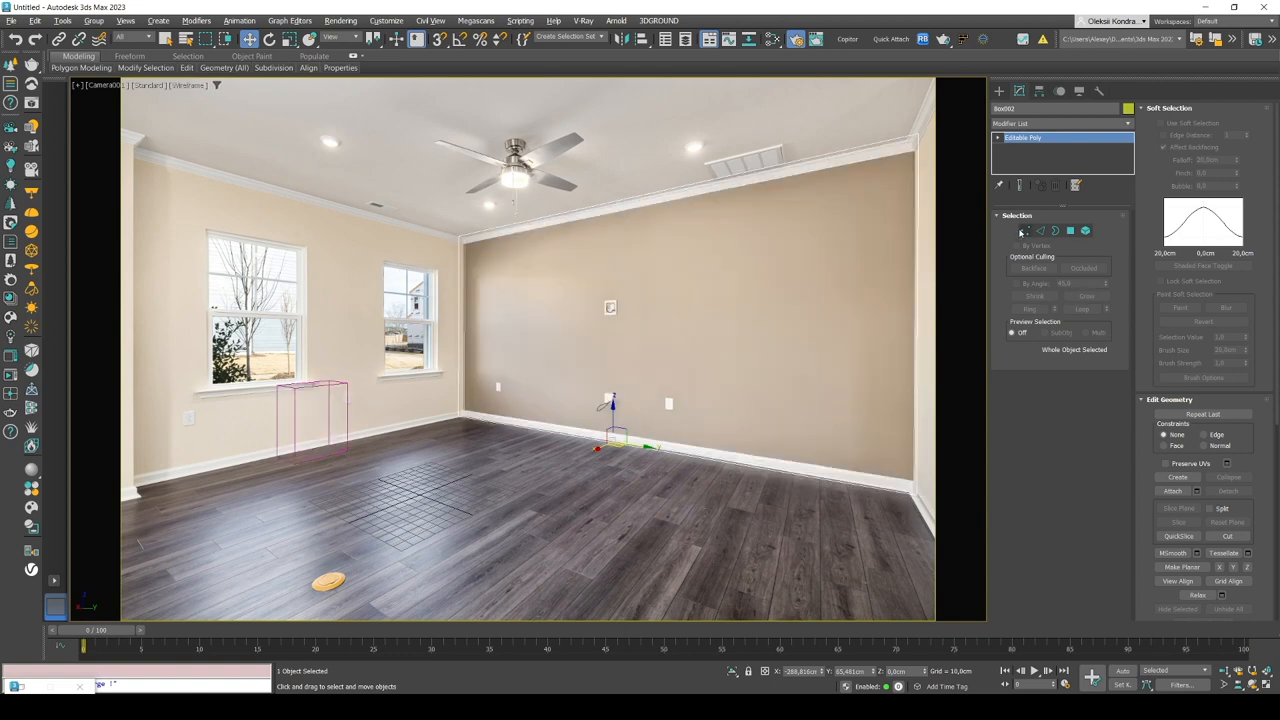
Step: Move Box002's four corner vertices to where the back and left walls meet
click(1025, 230)
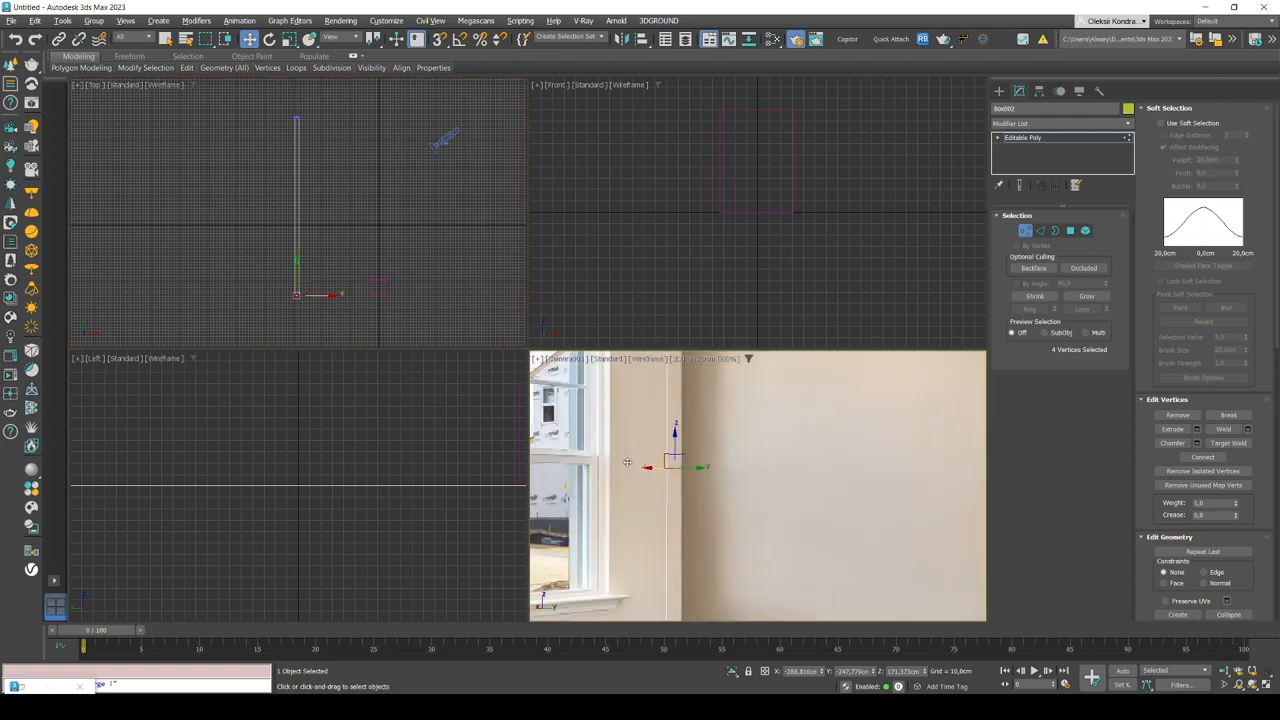
drag(647, 467, 709, 469)
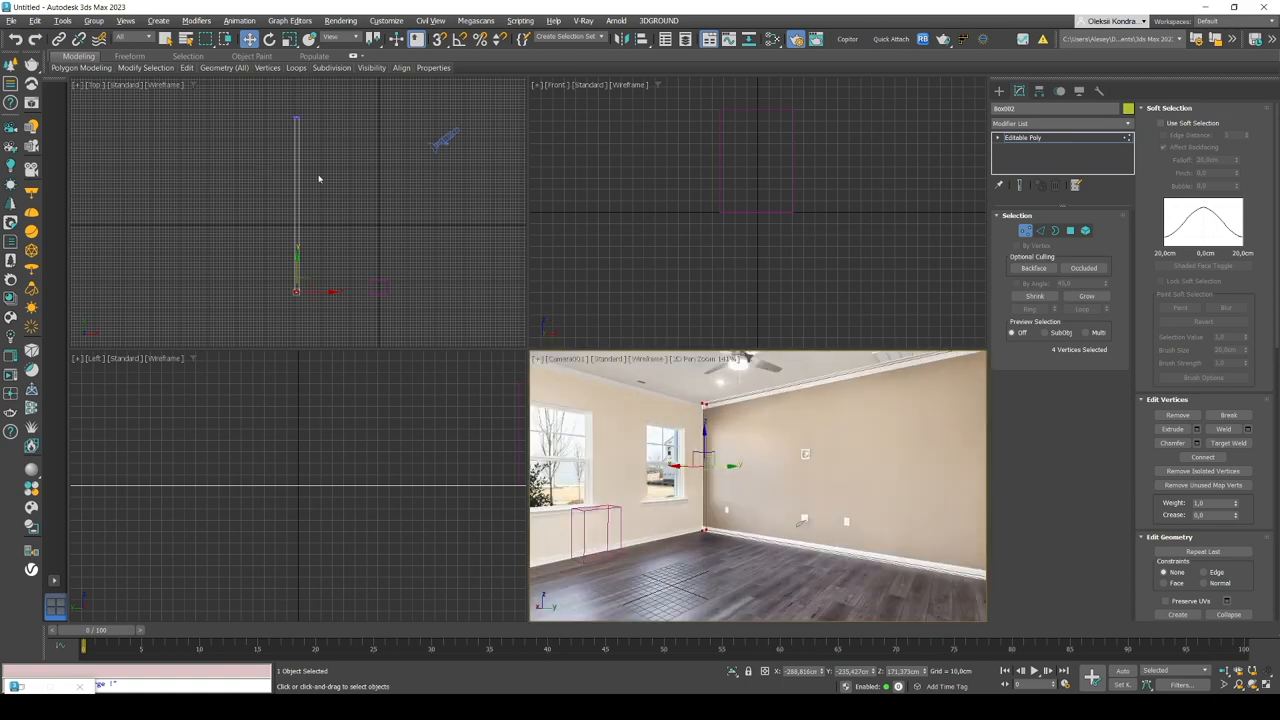
mouse_move(1070, 231)
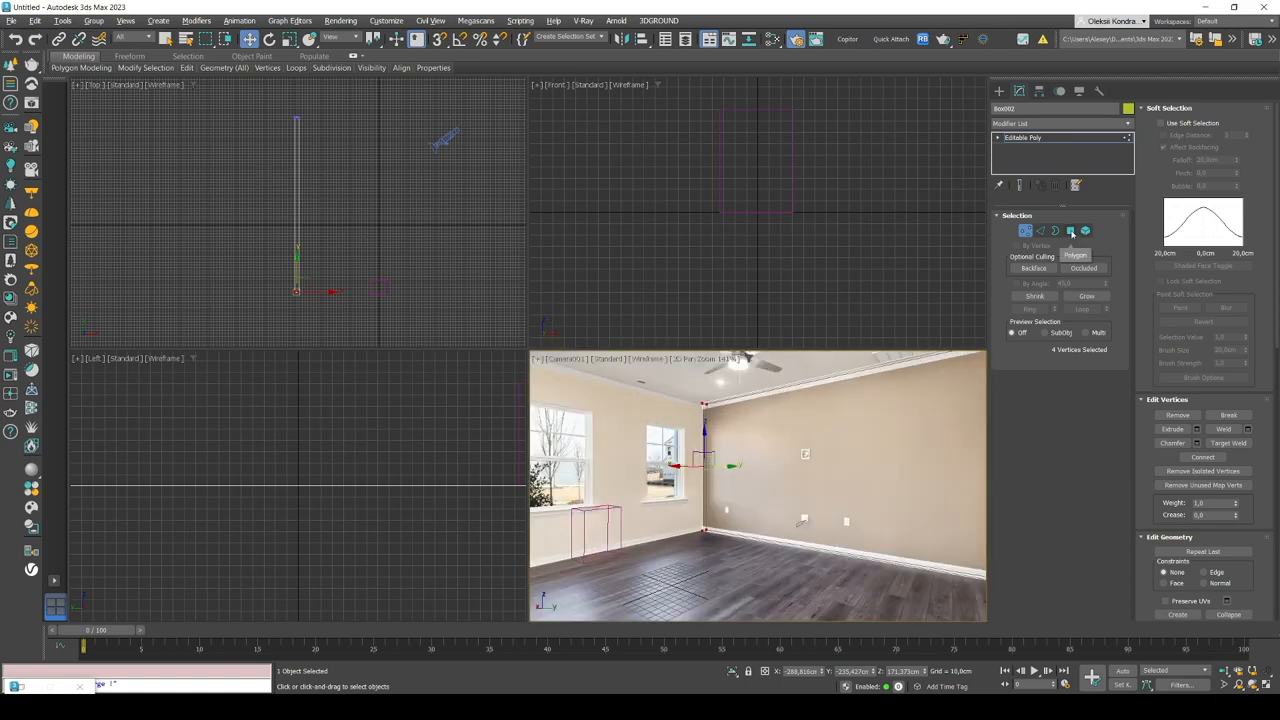
Step: Extrude Box002's end polygons into wall sections and bridge the wall ends together
click(1070, 231)
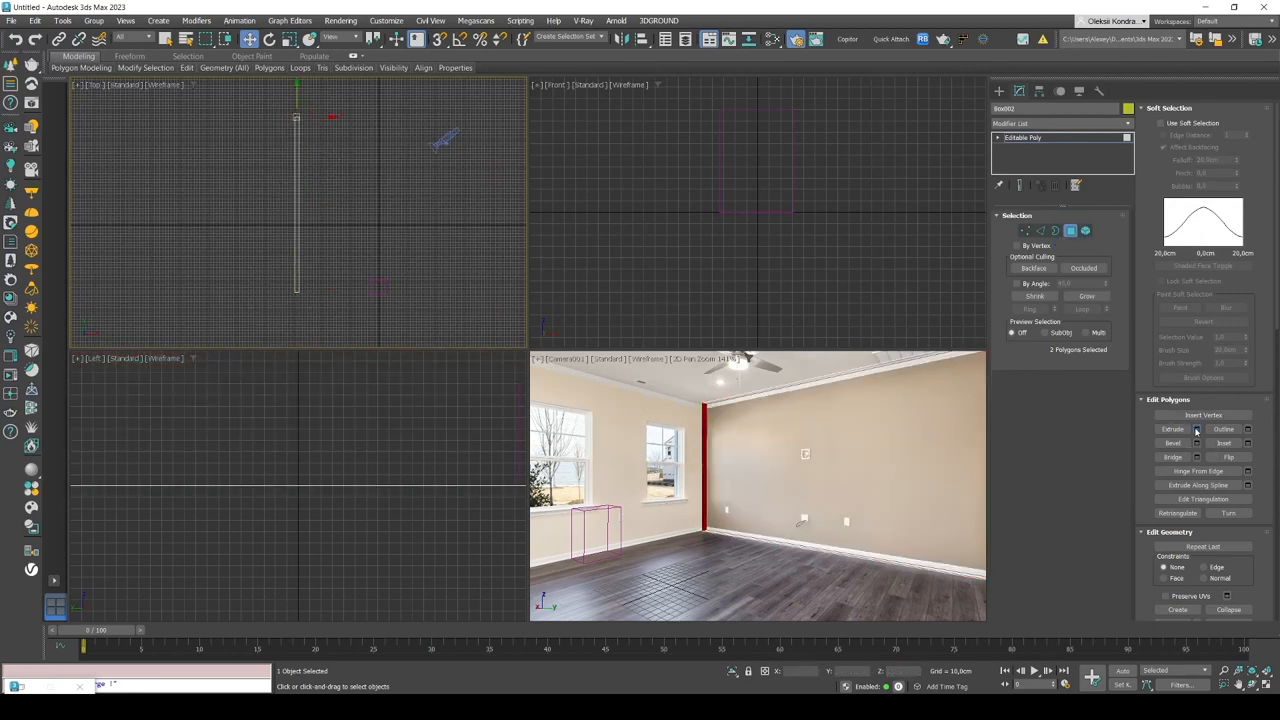
click(1197, 429)
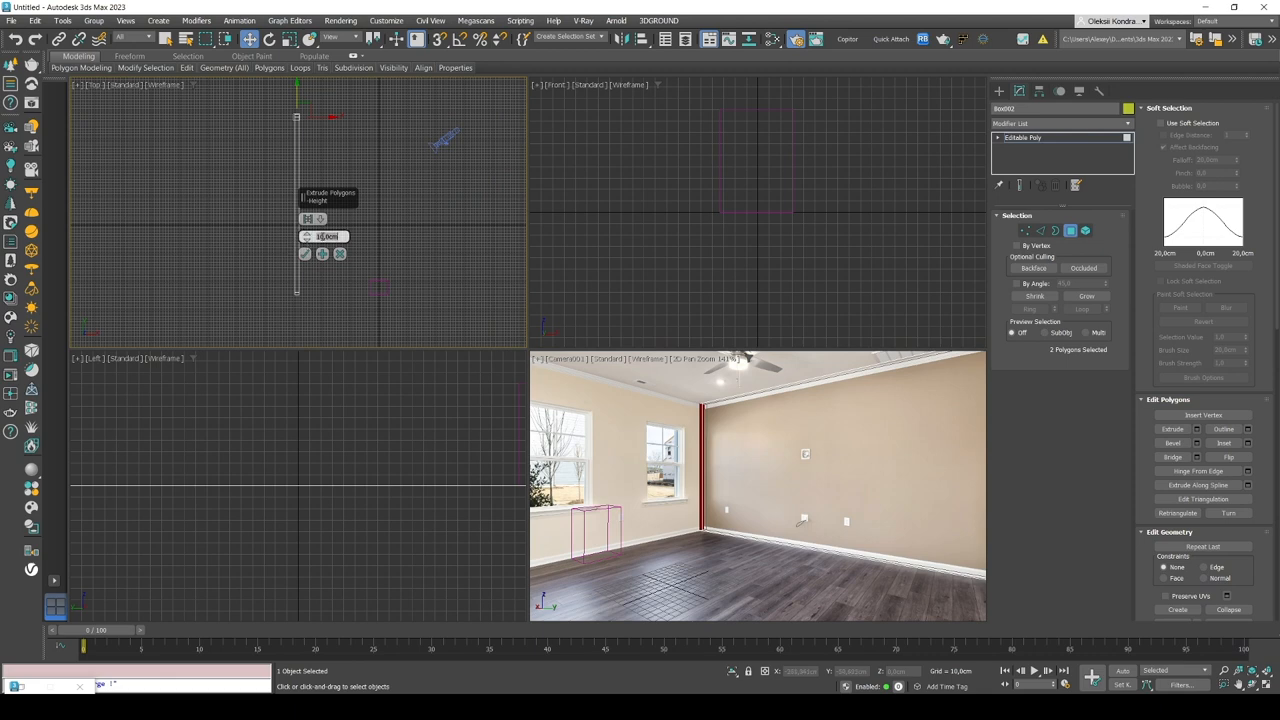
click(322, 254)
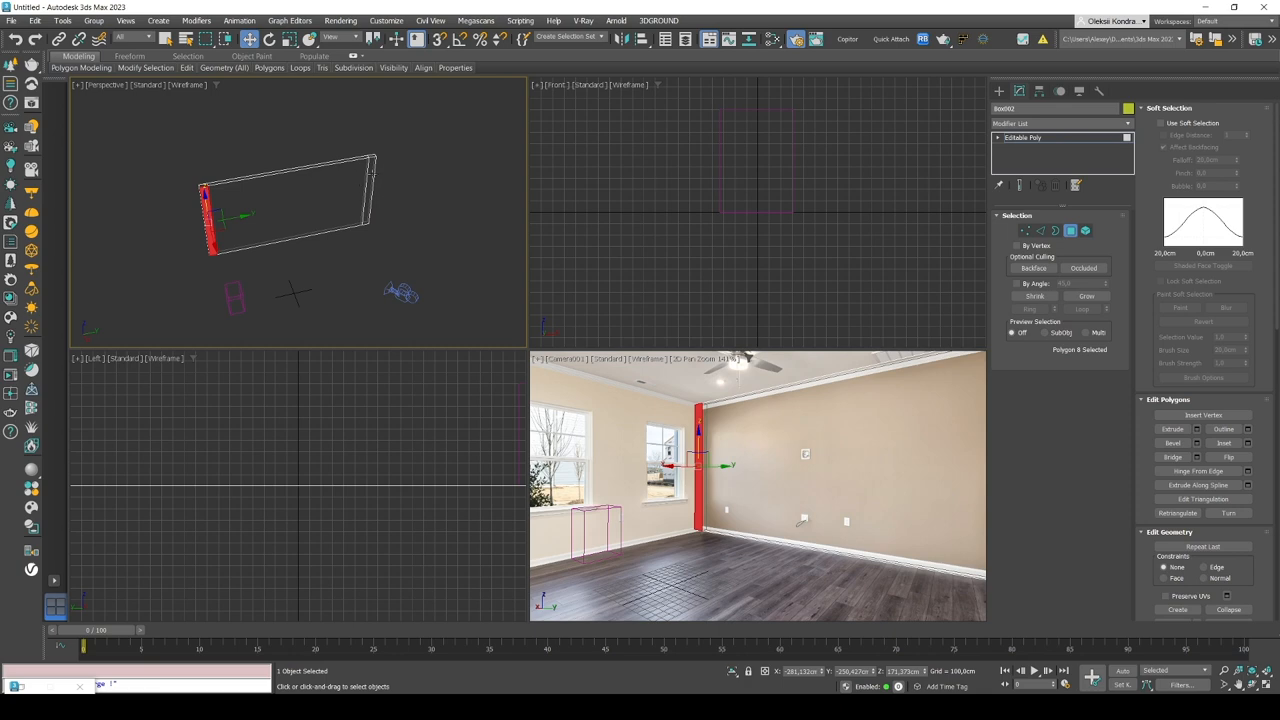
click(370, 190)
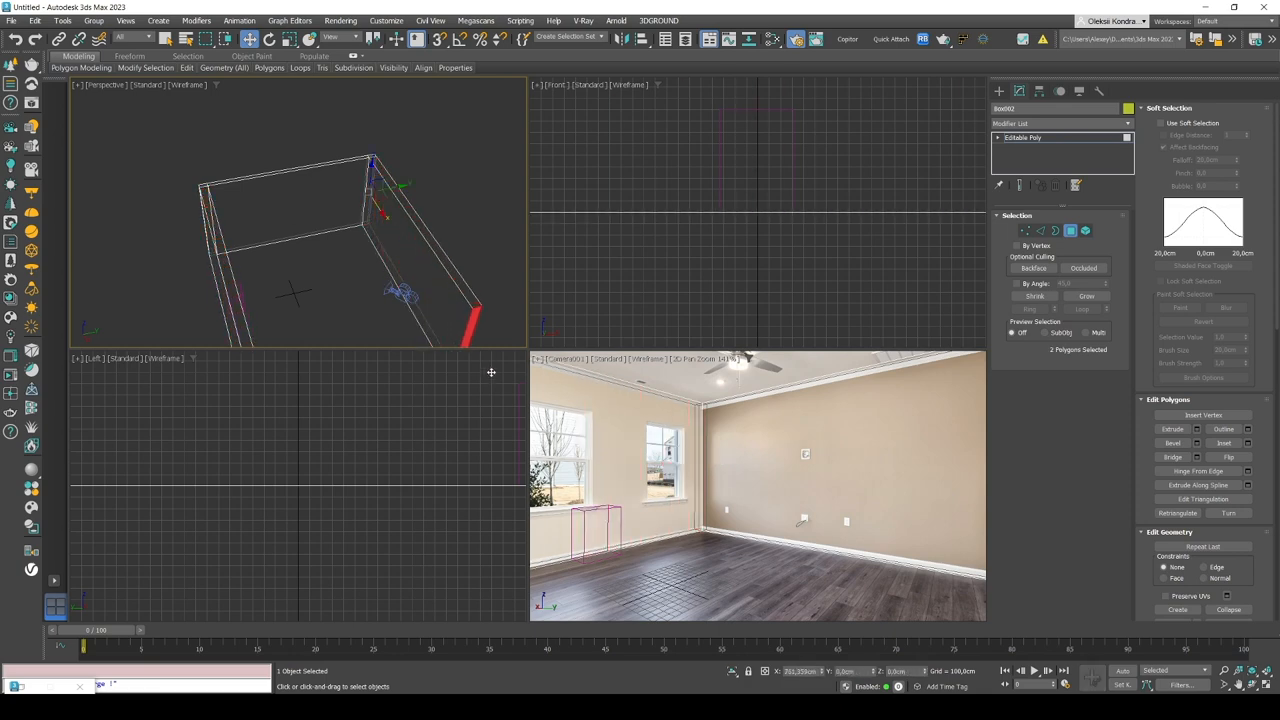
key(shift)
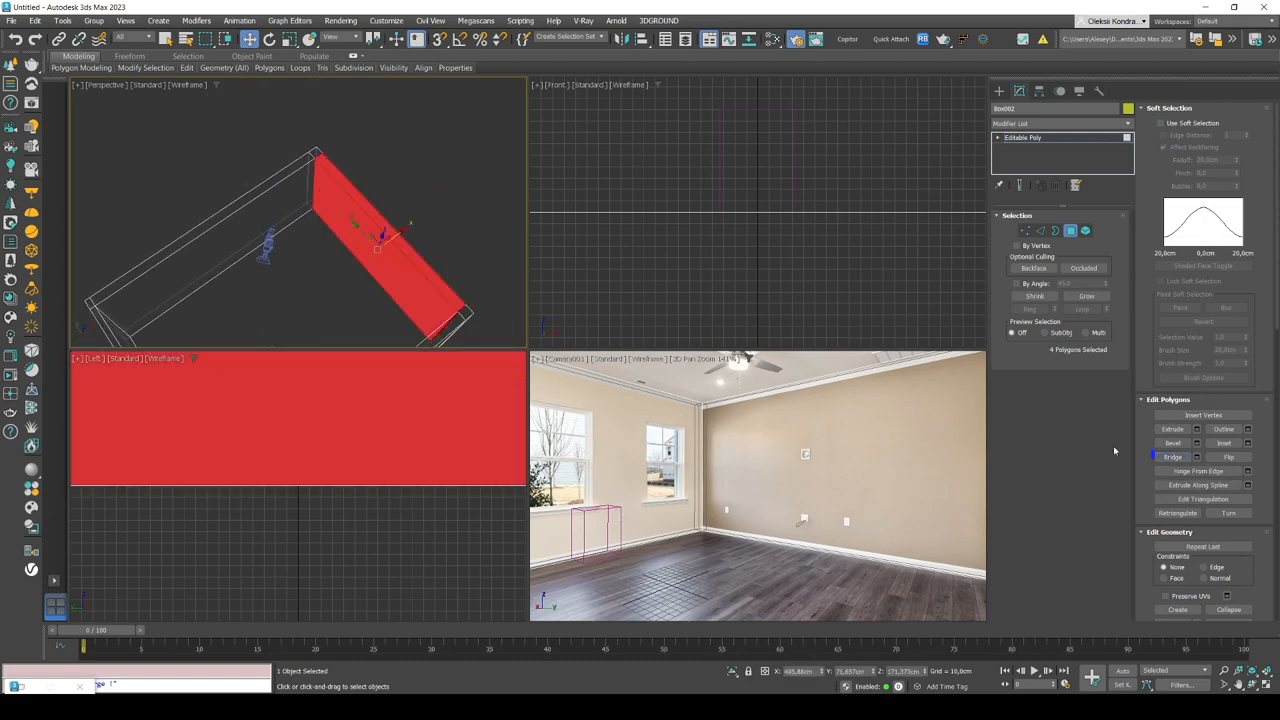
click(1172, 457)
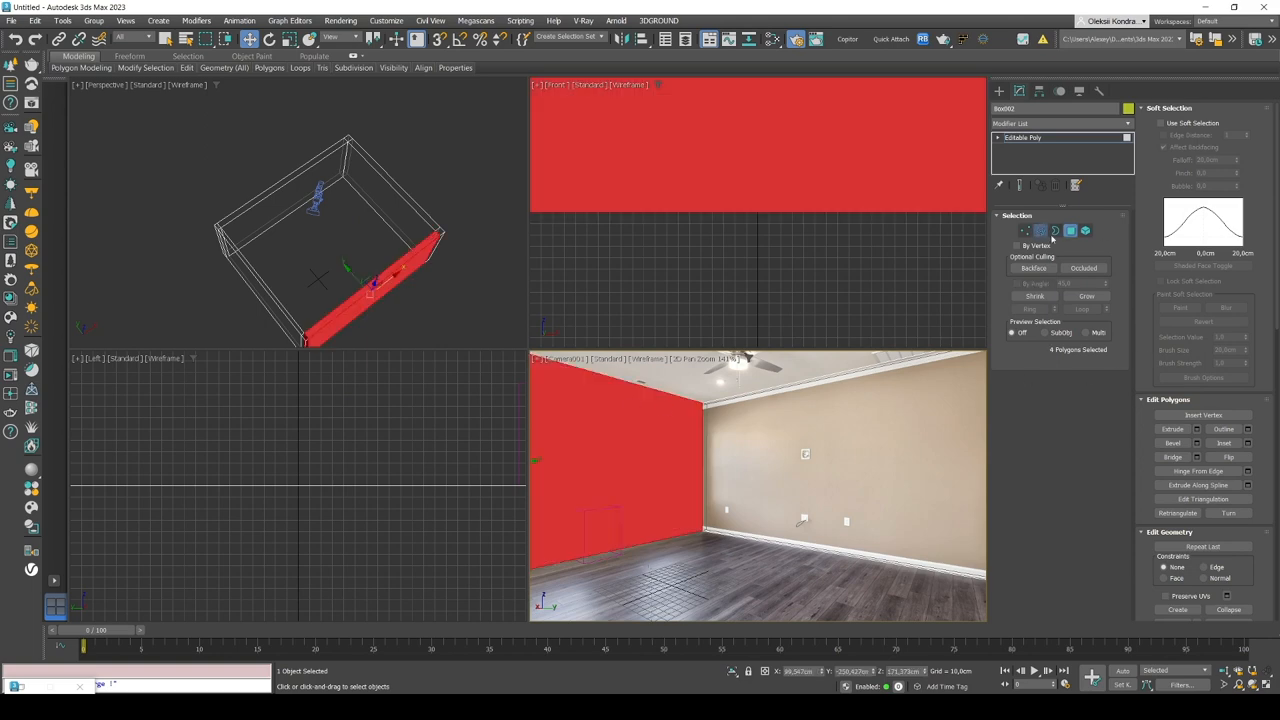
Step: Connect vertical edges beside both windows and a horizontal edge at window-top height
click(1040, 231)
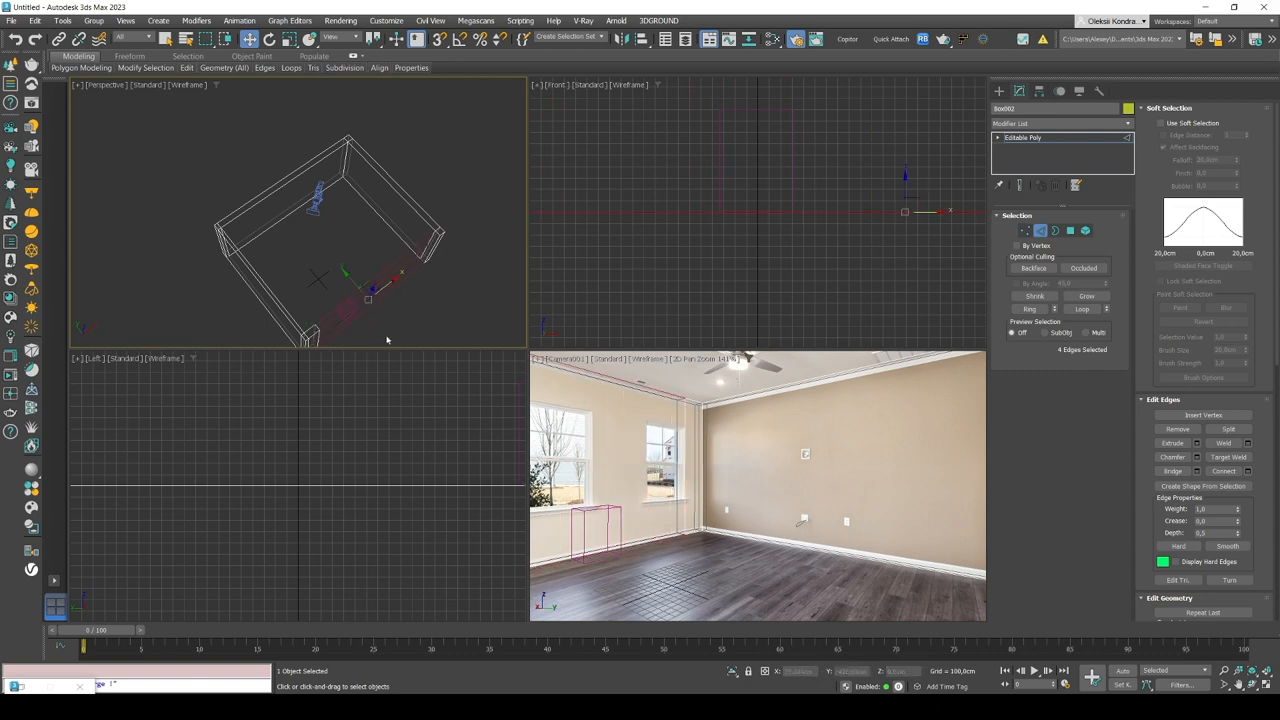
click(1222, 471)
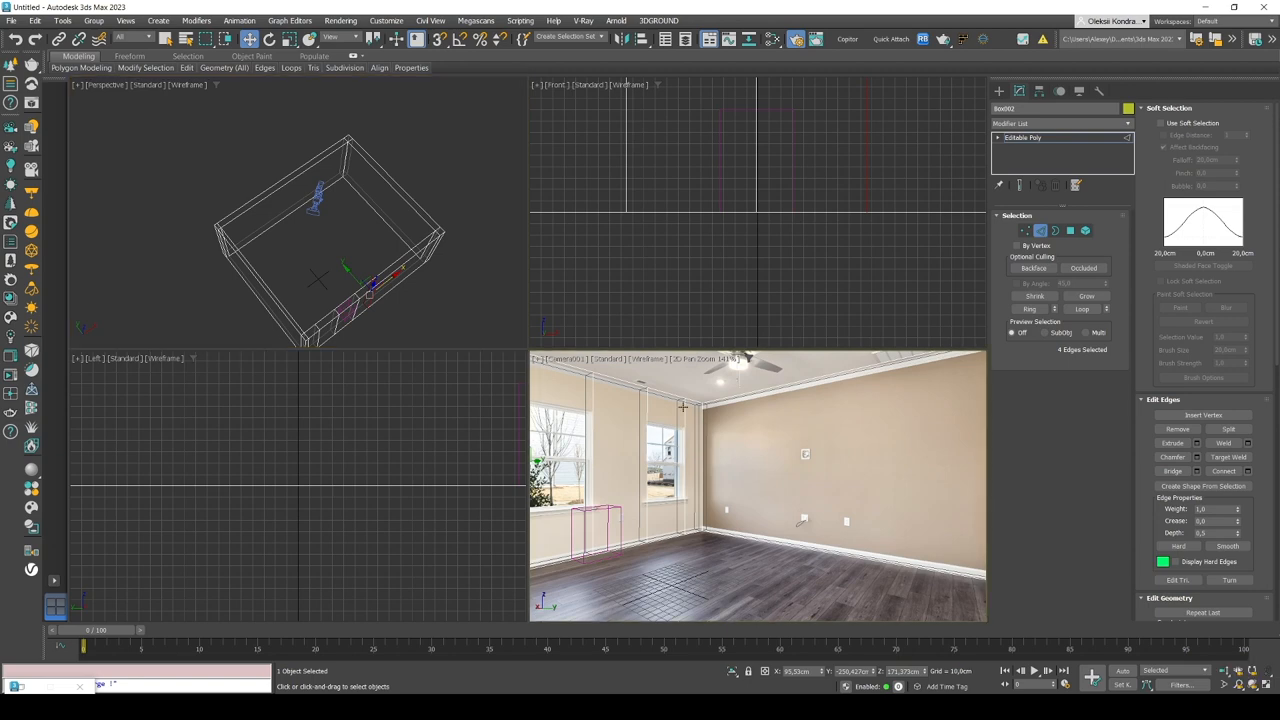
key(Alt+W)
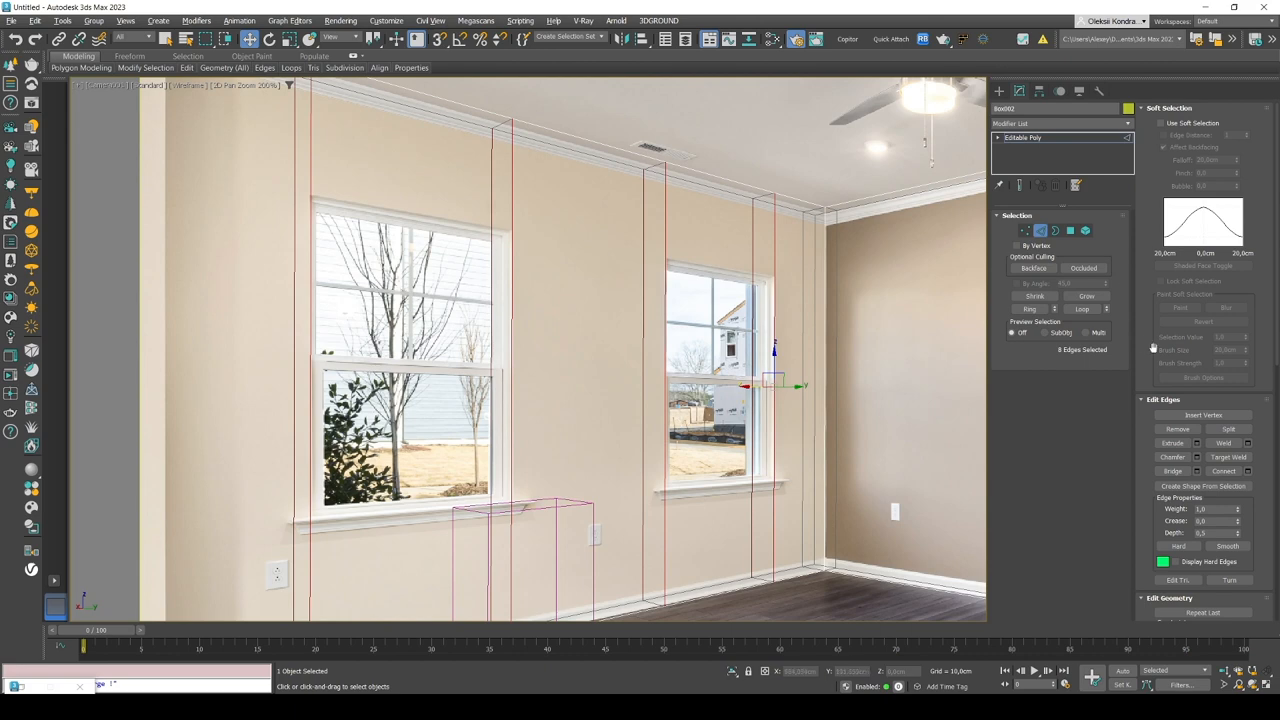
click(1223, 471)
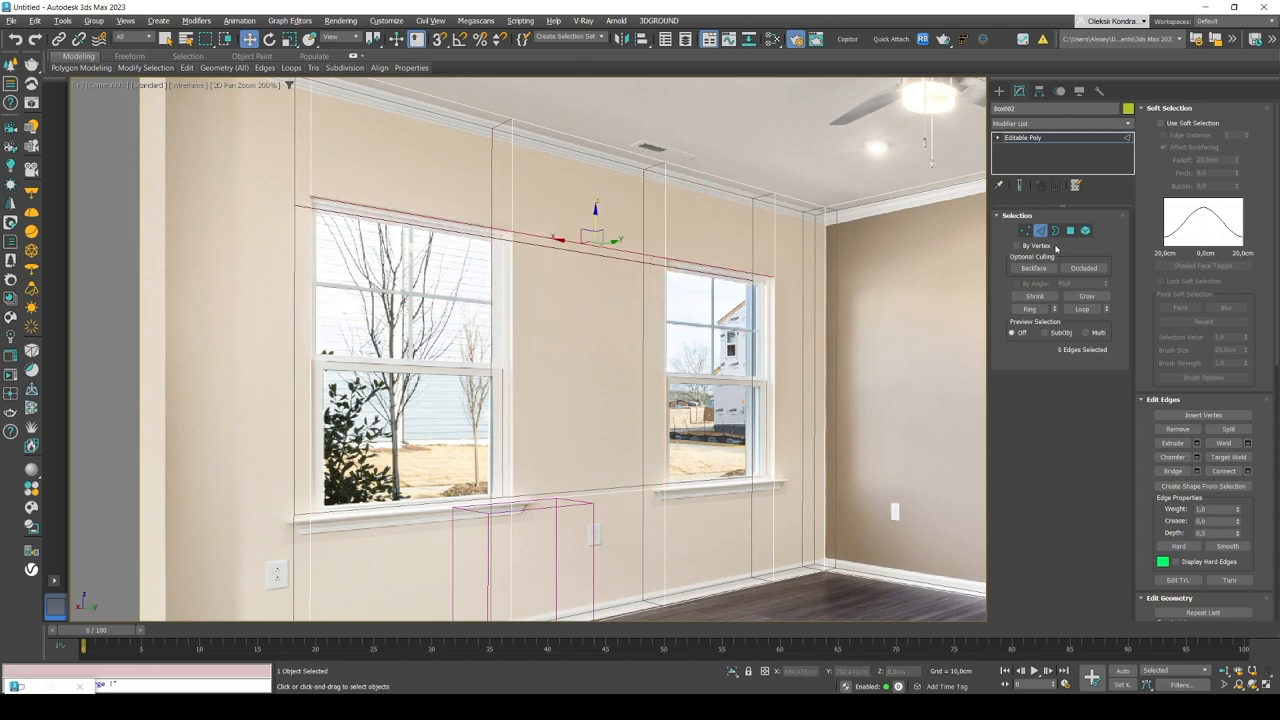
Step: Select the wall polygons over the right-hand window, bringing the second window into view
click(1070, 231)
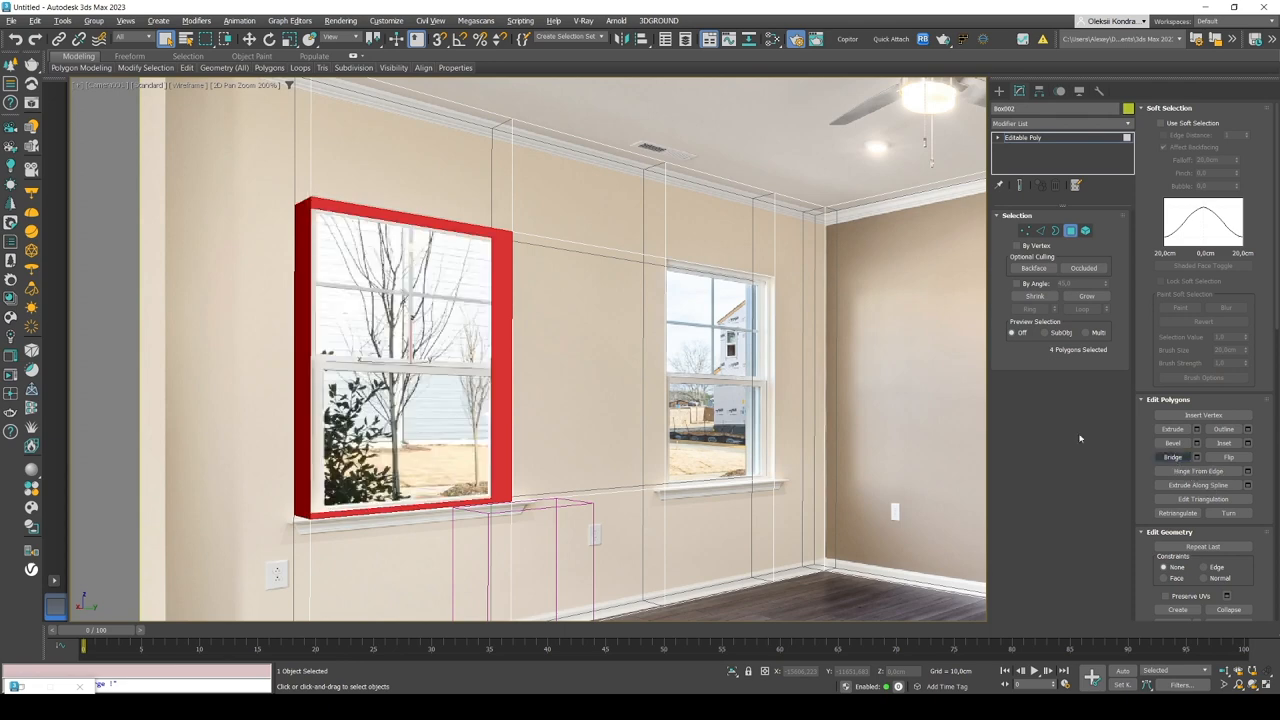
drag(400, 360, 710, 375)
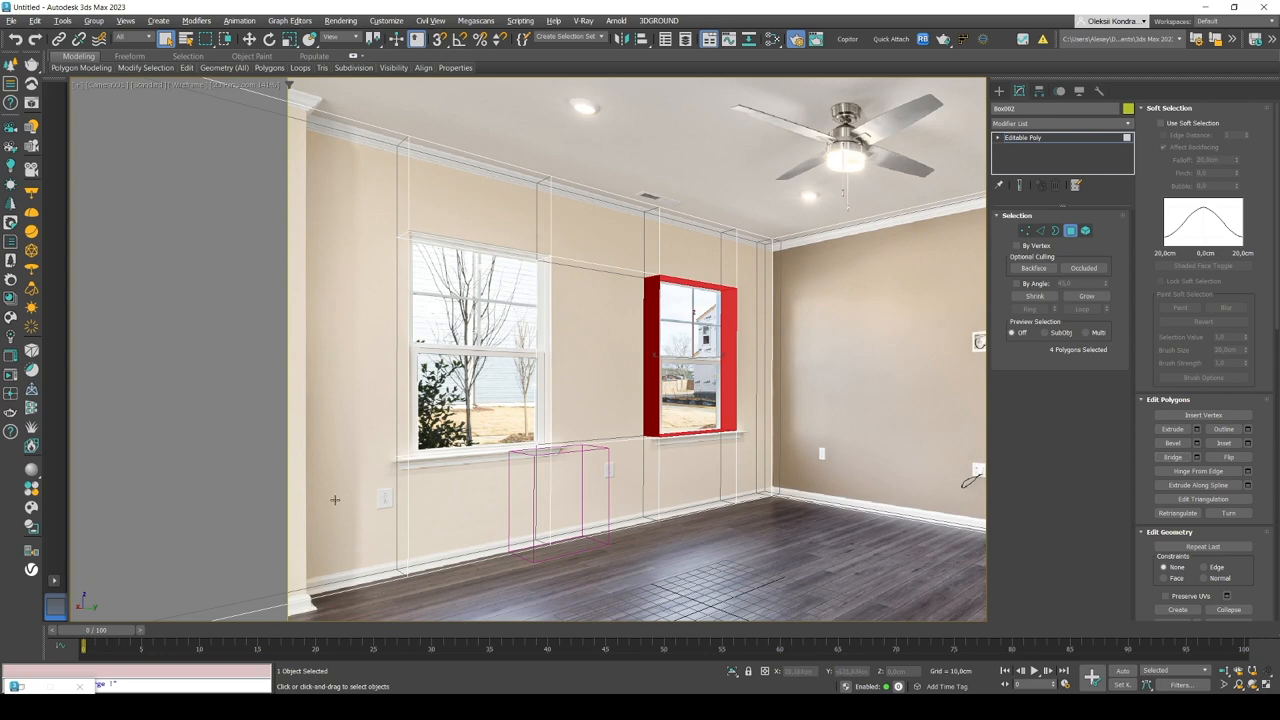
mouse_move(547, 386)
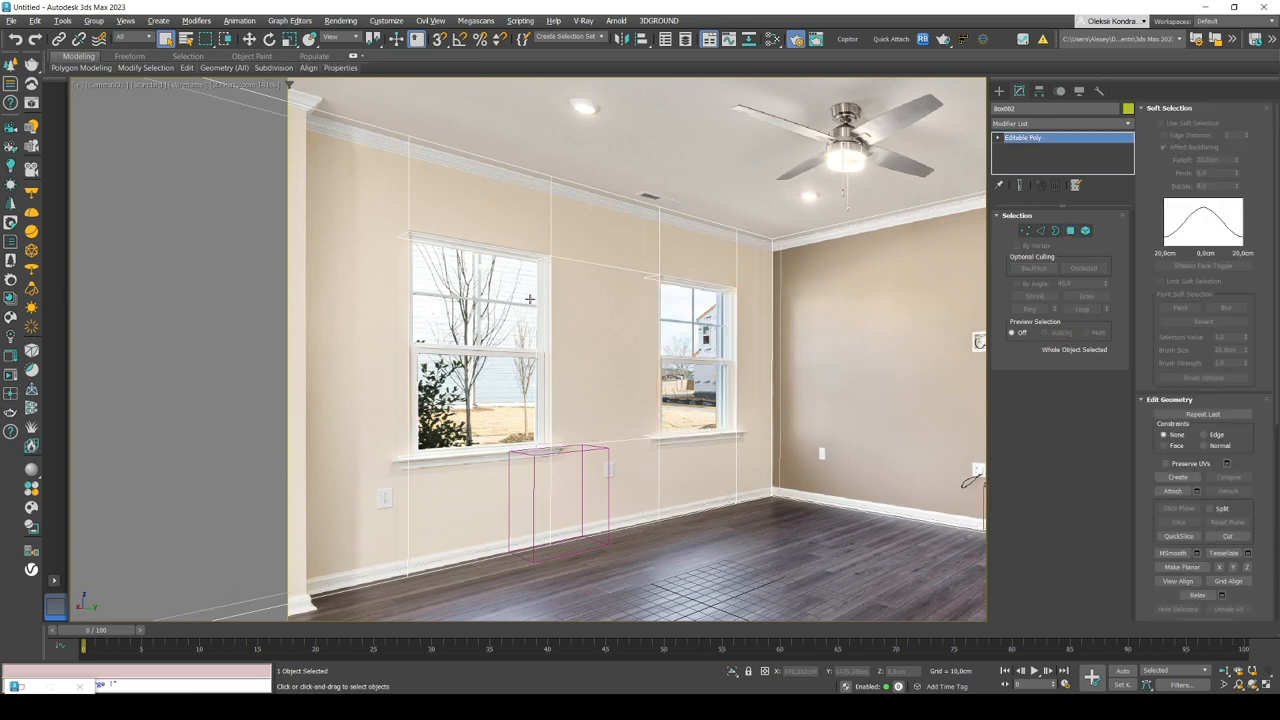
mouse_move(487, 256)
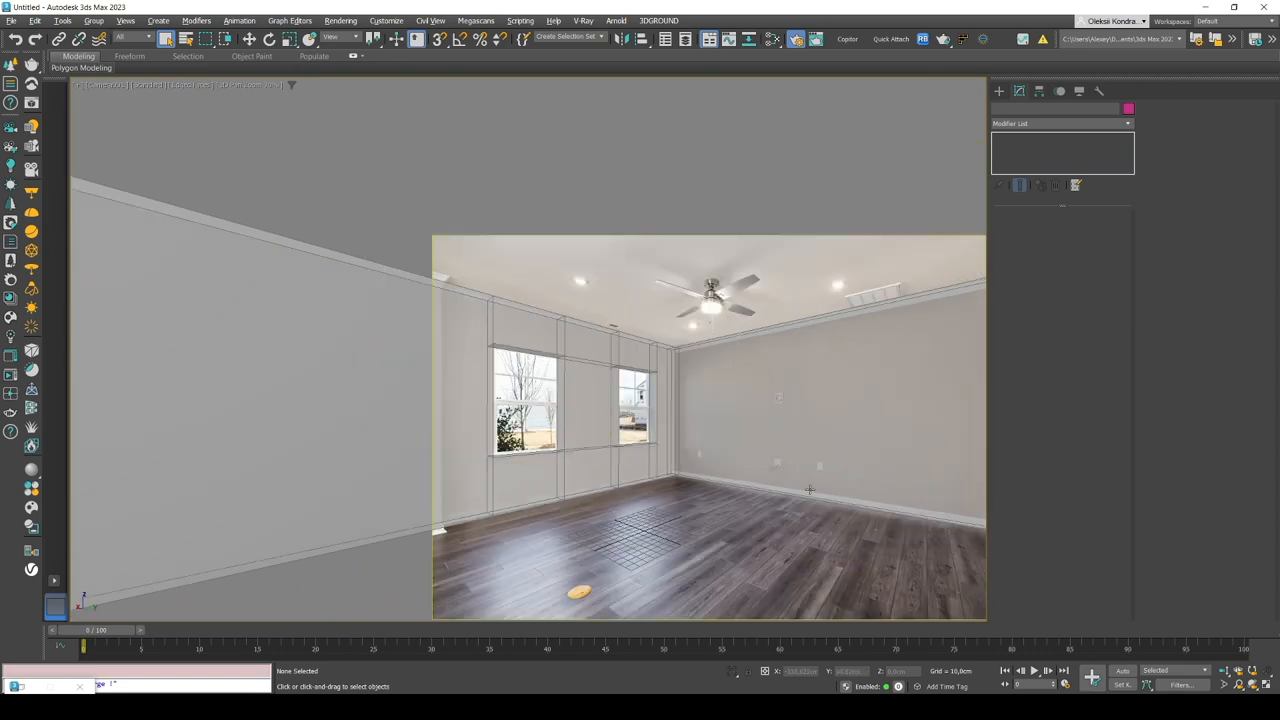
mouse_move(800, 360)
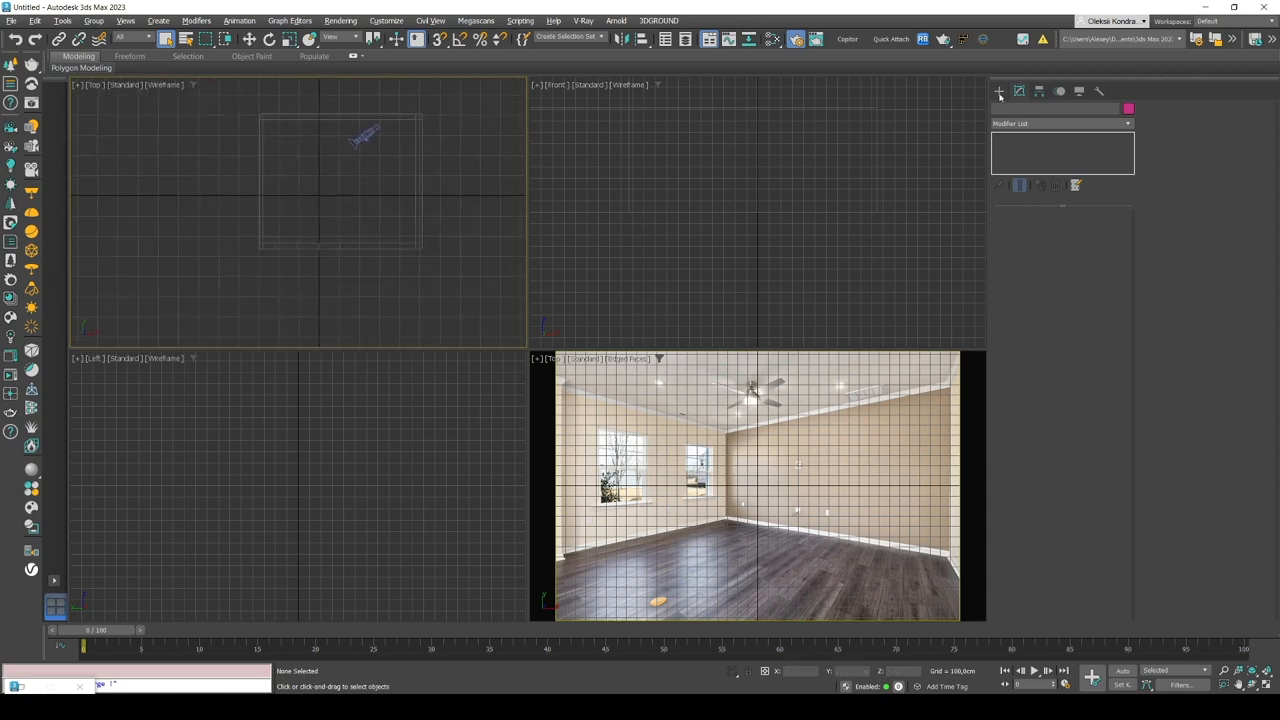
Step: Draw a flat floor box across the room in the Top viewport
click(998, 91)
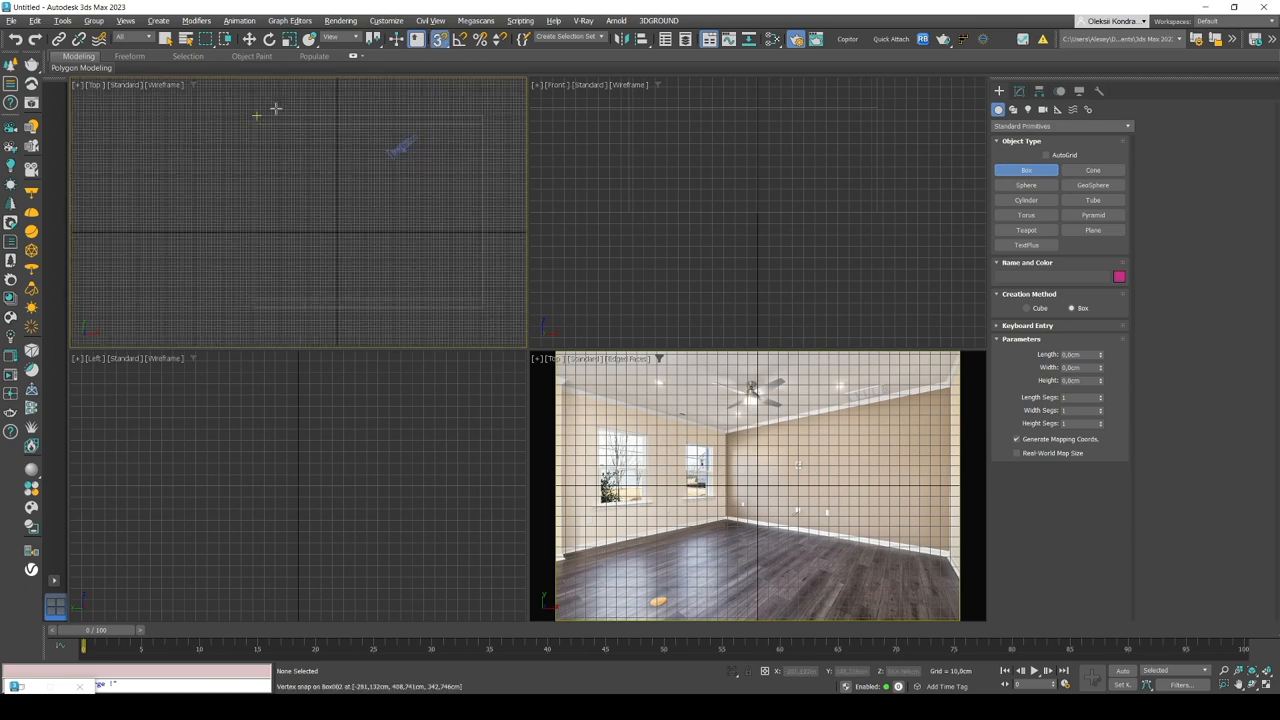
drag(256, 115, 483, 309)
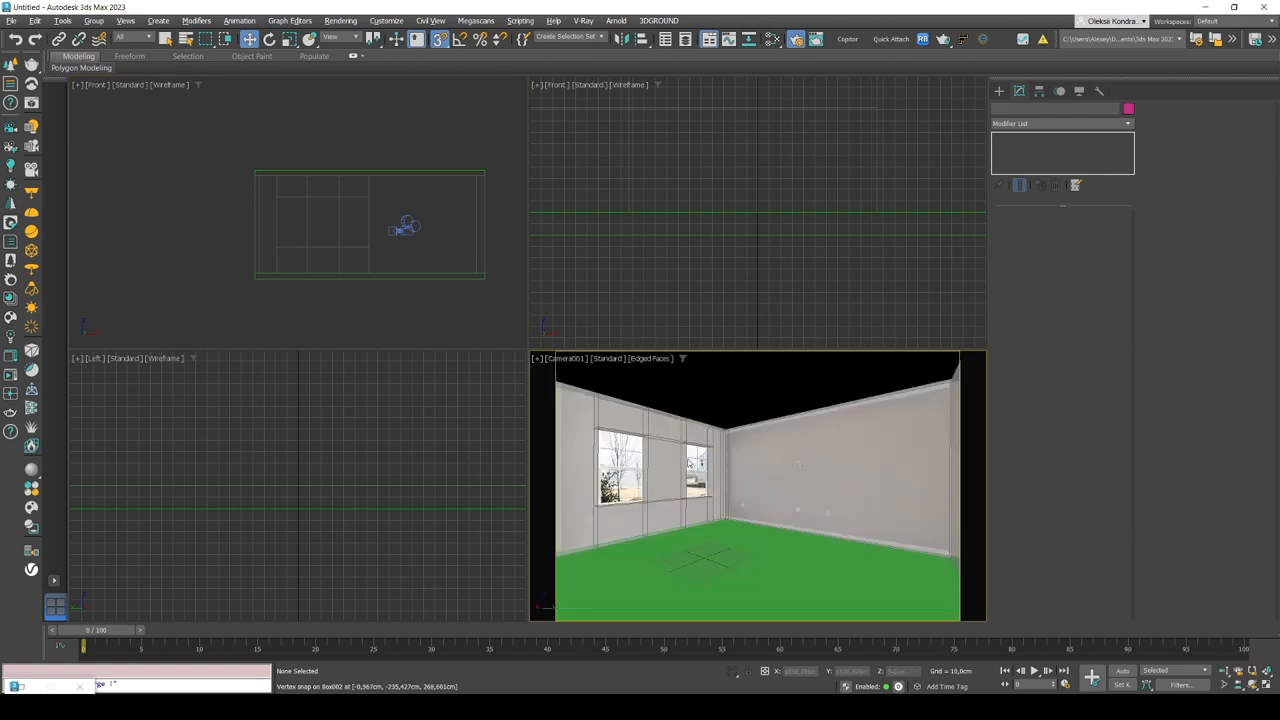
mouse_move(744, 447)
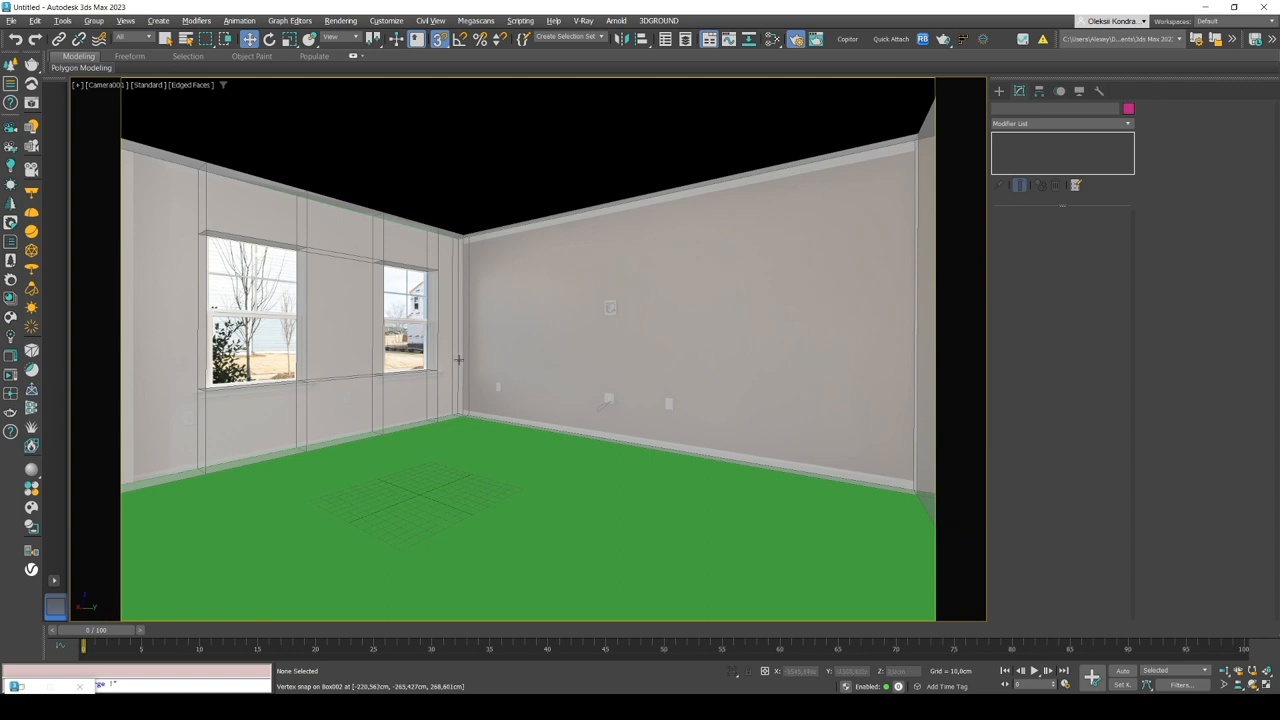
mouse_move(527, 330)
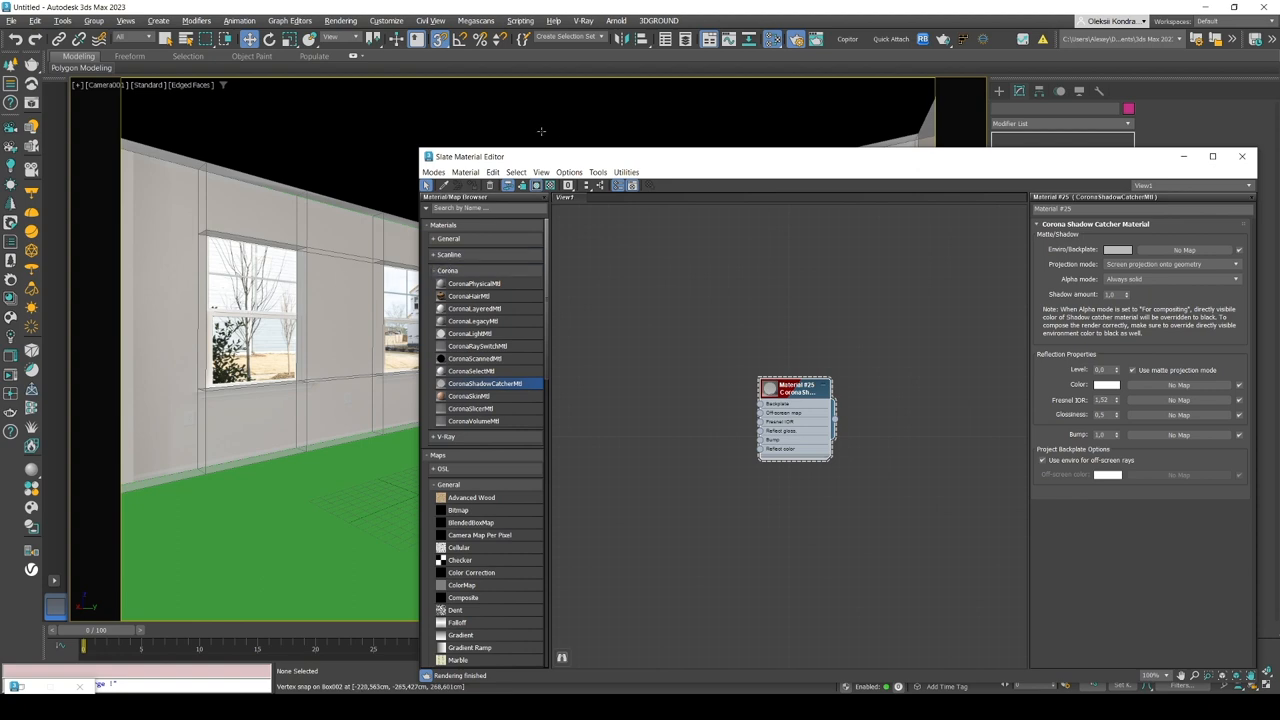
Step: Instance the room photo into the Shadow Catcher backplate and set alpha to Always transparent
drag(570, 157, 570, 164)
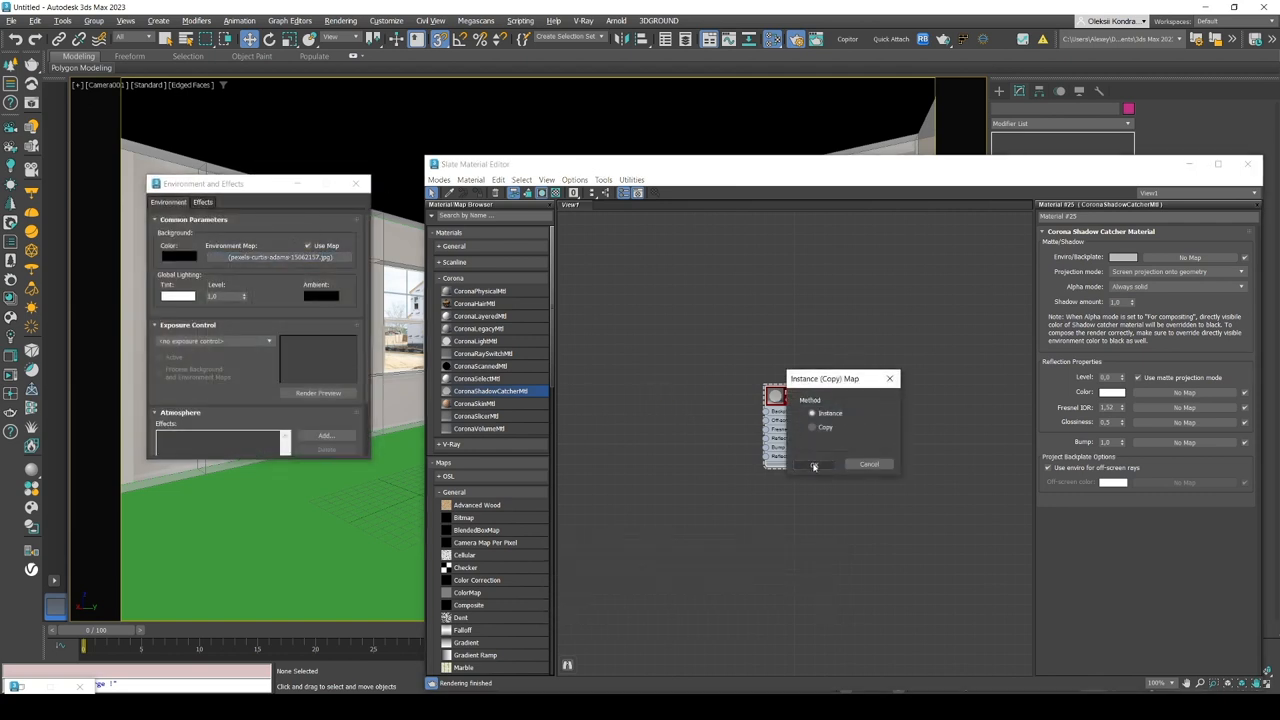
click(814, 463)
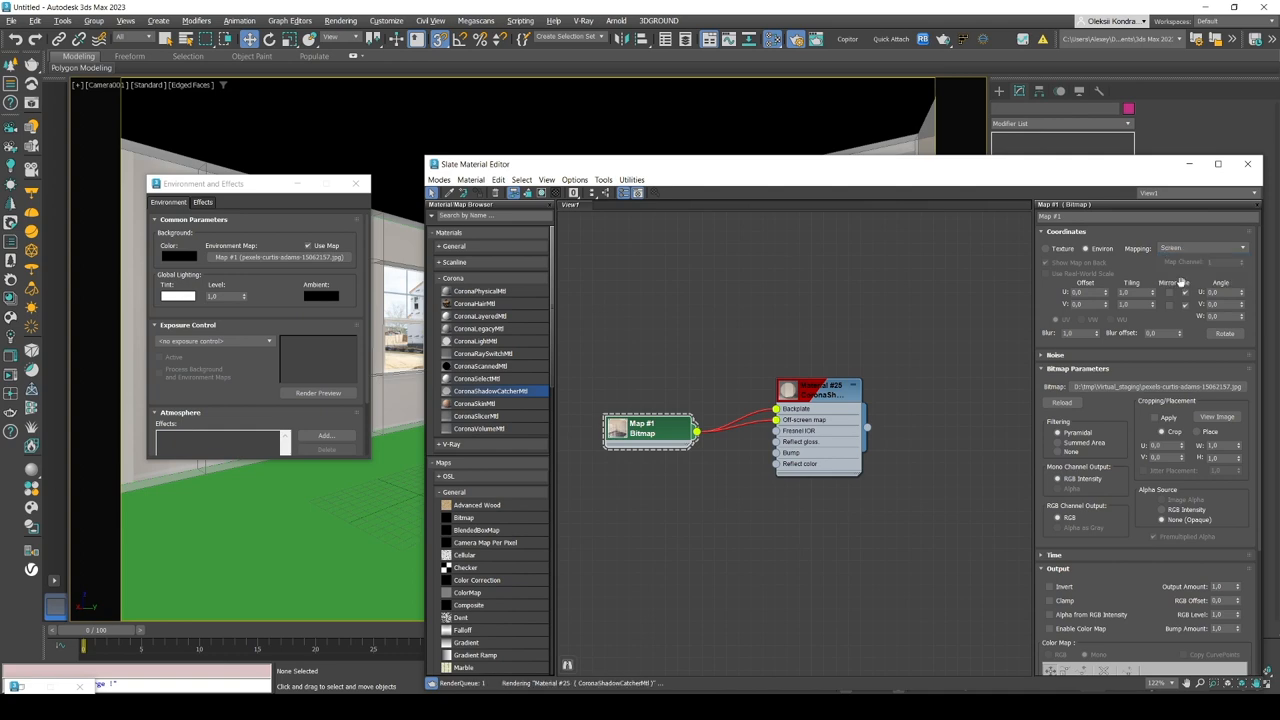
click(820, 390)
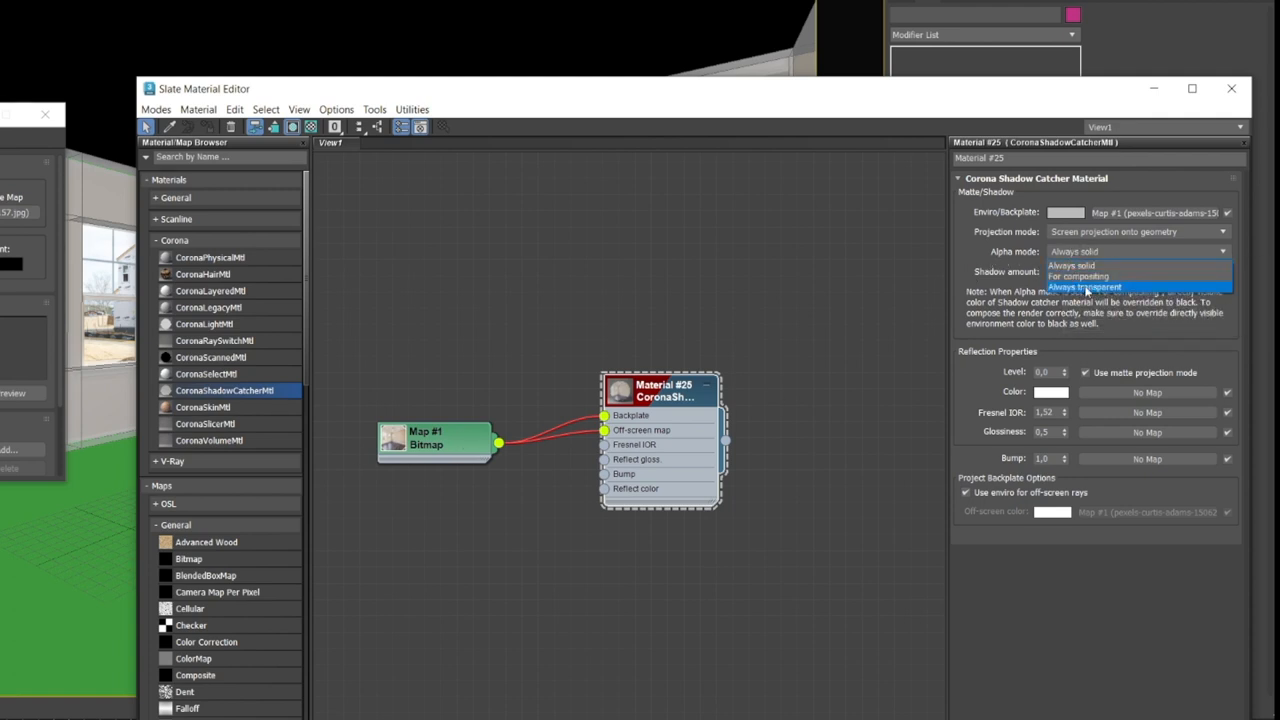
click(1085, 287)
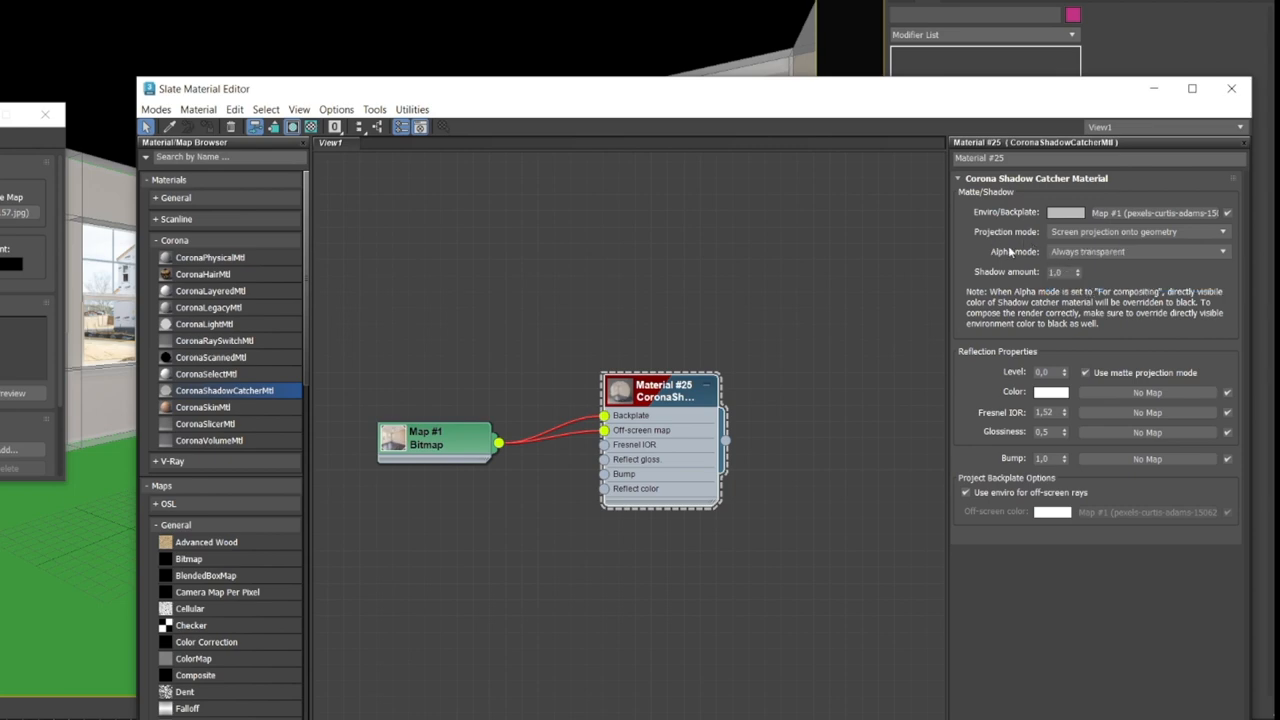
mouse_move(776, 272)
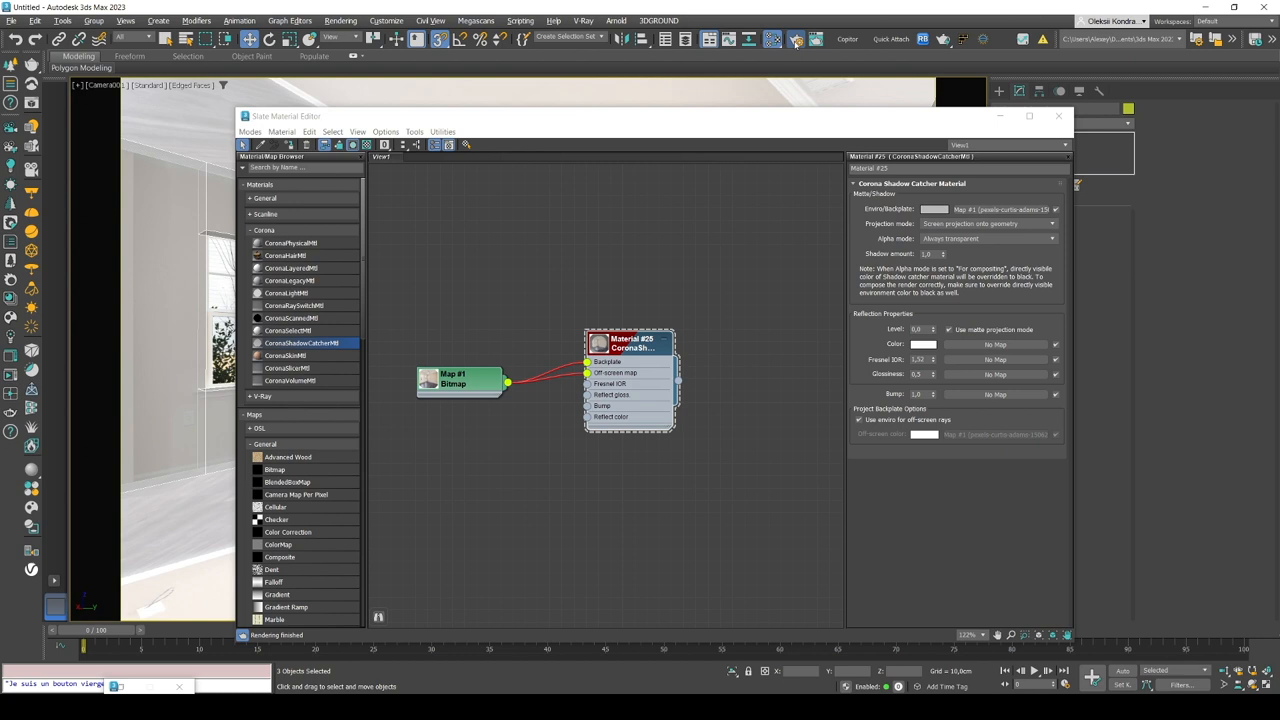
Step: Render the shadow-catcher room in the Corona VFB and close the Slate Material Editor
click(795, 39)
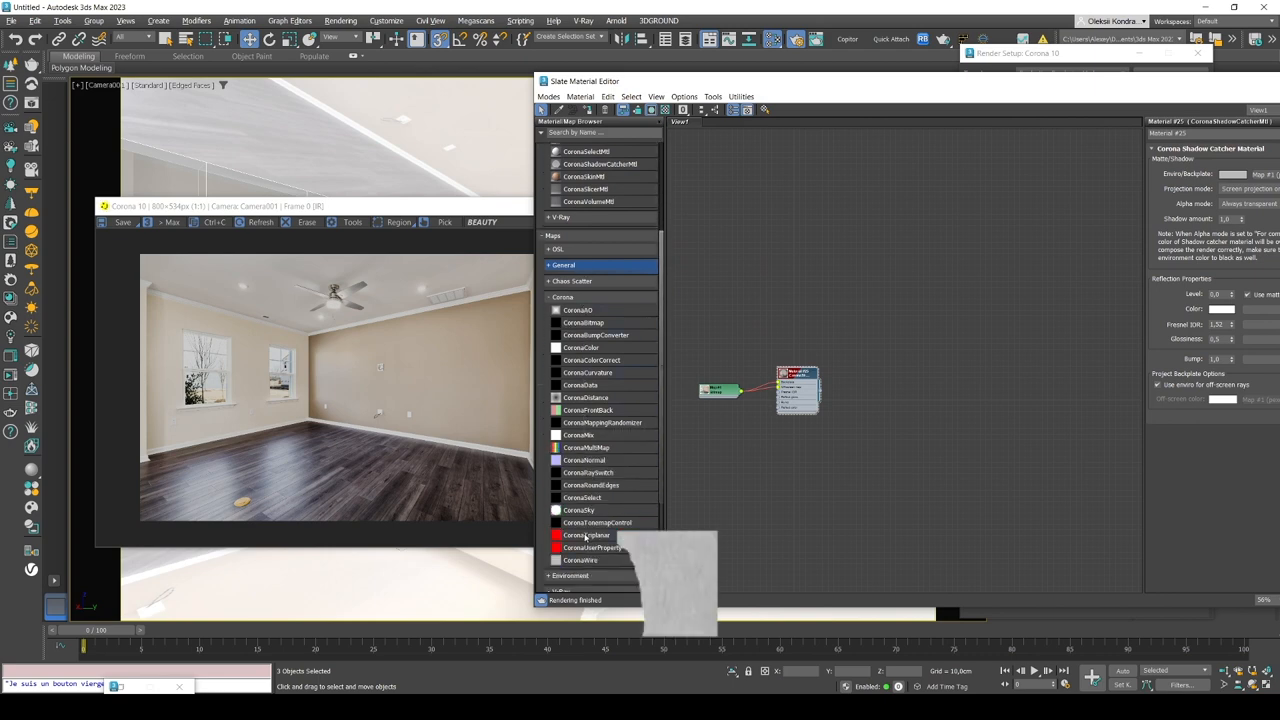
click(597, 522)
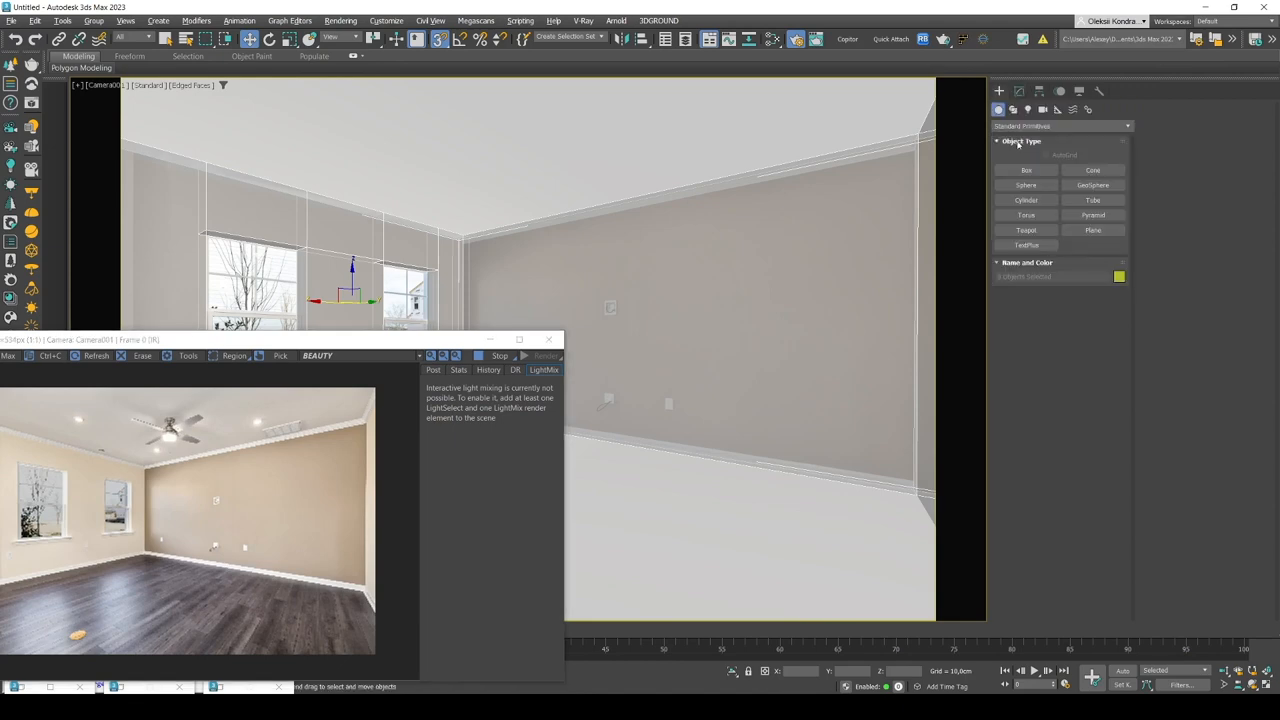
Step: Create a test sphere standing on the room floor in the Camera001 view
click(1026, 185)
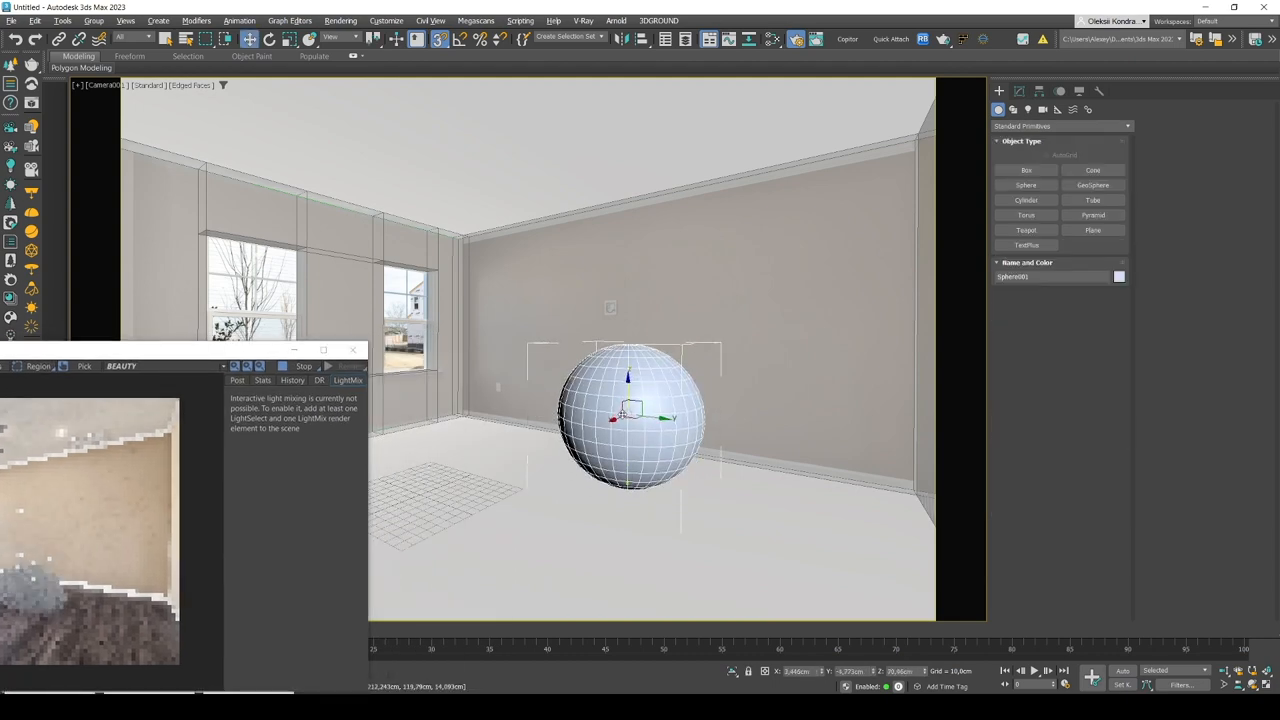
drag(200, 349, 379, 185)
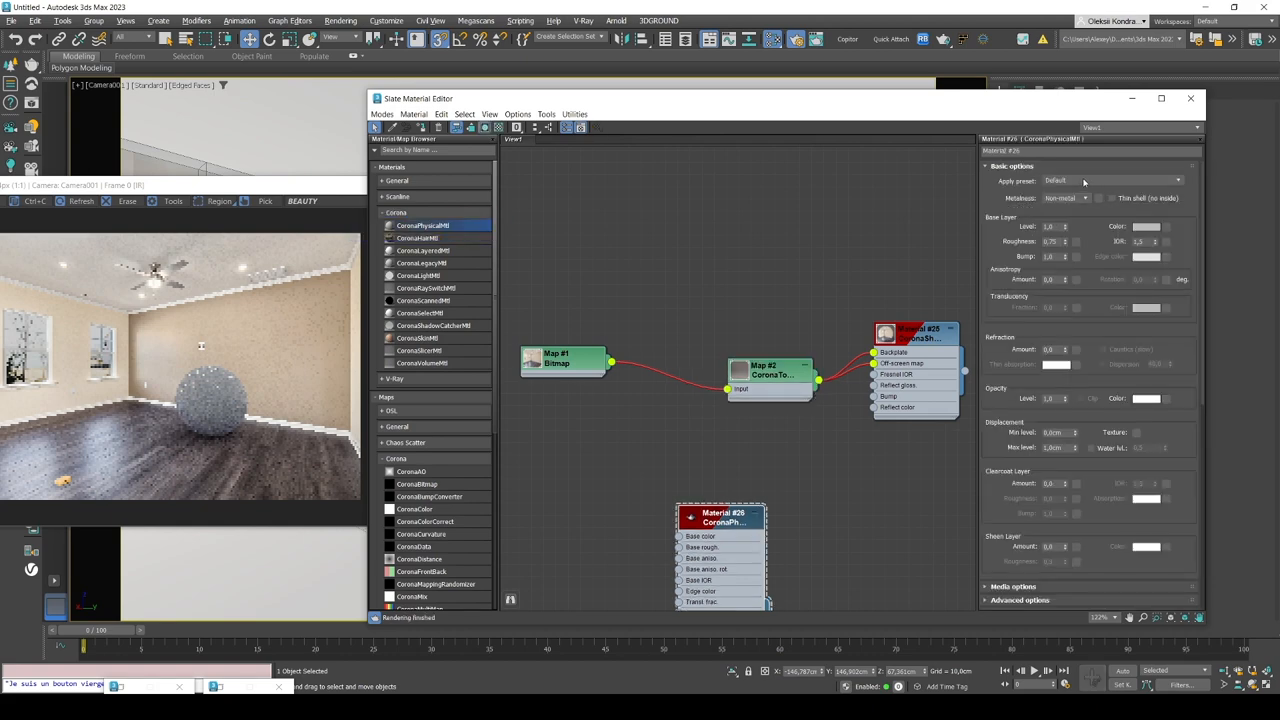
Step: Give the sphere the Chrome preset and region-render around it and the left floor
click(1112, 180)
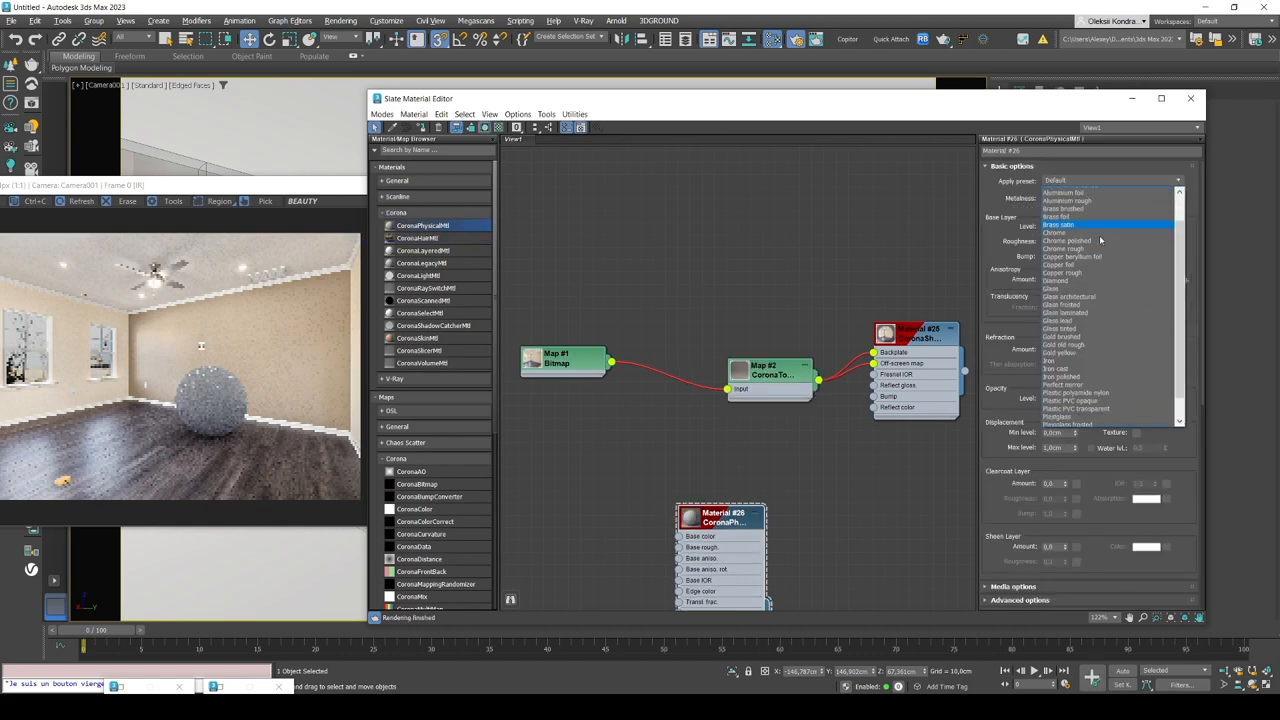
click(1054, 232)
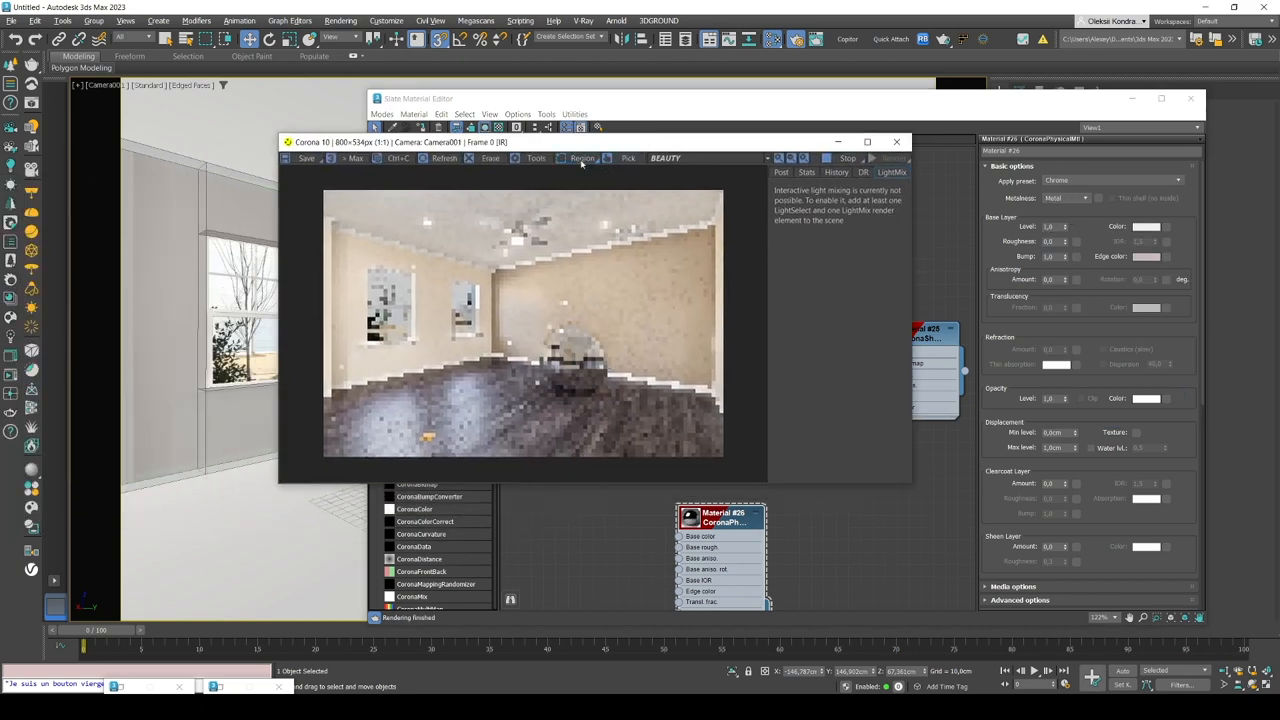
click(582, 158)
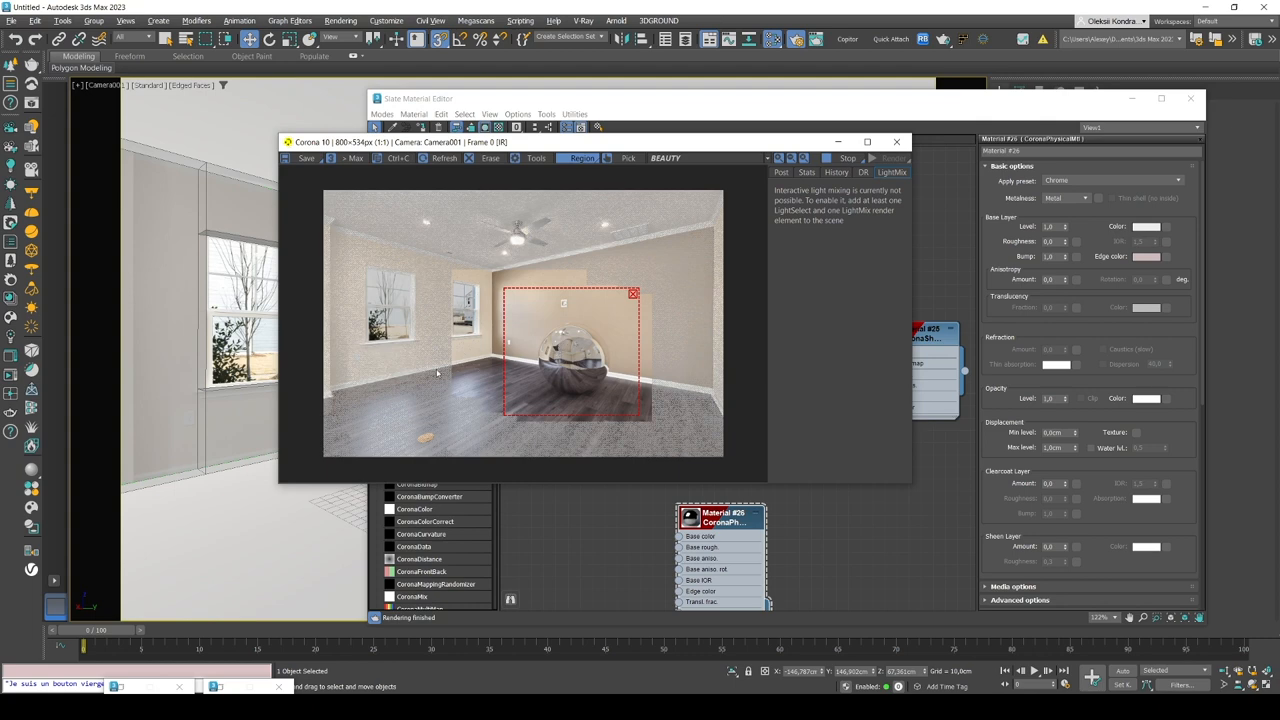
mouse_move(532, 360)
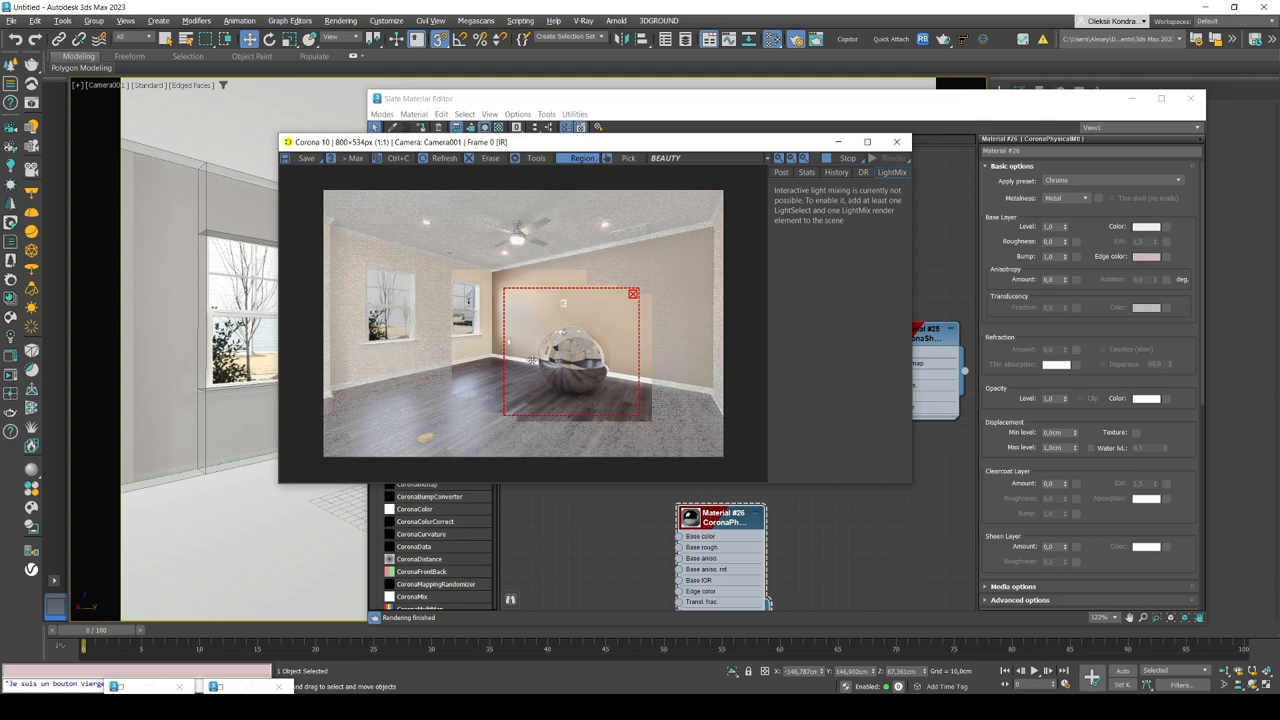
drag(563, 350, 445, 405)
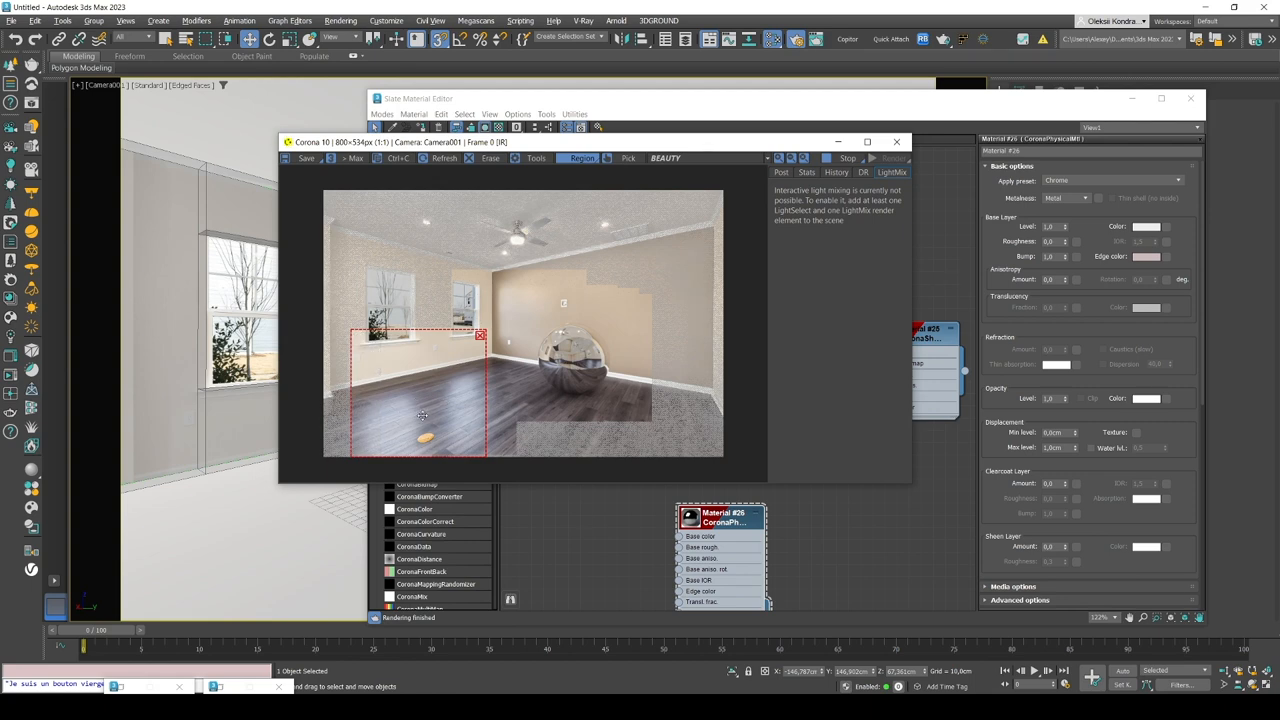
drag(420, 415, 448, 412)
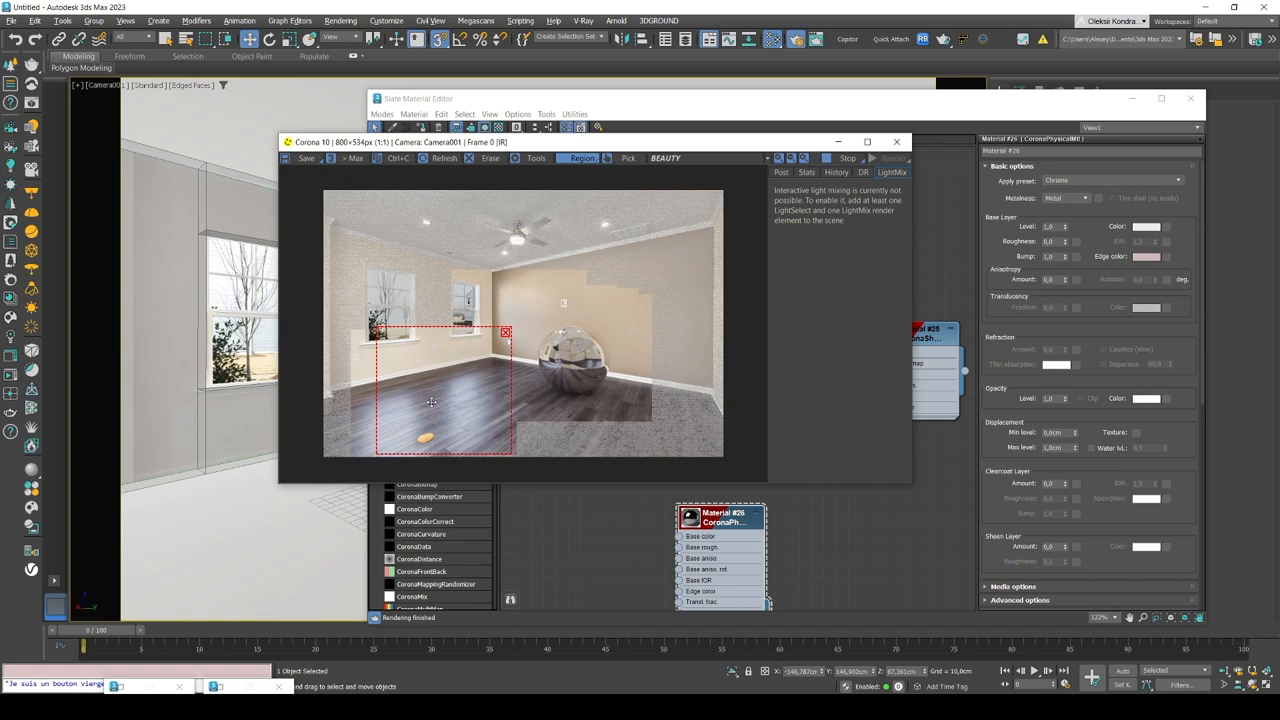
drag(432, 402, 408, 408)
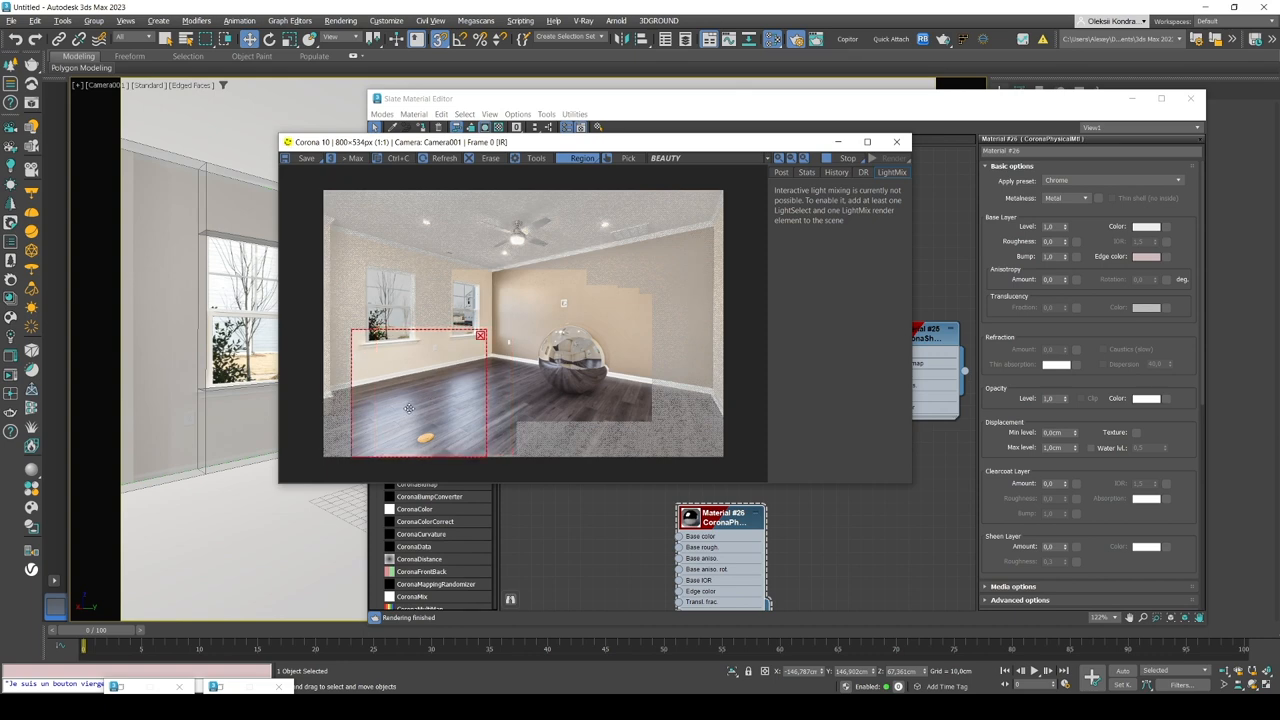
drag(408, 408, 454, 352)
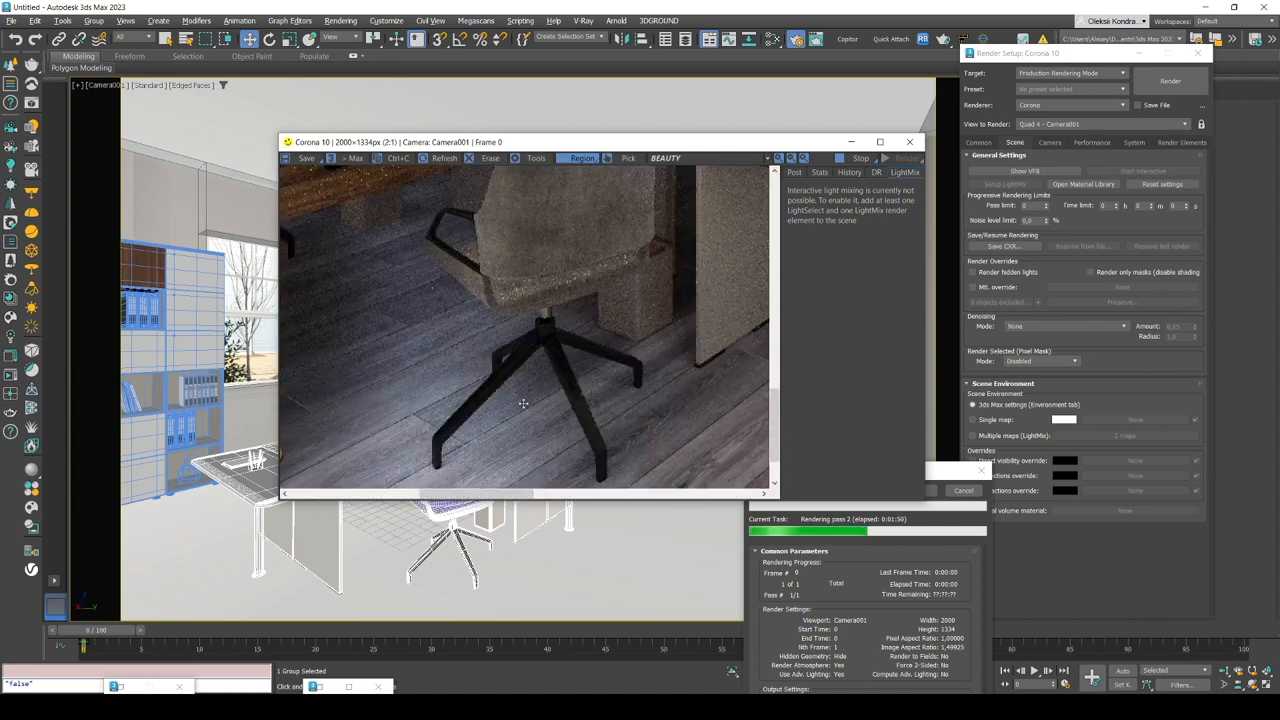
mouse_move(425, 430)
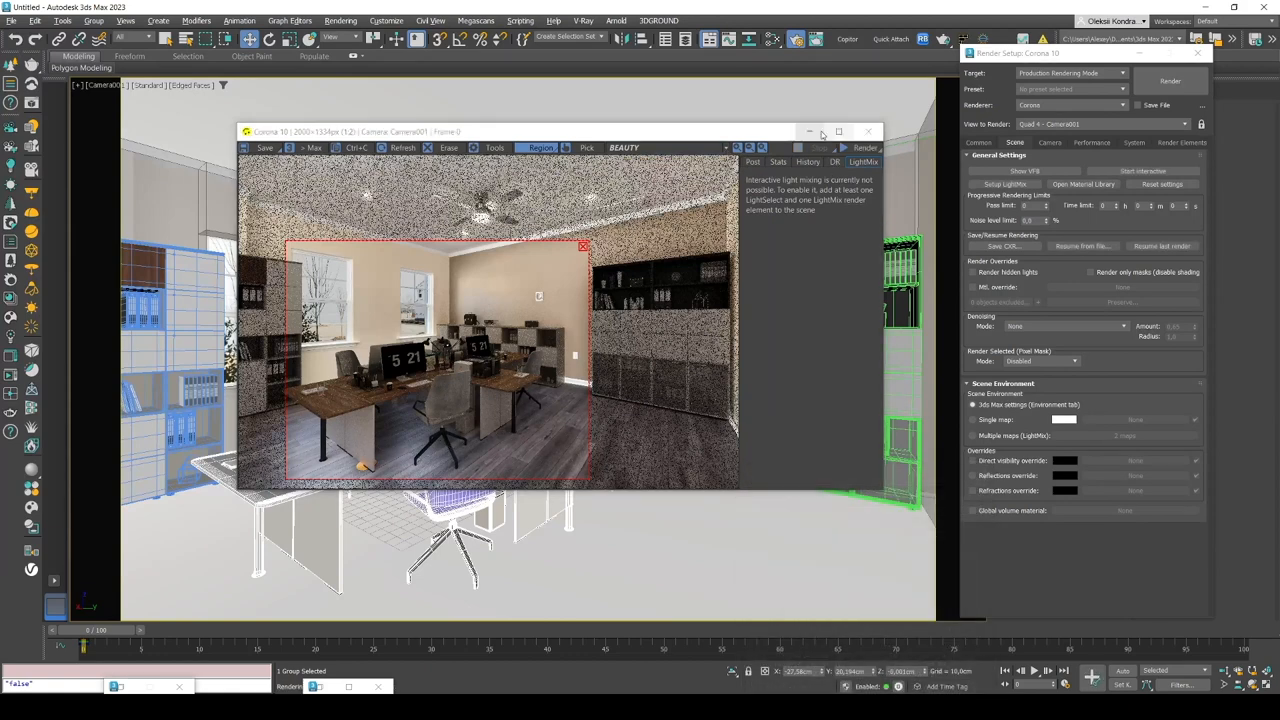
Step: Put the selected furniture groups on a new Furniture layer and hide that layer
click(868, 131)
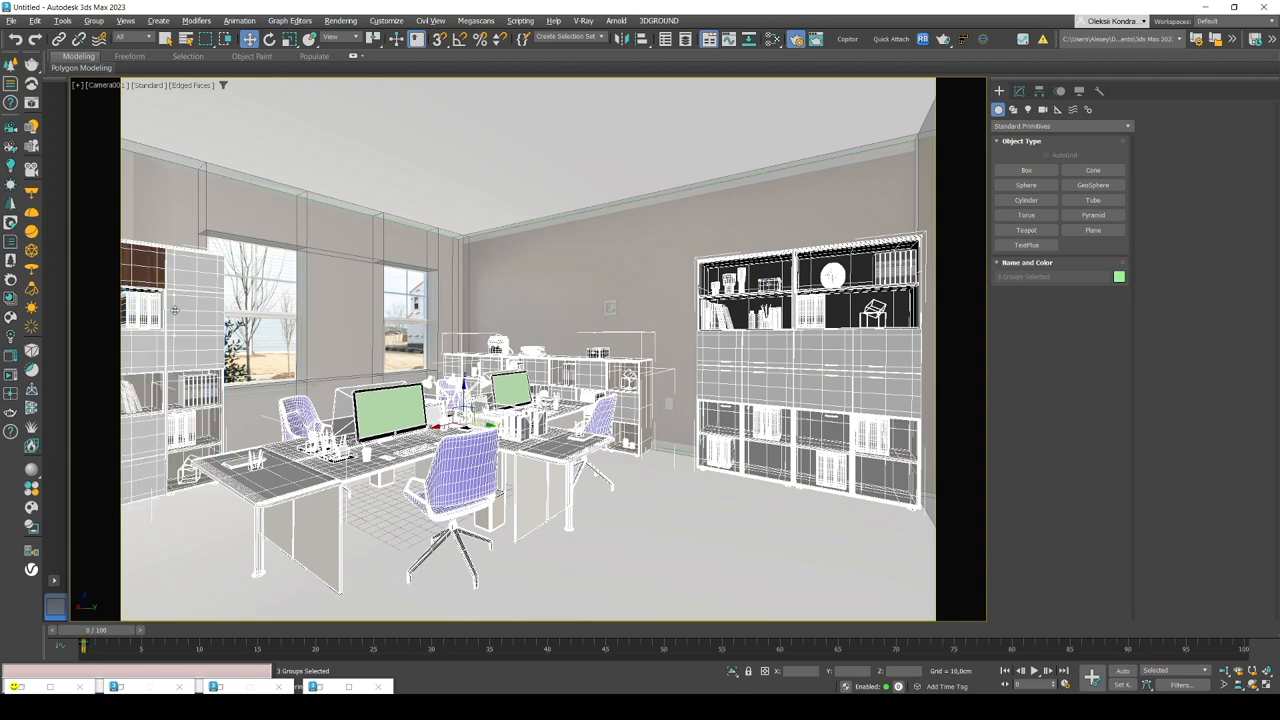
click(175, 310)
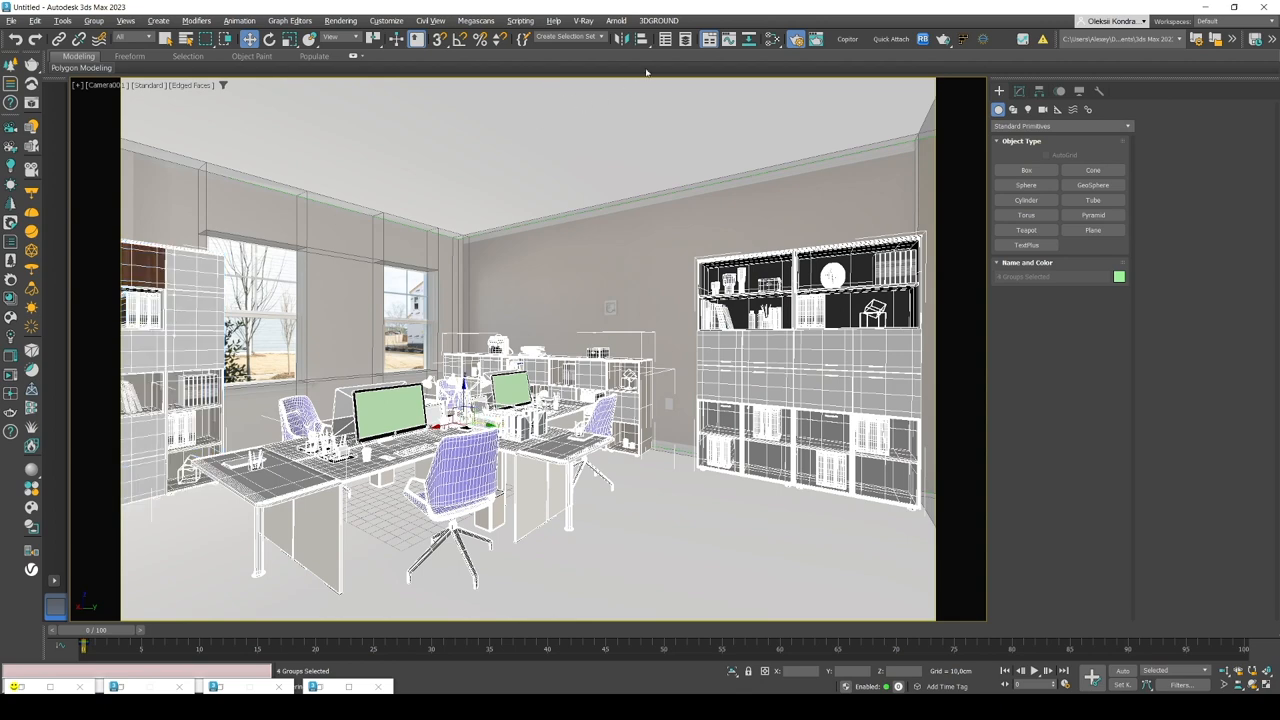
click(685, 39)
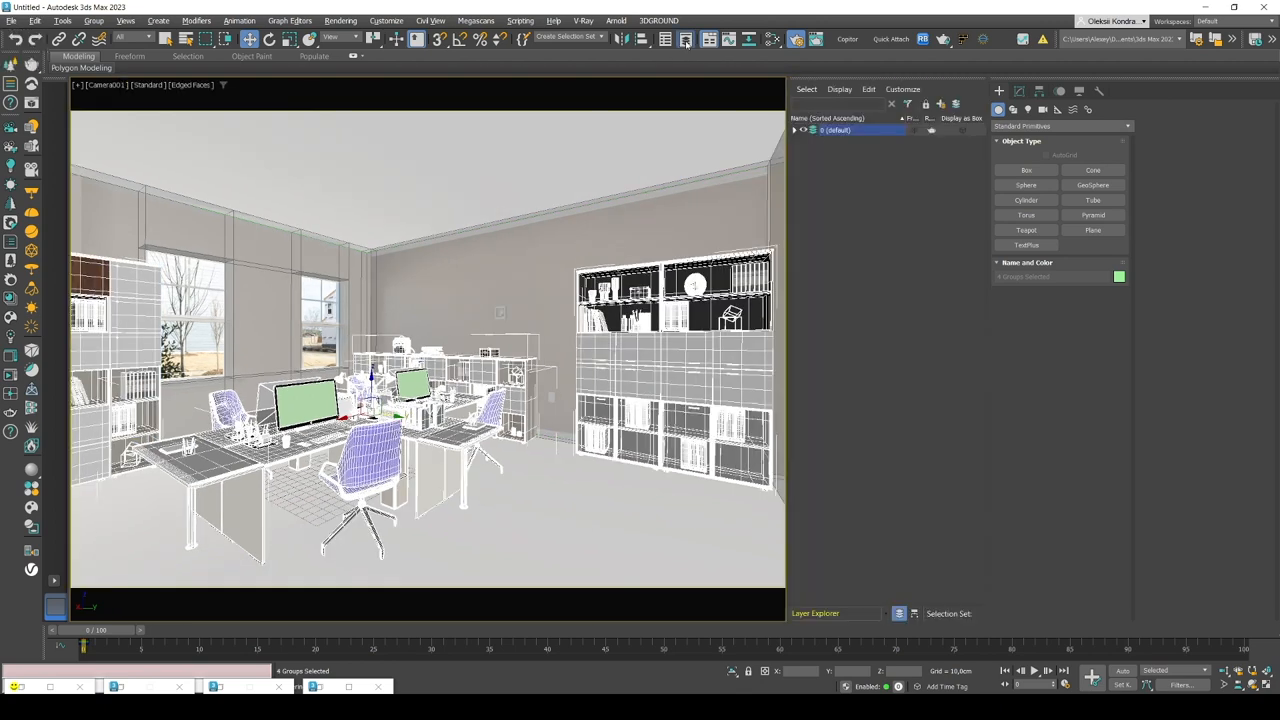
click(940, 104)
text(Furniture)
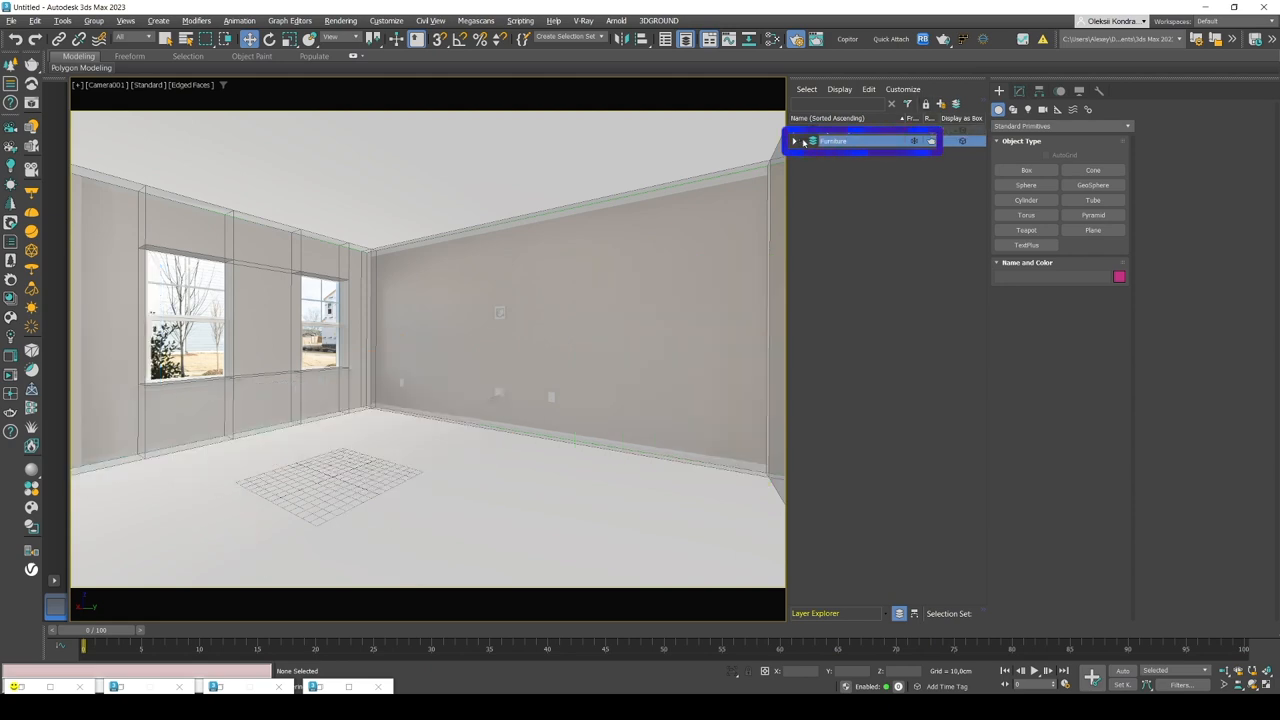
click(794, 140)
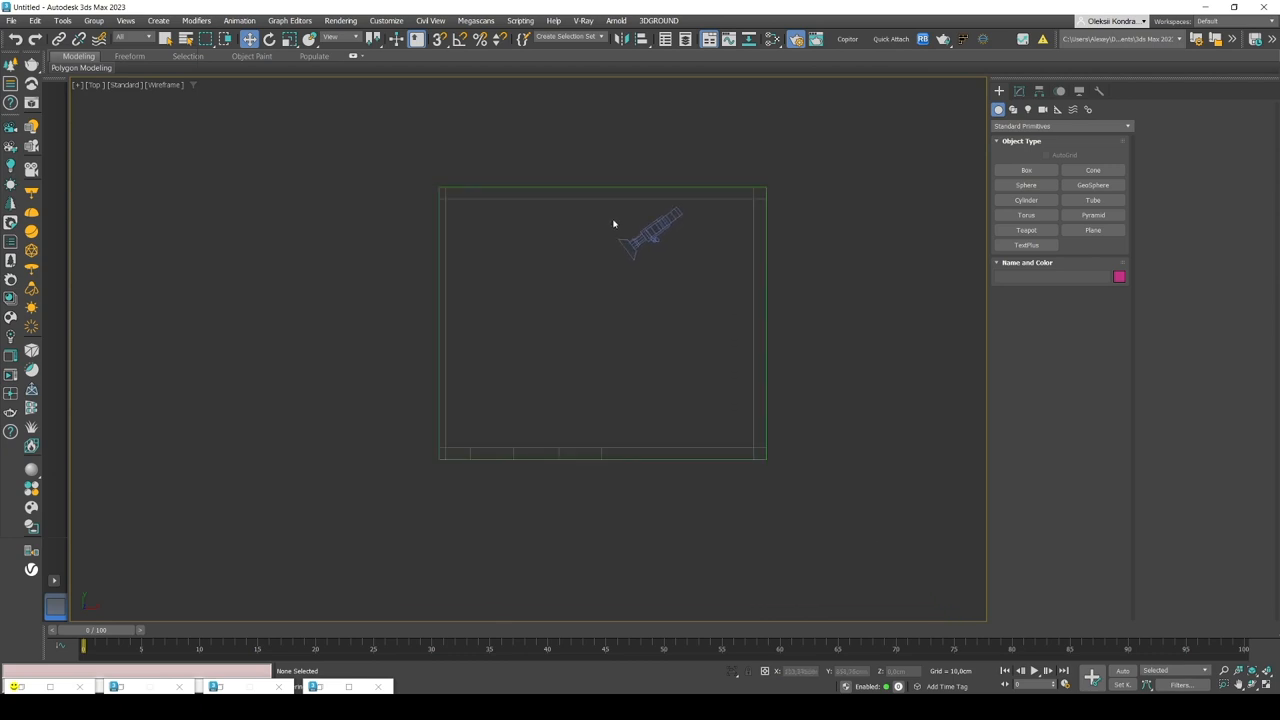
mouse_move(1092, 170)
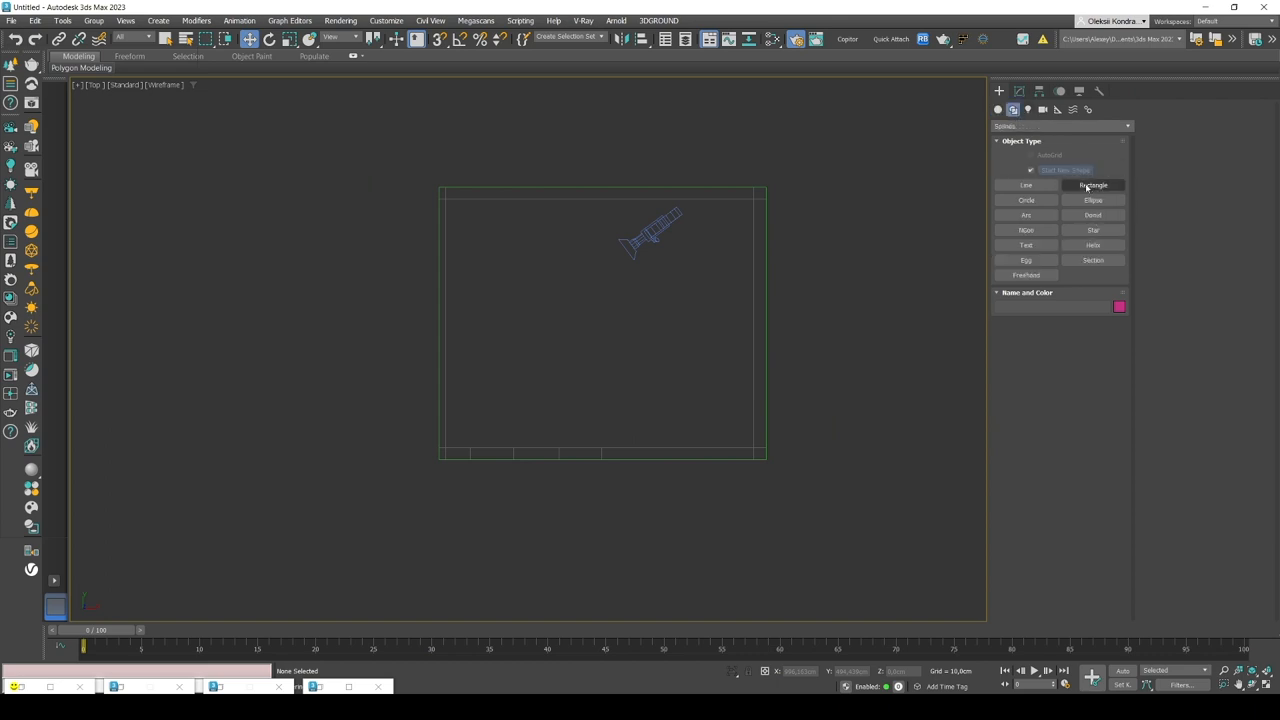
Step: Draw the Rectangle001 spline across the room floor outline
click(1092, 185)
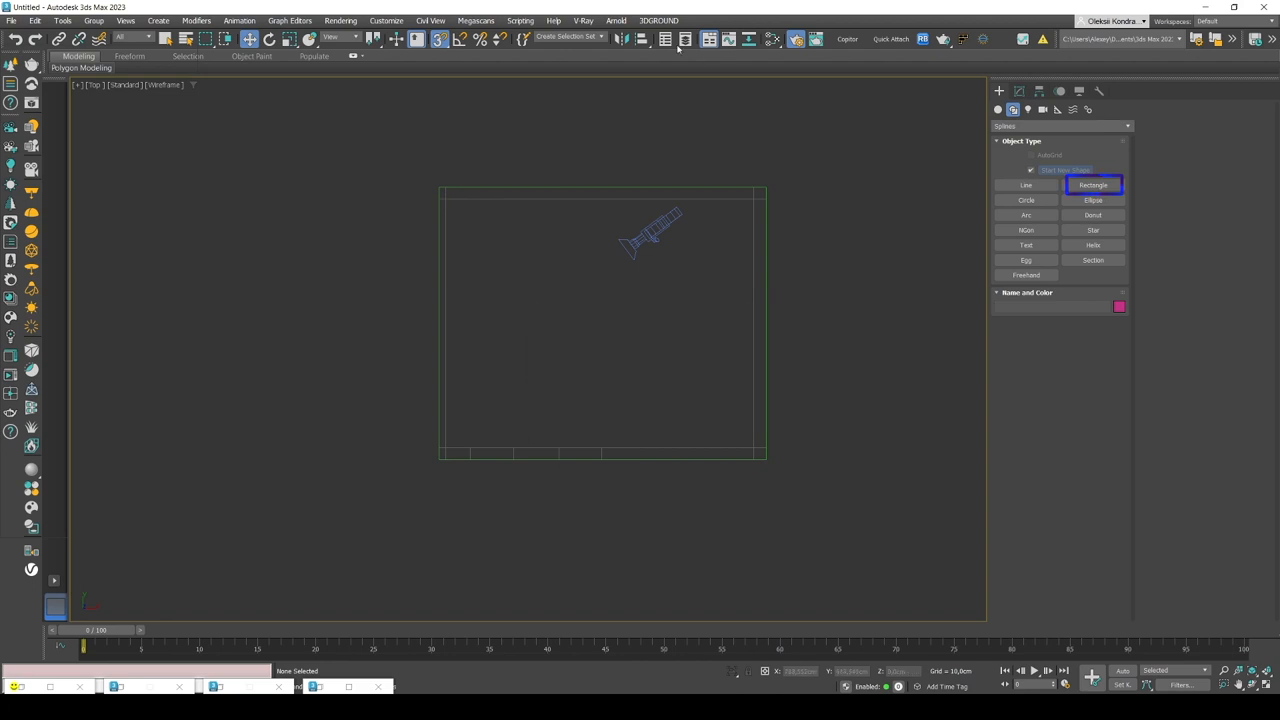
click(684, 39)
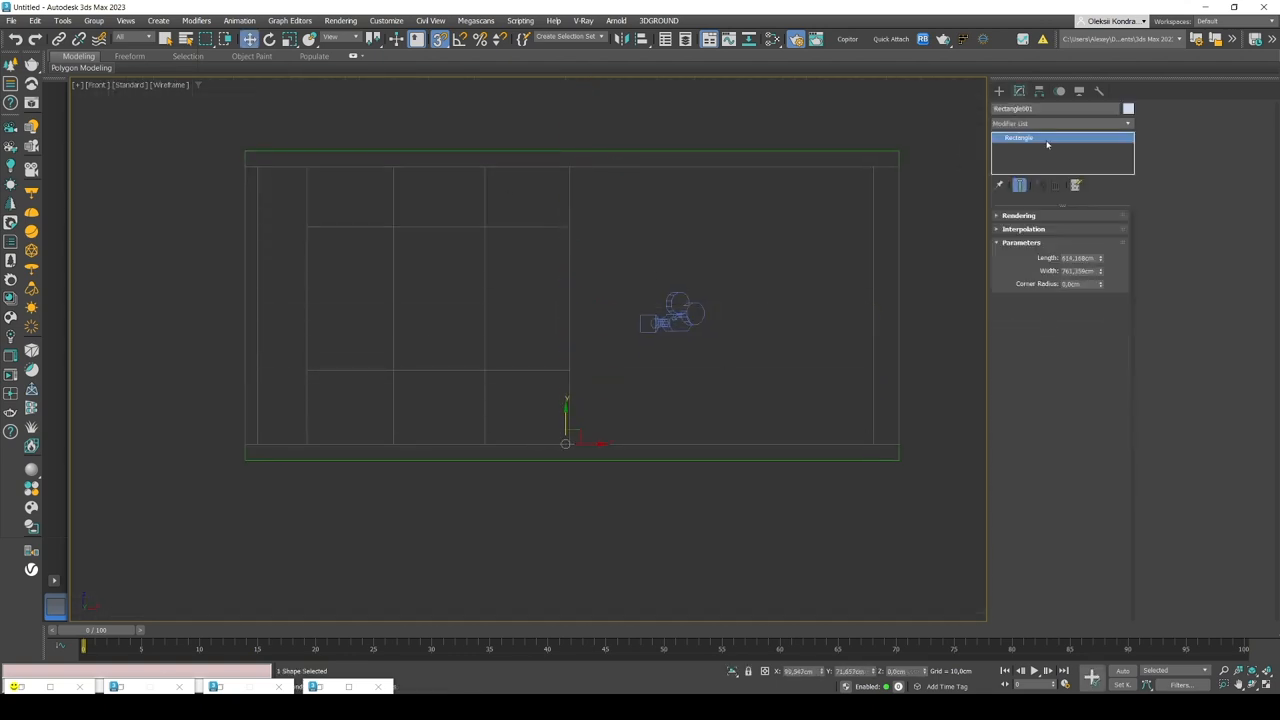
Step: Apply a FloorGenerator modifier to Rectangle001 to lay wooden floorboards
click(1060, 123)
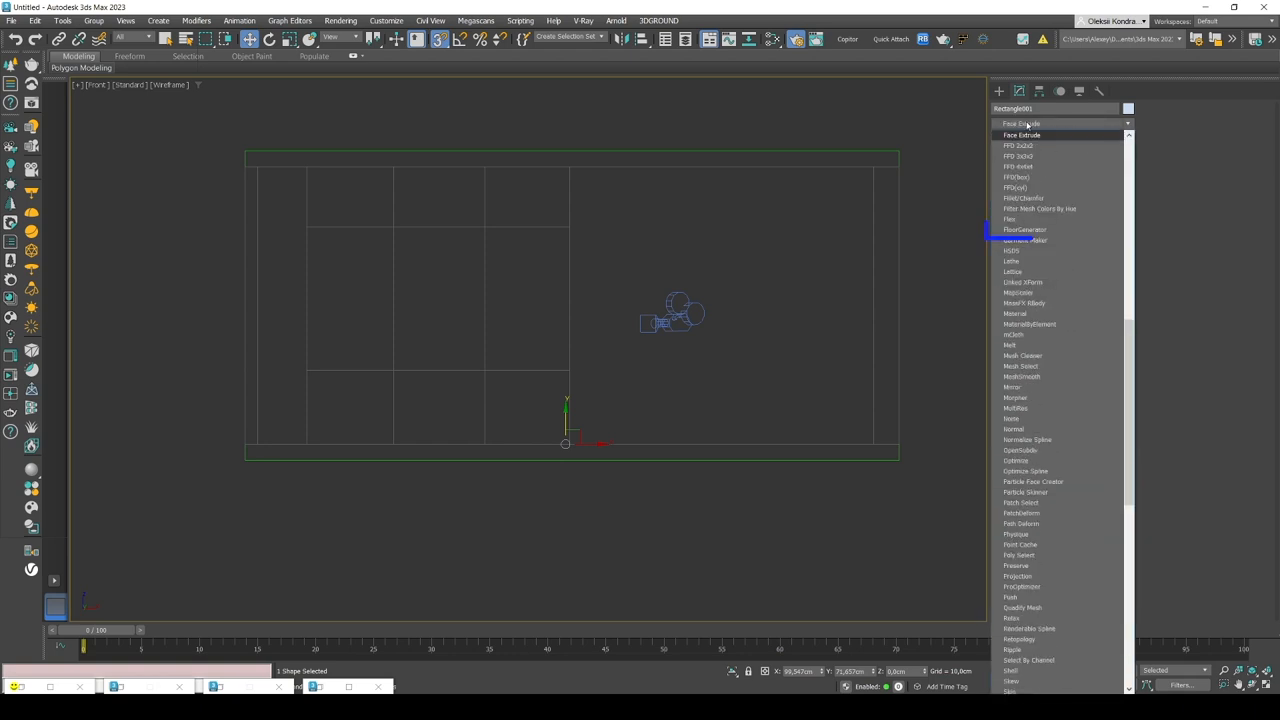
click(1024, 229)
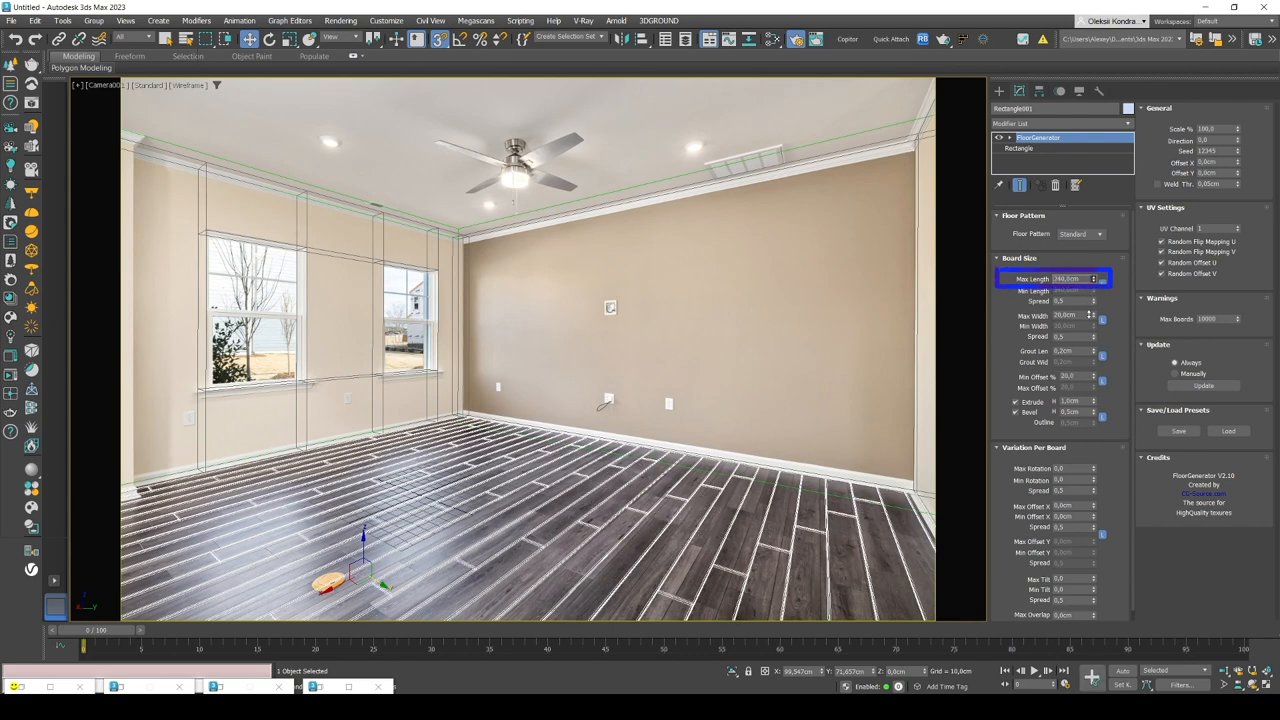
Step: Set board Max Length 230 cm, Extrude H 0.2 cm, Bevel H 0.1 cm, and adjust Grout Len
click(1093, 279)
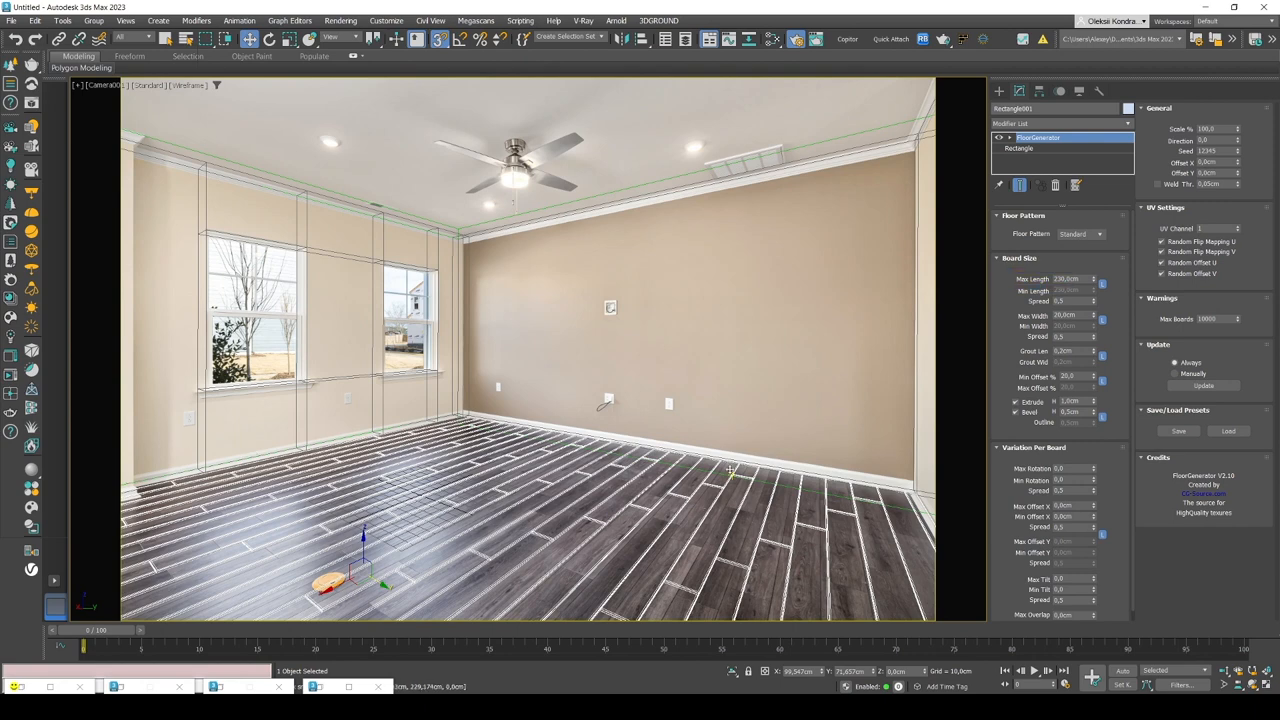
mouse_move(675, 555)
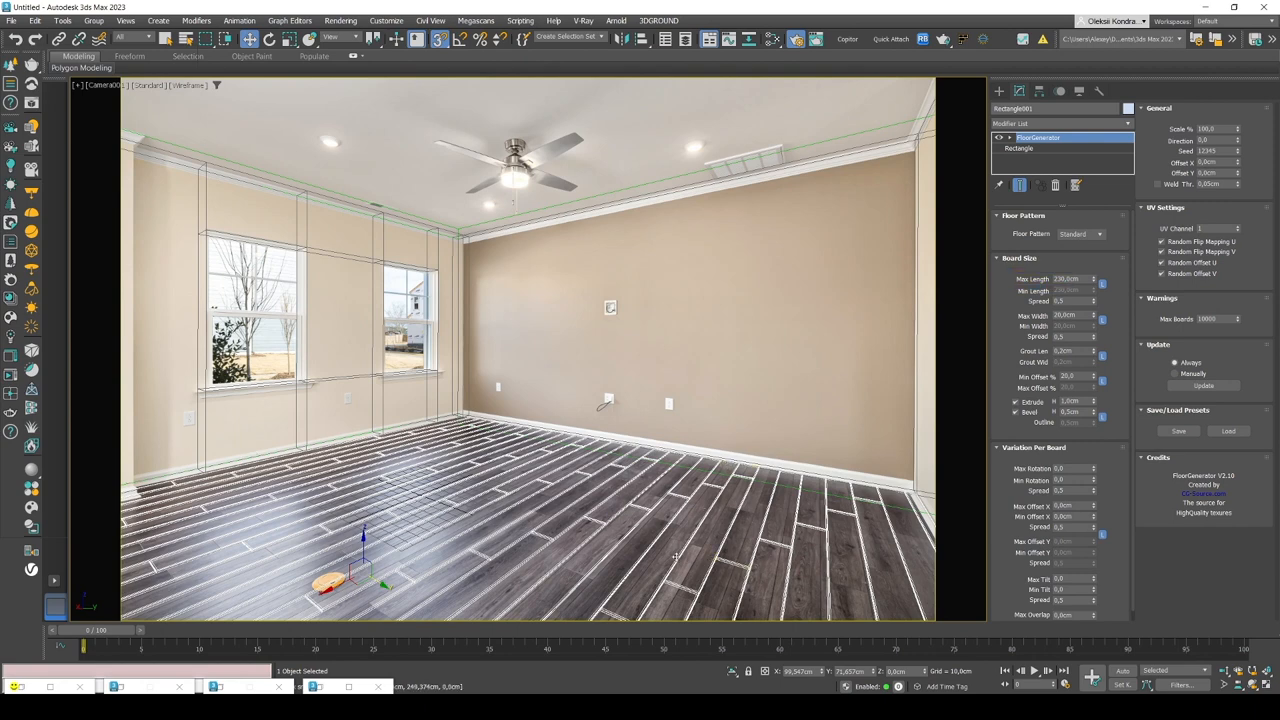
mouse_move(351, 505)
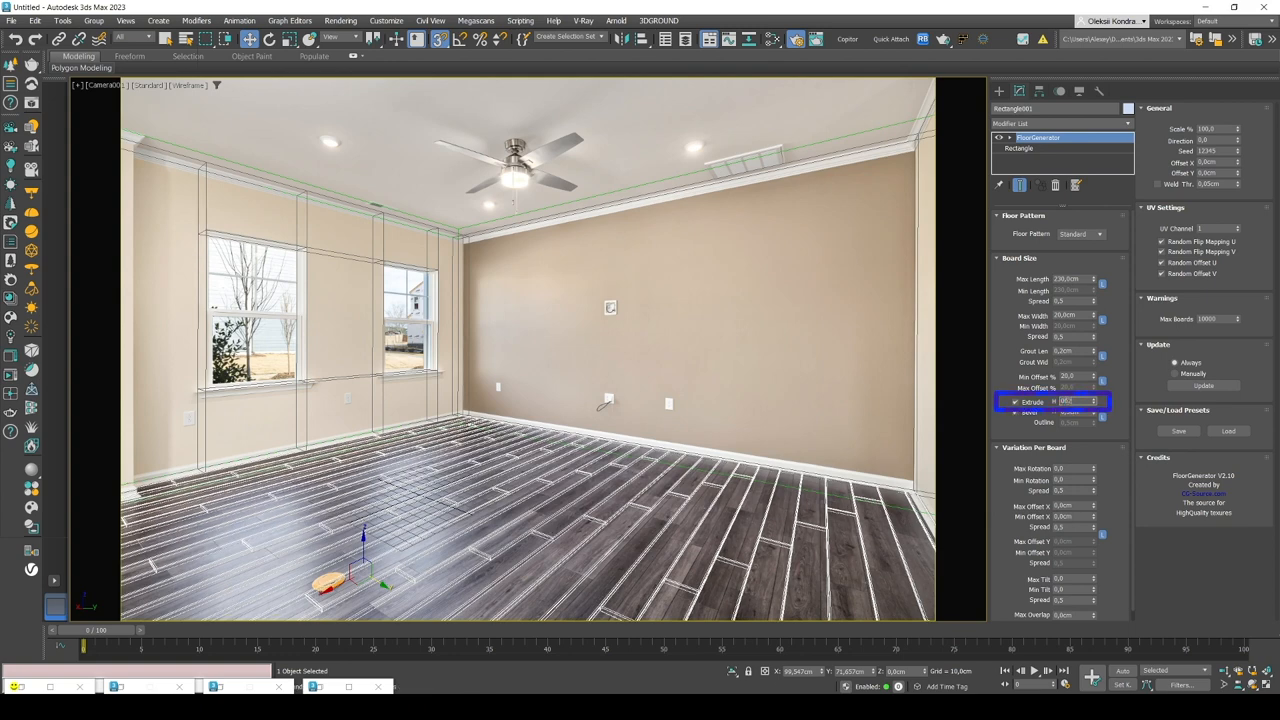
text(0,2cm)
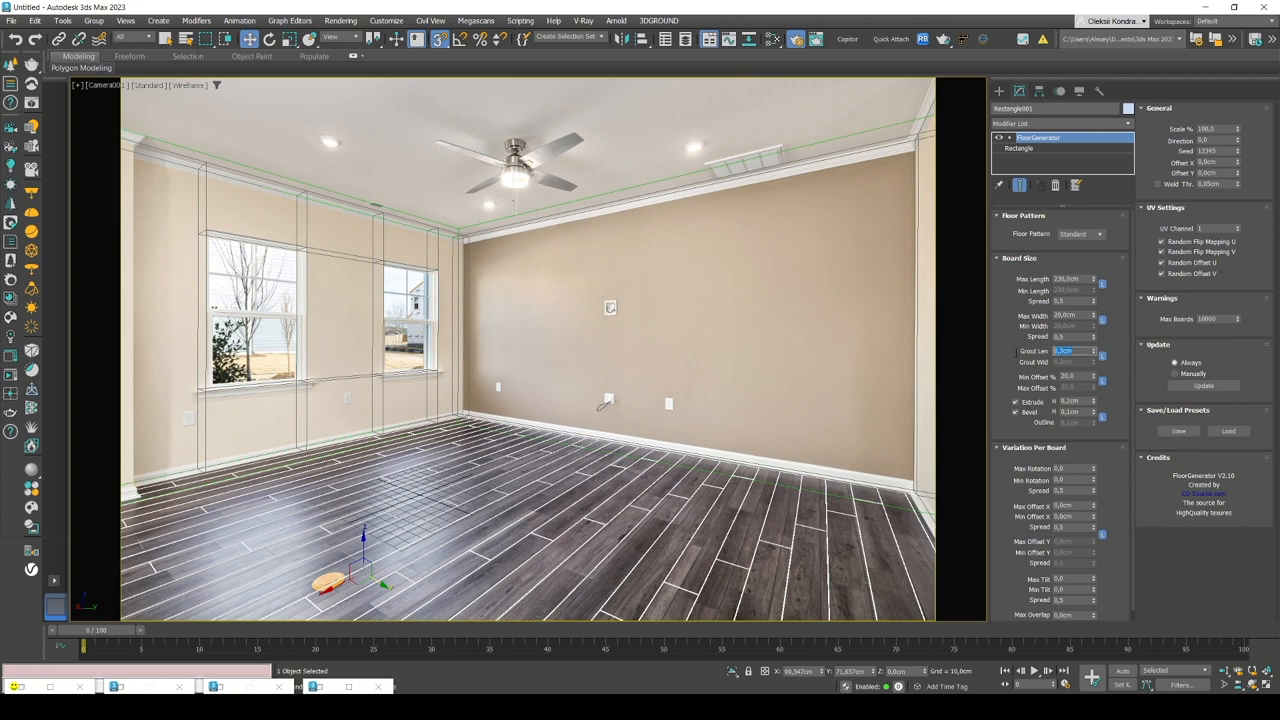
click(1062, 350)
text(0)
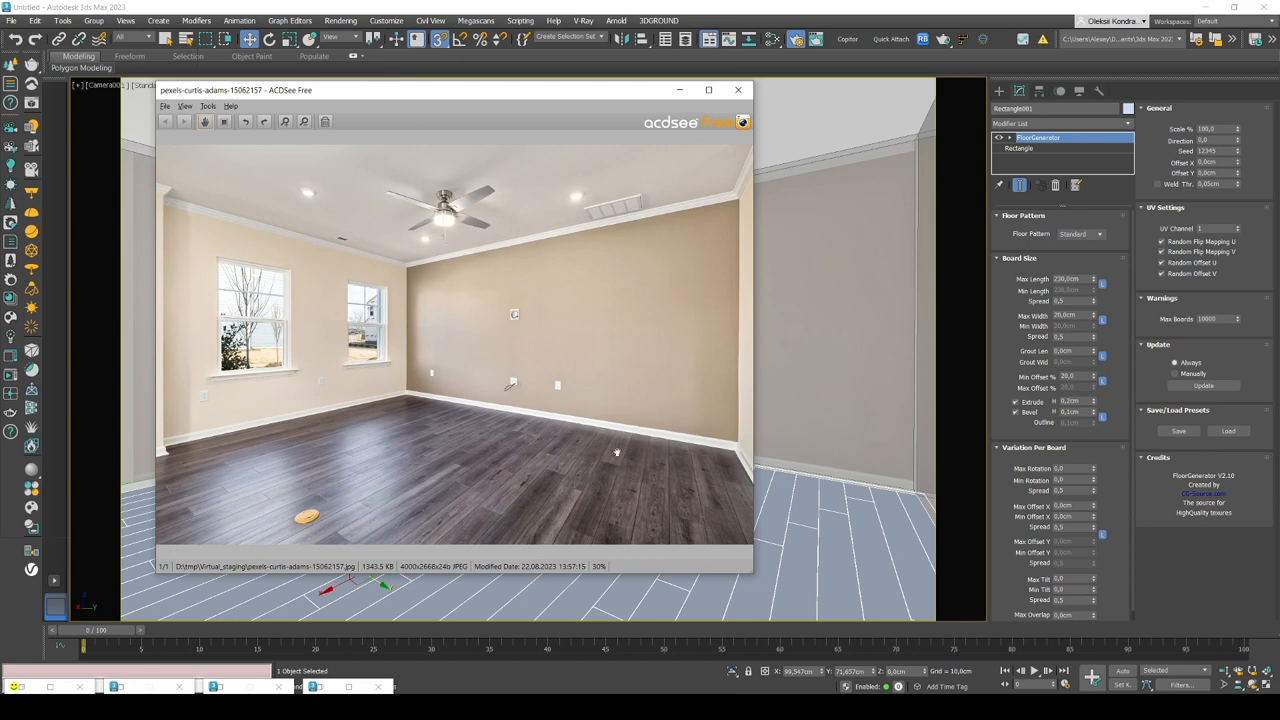
mouse_move(515, 507)
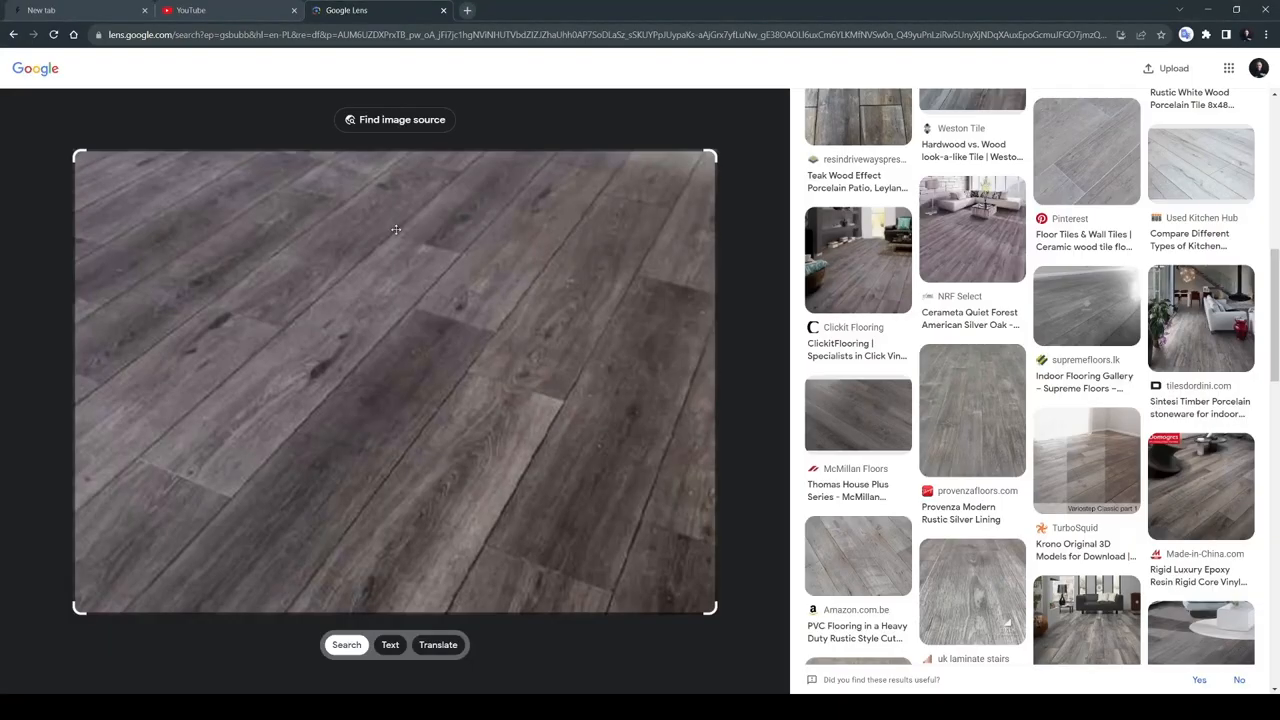
mouse_move(348, 332)
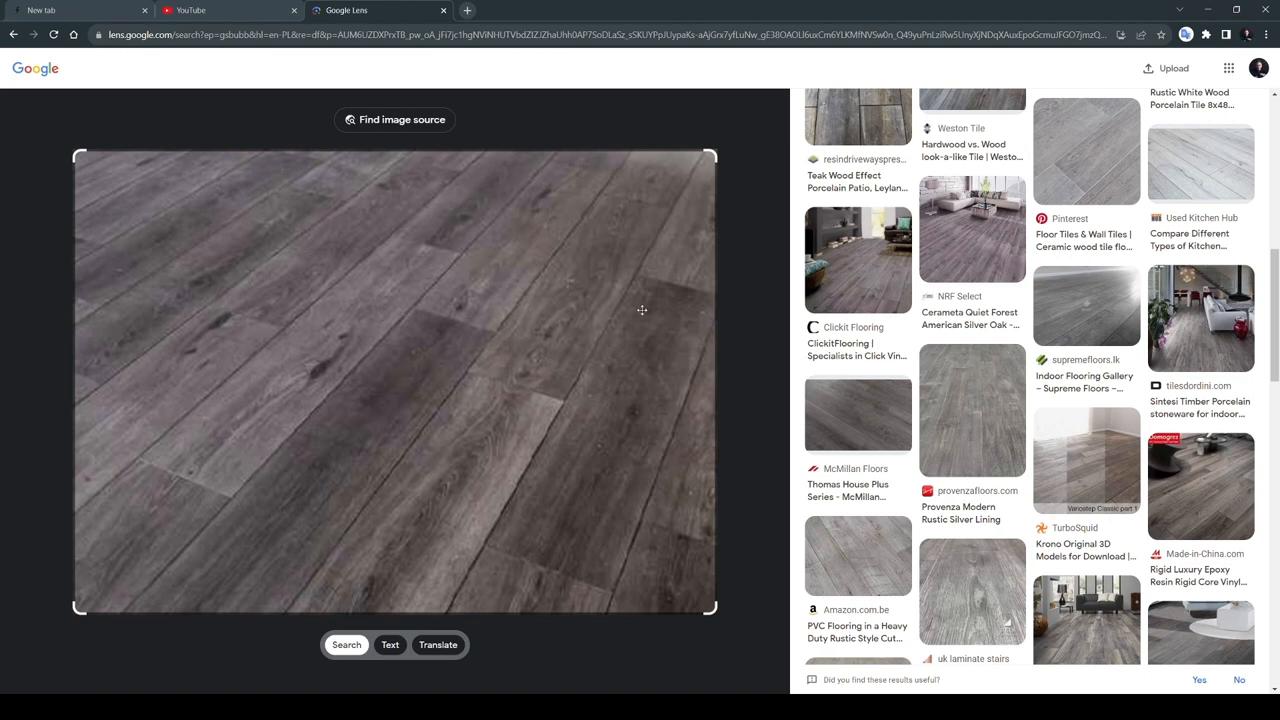
mouse_move(1130, 289)
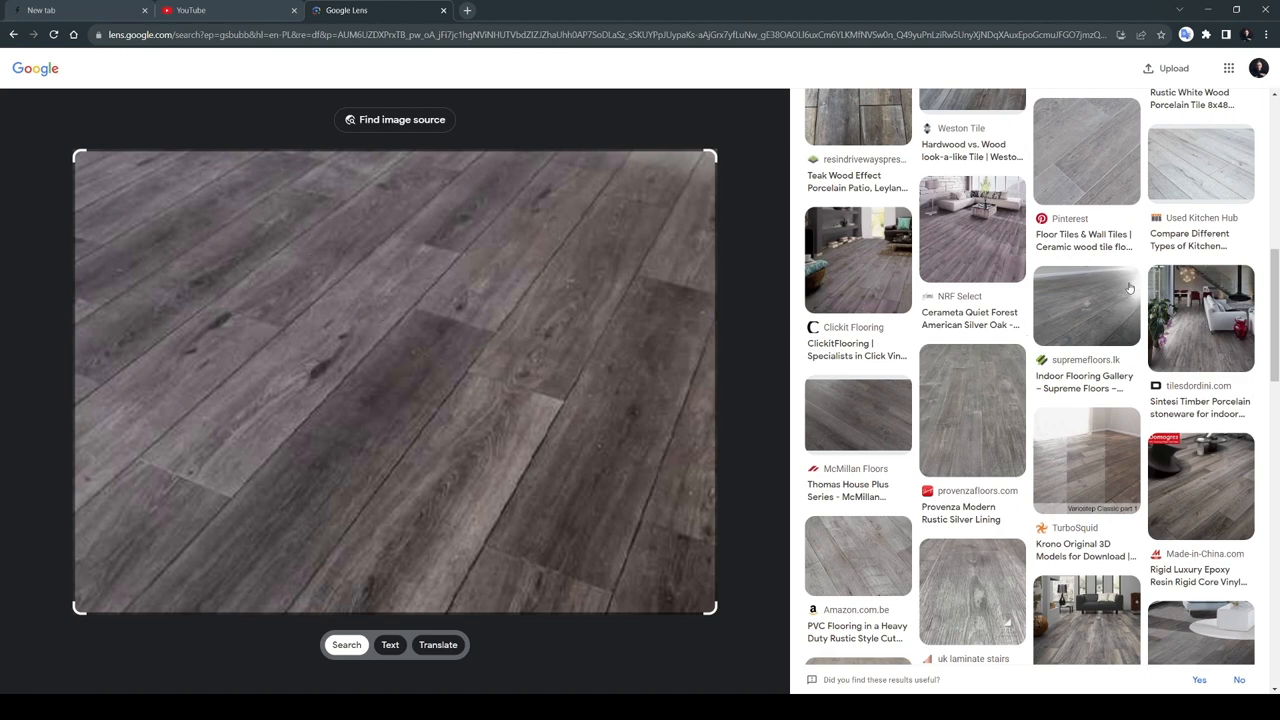
Step: Scroll through Google Lens results of similar grey wooden plank floors
scroll(down, 3)
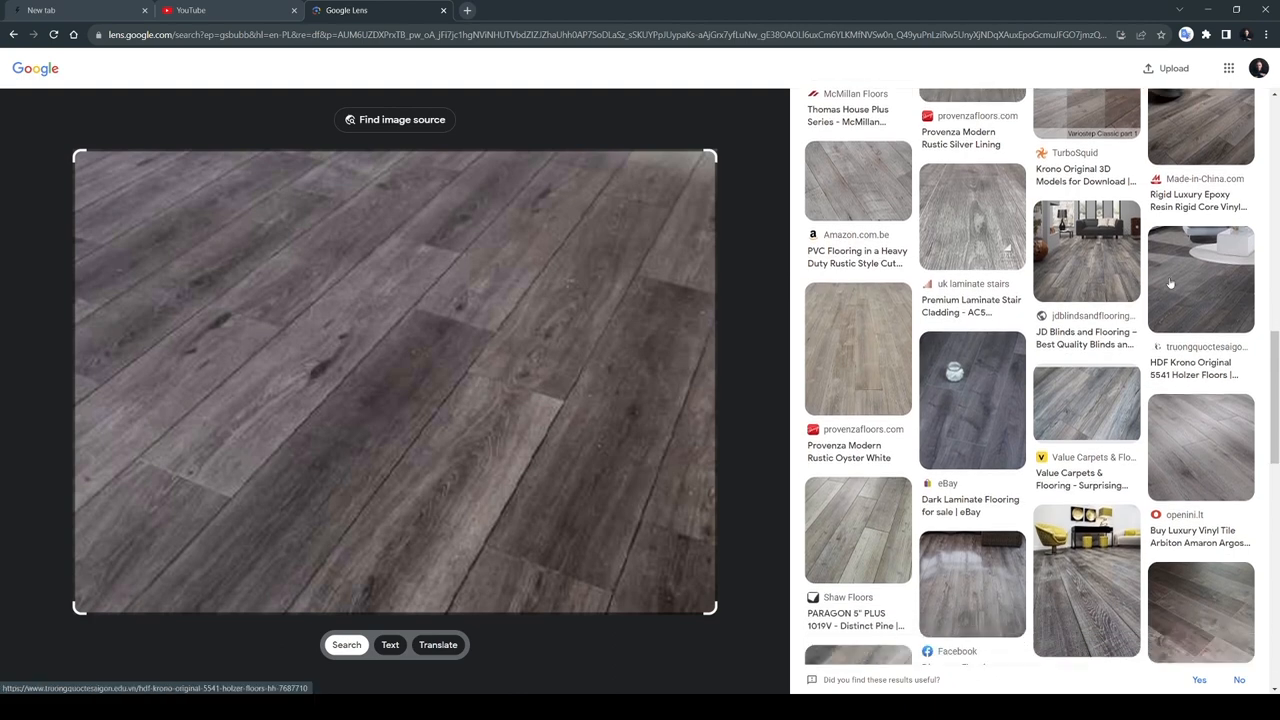
scroll(down, 3)
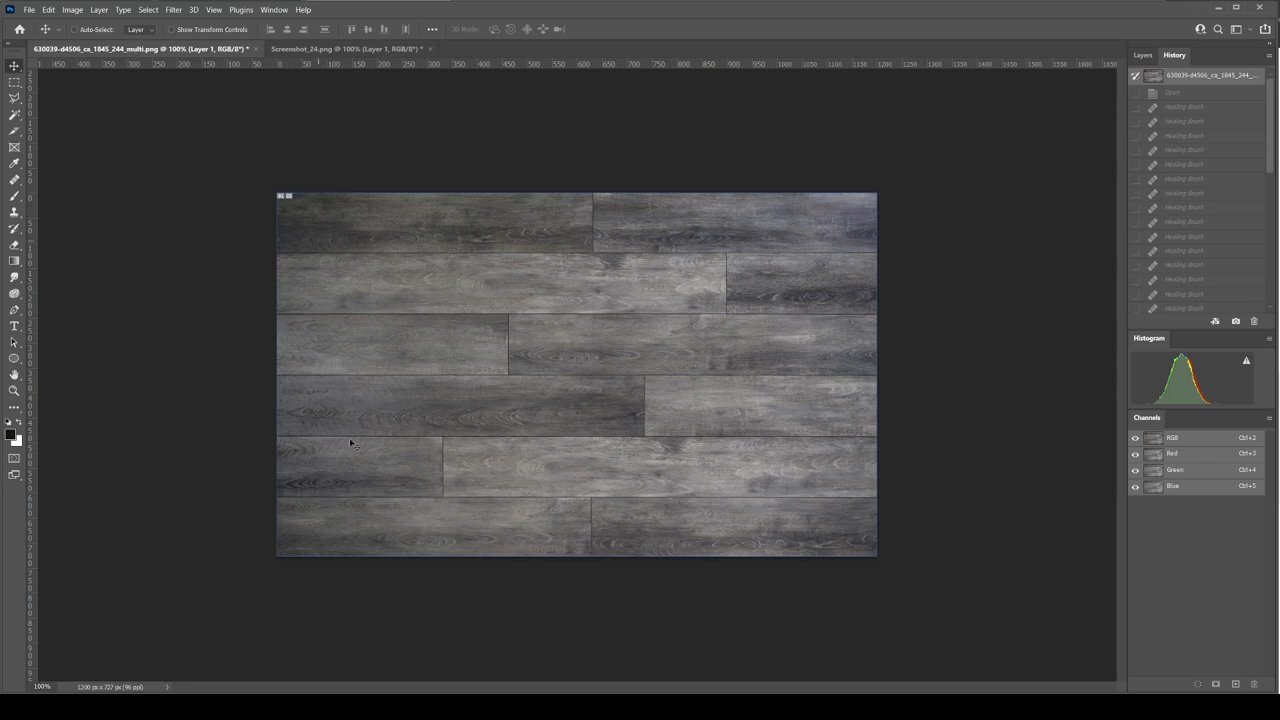
mouse_move(48, 211)
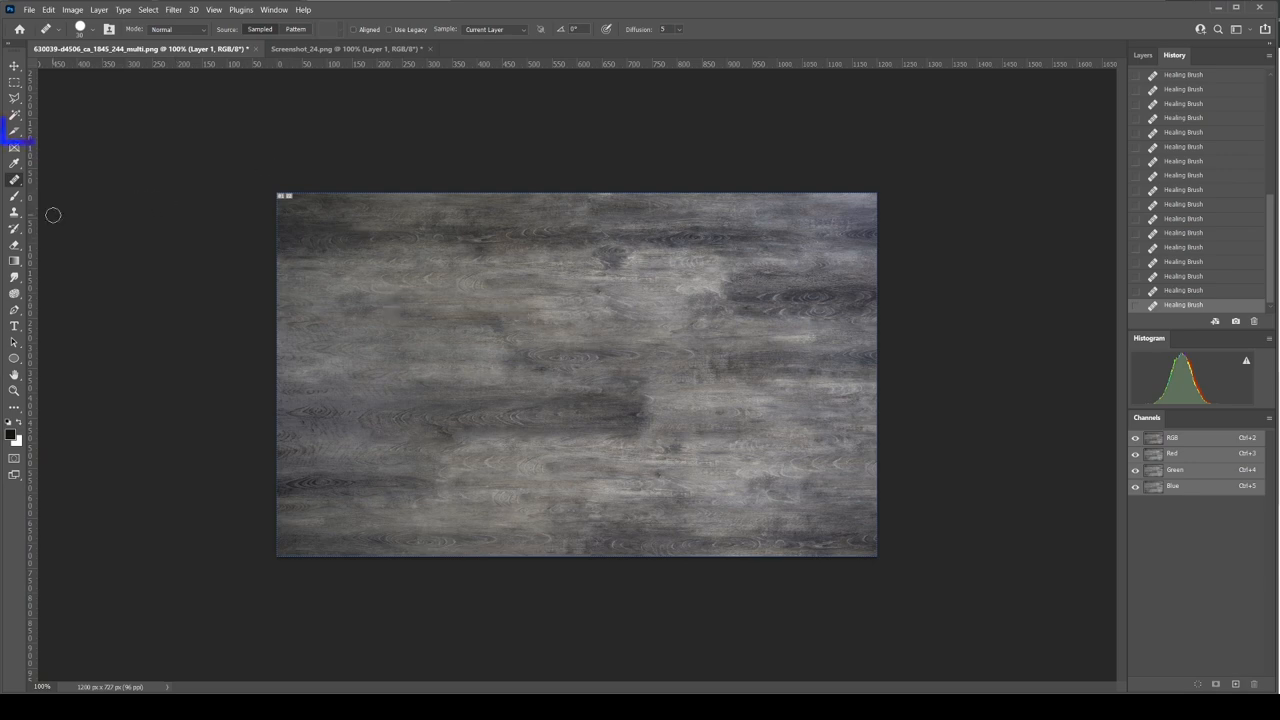
Step: Divide the plank texture into six horizontal slices, then view the floor screenshot
click(17, 130)
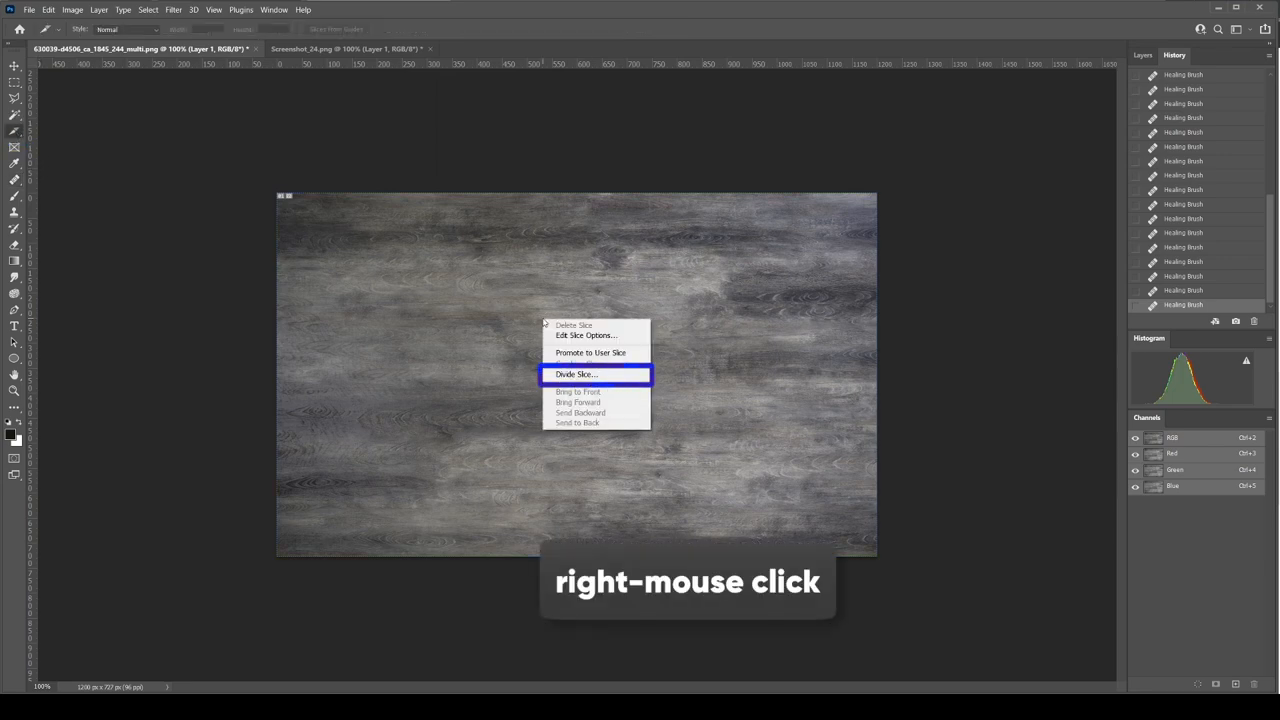
click(577, 374)
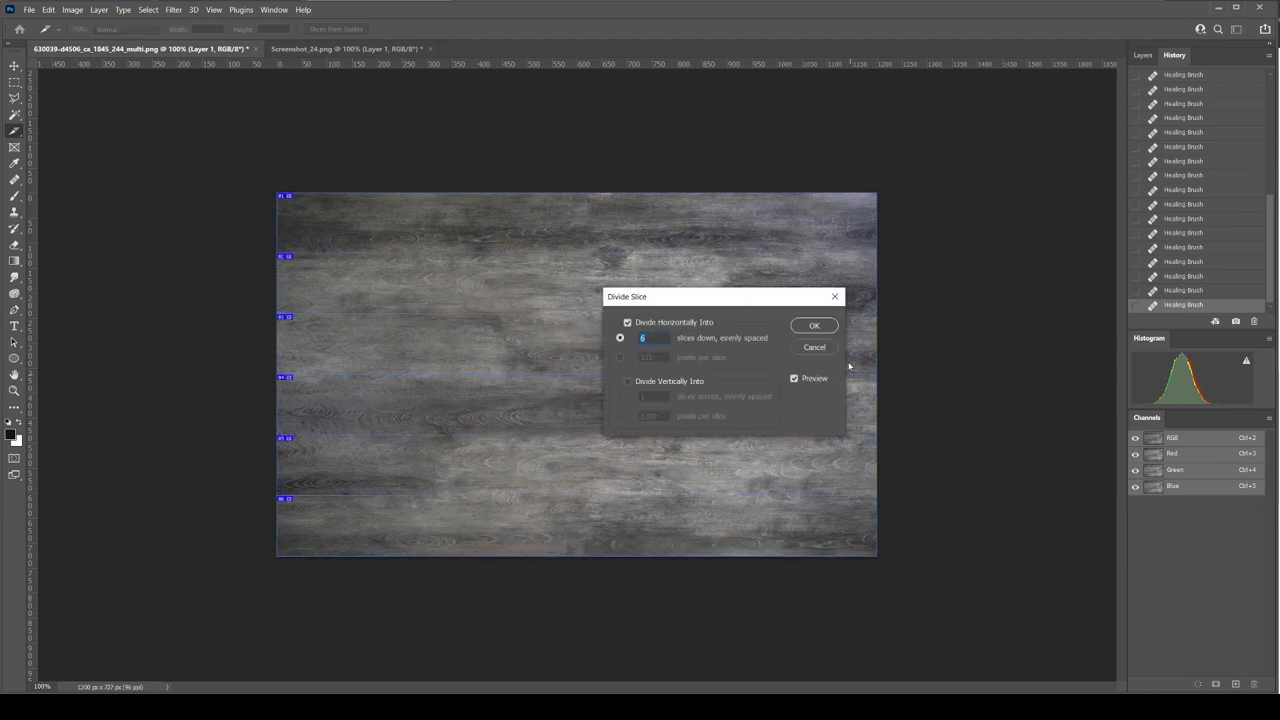
click(814, 325)
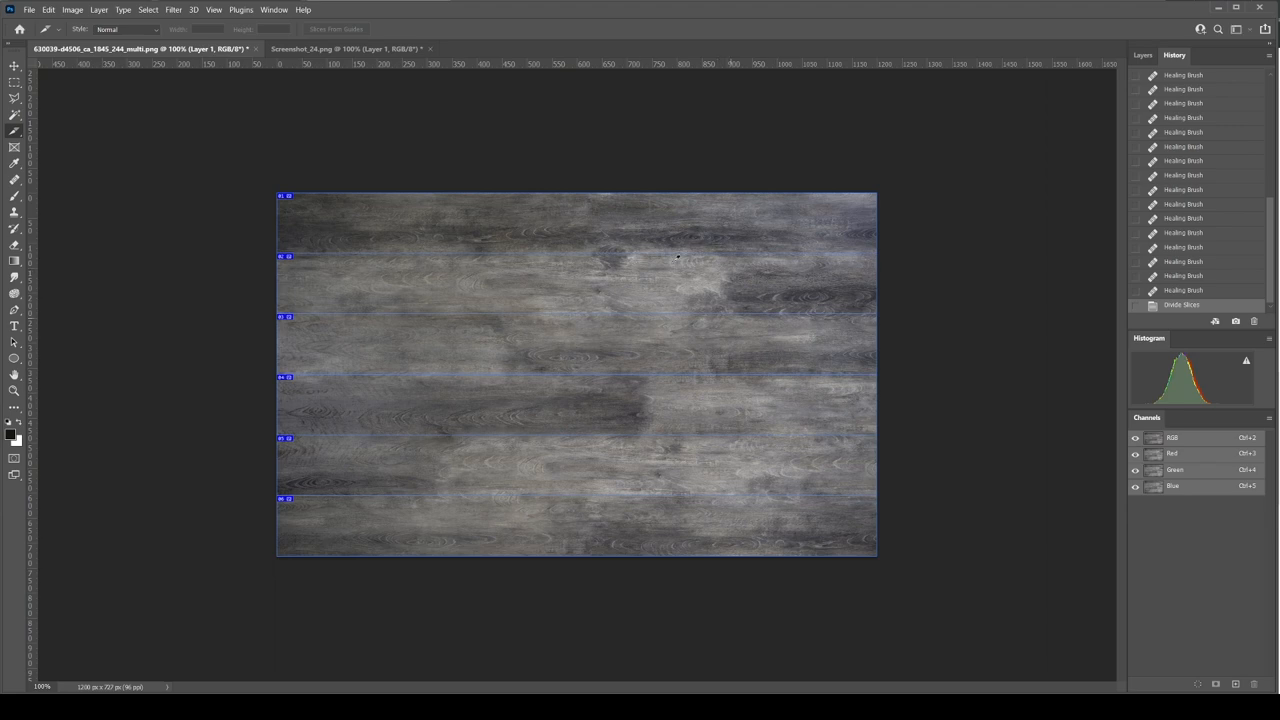
click(350, 48)
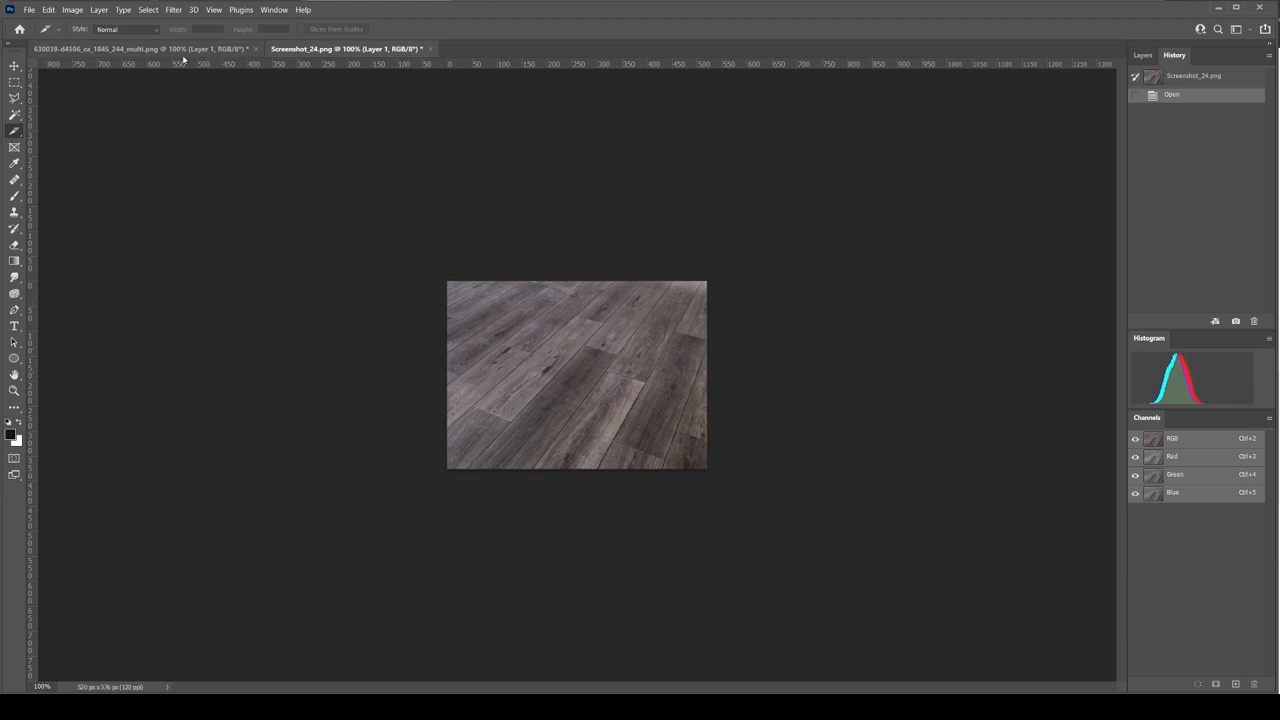
Step: Apply Match Color to the plank texture using Screenshot_24.png as the source
click(72, 9)
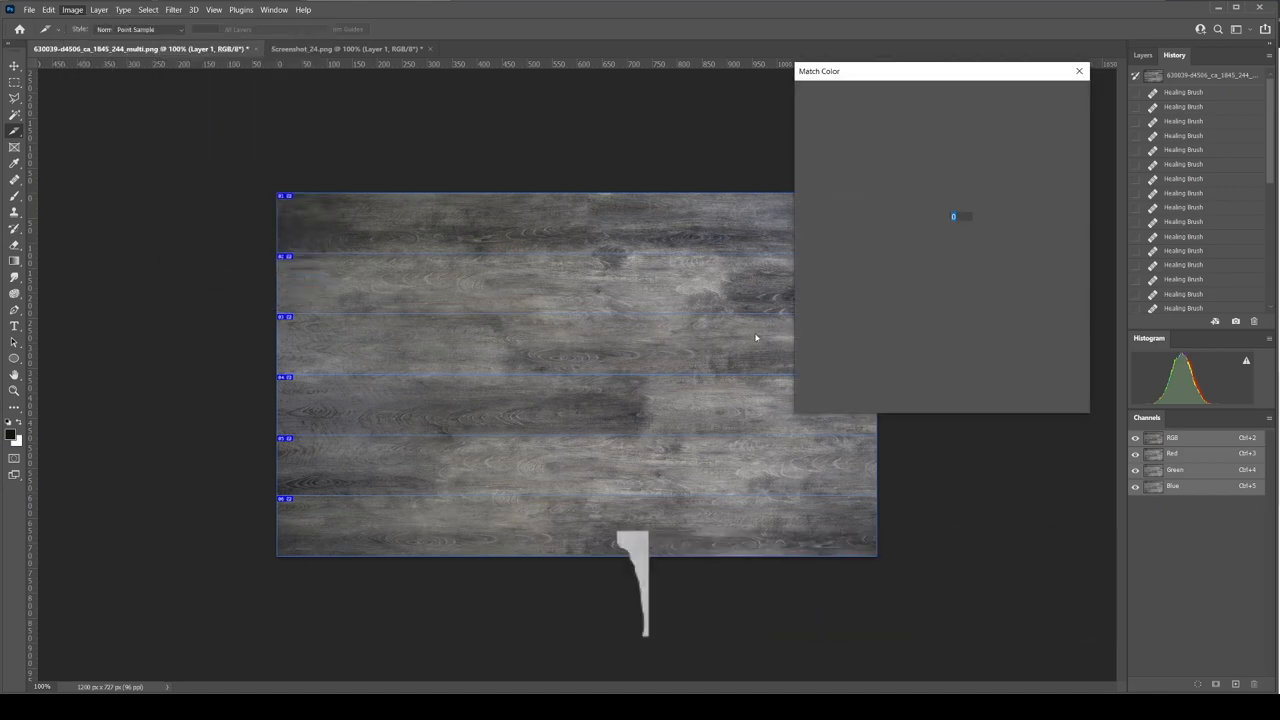
click(884, 333)
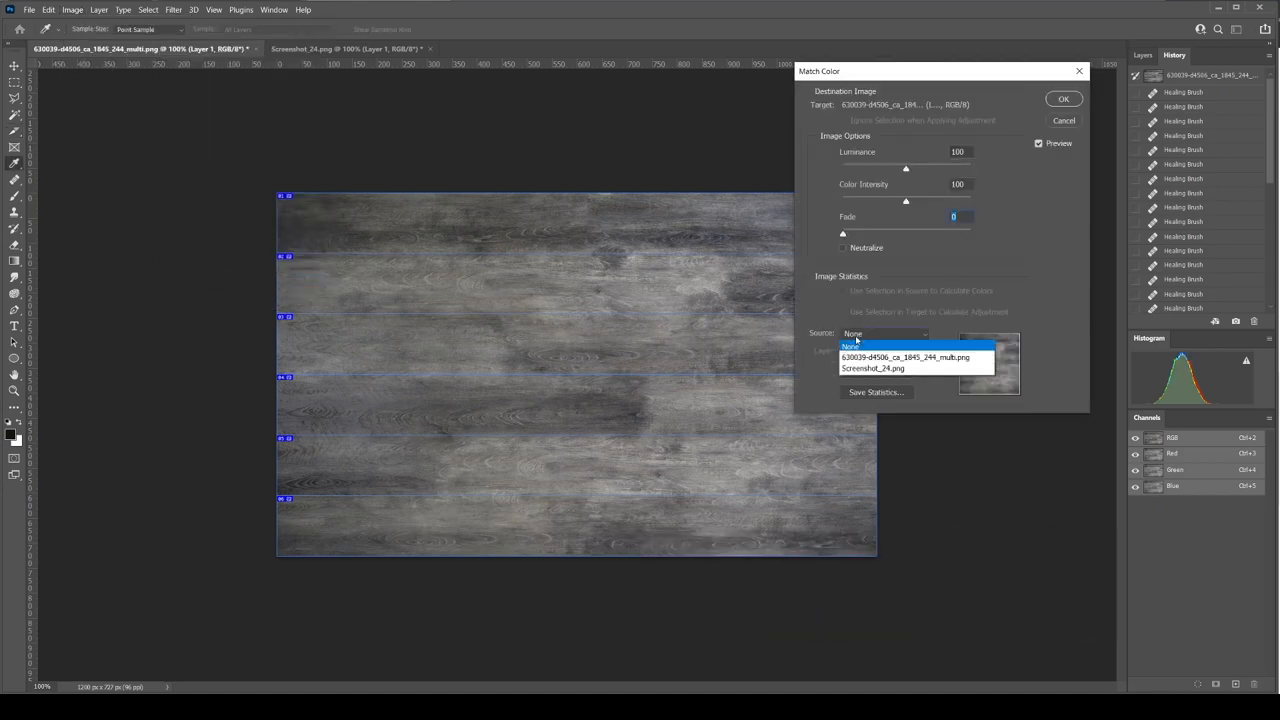
click(872, 368)
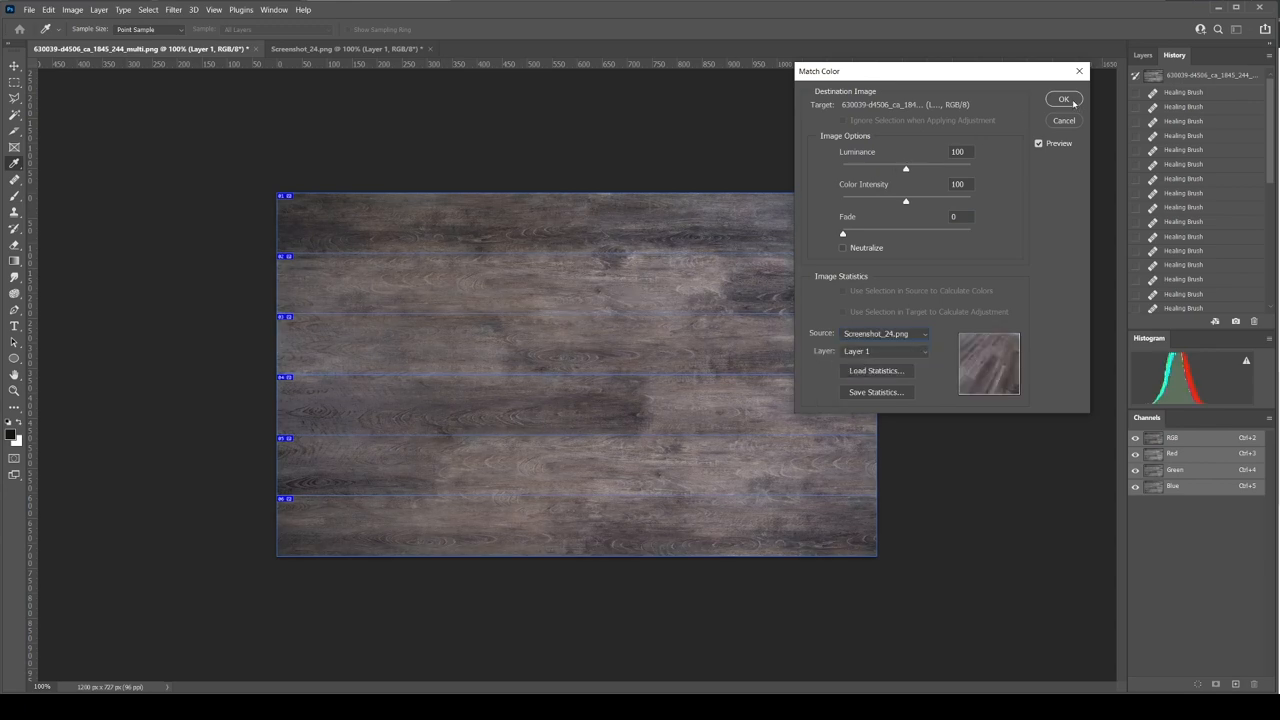
click(1063, 99)
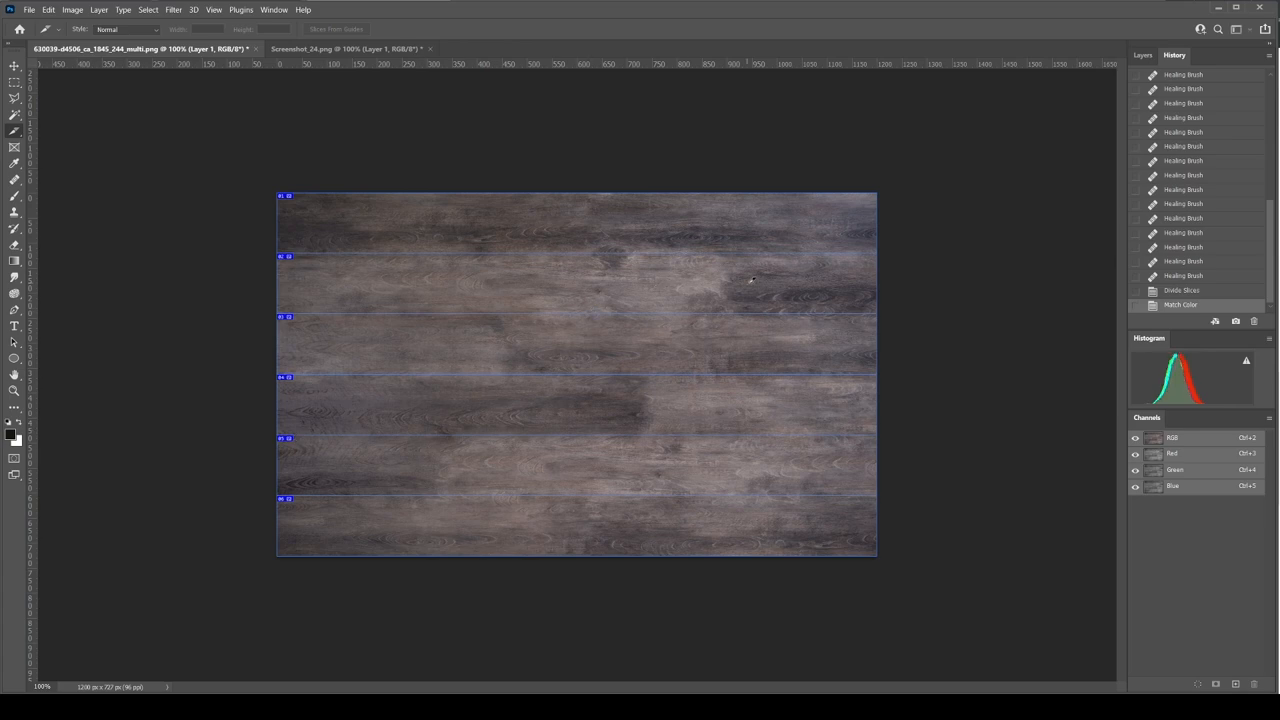
mouse_move(770, 273)
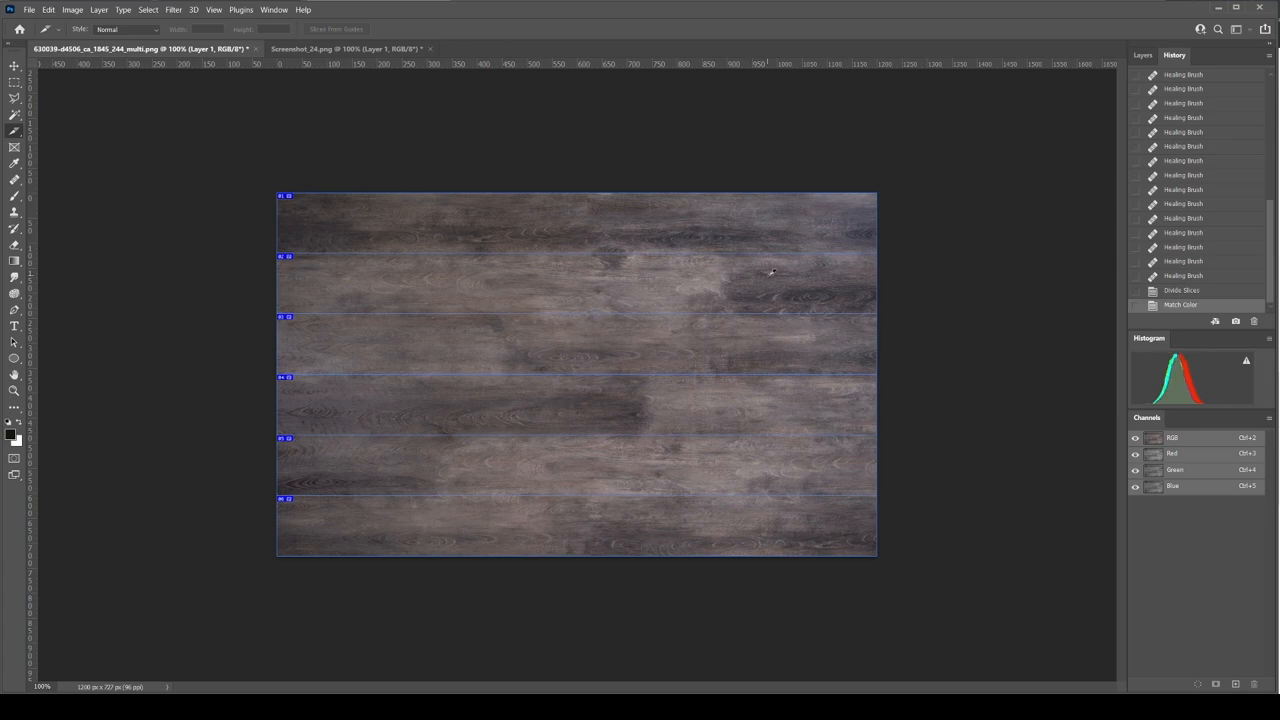
Step: Export the six slices with Save for Web into the Virtual_staging/images folder
key(ctrl+alt+shift+s)
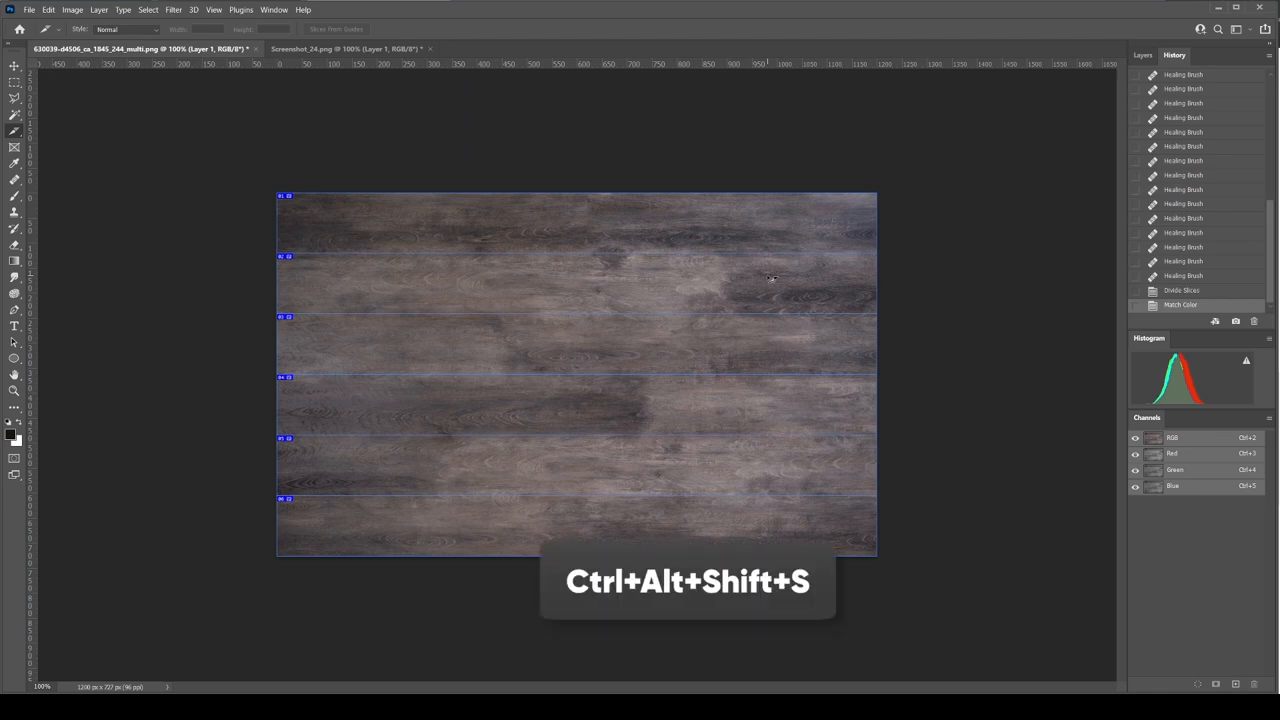
key(ctrl+alt+shift+s)
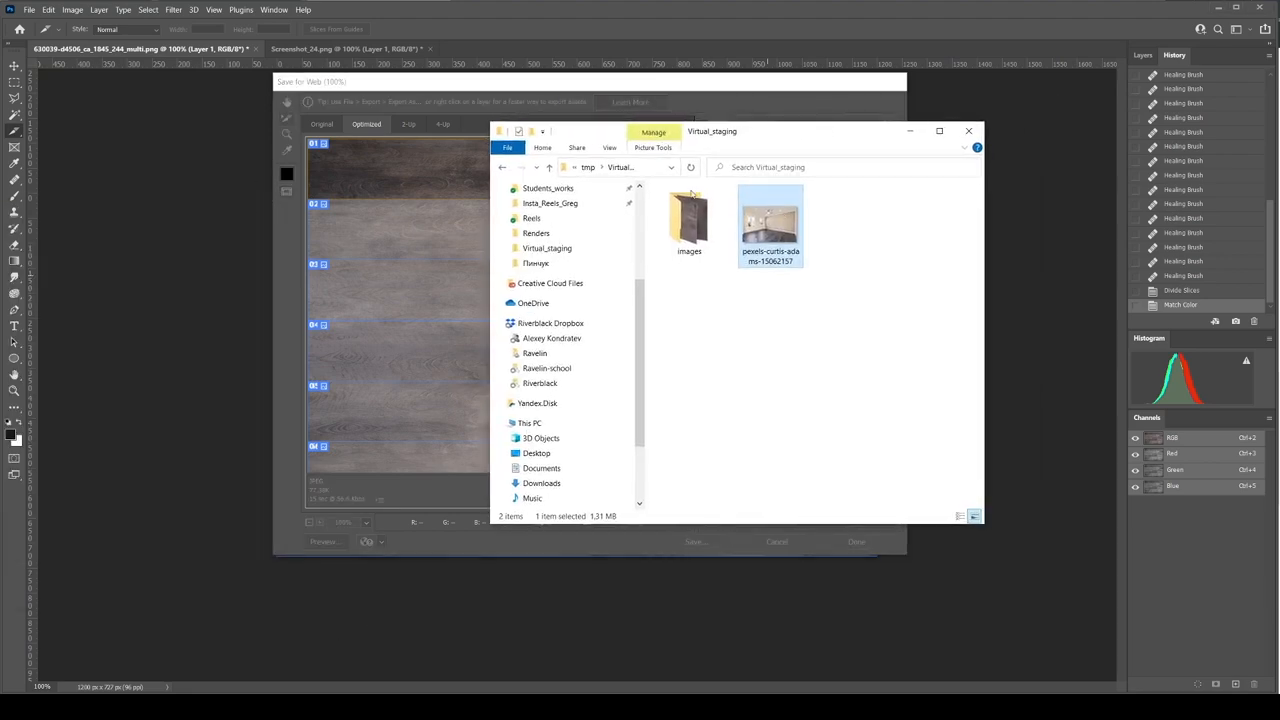
double_click(689, 218)
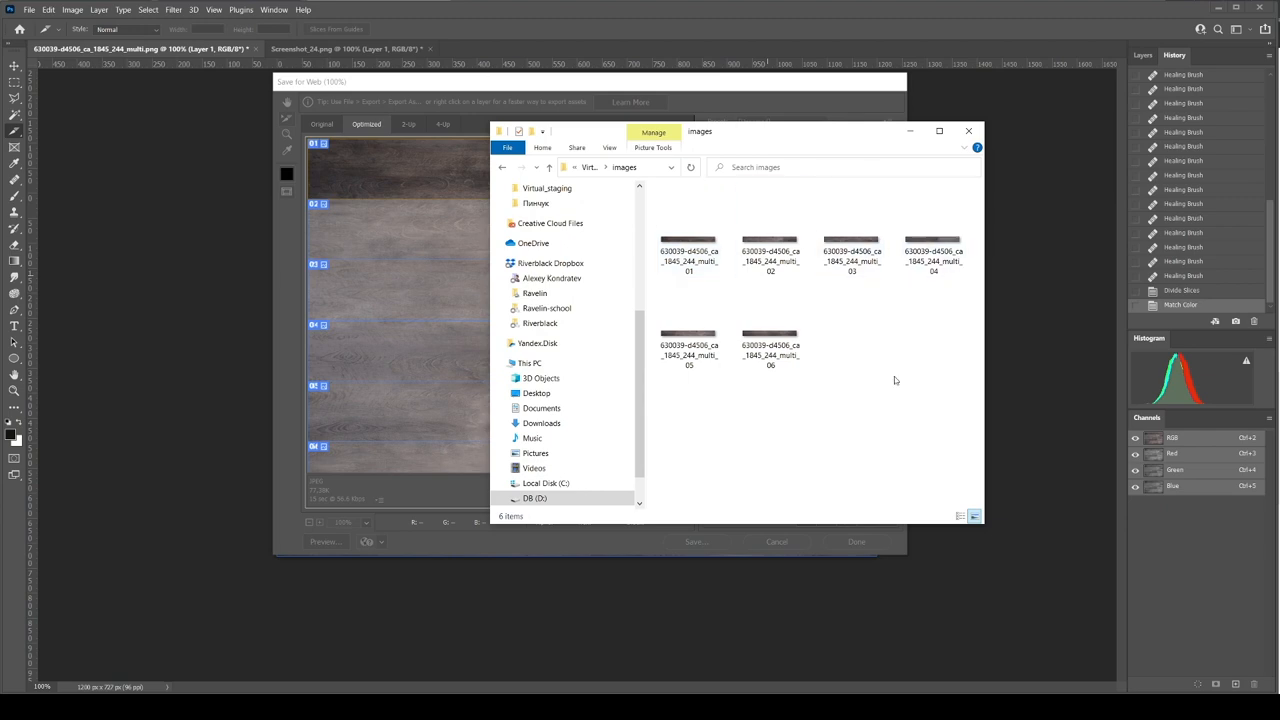
double_click(689, 255)
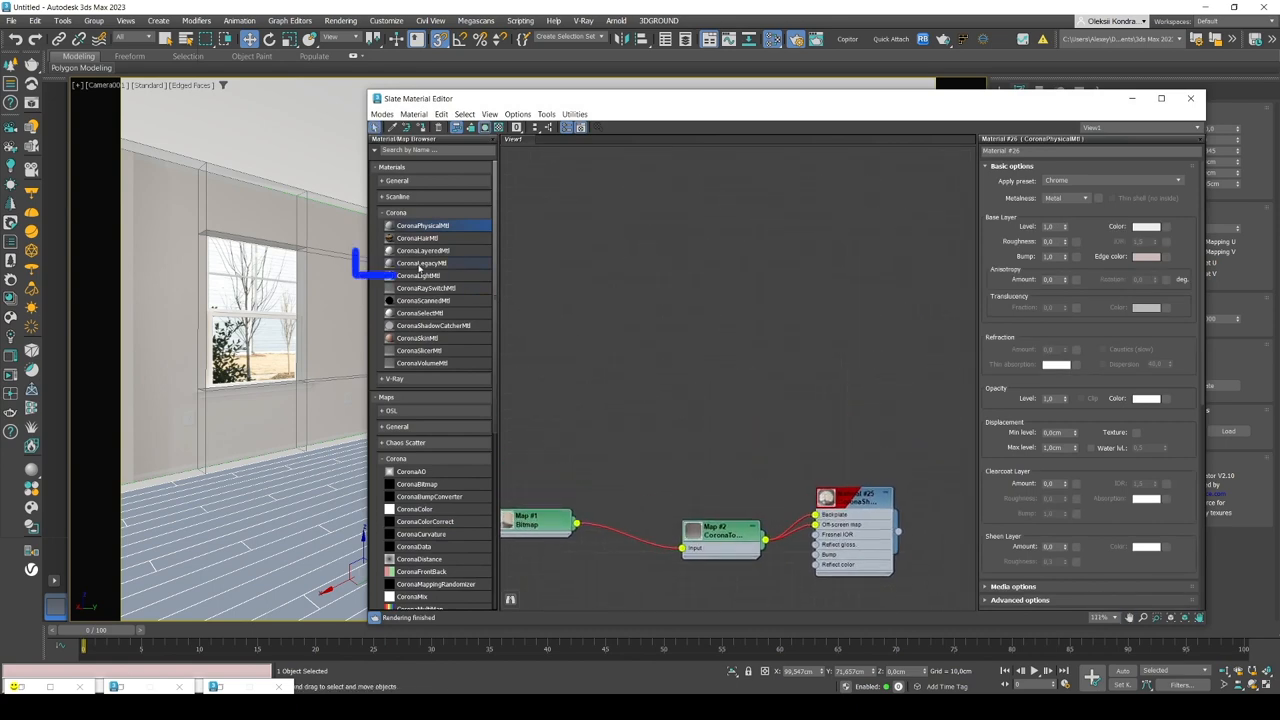
Step: Build a CoronaLegacyMtl whose diffuse is a CoronaMultiMap of six slices, and assign it to the floor
double_click(421, 262)
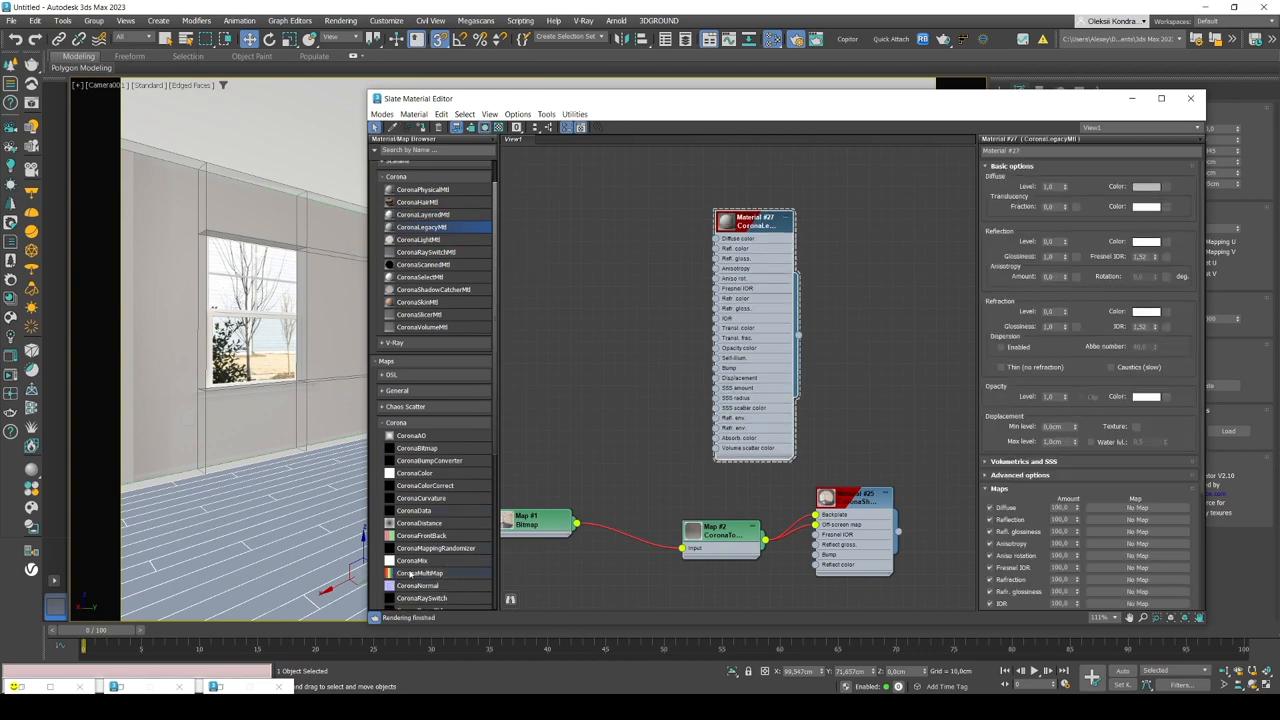
double_click(420, 573)
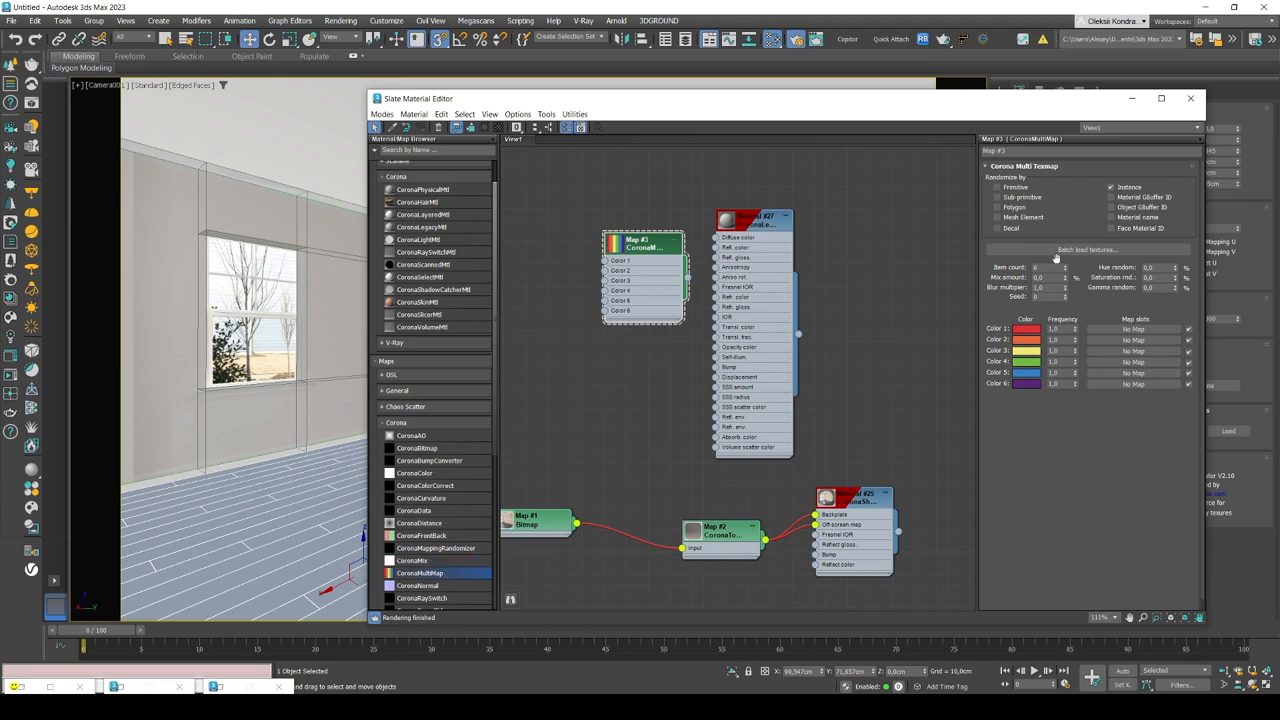
click(1087, 249)
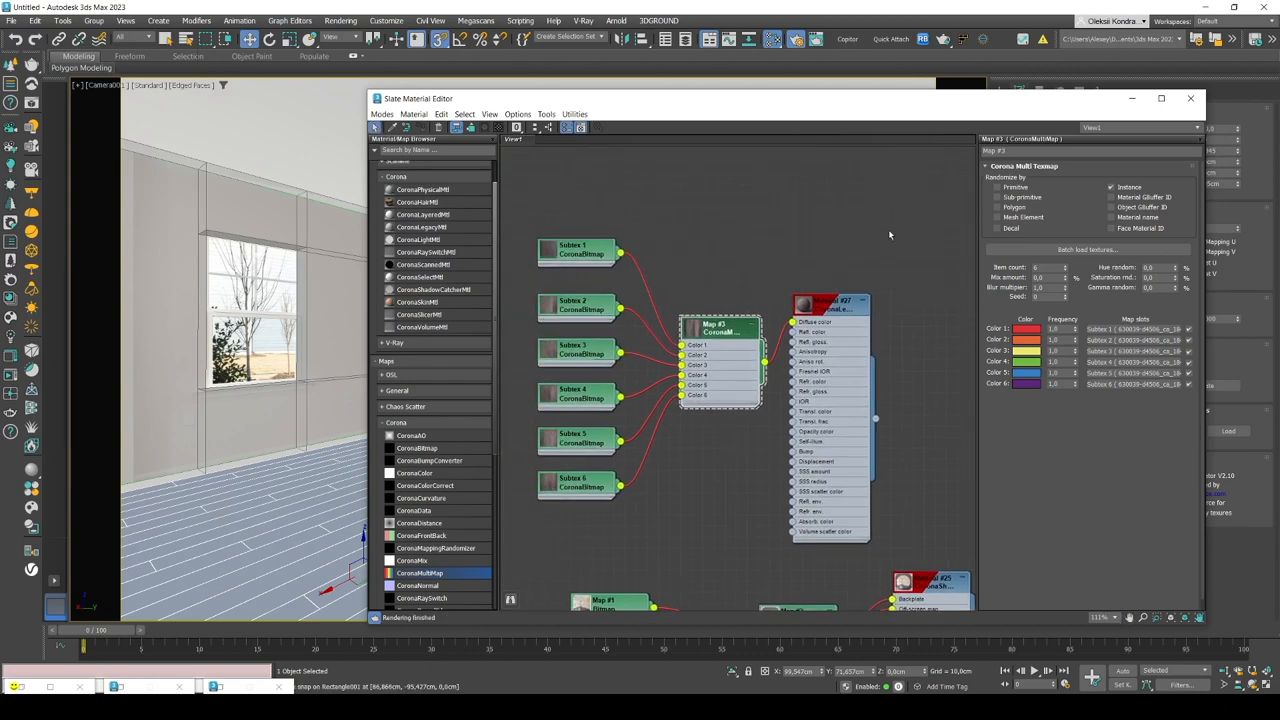
click(997, 217)
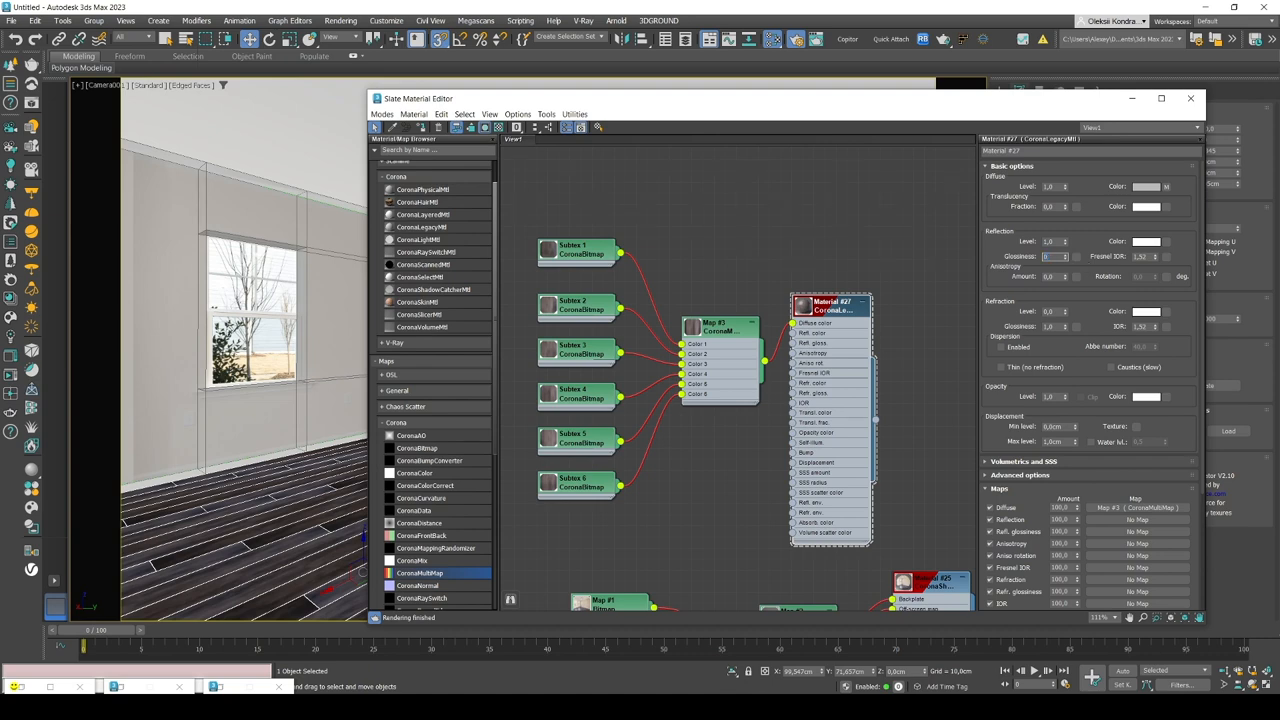
click(1055, 256)
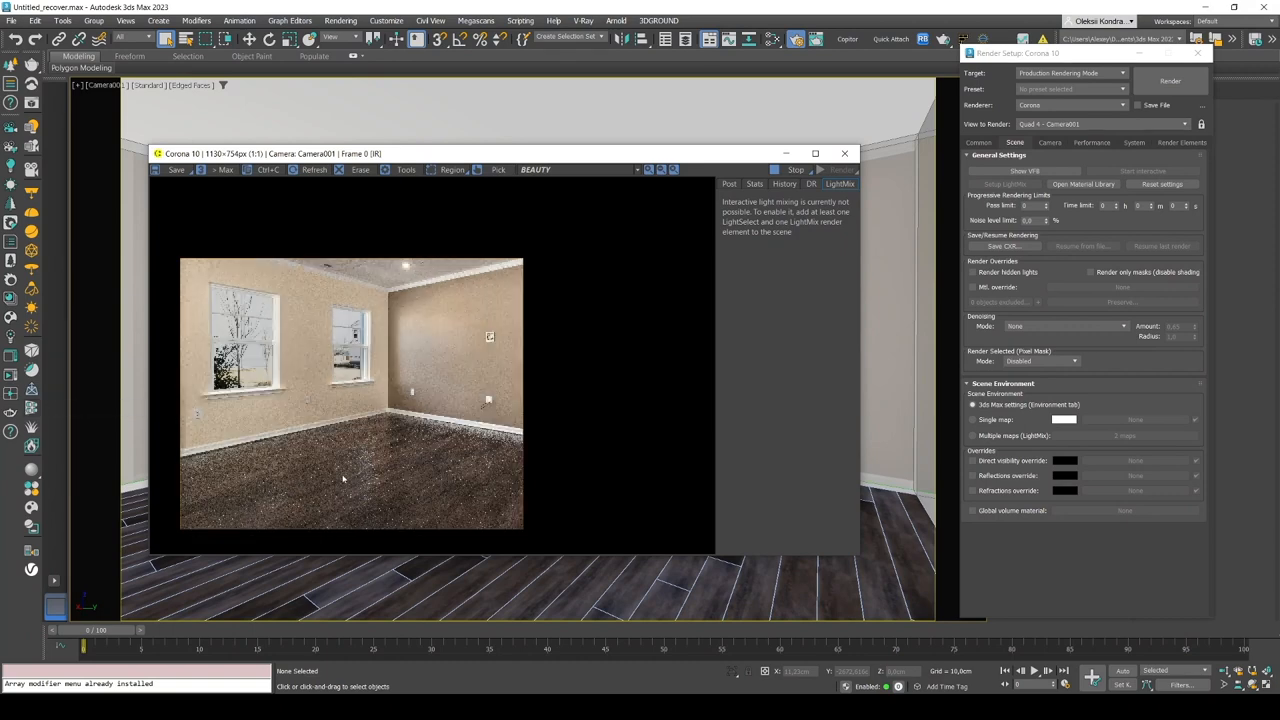
mouse_move(328, 451)
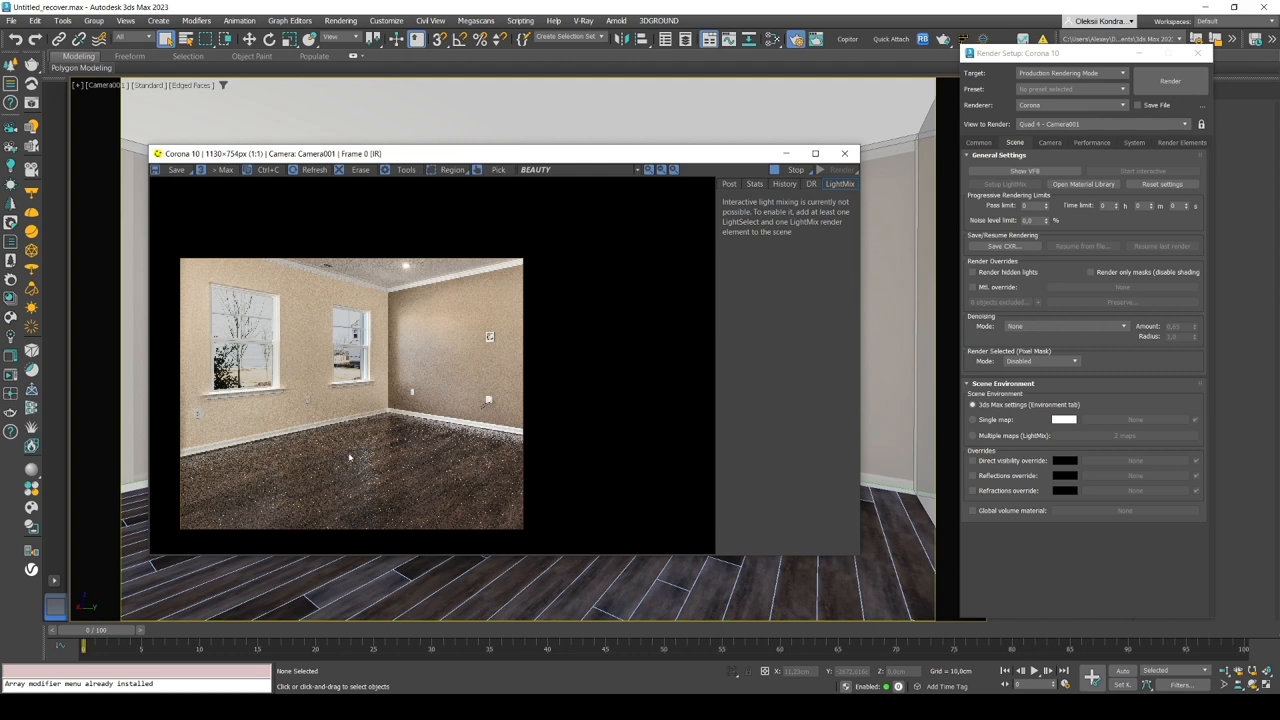
mouse_move(375, 503)
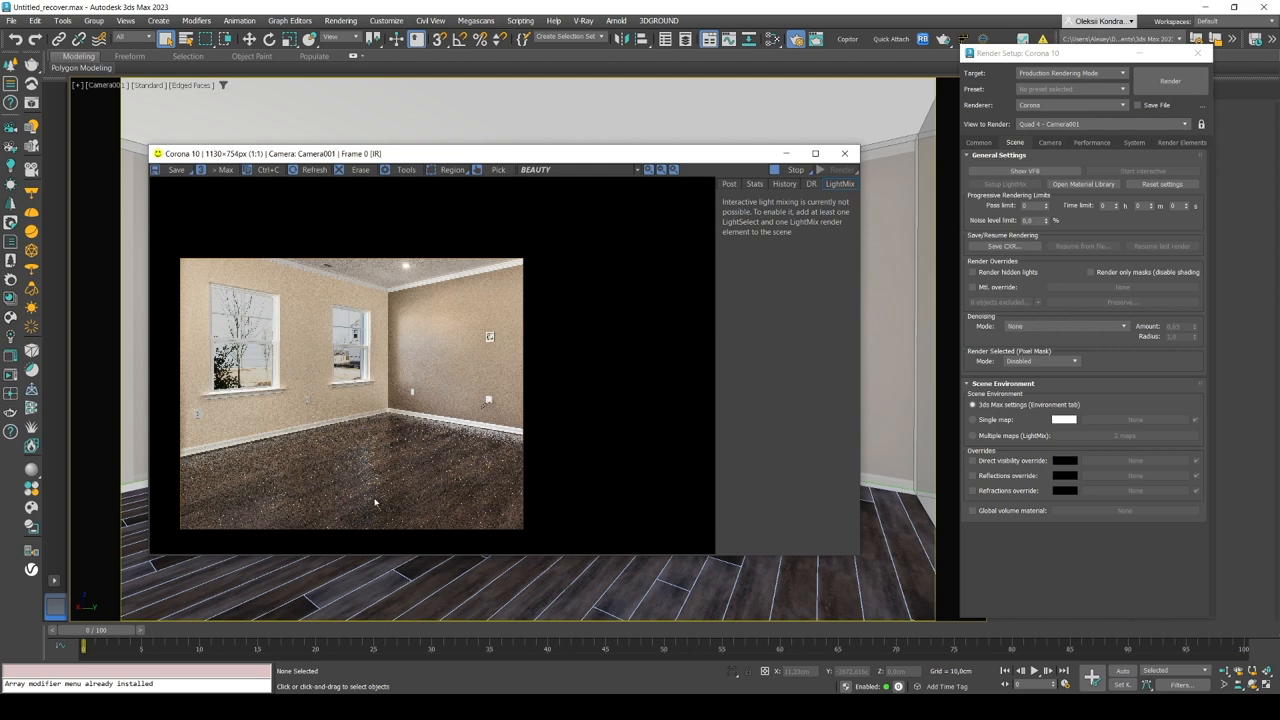
mouse_move(365, 418)
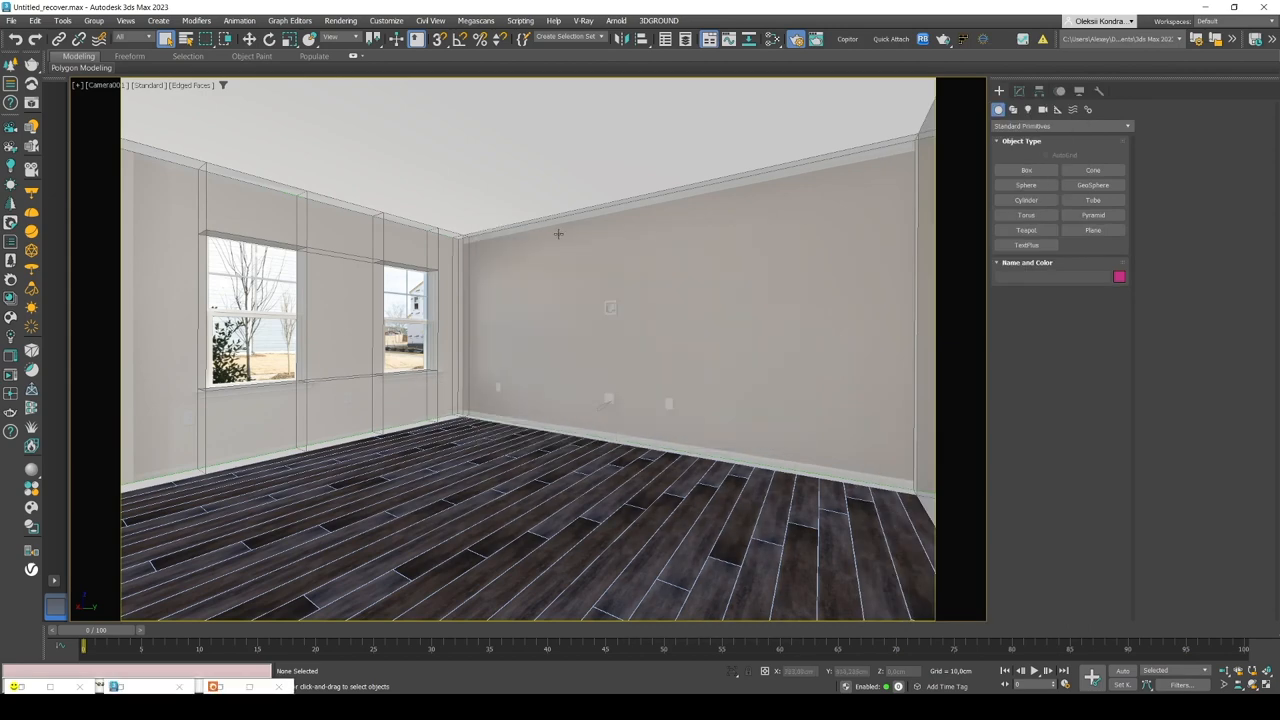
mouse_move(435, 640)
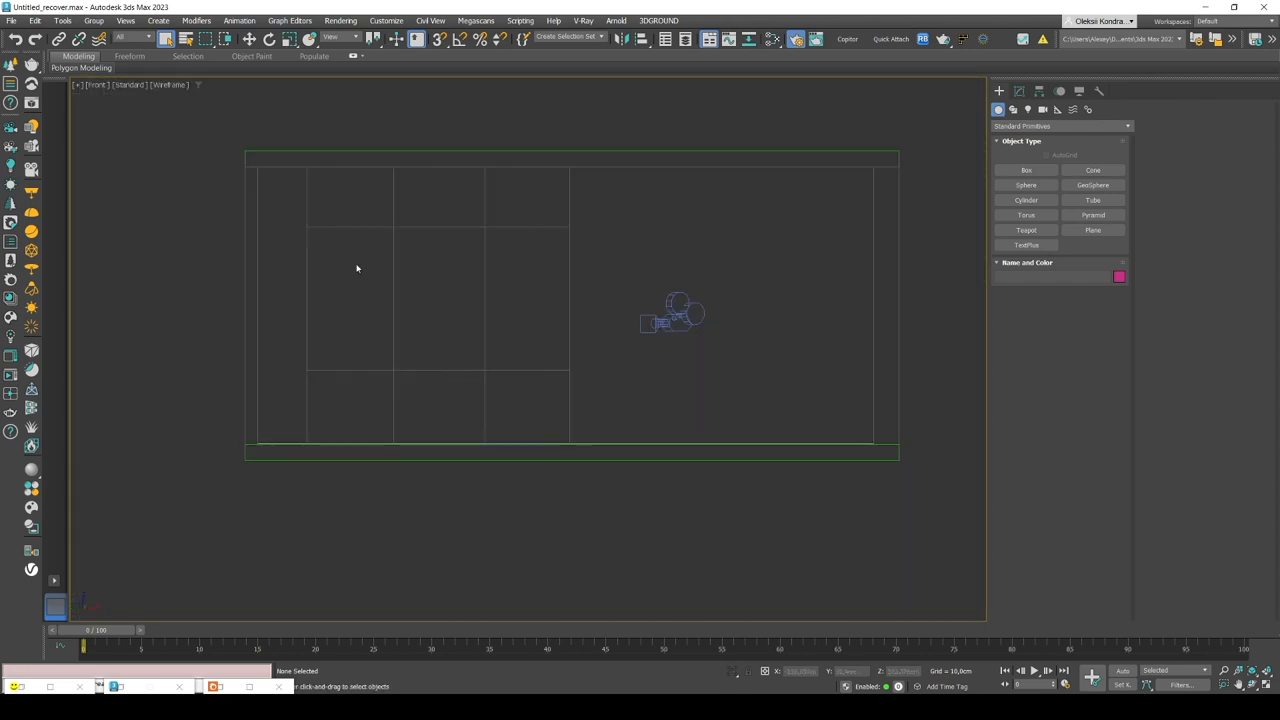
Step: Create a rectangular Corona light and Shift-drag an instanced copy to its right
click(1027, 109)
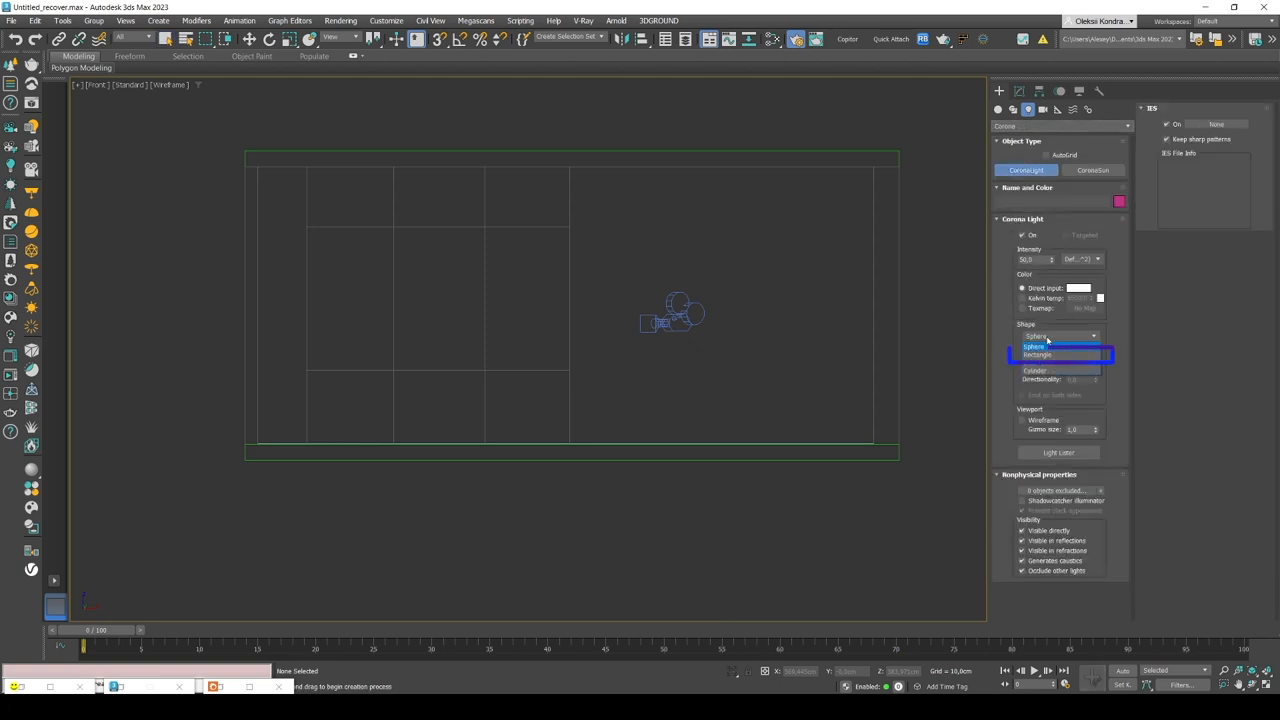
click(1037, 355)
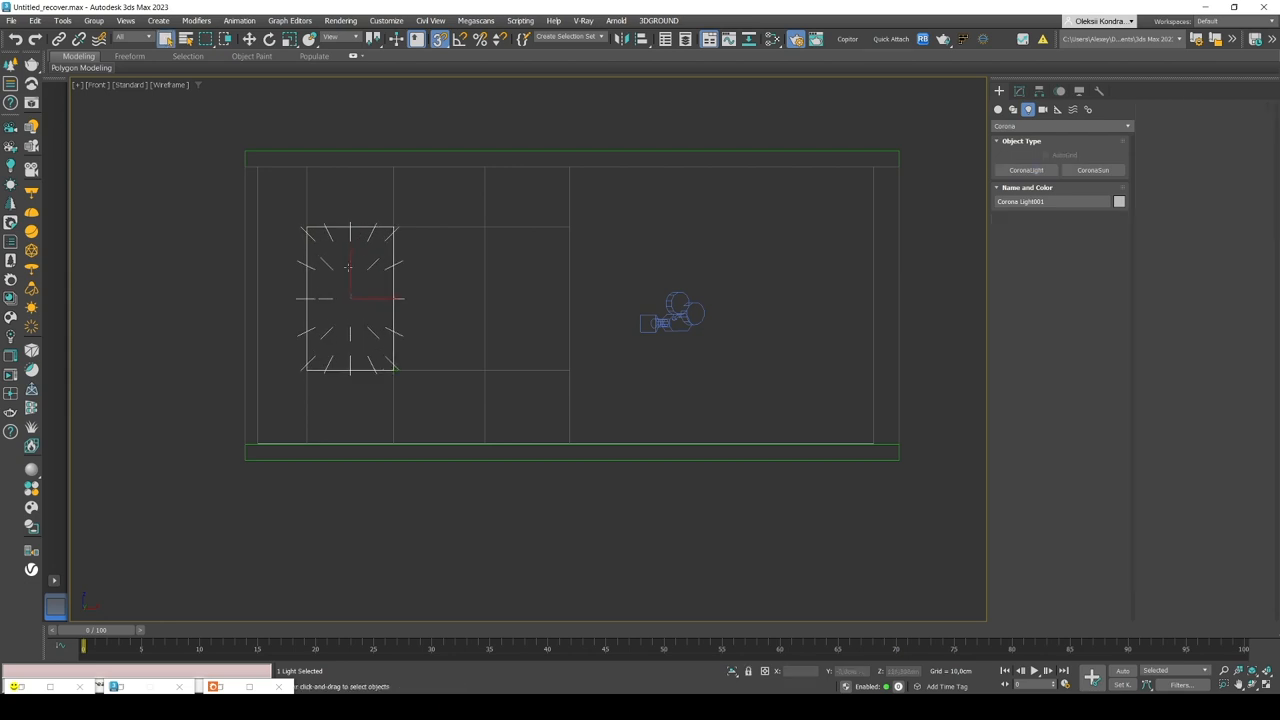
click(248, 38)
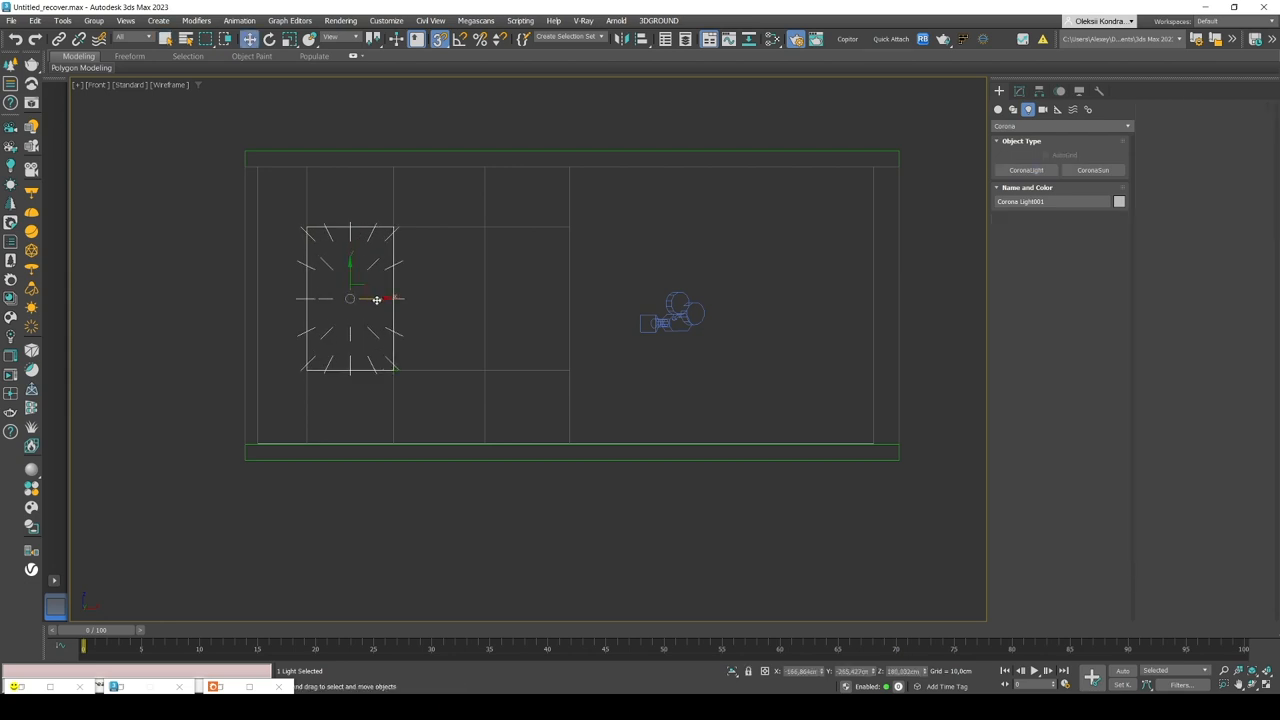
drag(350, 298, 528, 298)
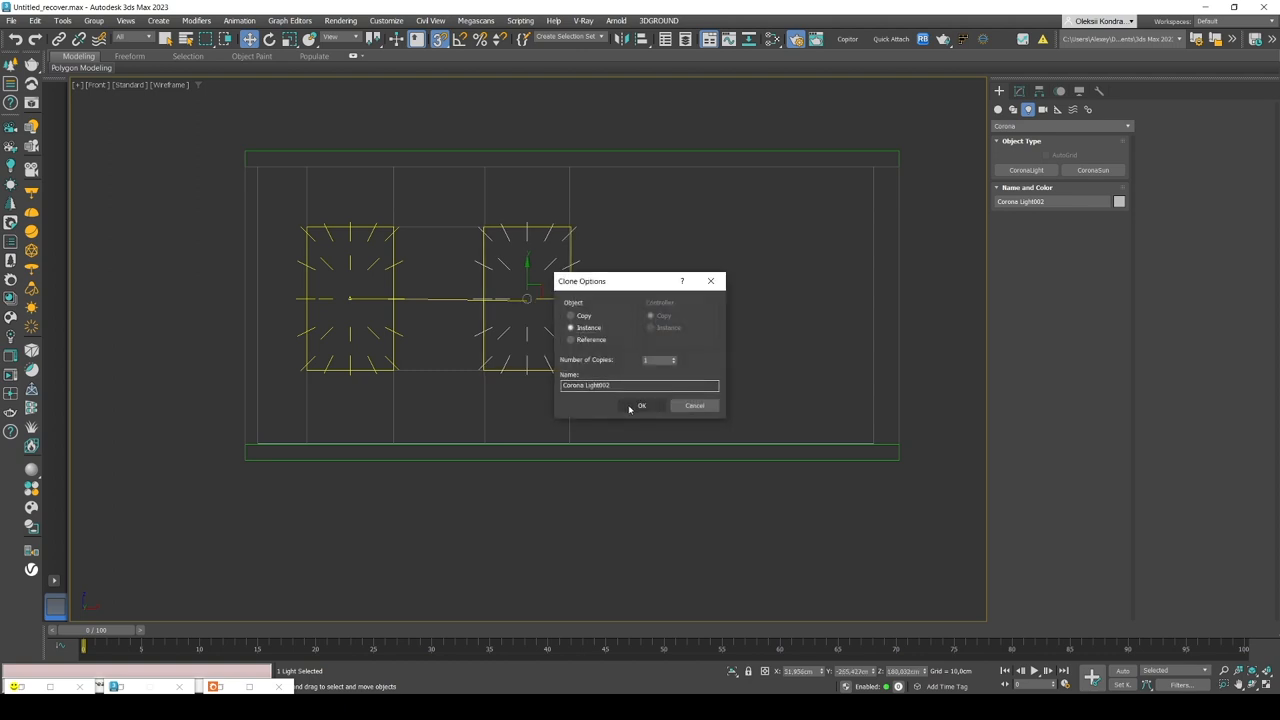
click(641, 405)
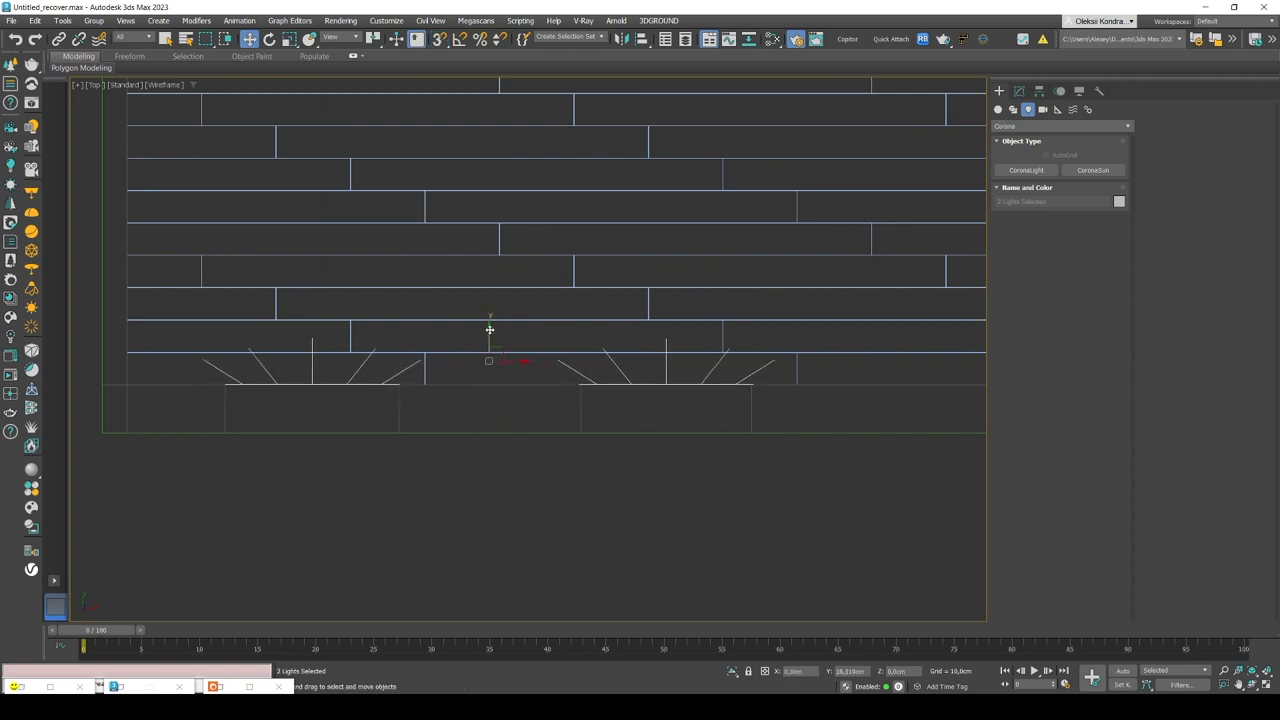
Step: Turn off Visible directly, Visible in refractions and Generates caustics on both window Corona lights
click(1019, 91)
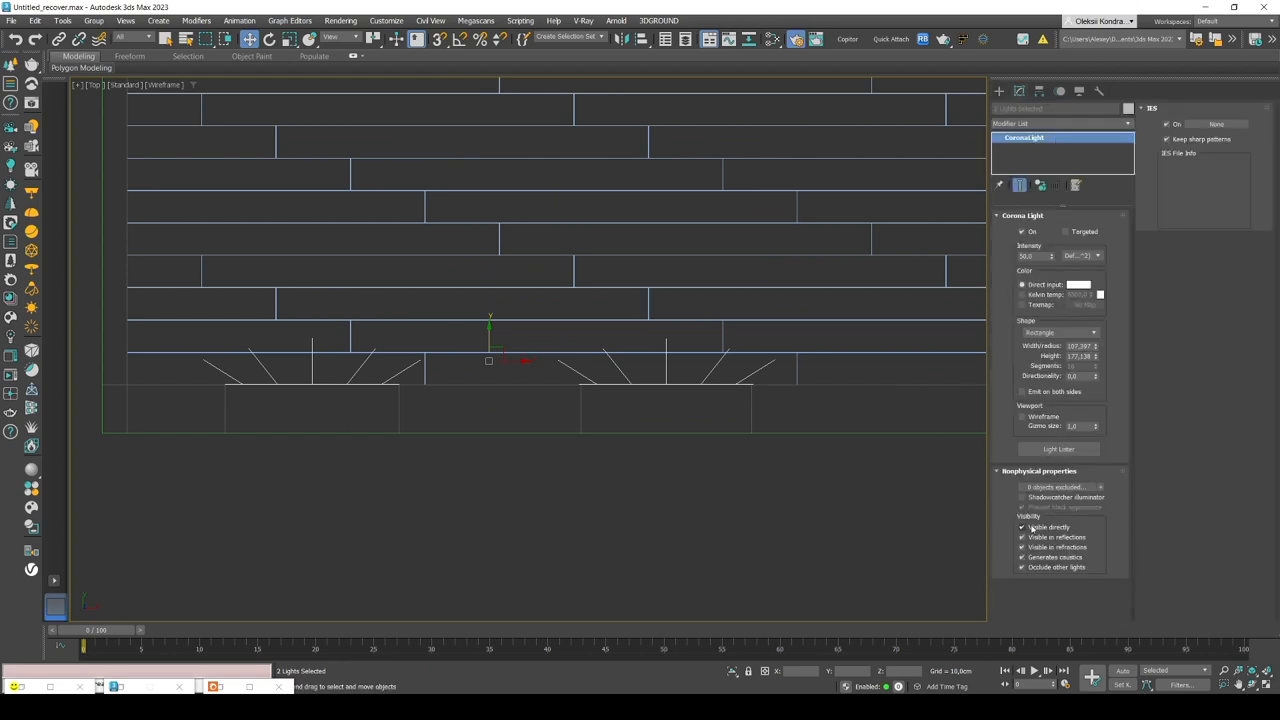
click(1022, 527)
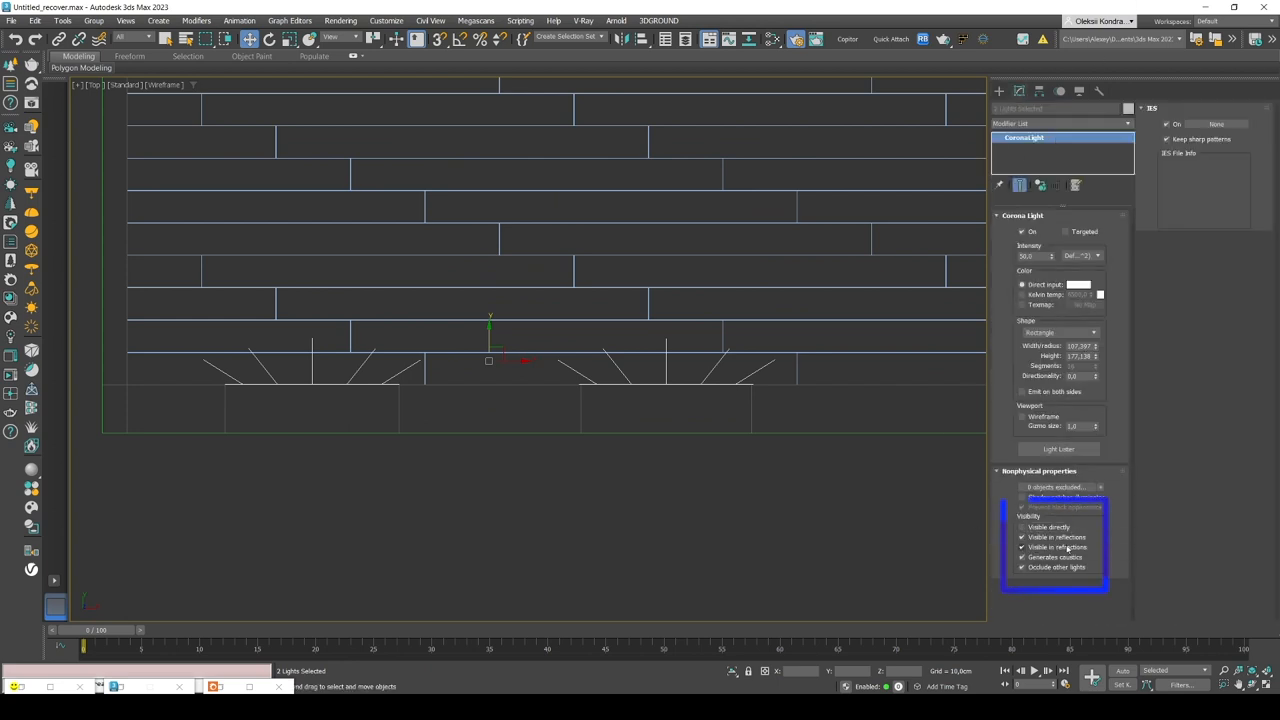
click(1022, 547)
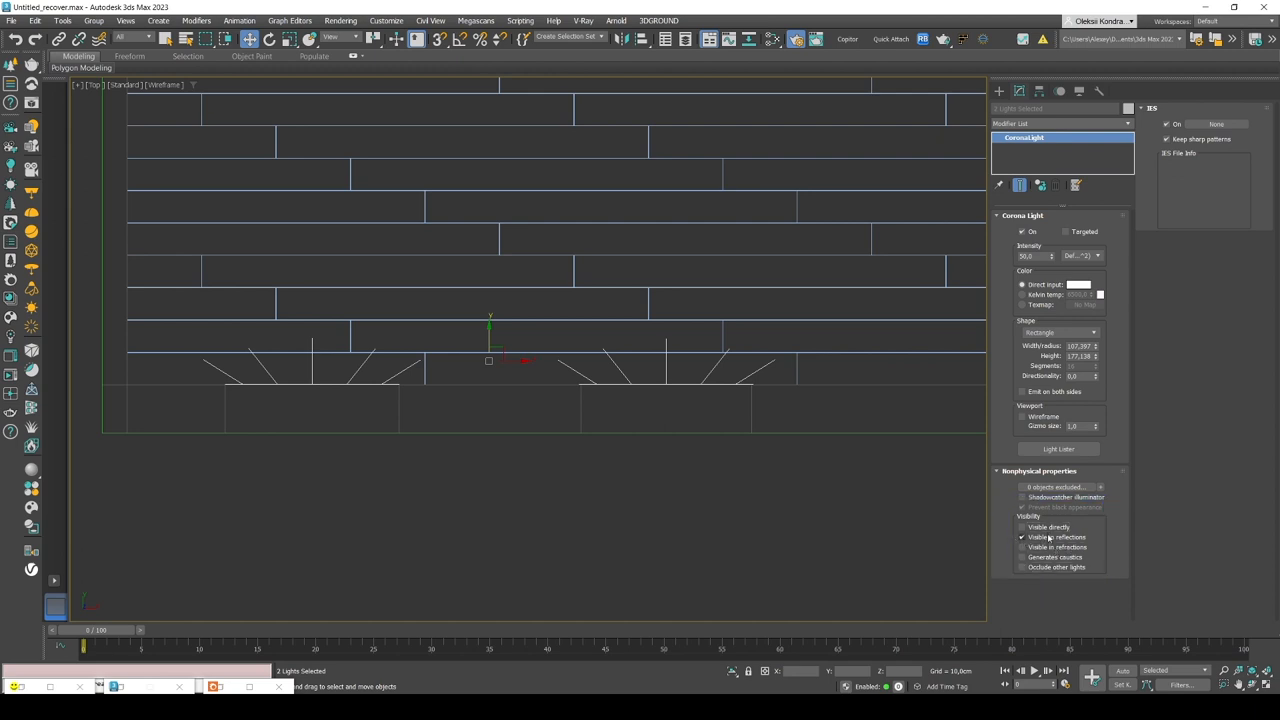
click(1022, 527)
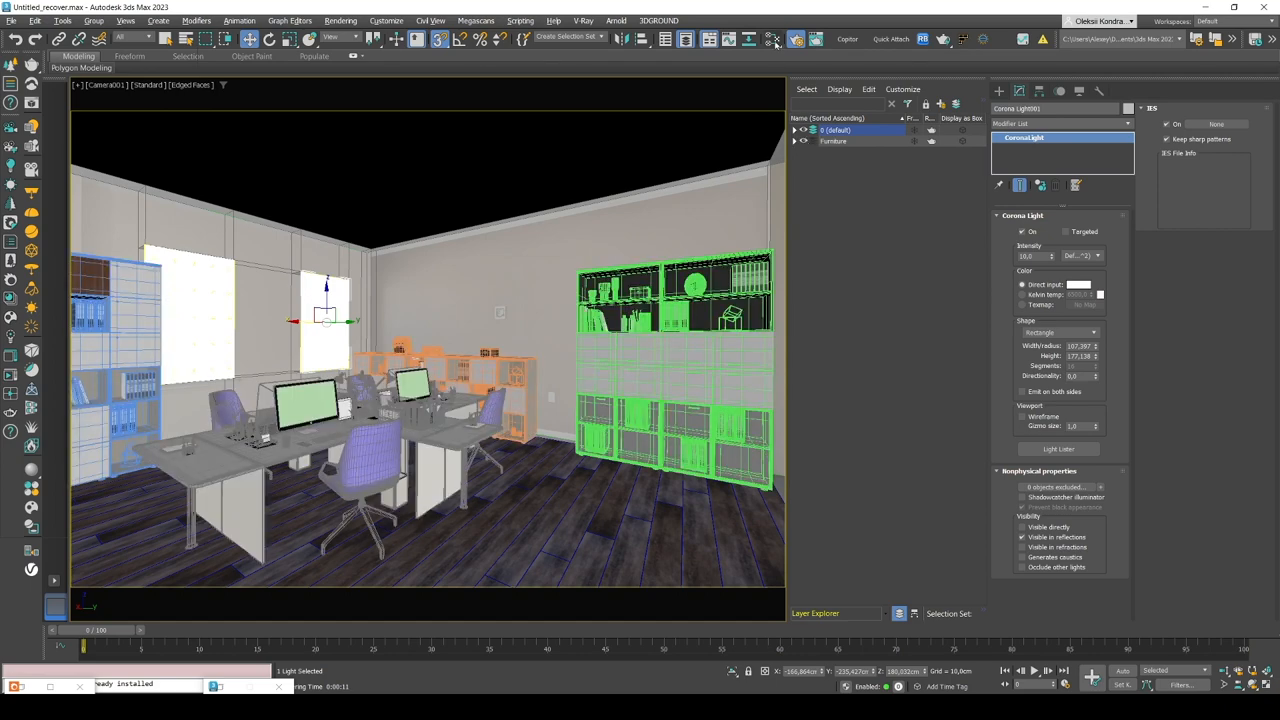
Step: In the Slate Material Editor, set CoronaShadowCatcherMtl's Alpha mode to For compositing
click(775, 39)
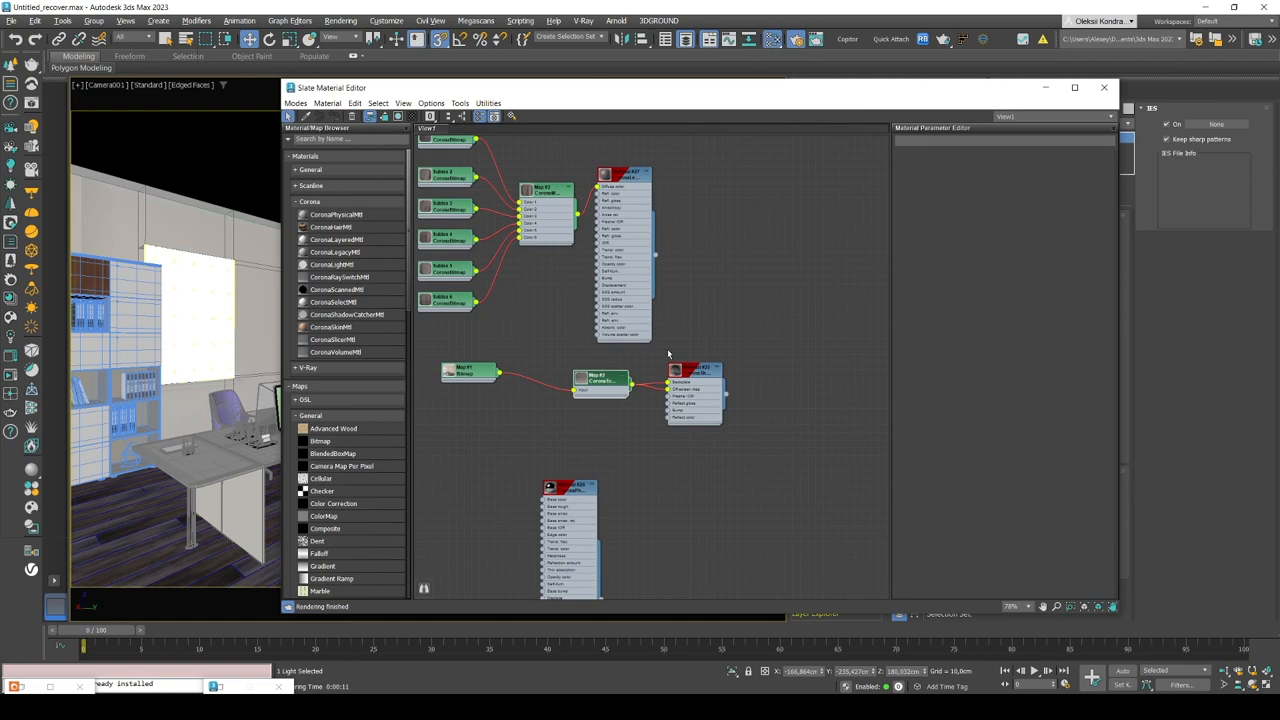
click(695, 370)
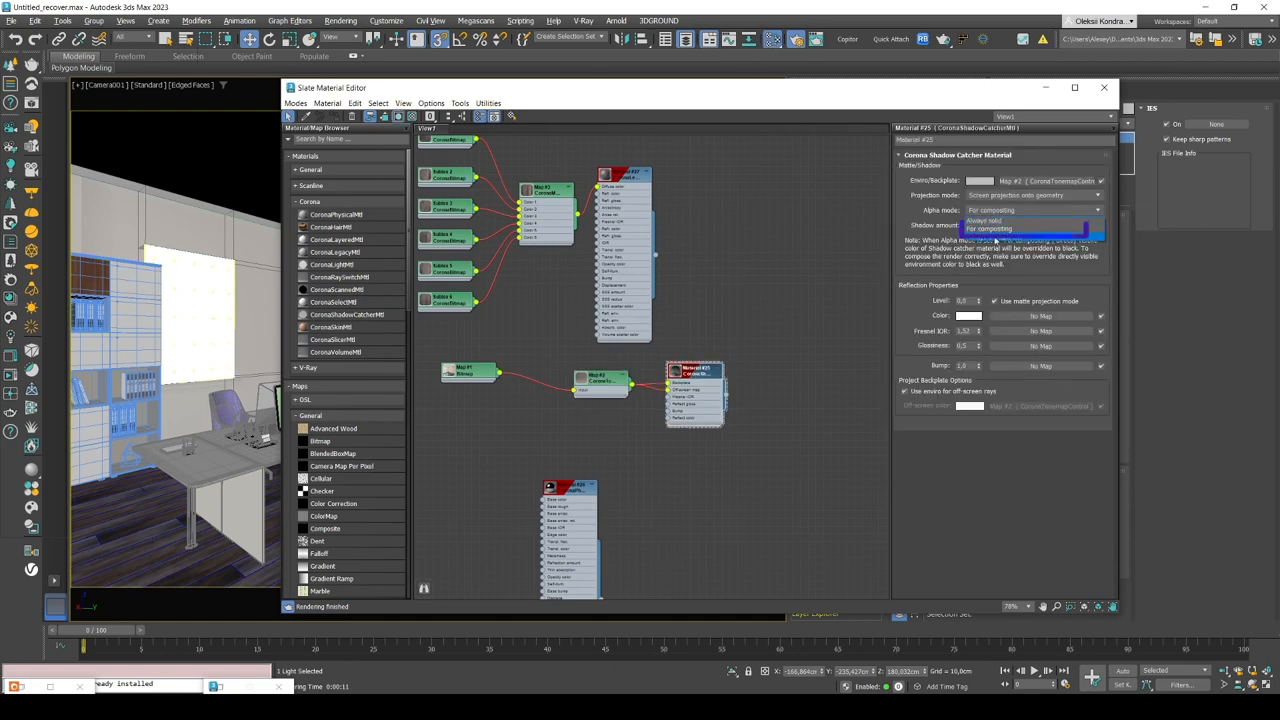
click(1020, 228)
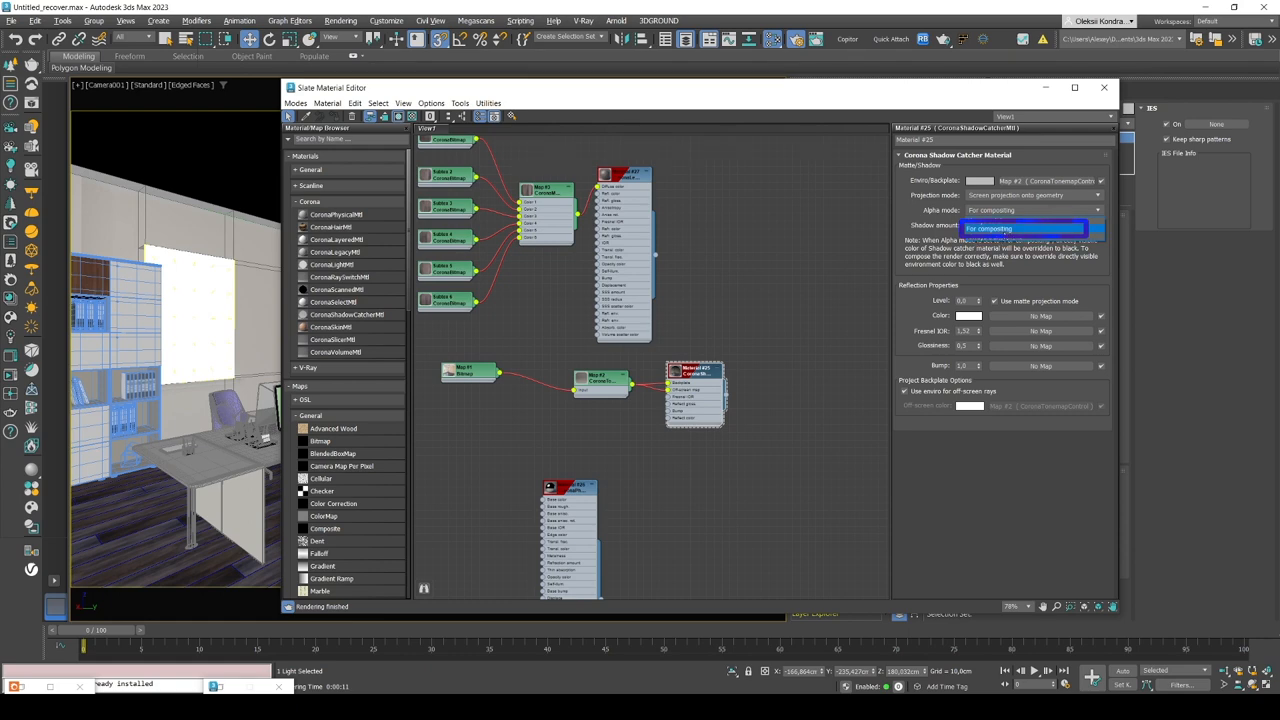
click(990, 228)
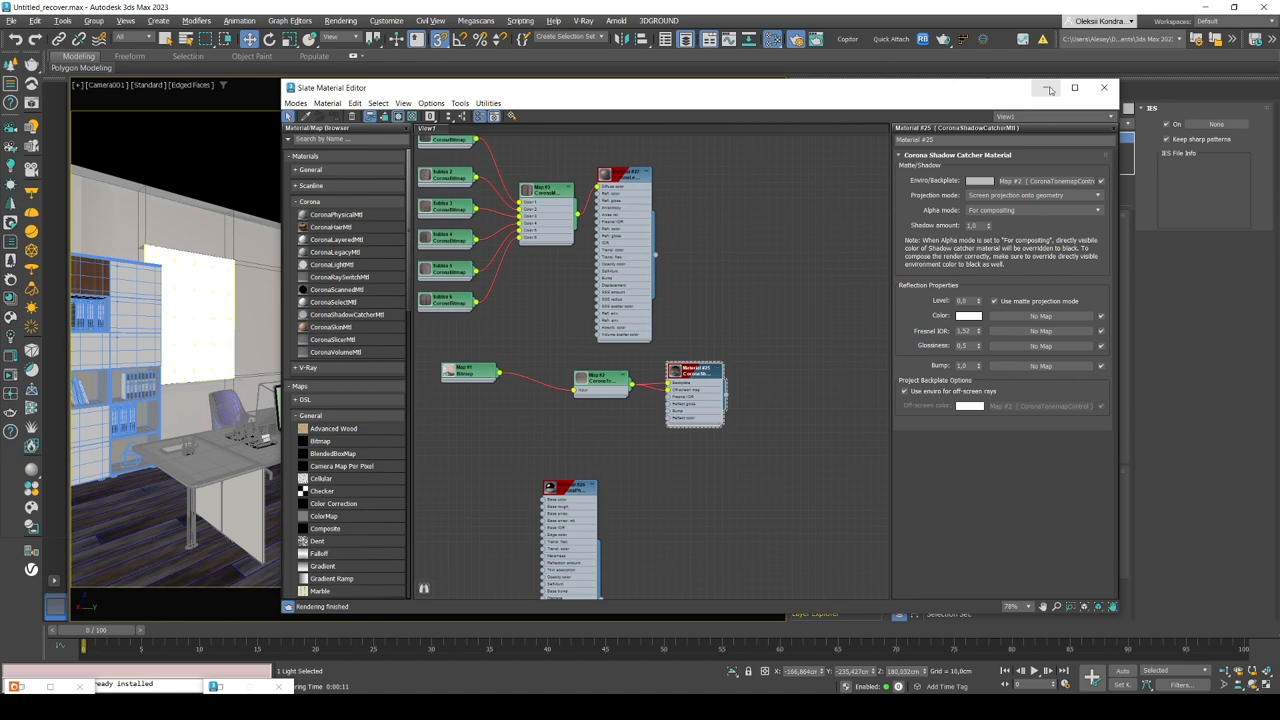
click(1104, 88)
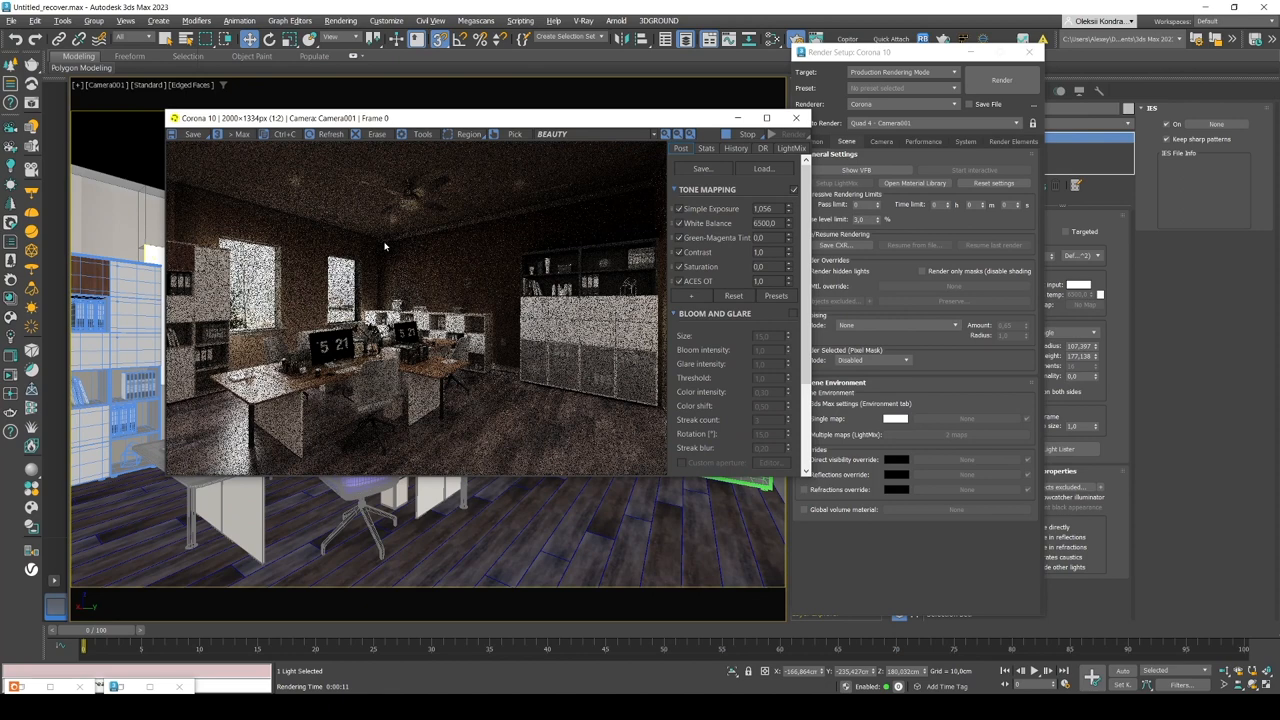
Step: Render Camera001 into the Corona VFB from Render Setup
click(553, 133)
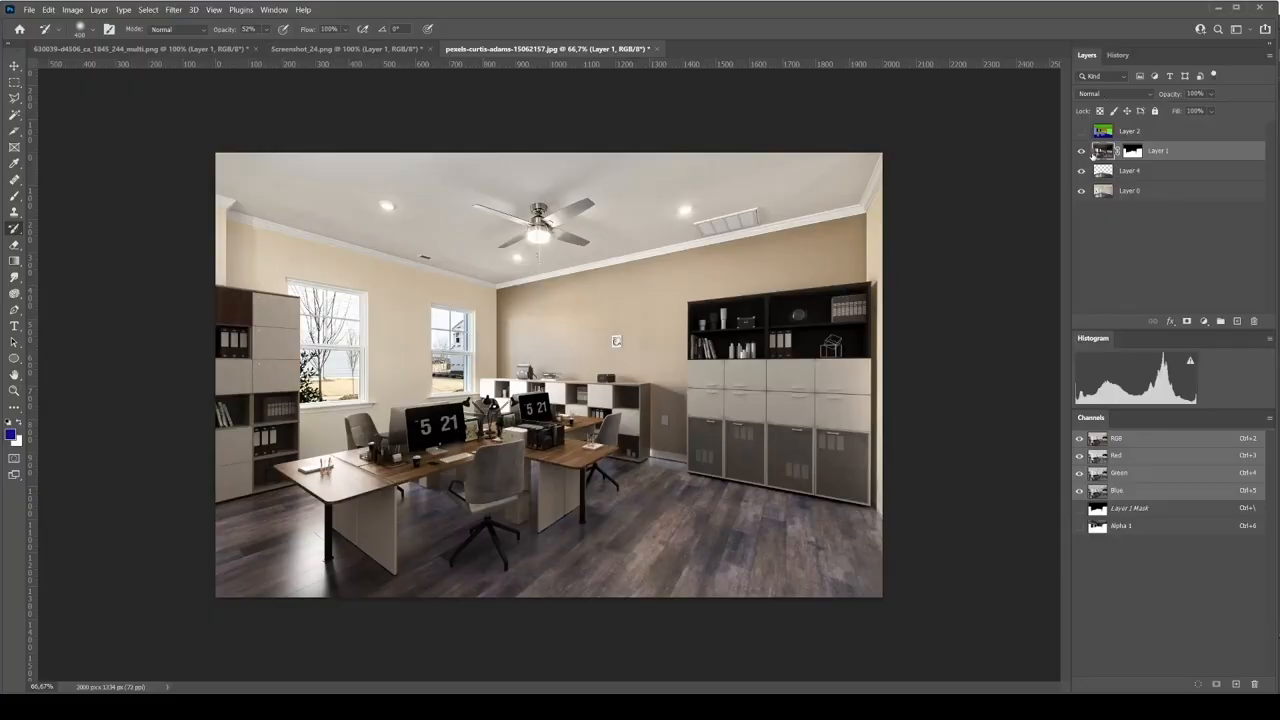
Step: Disable and then re-enable Layer 1's mask to compare the render with and without it
right_click(1132, 151)
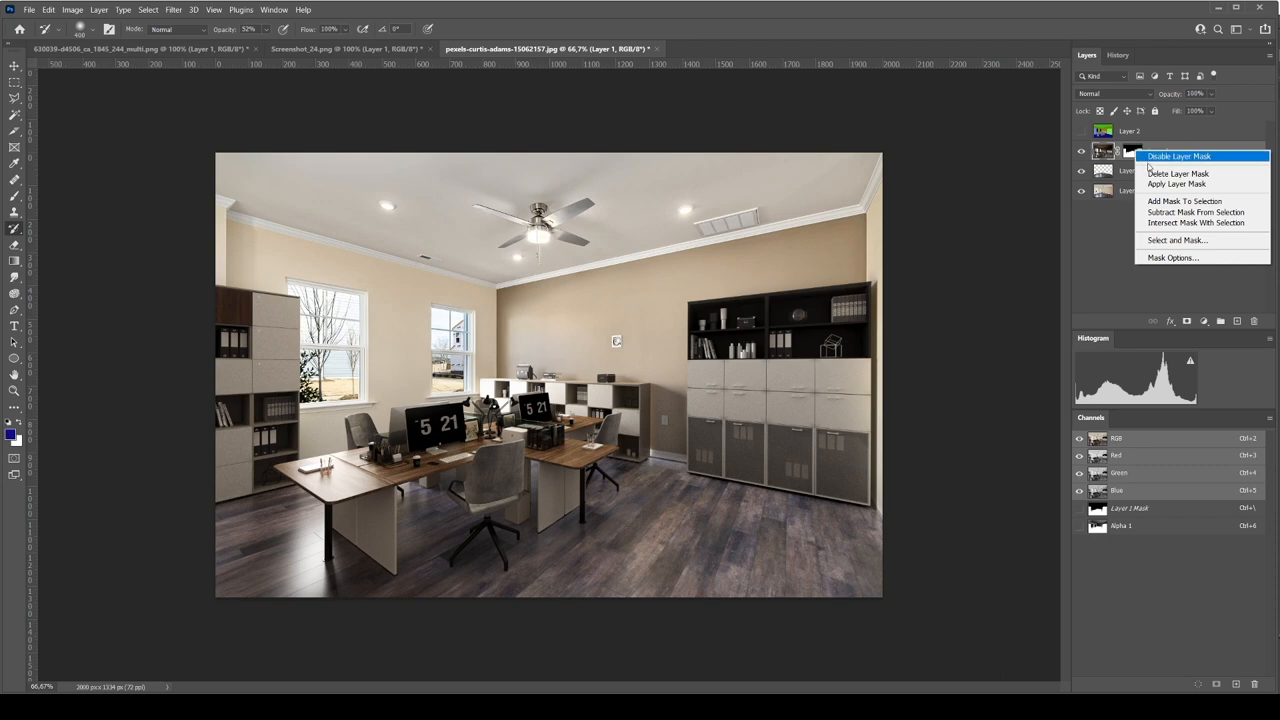
click(1178, 156)
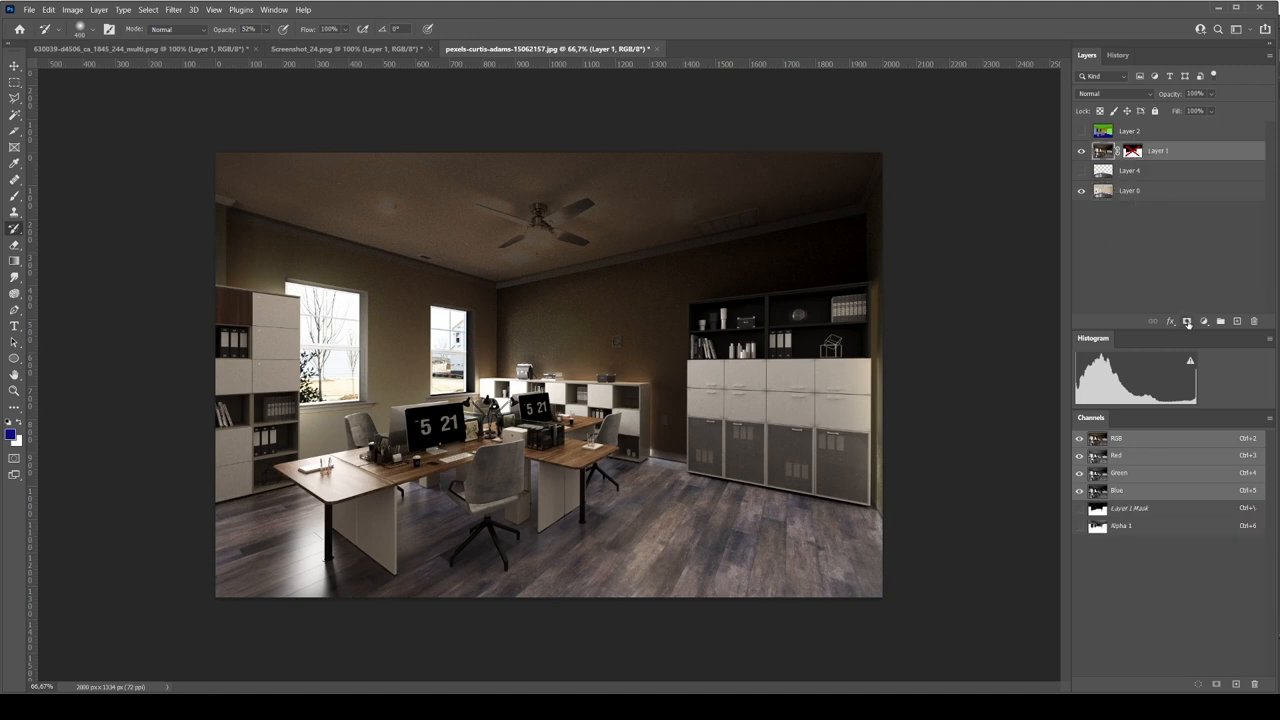
right_click(1133, 151)
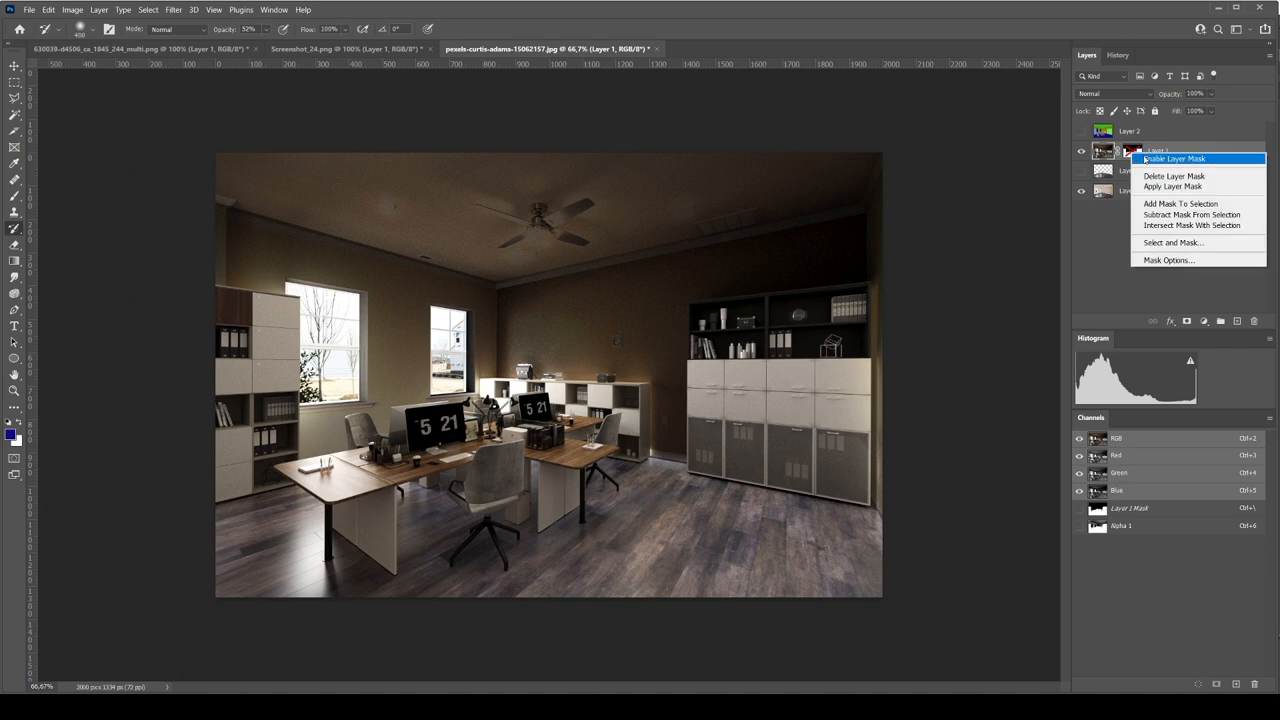
click(1175, 158)
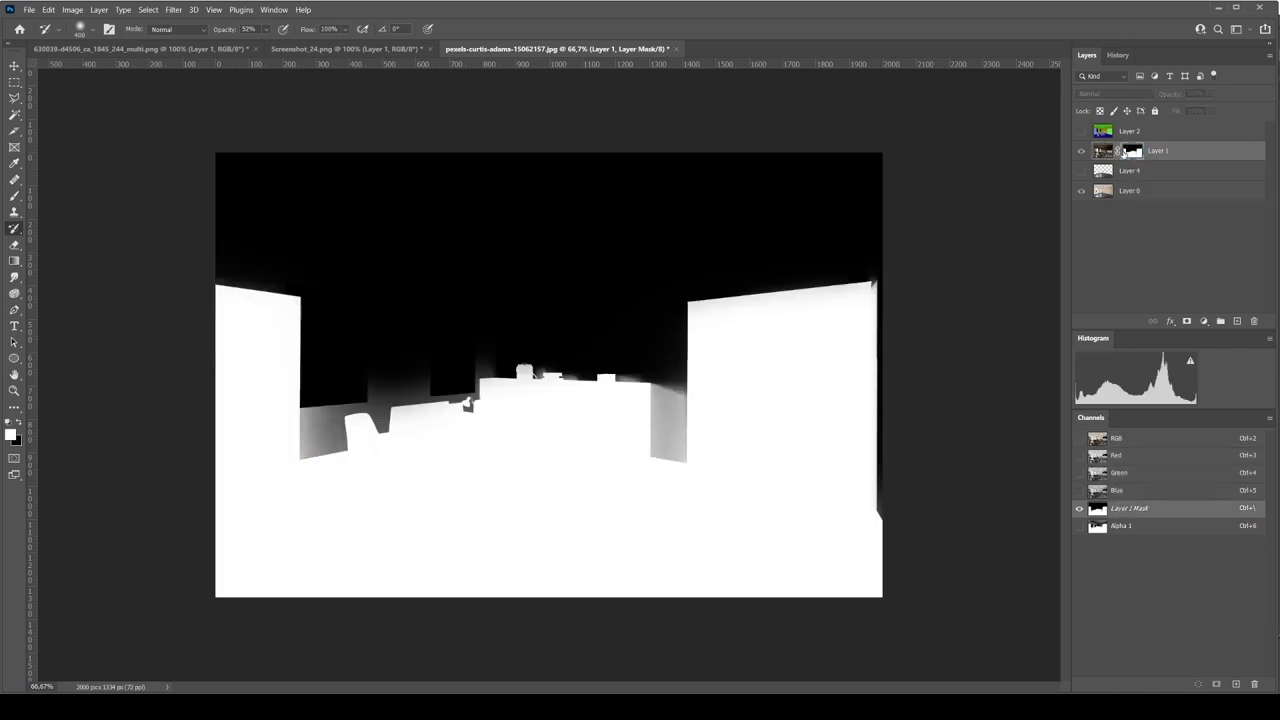
mouse_move(905, 358)
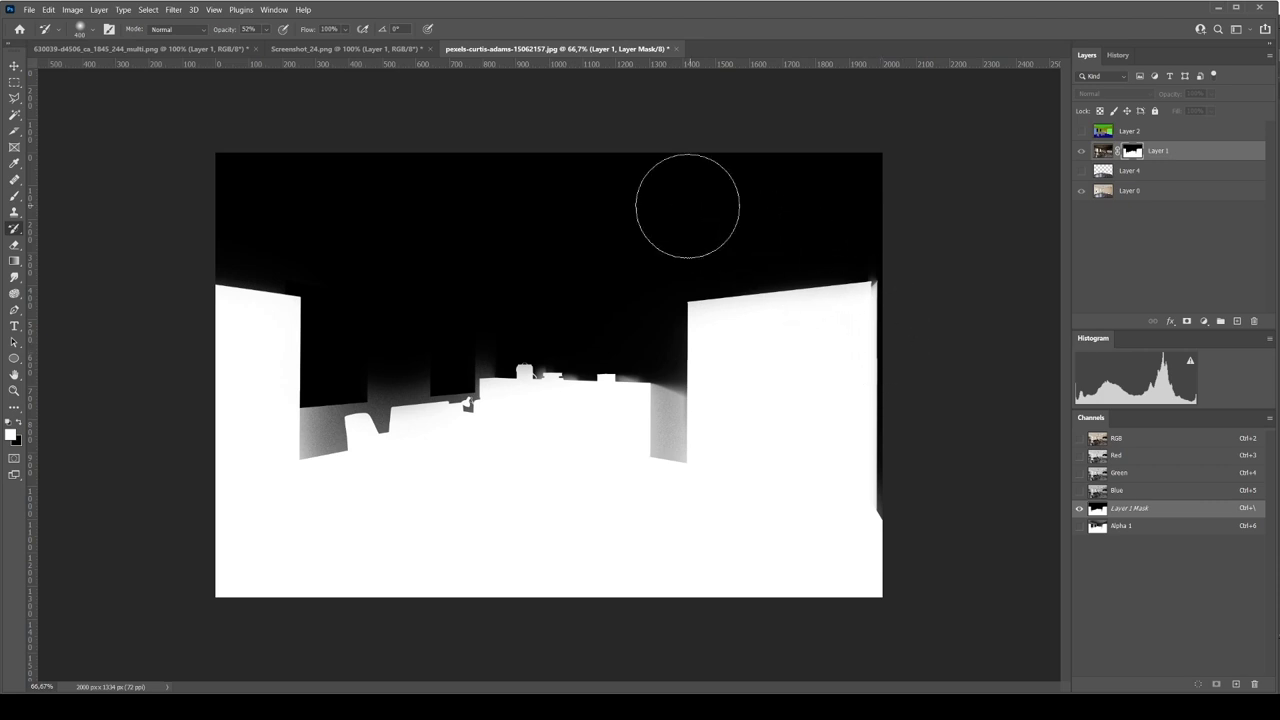
mouse_move(565, 182)
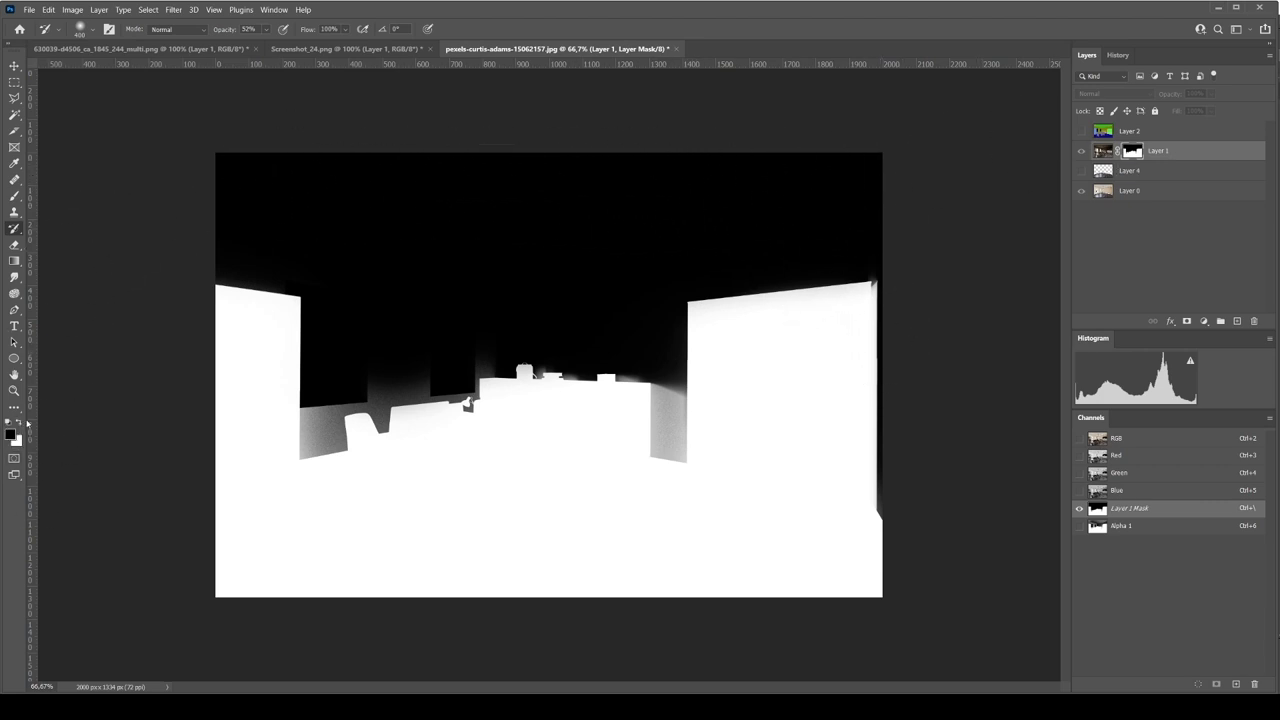
mouse_move(499, 277)
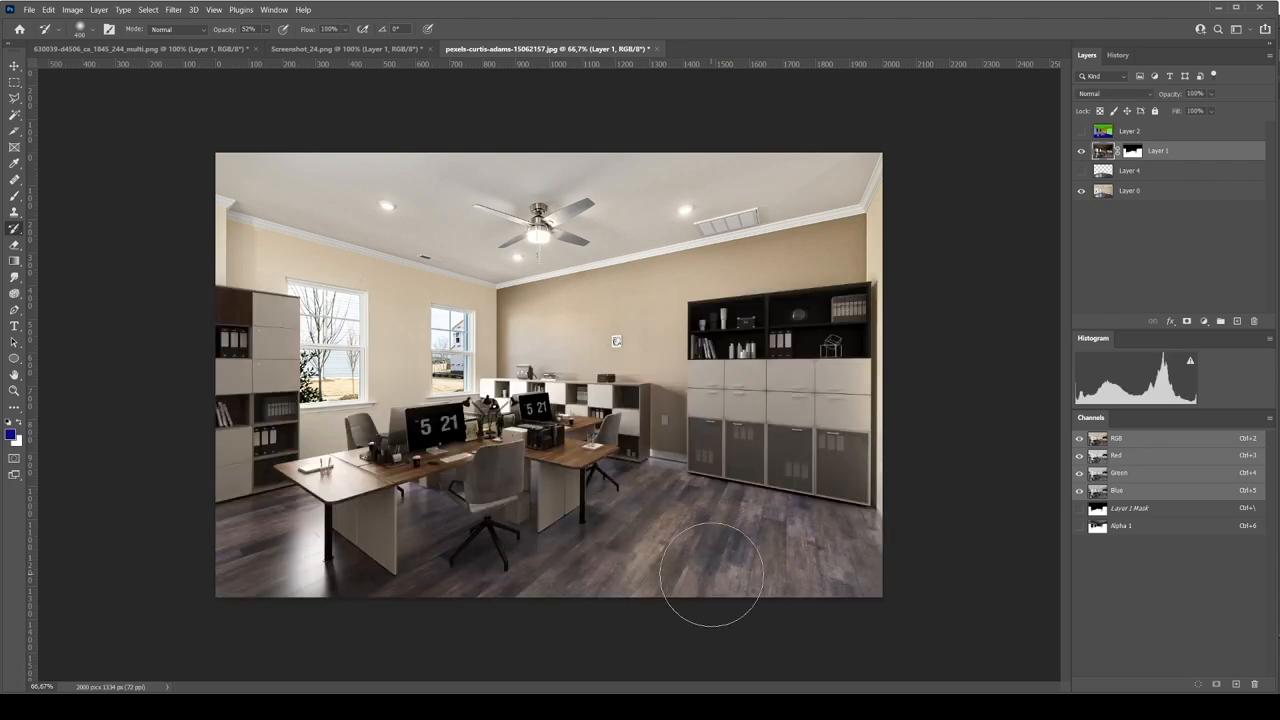
mouse_move(717, 558)
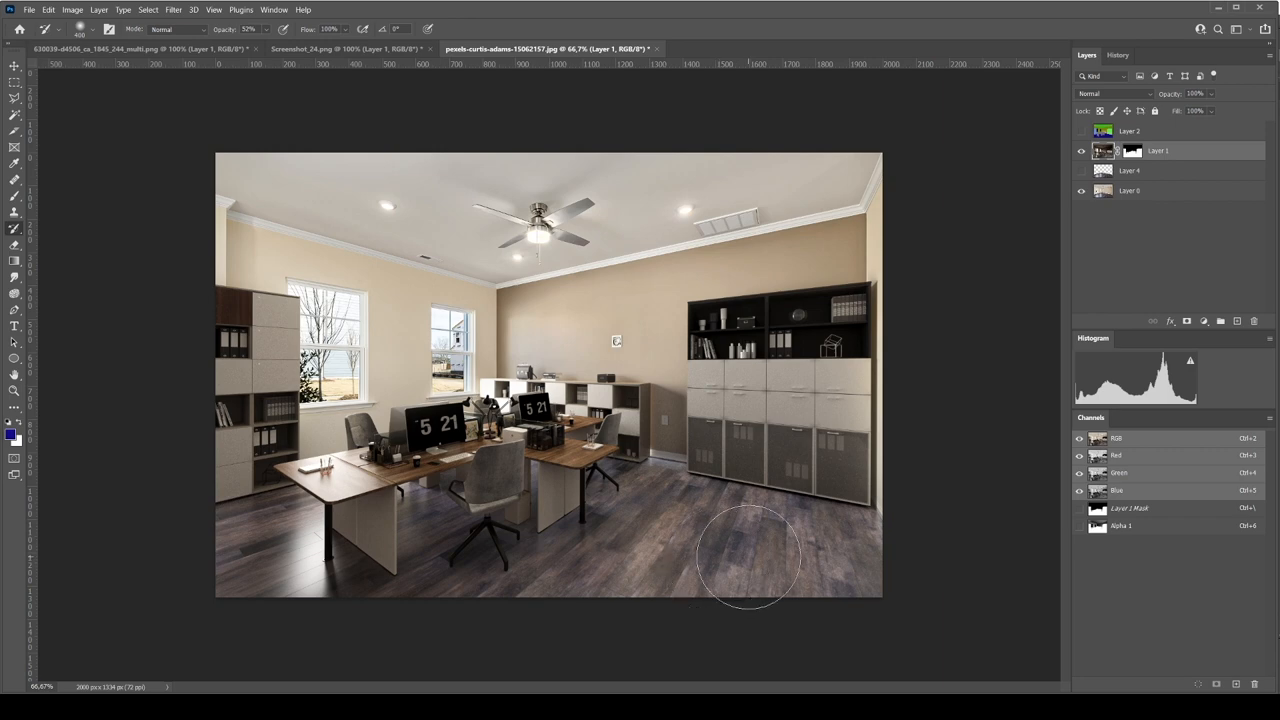
mouse_move(335, 535)
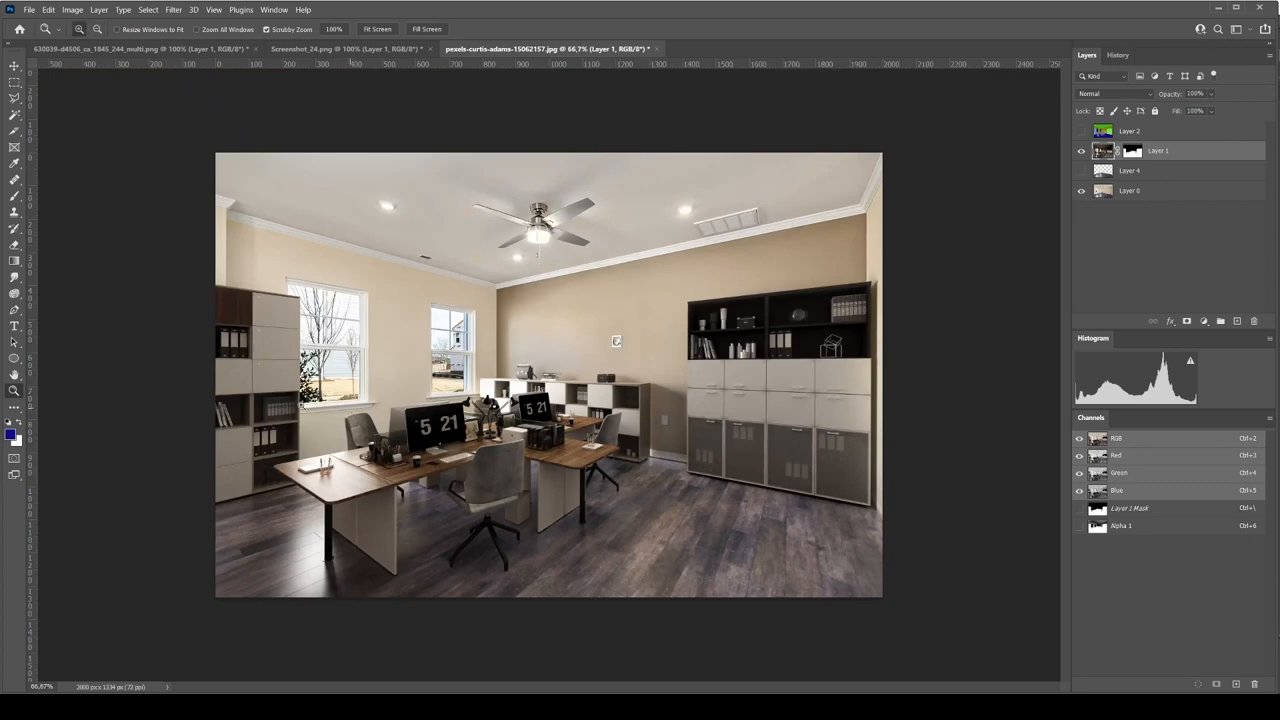
mouse_move(530, 536)
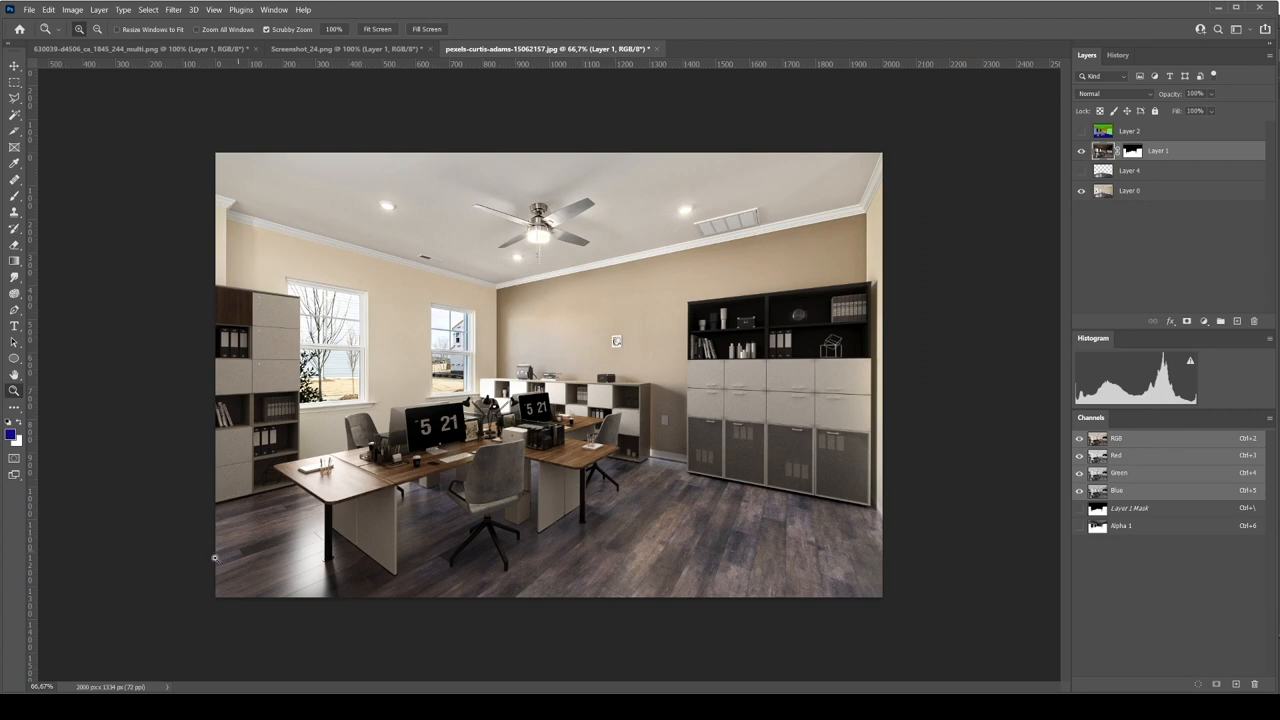
mouse_move(613, 558)
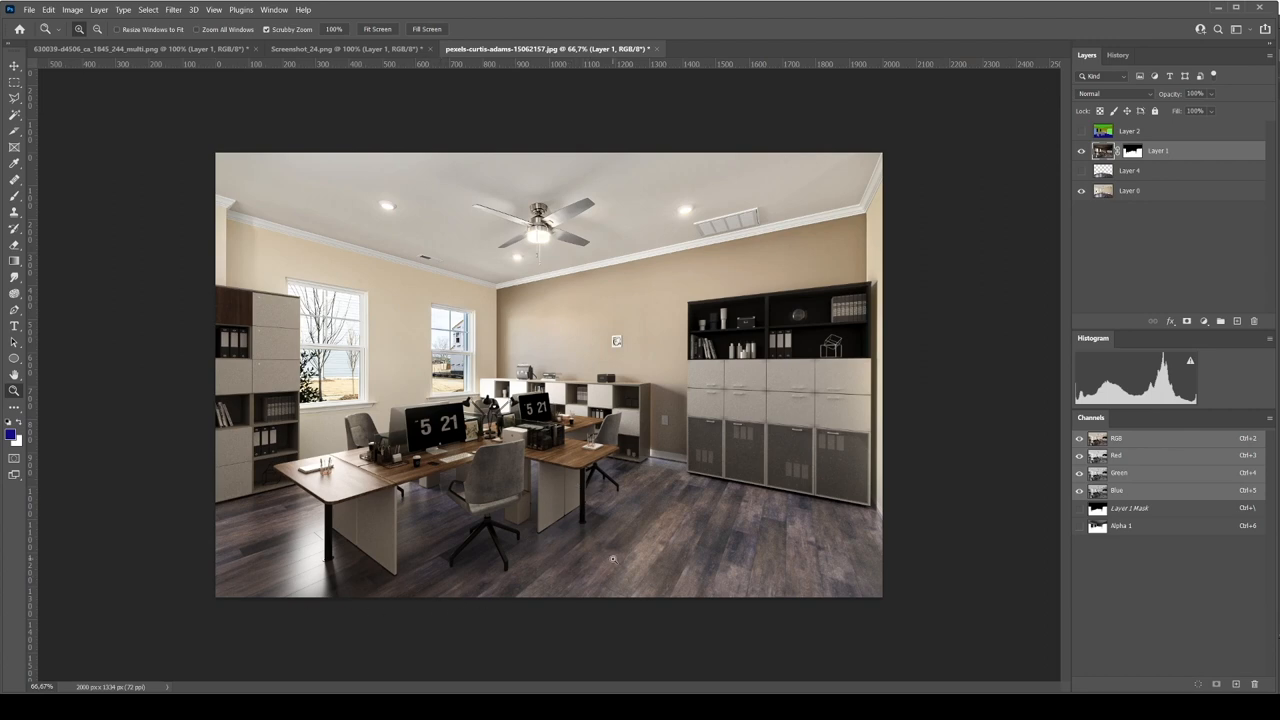